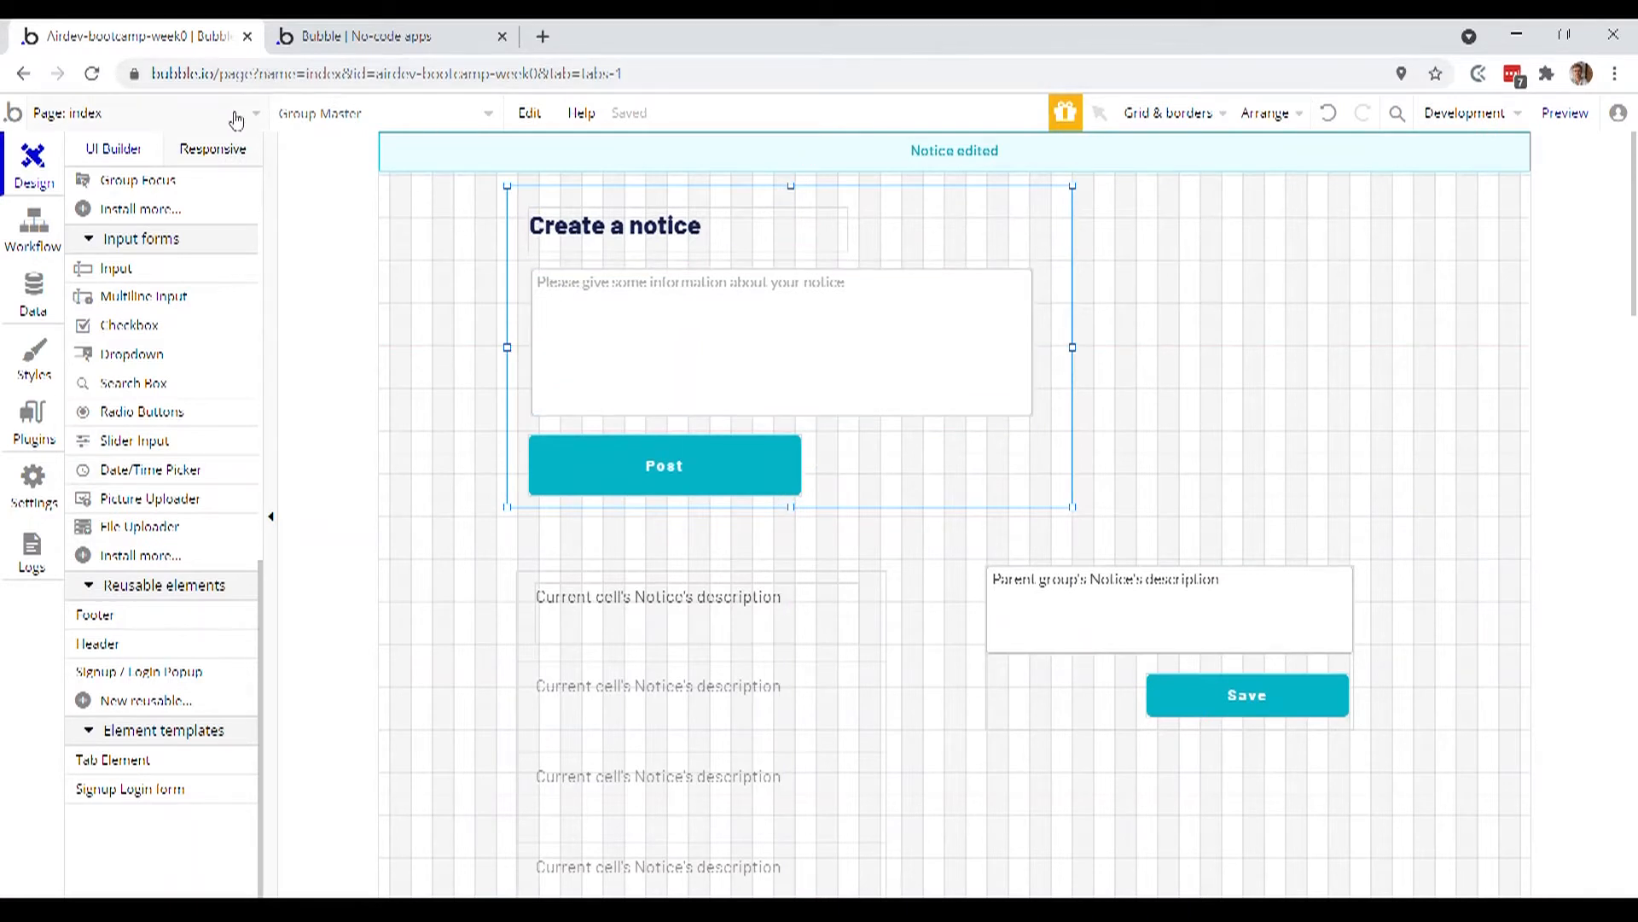
Add a new blank page named create-notice without cloning from any existing page
left_click(132, 113)
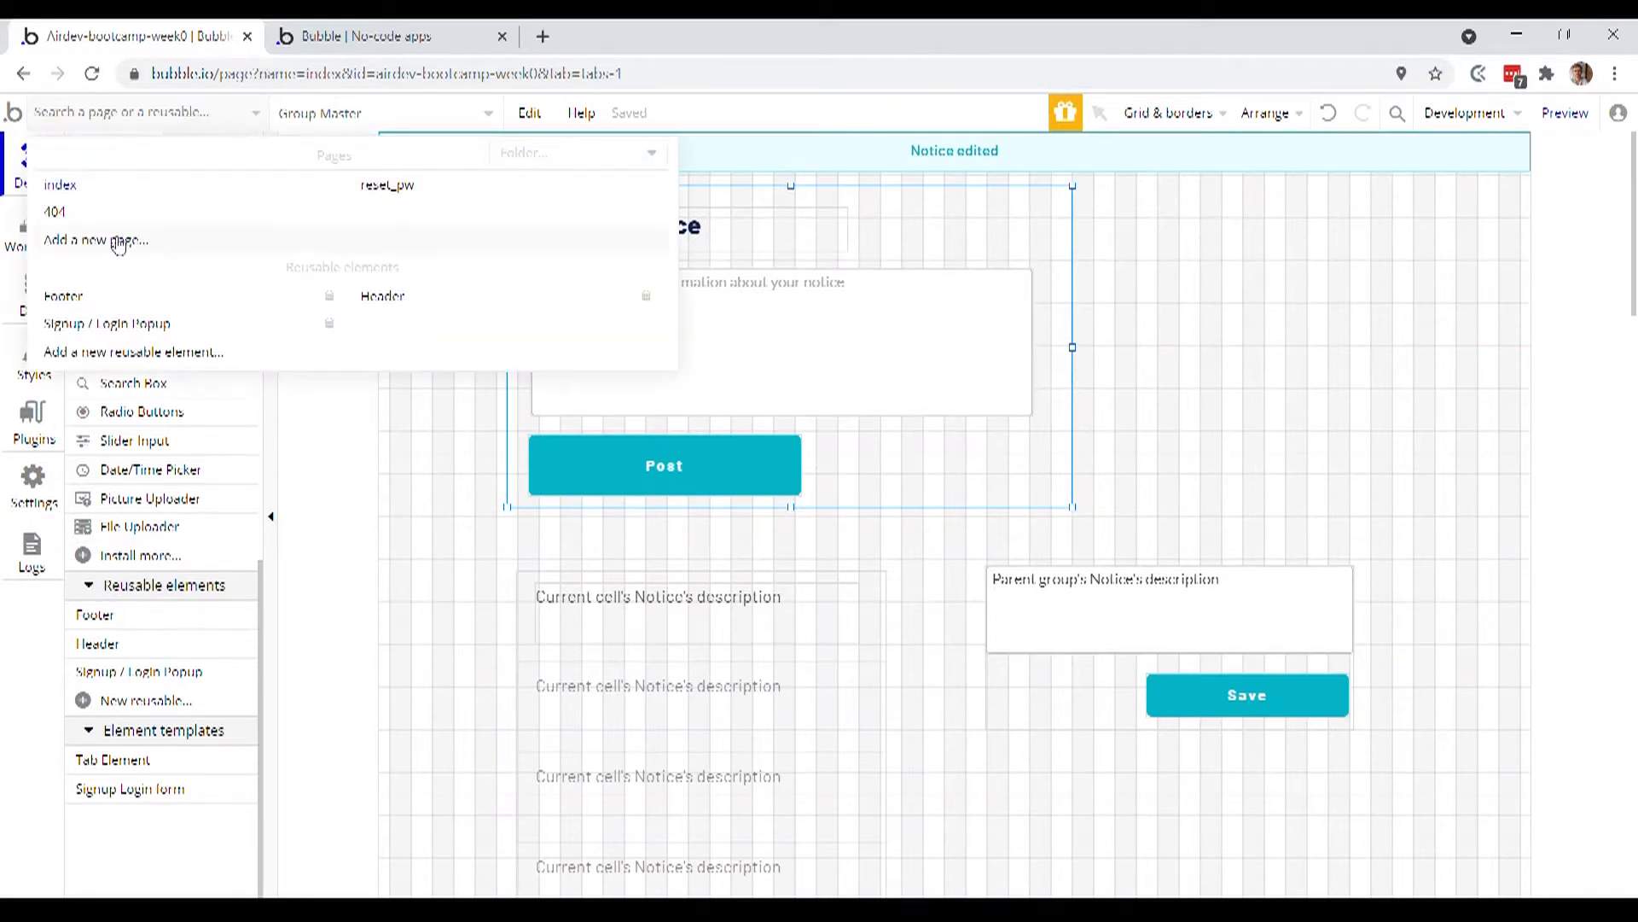
left_click(95, 240)
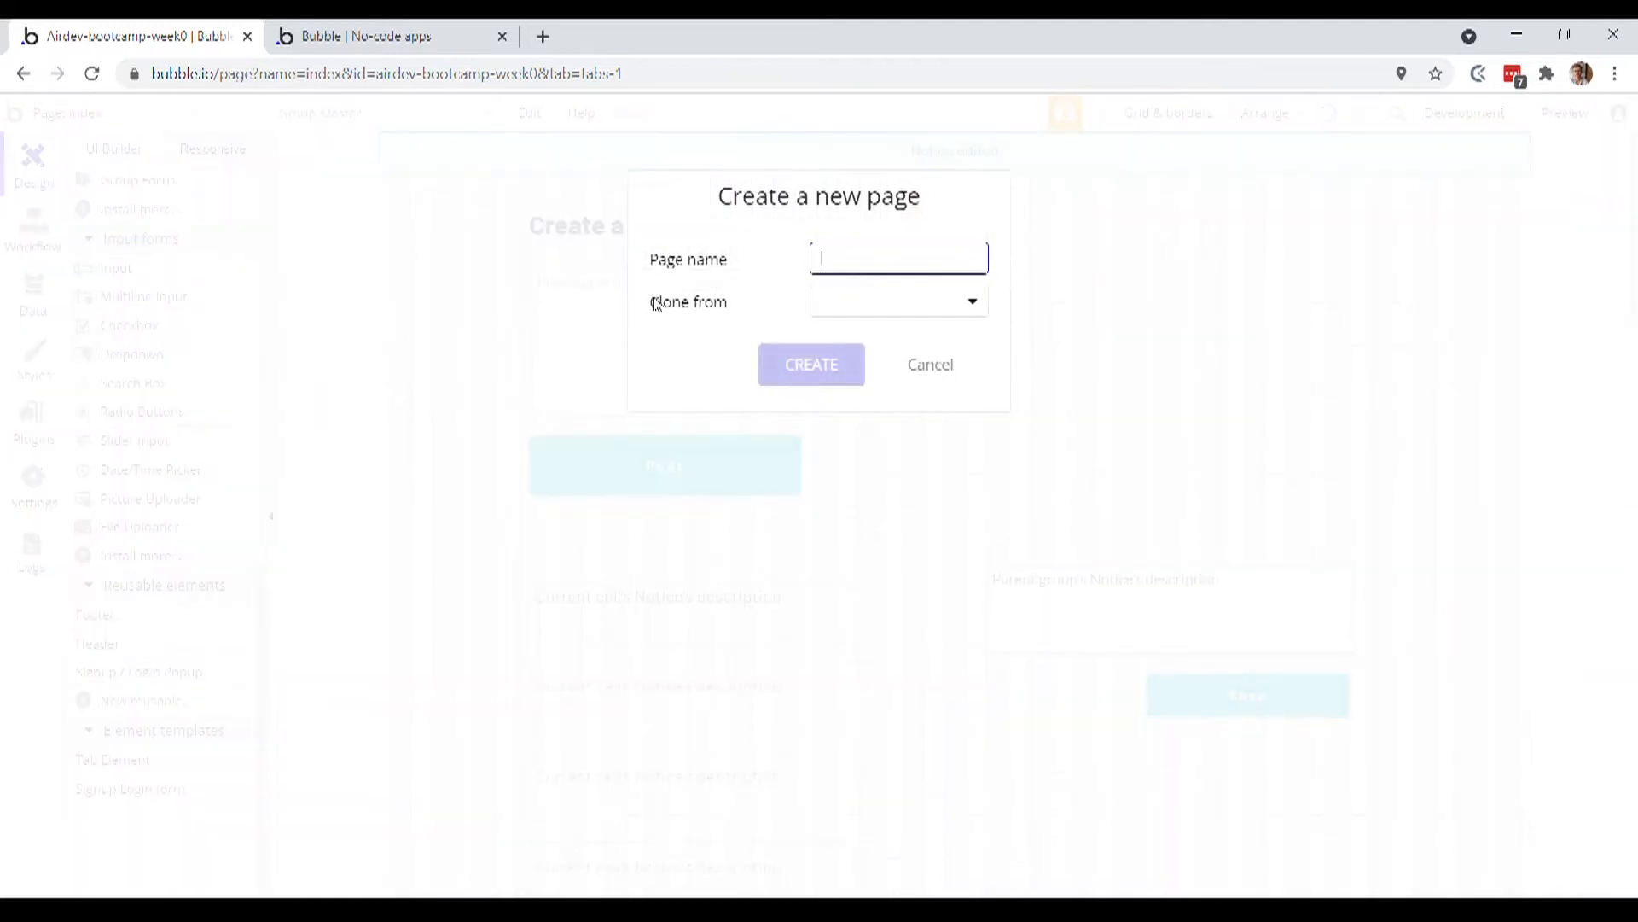
type("create")
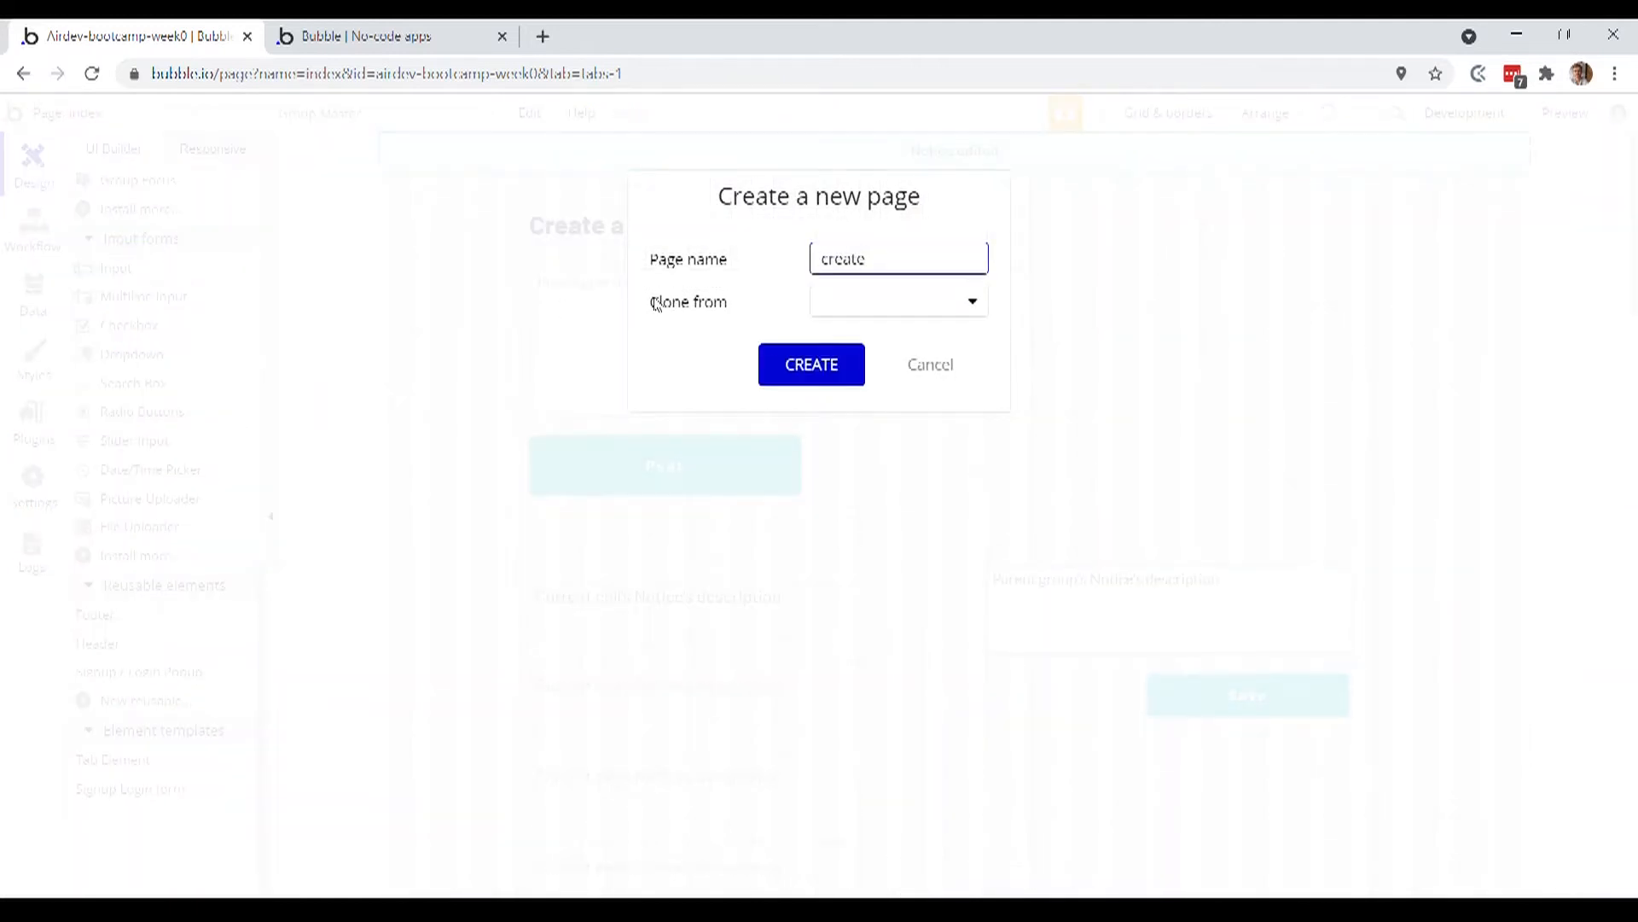
type("-notice")
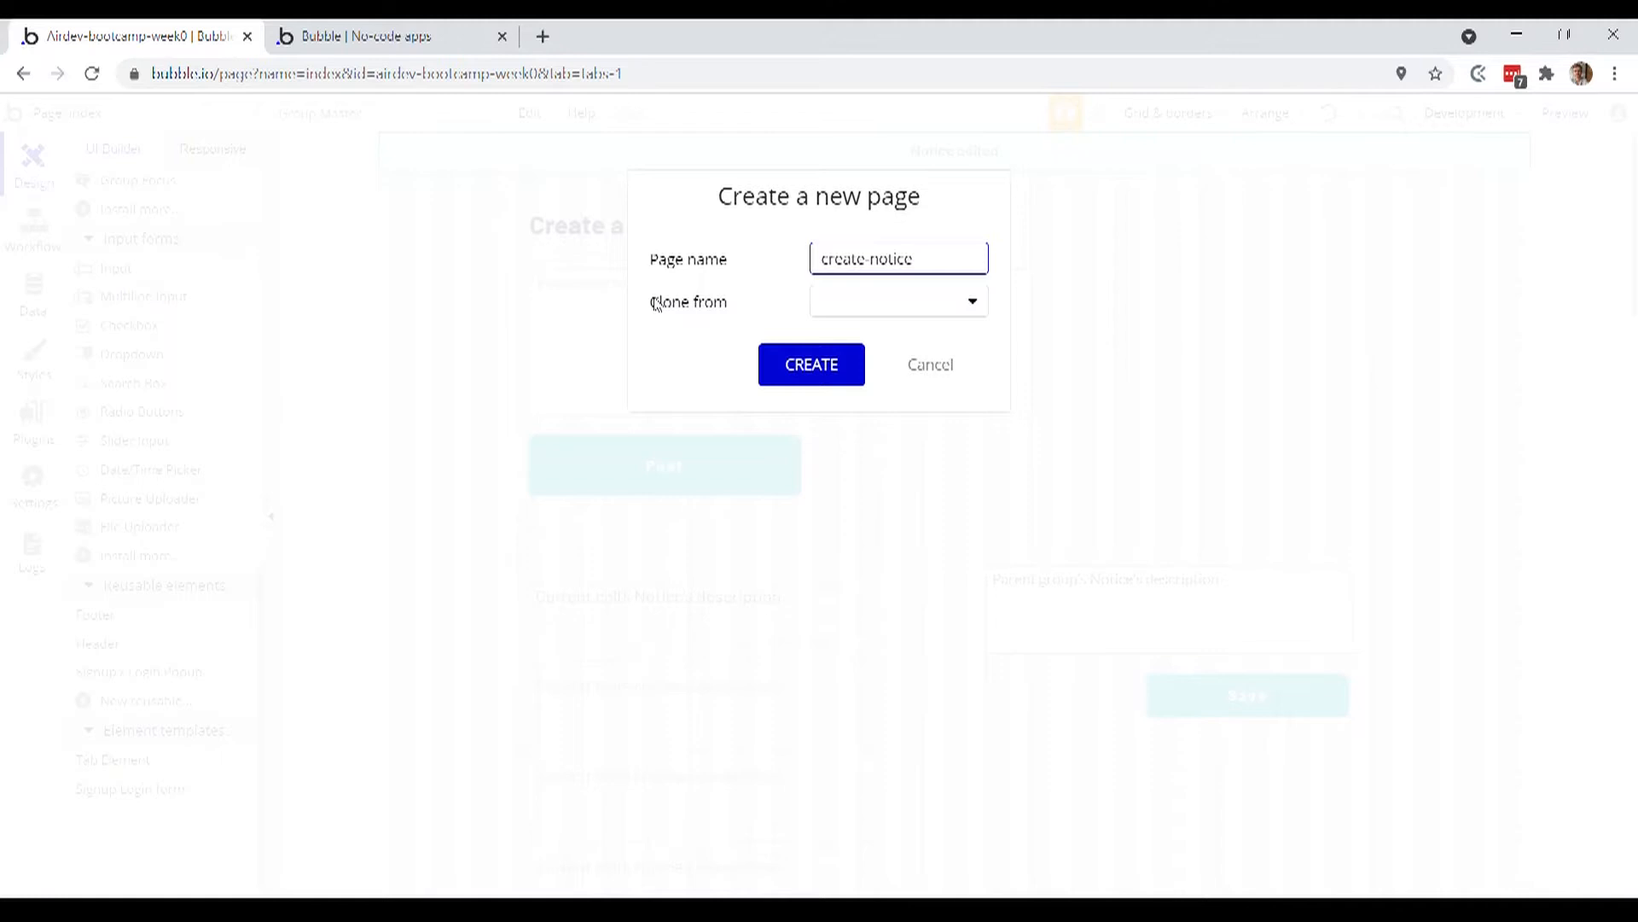
mouse_move(896, 300)
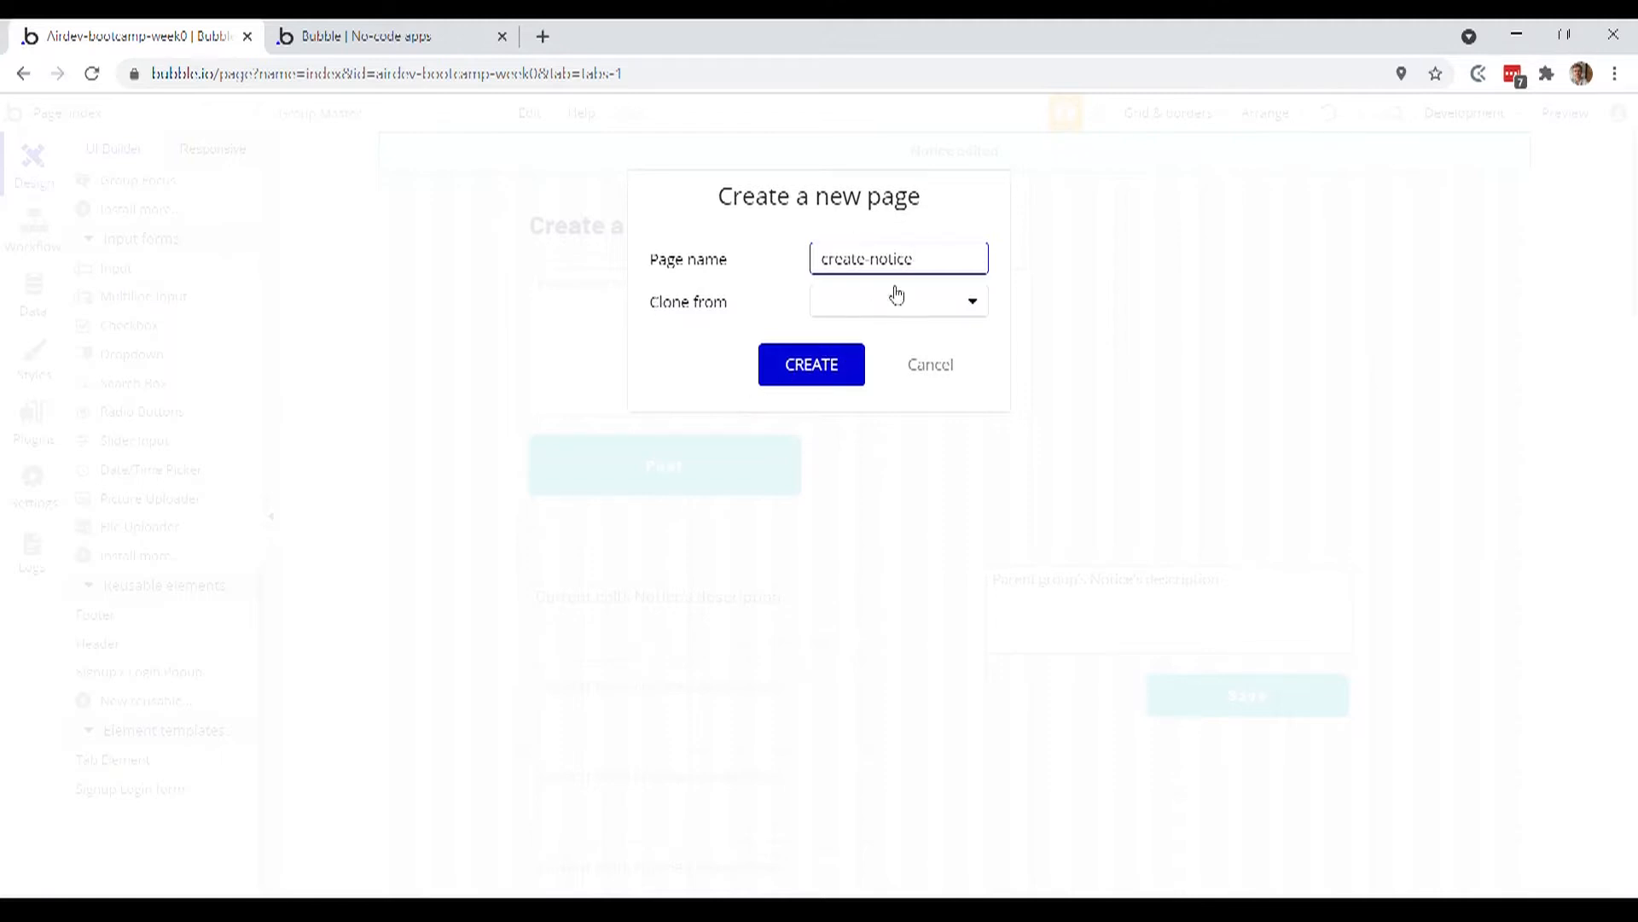
left_click(896, 300)
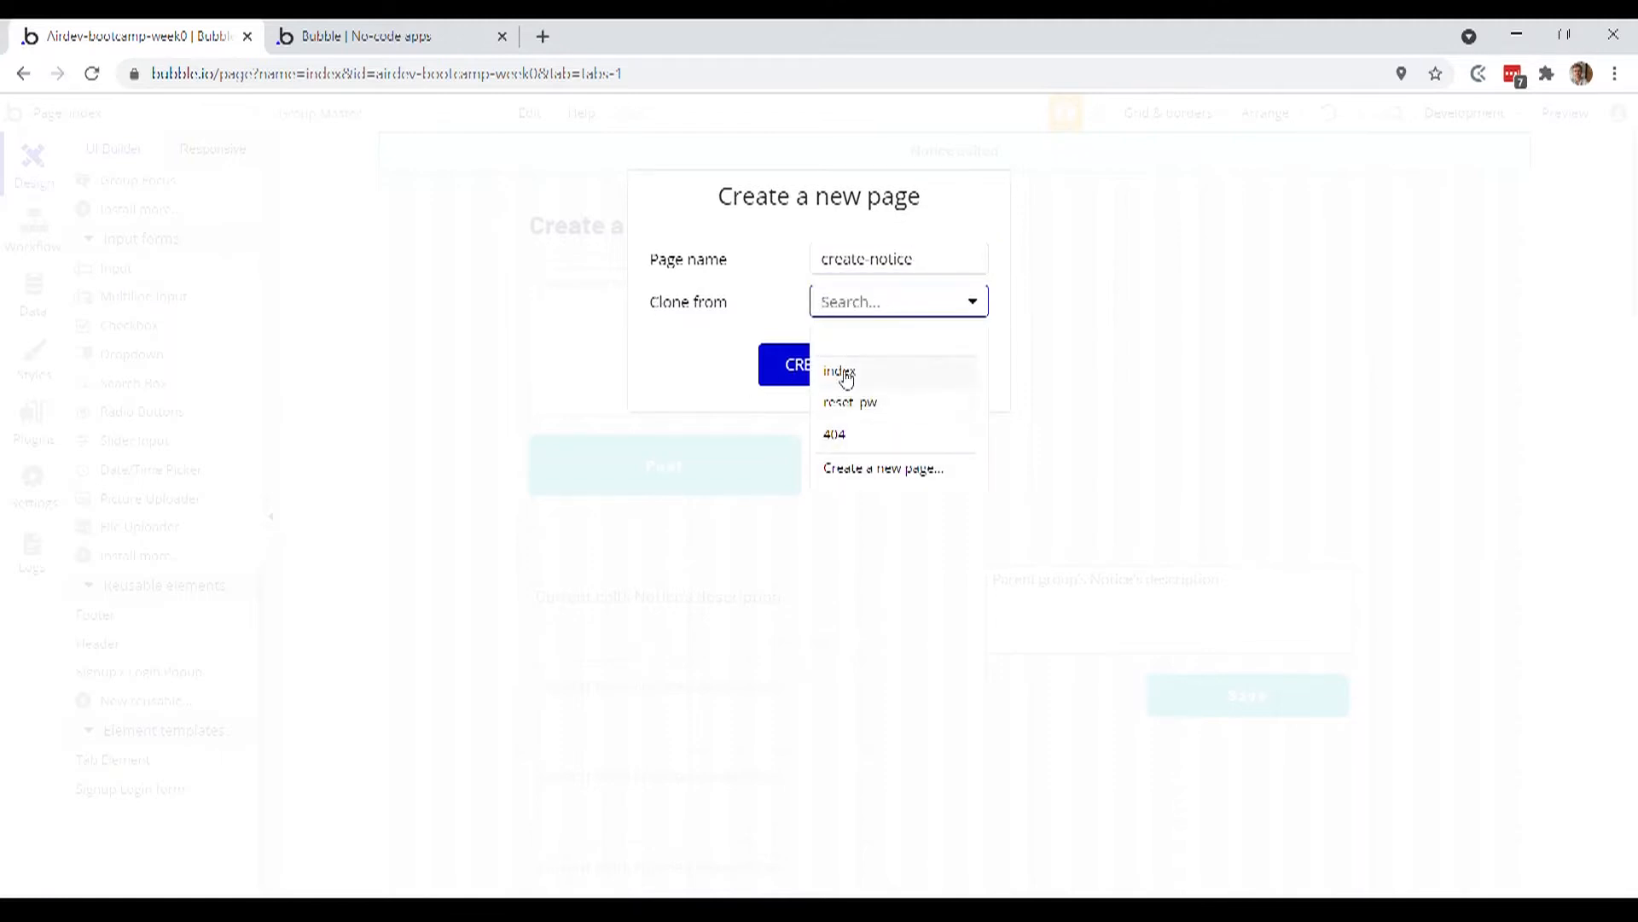
left_click(799, 365)
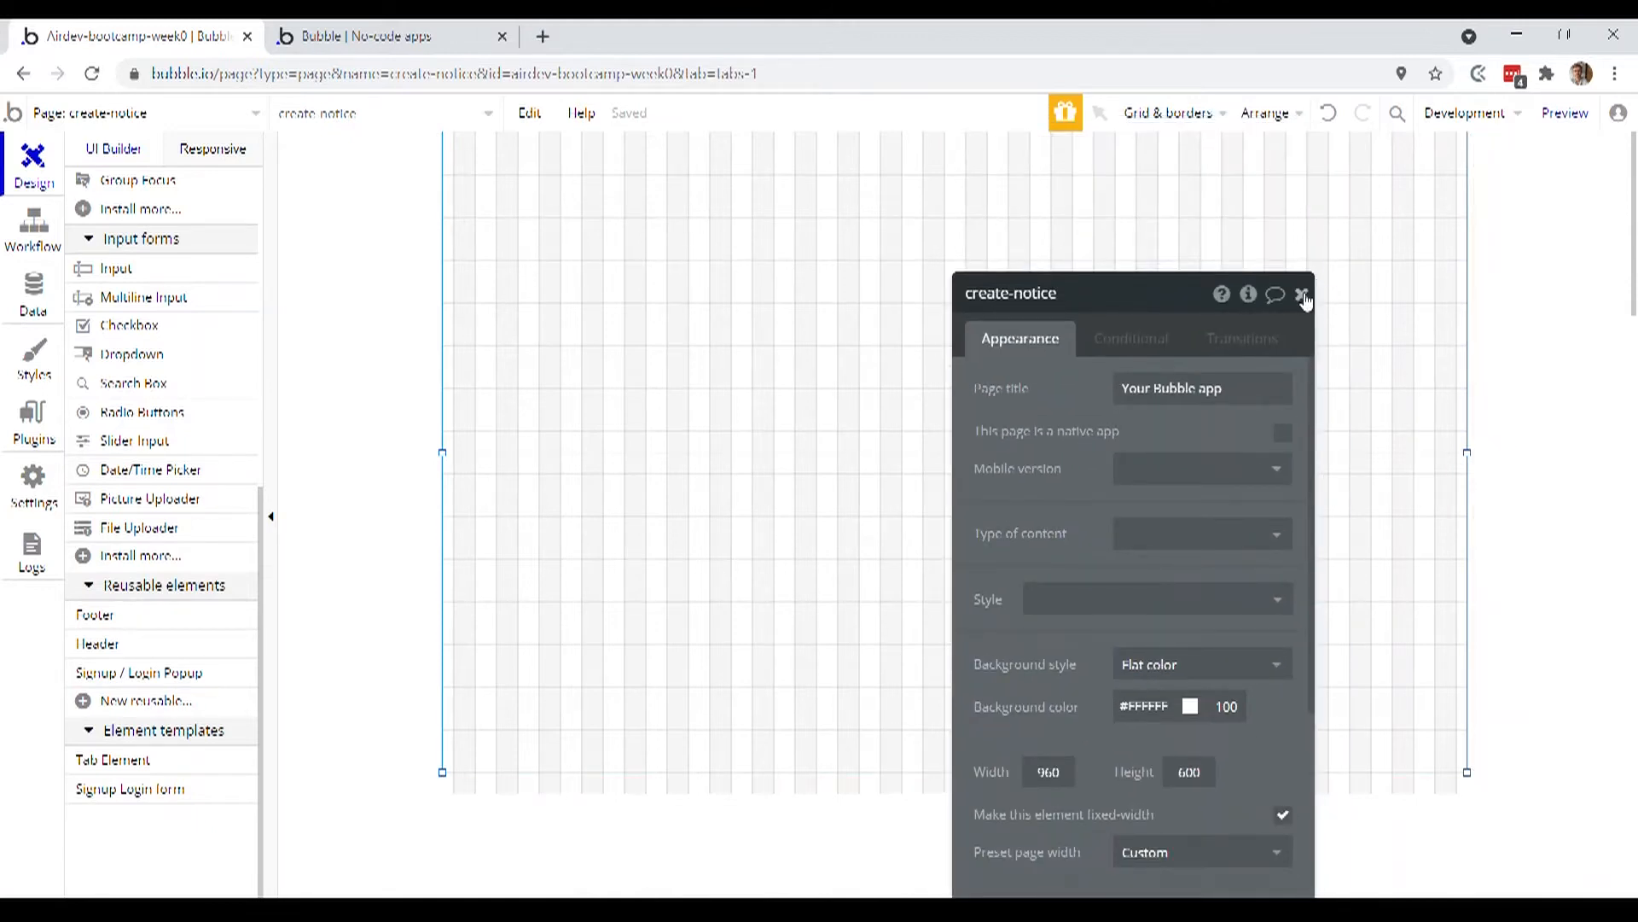
Copy the Create a notice group from the index page
left_click(1304, 294)
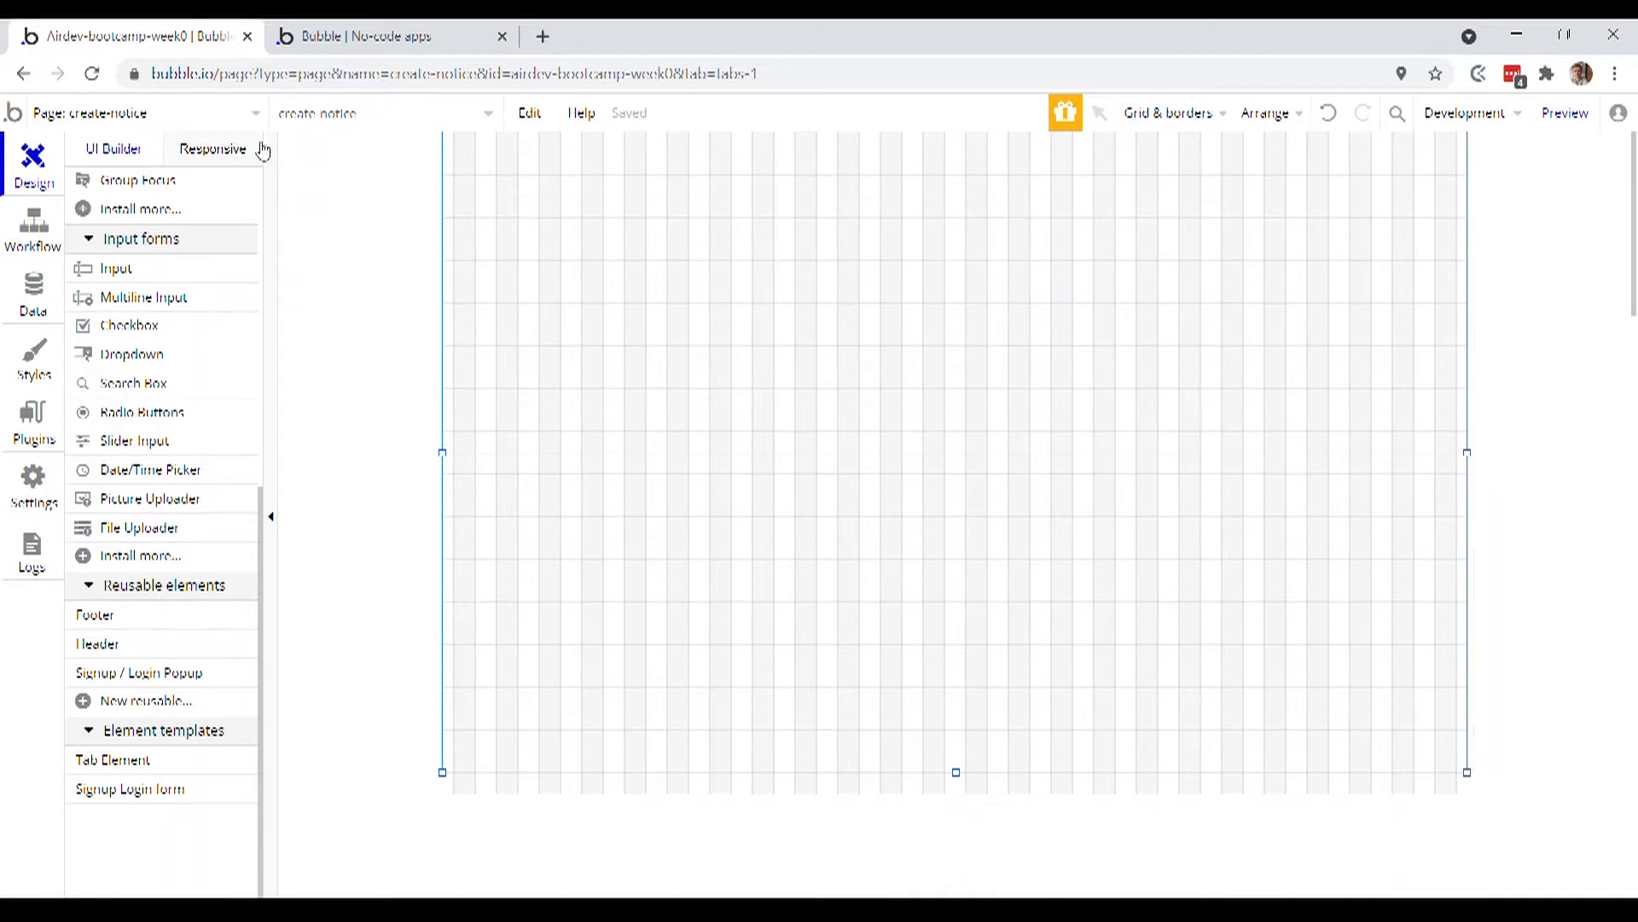
left_click(147, 112)
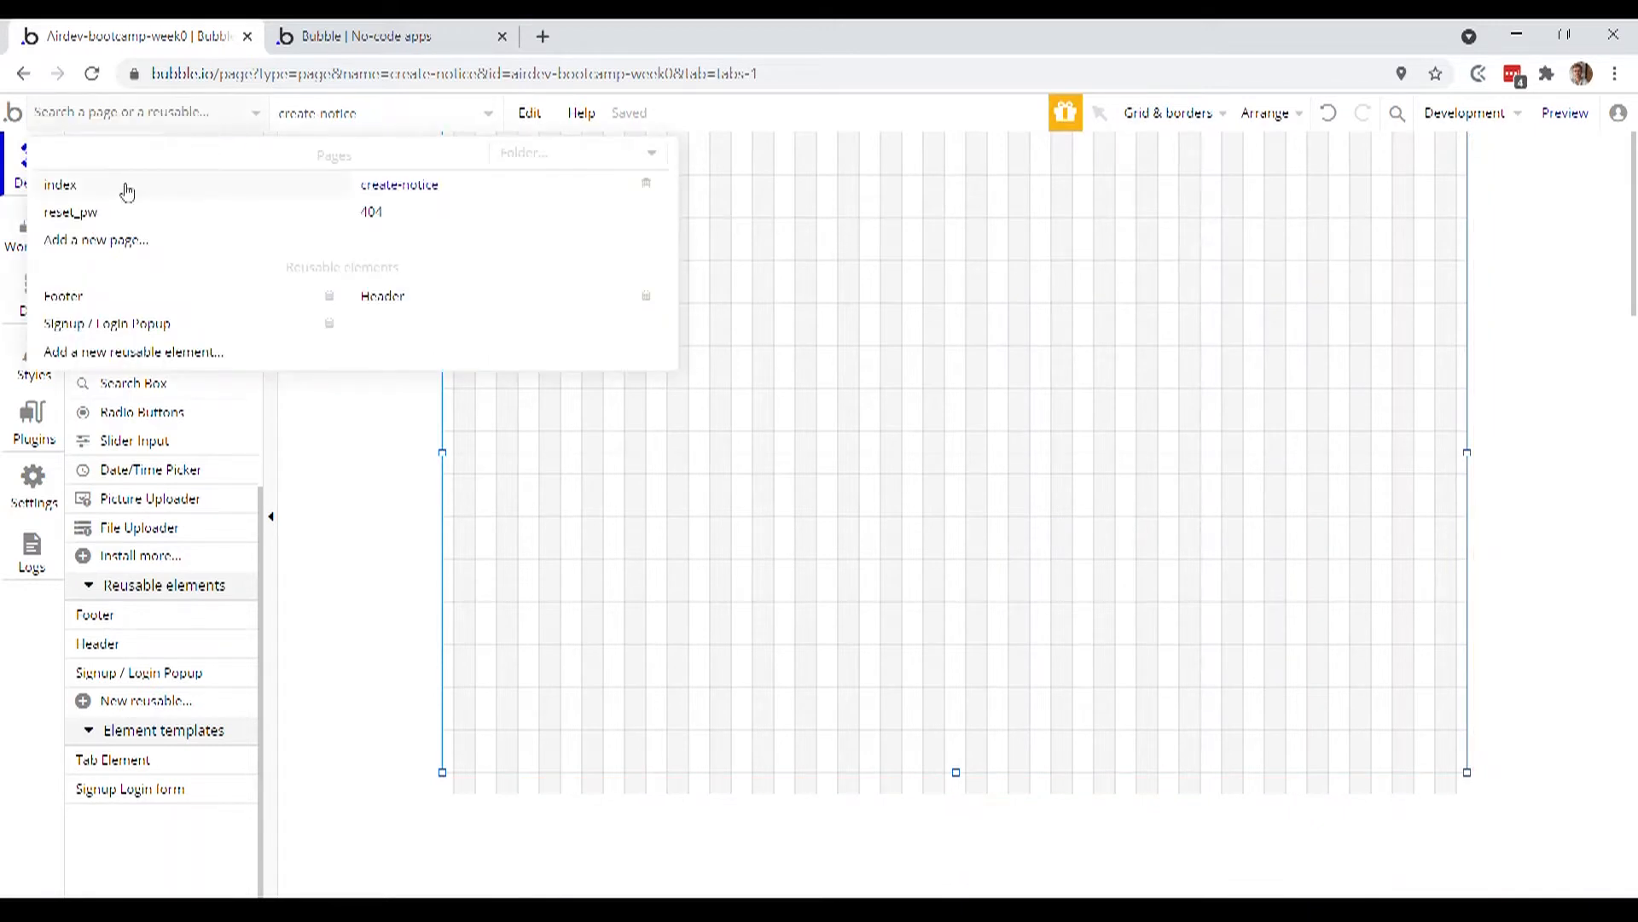
left_click(60, 184)
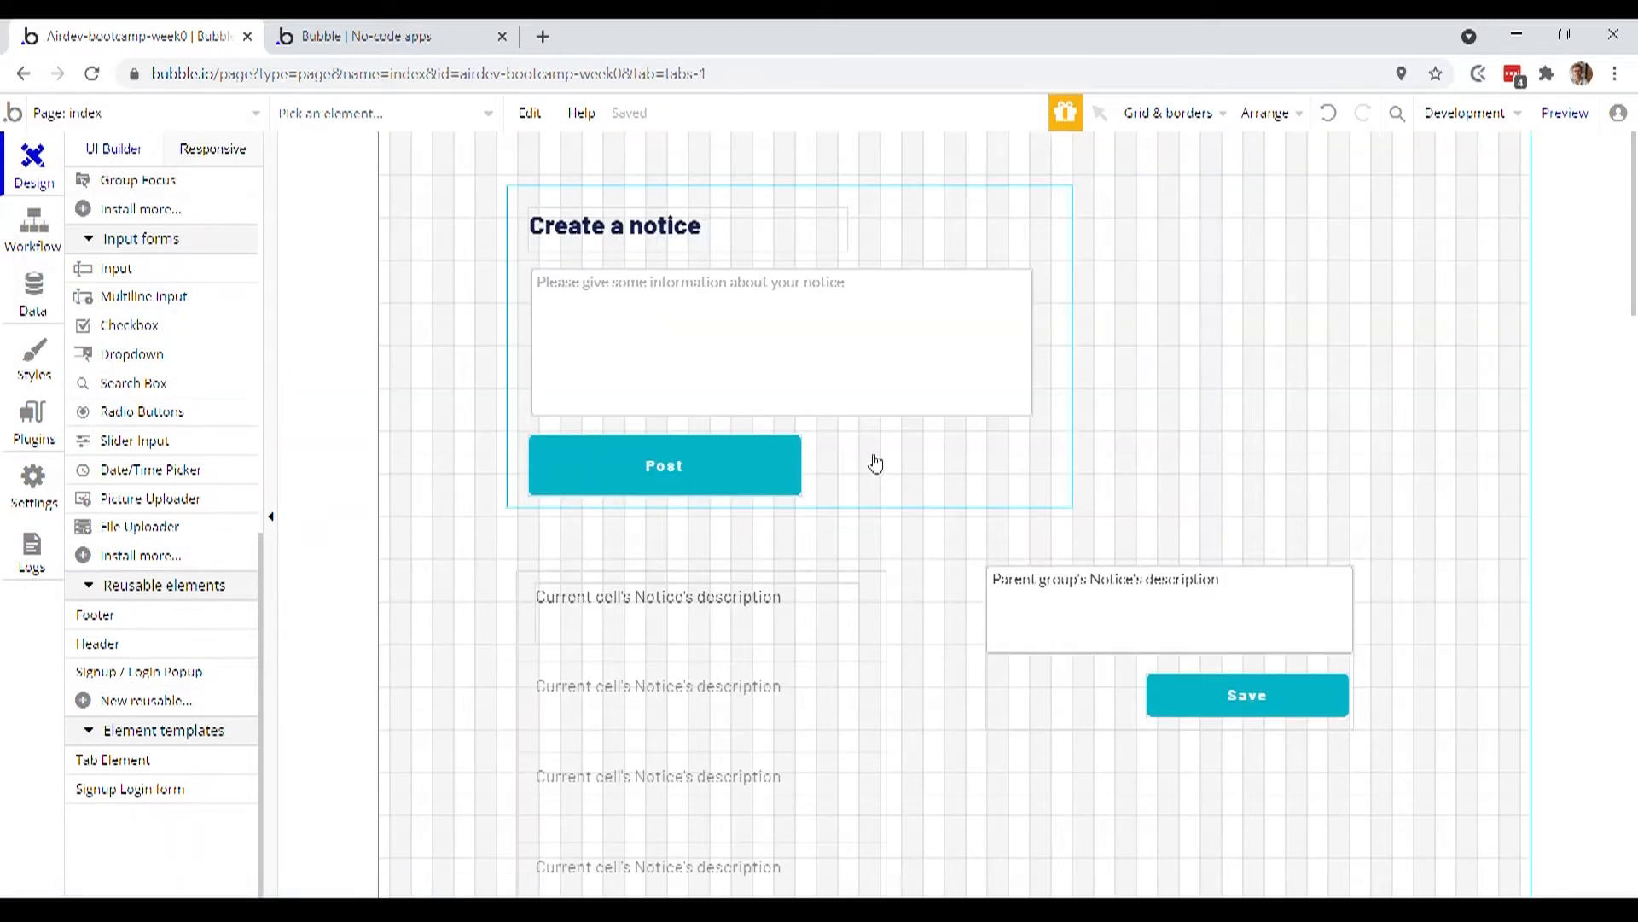
left_click(872, 449)
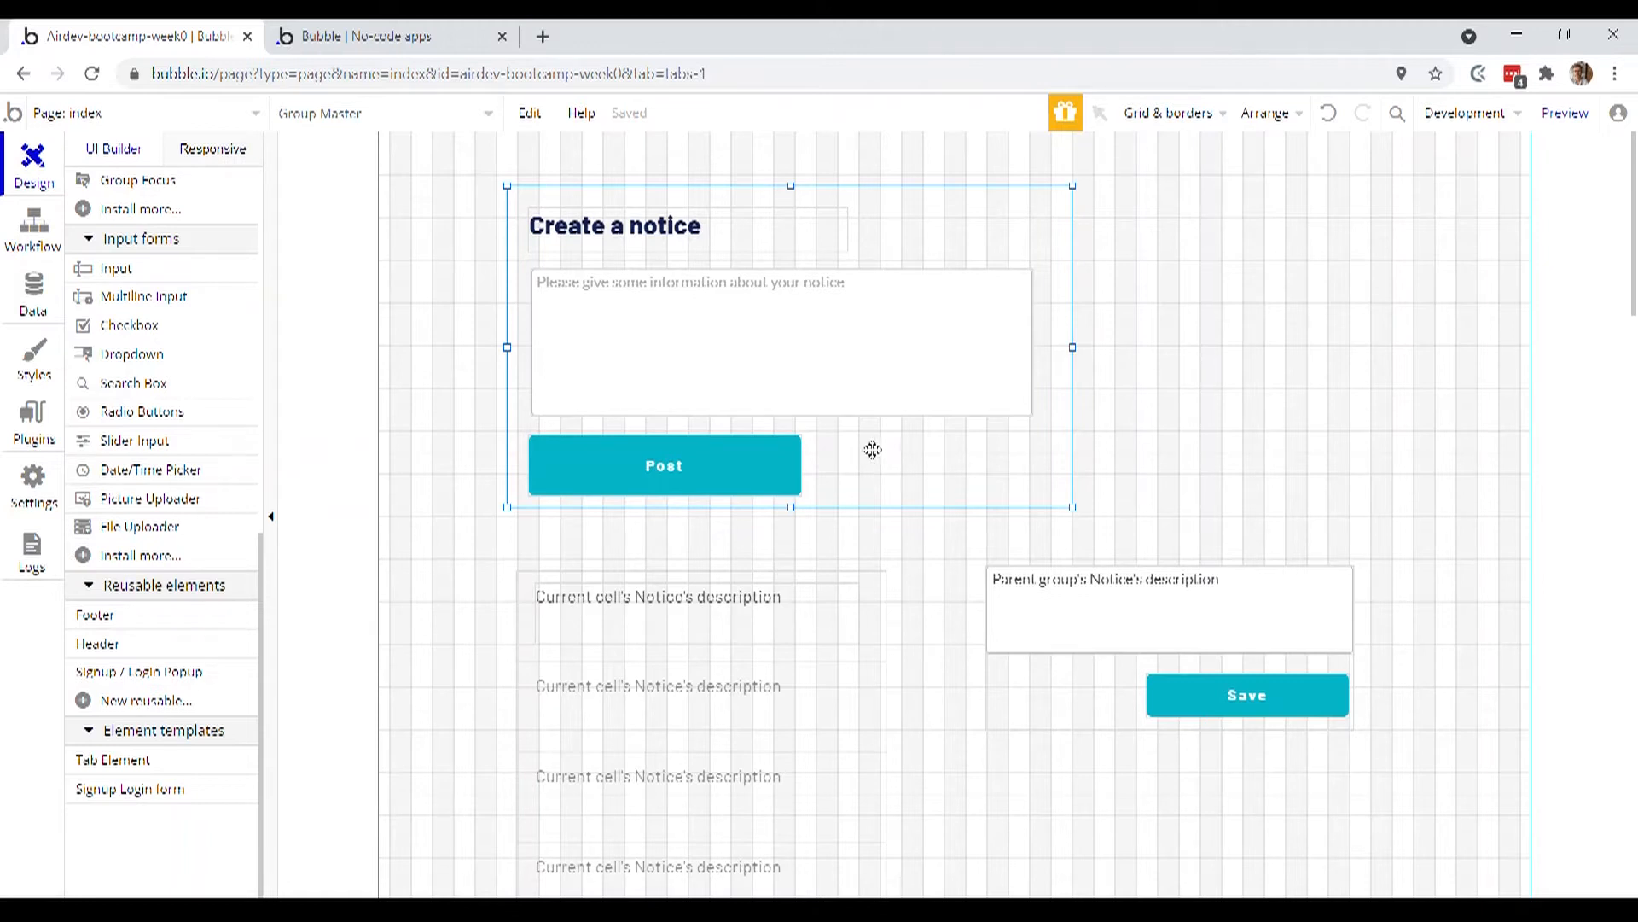
right_click(872, 449)
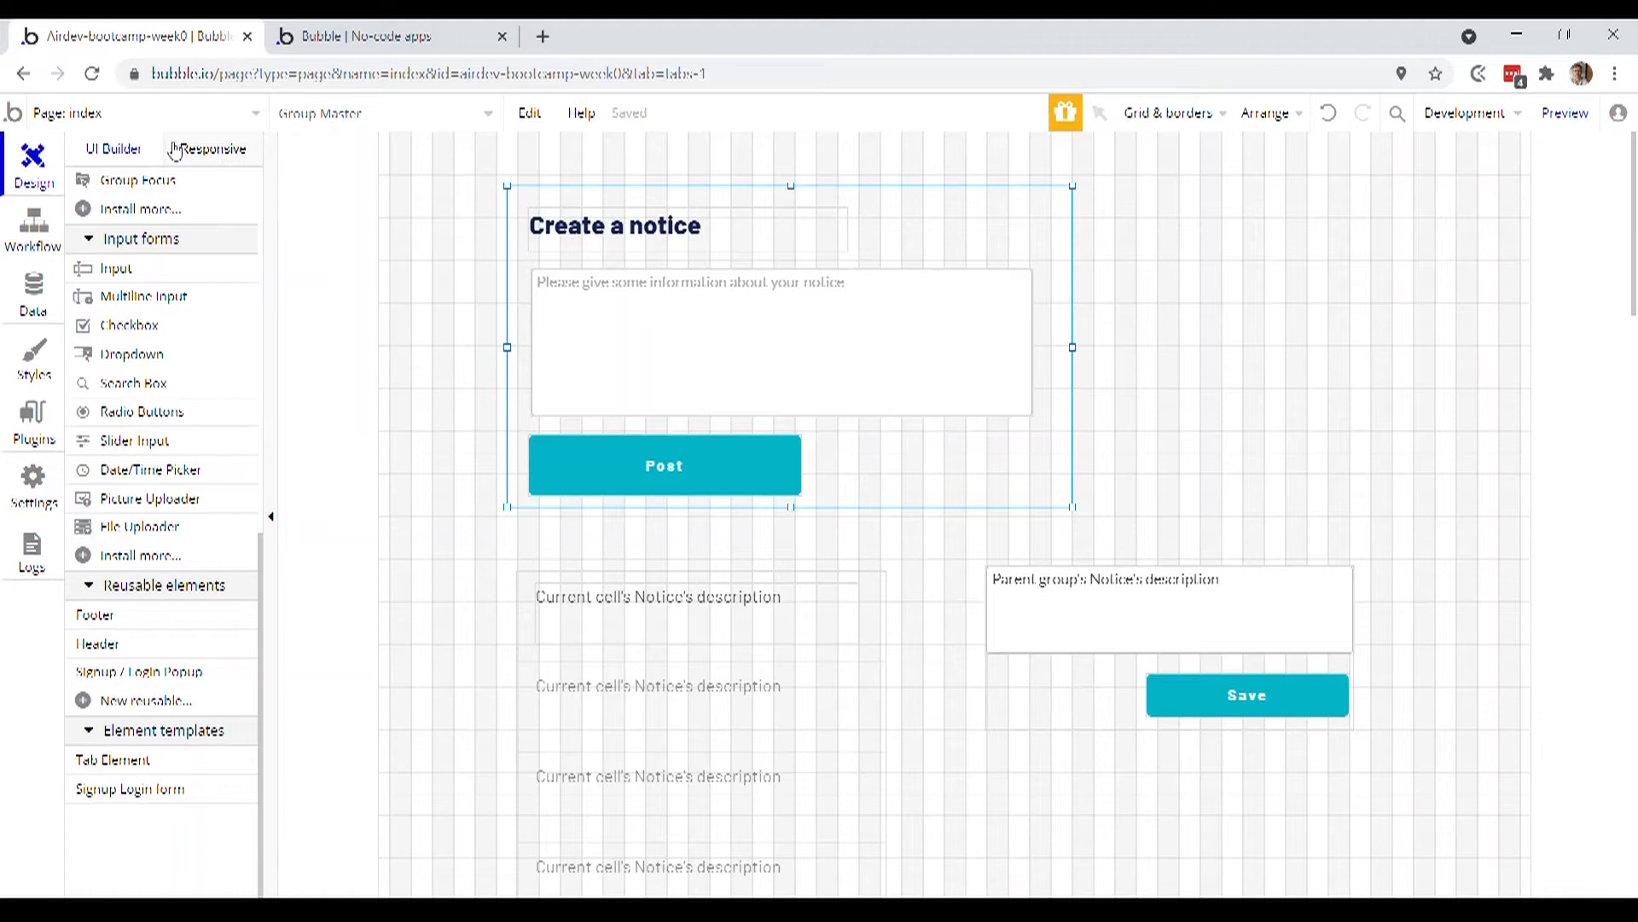
Paste the group onto create-notice and check that its workflows show no events
left_click(125, 113)
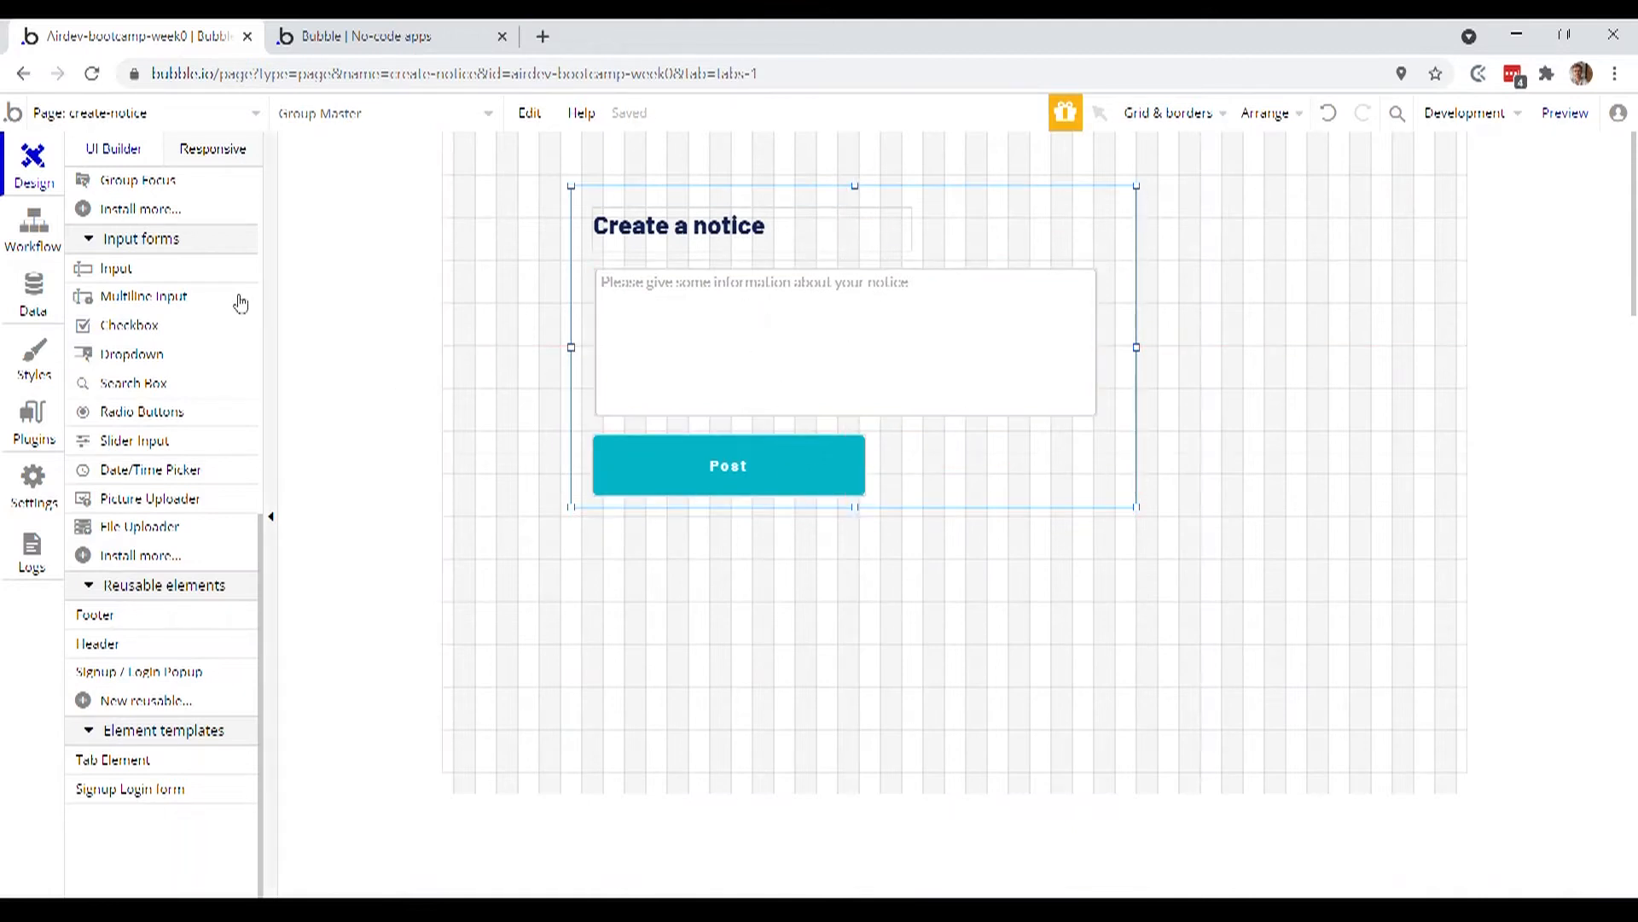
left_click(32, 227)
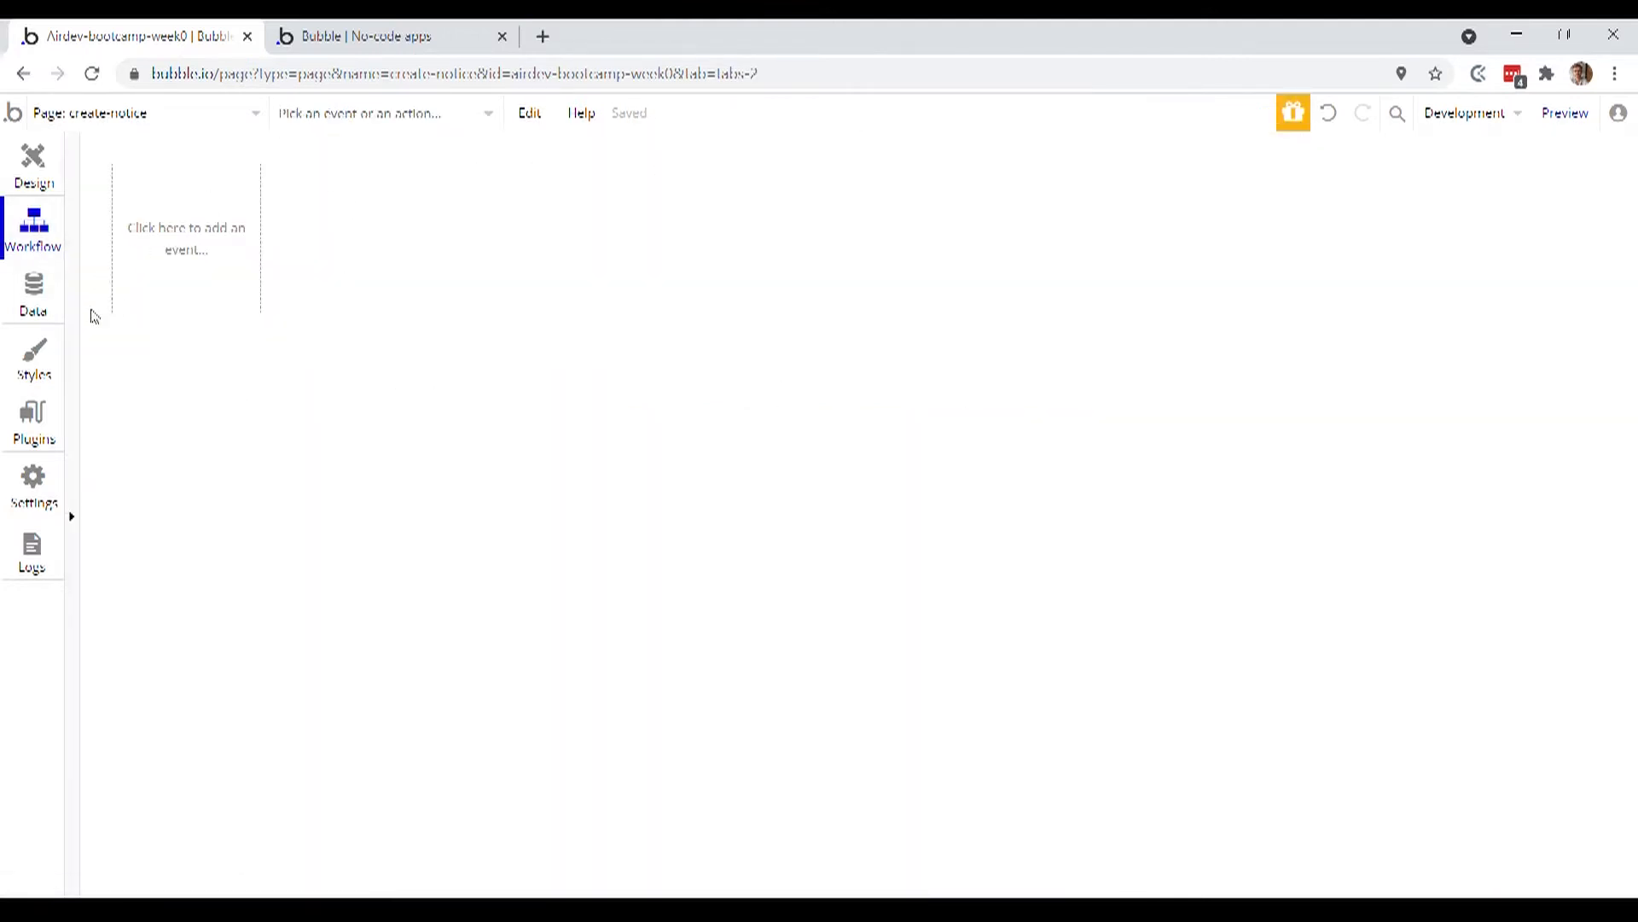
mouse_move(103, 212)
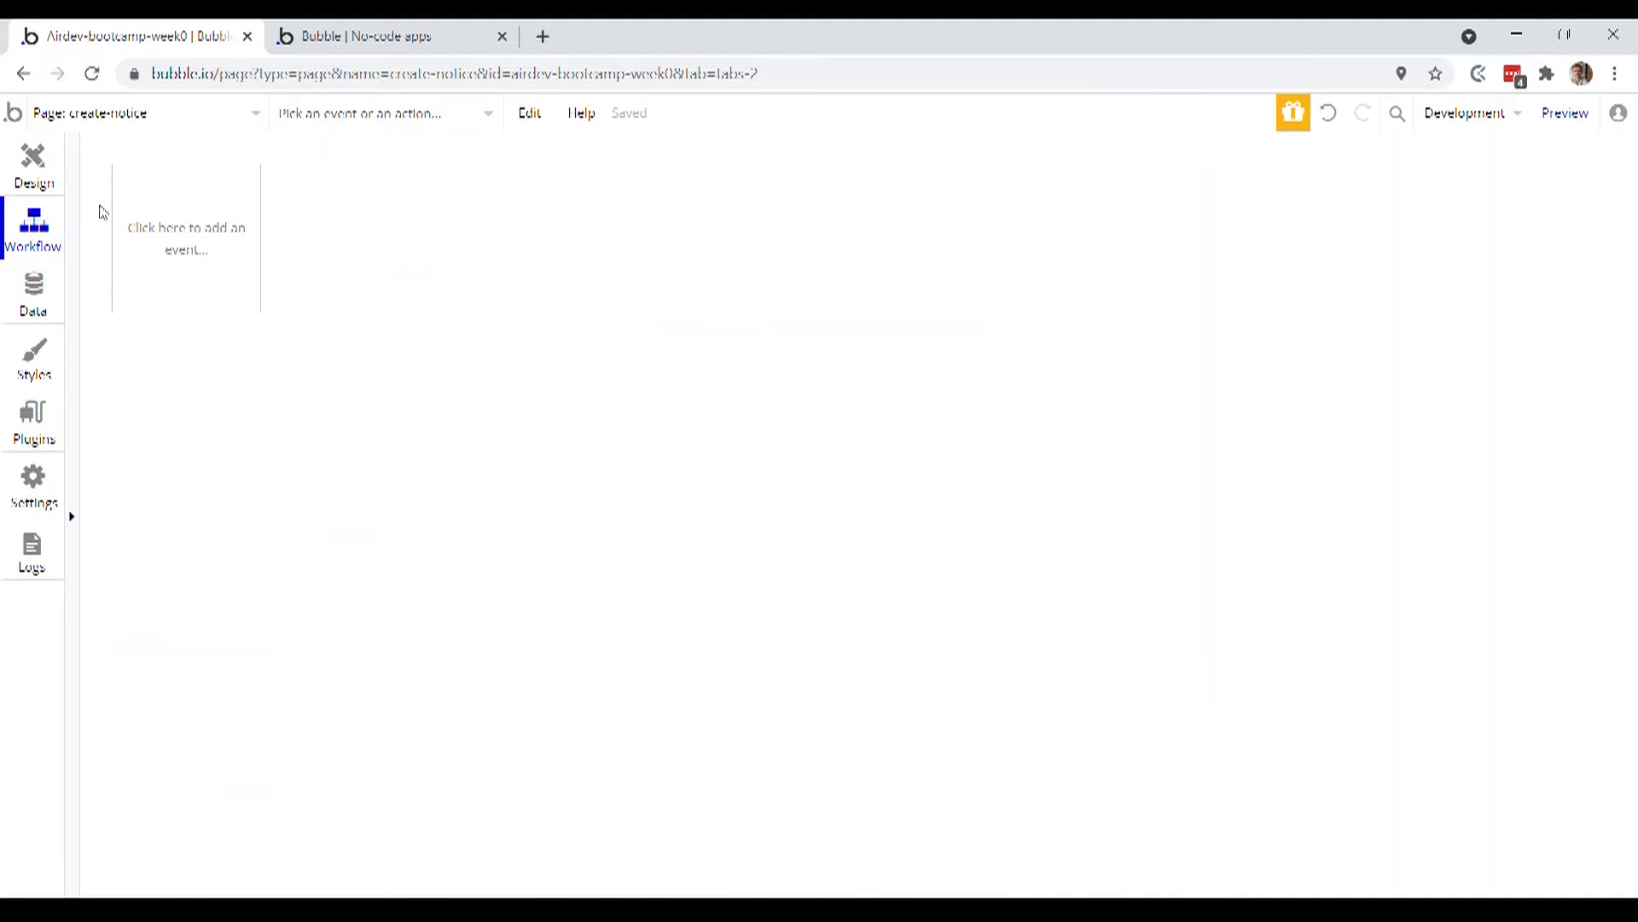
left_click(32, 168)
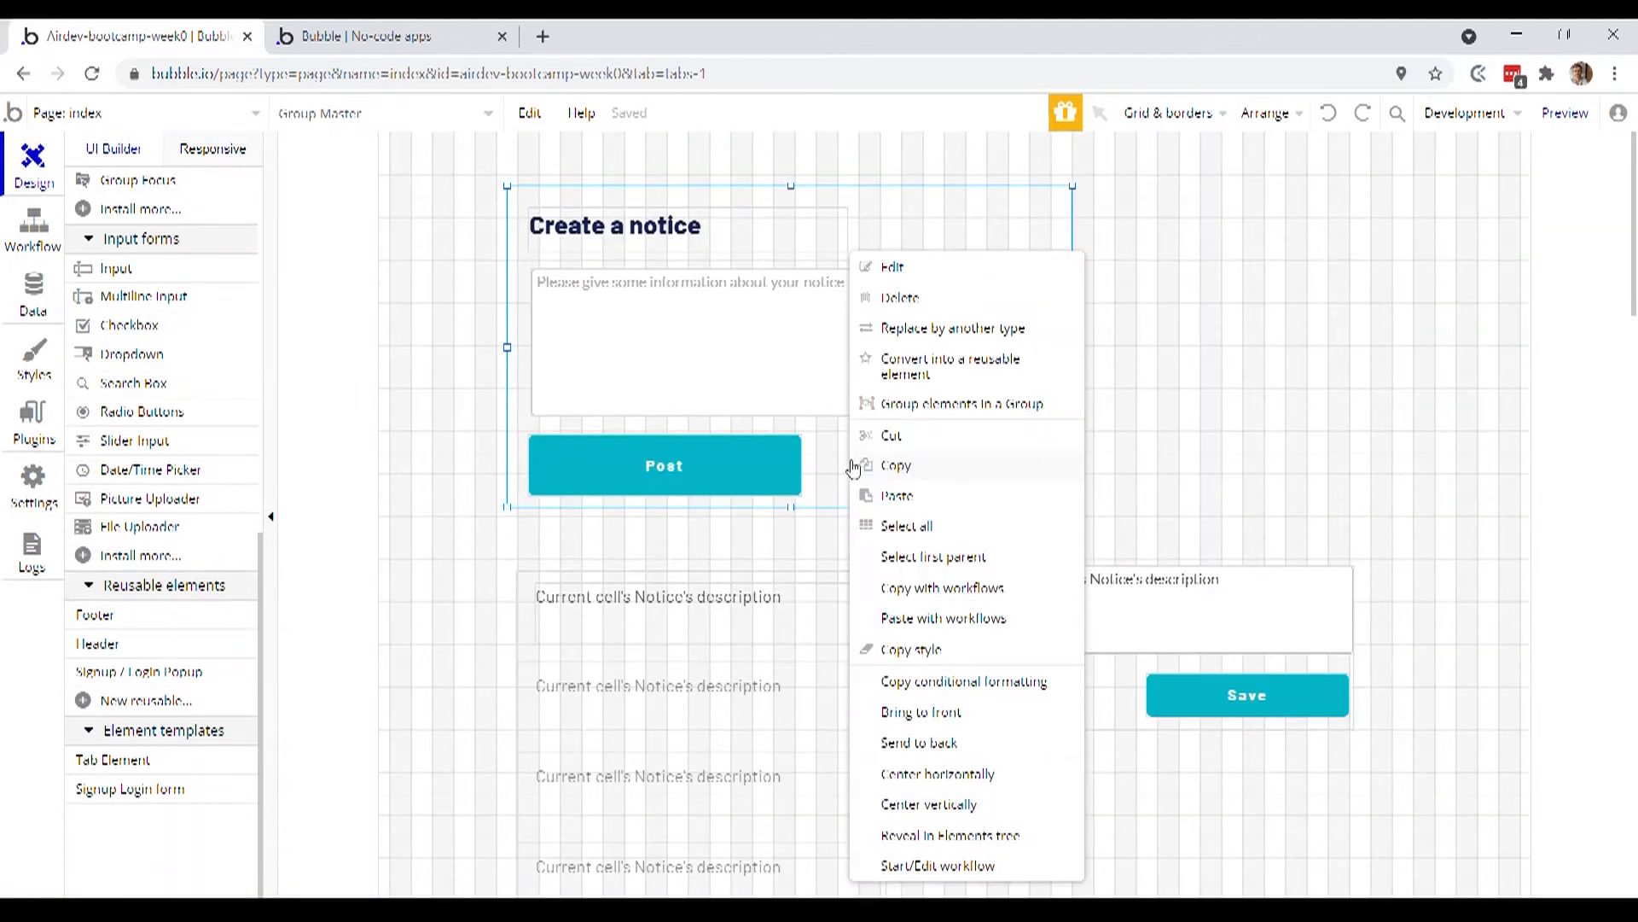
mouse_move(951, 471)
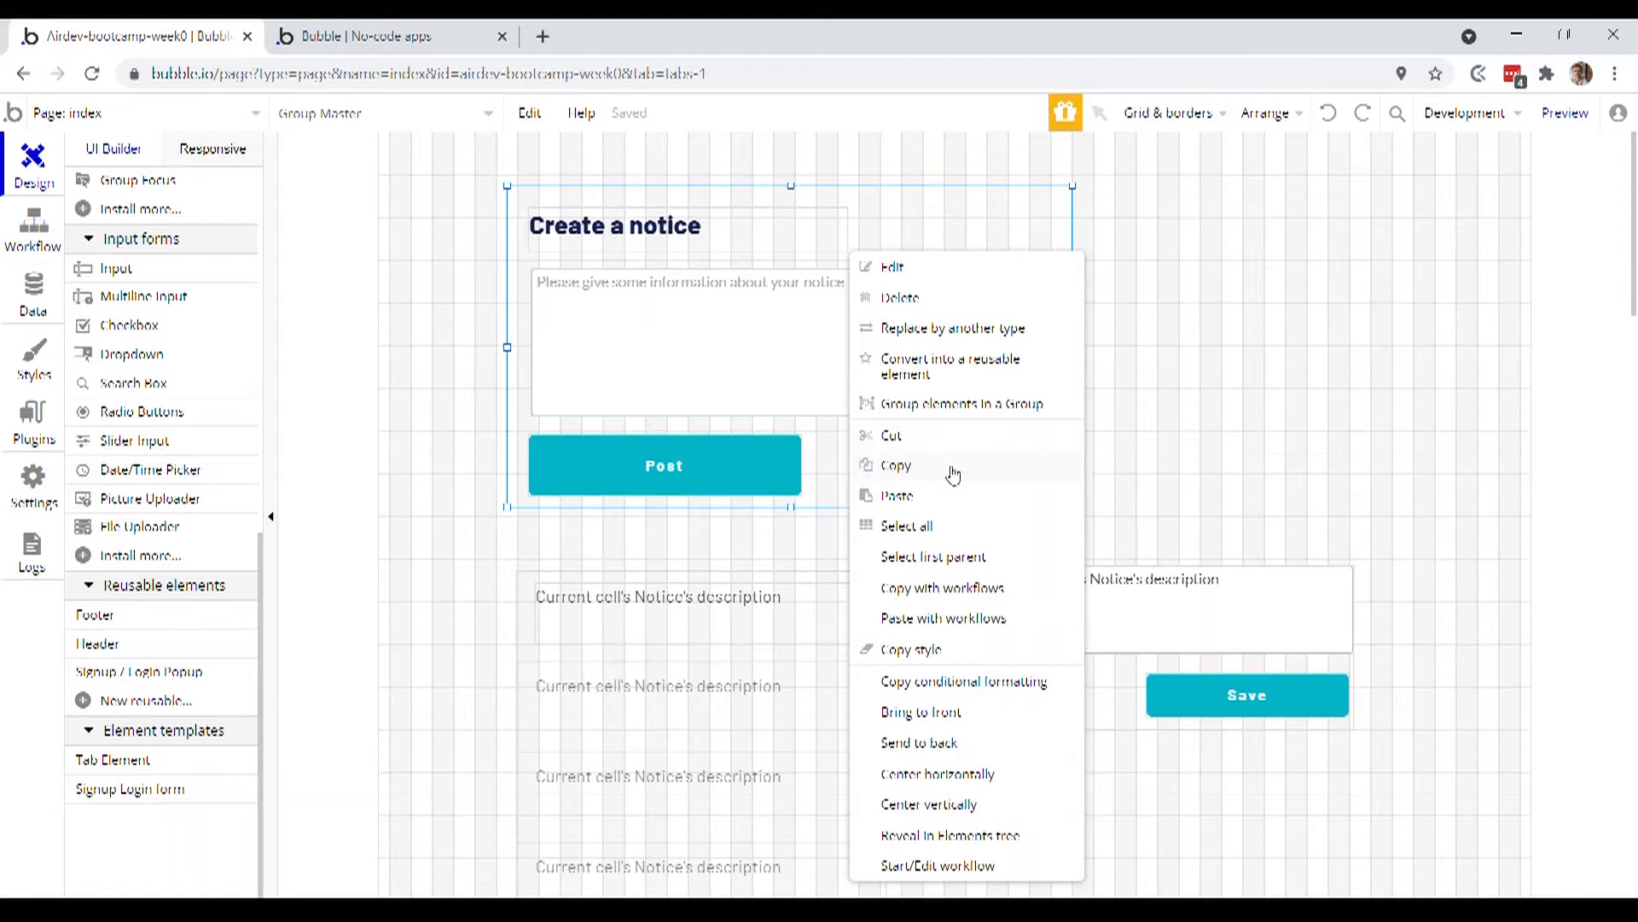
mouse_move(1004, 587)
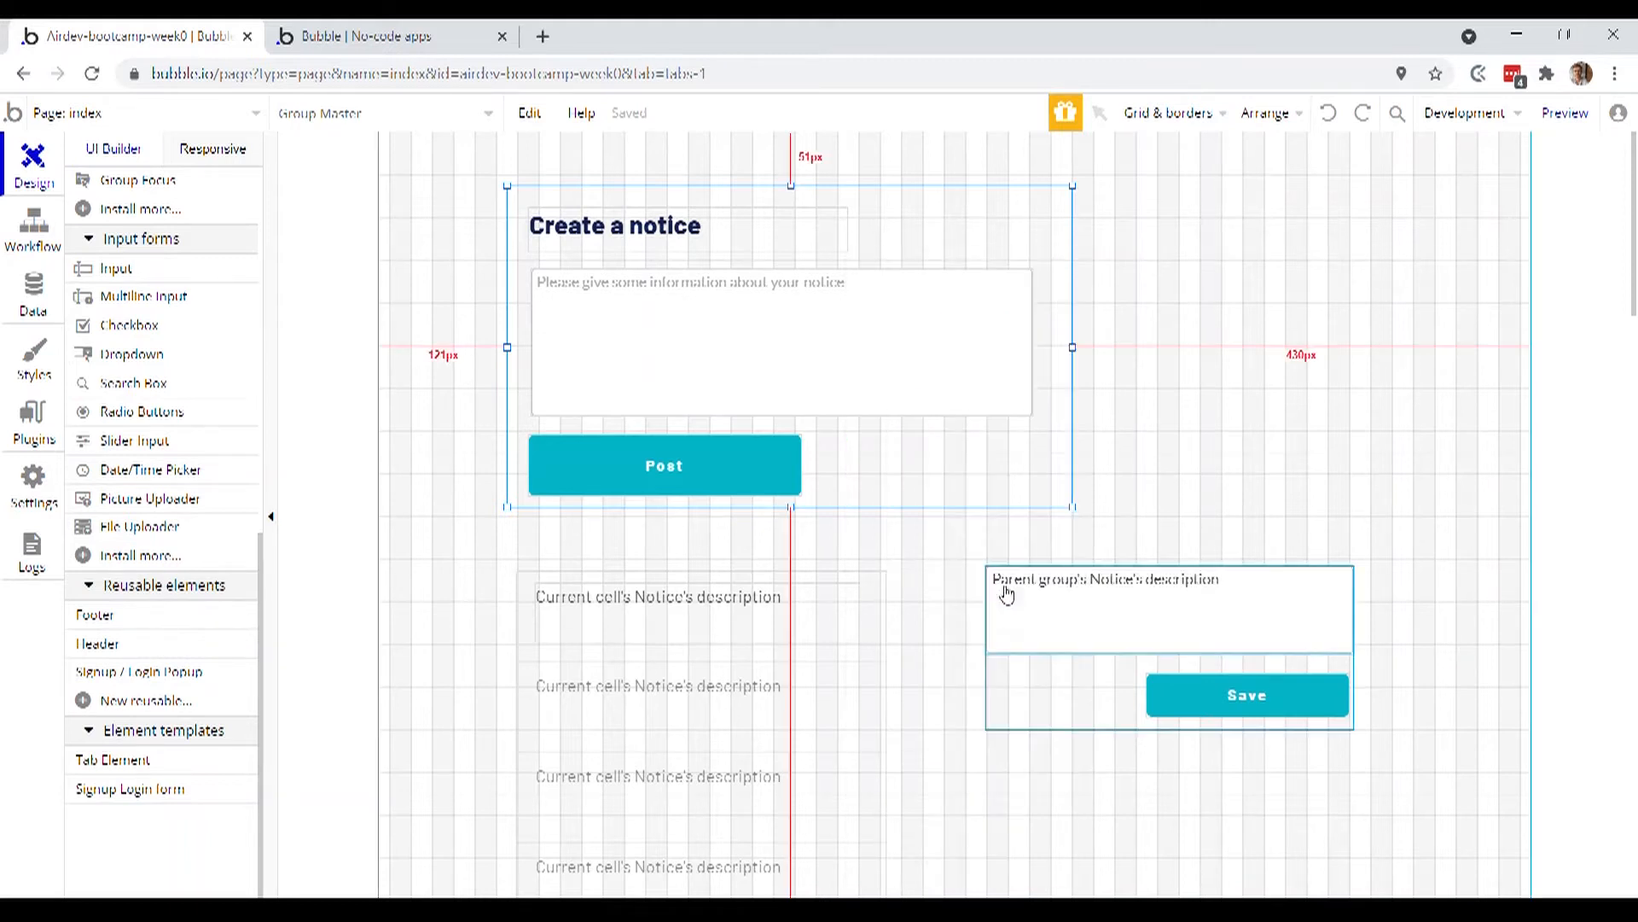
Paste the form with workflows onto create-notice and verify Post creates a new Notice
left_click(136, 112)
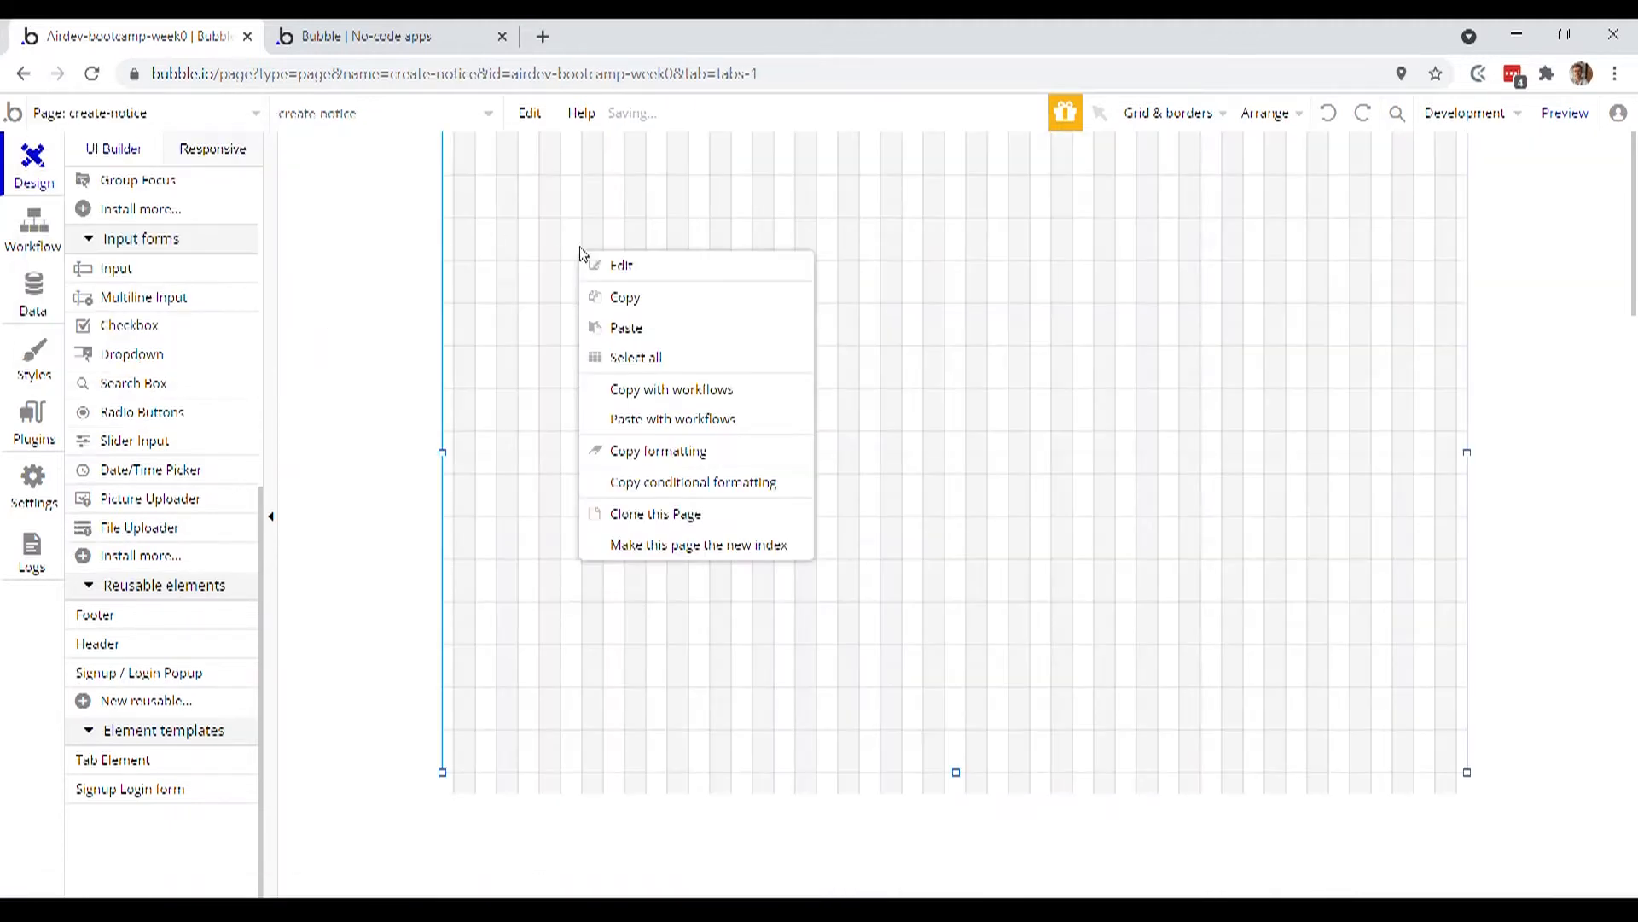
mouse_move(763, 427)
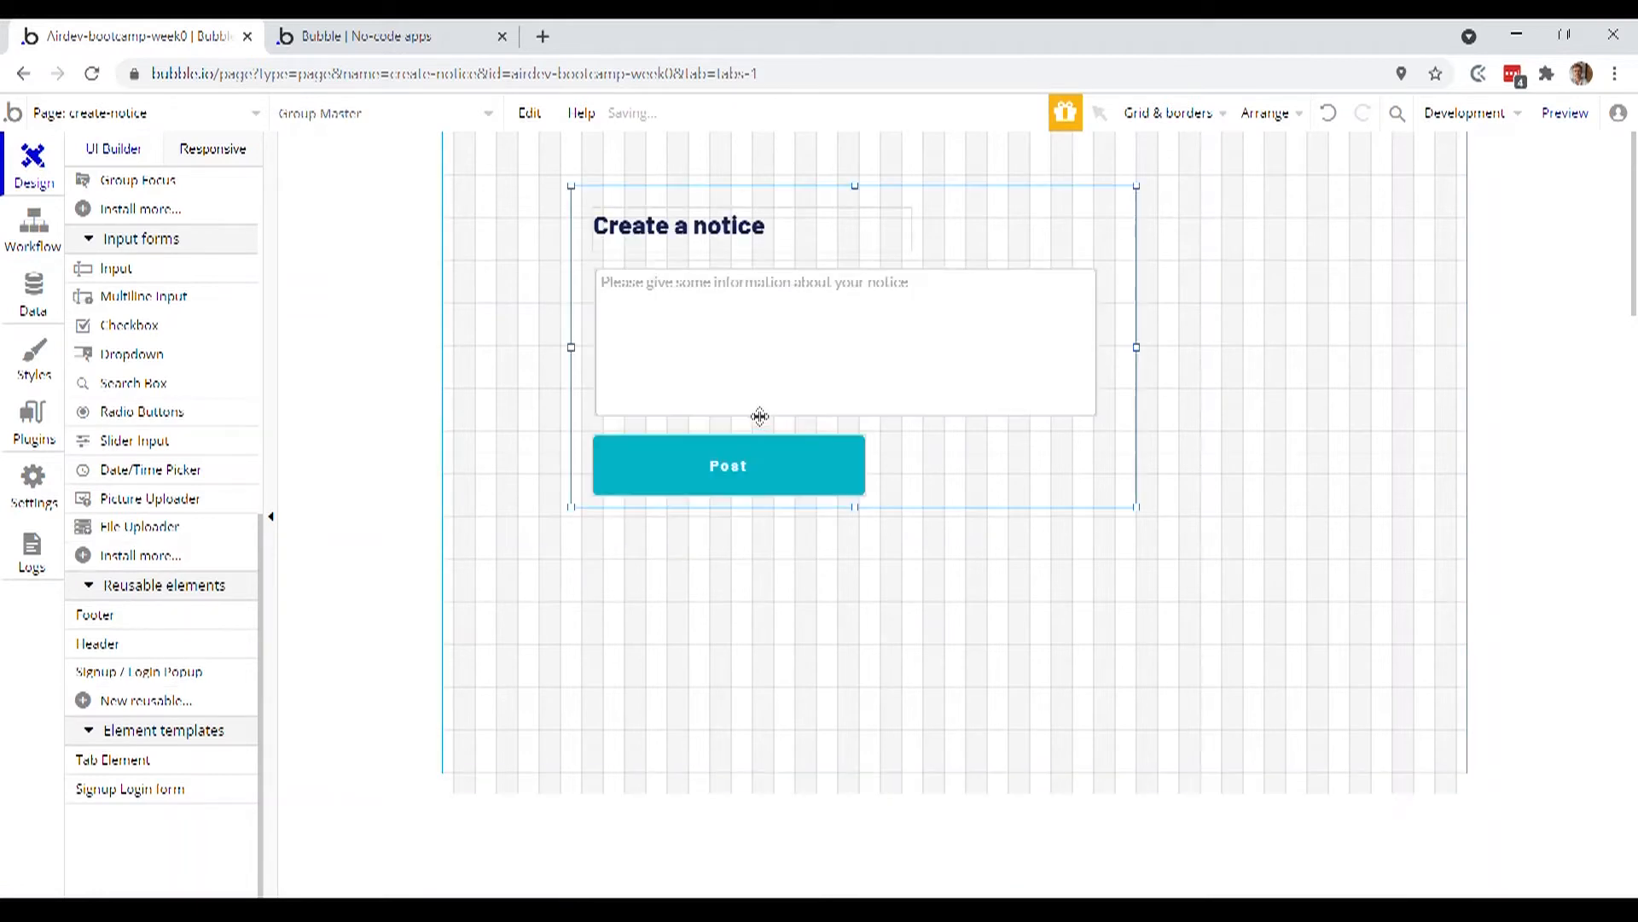
left_click(33, 227)
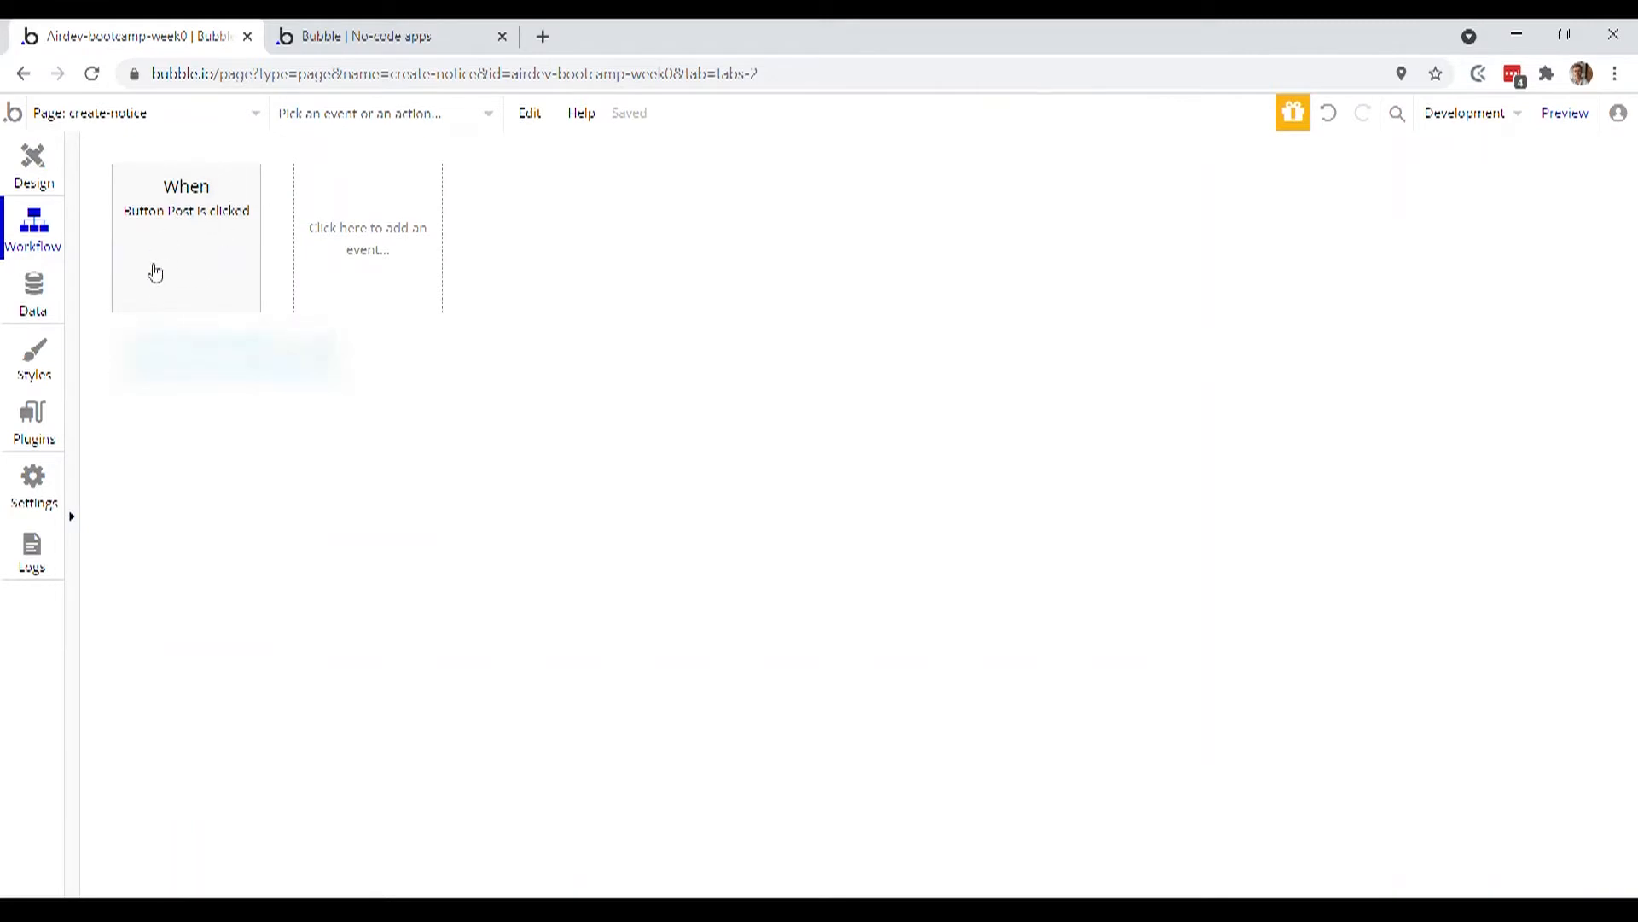
mouse_move(155, 273)
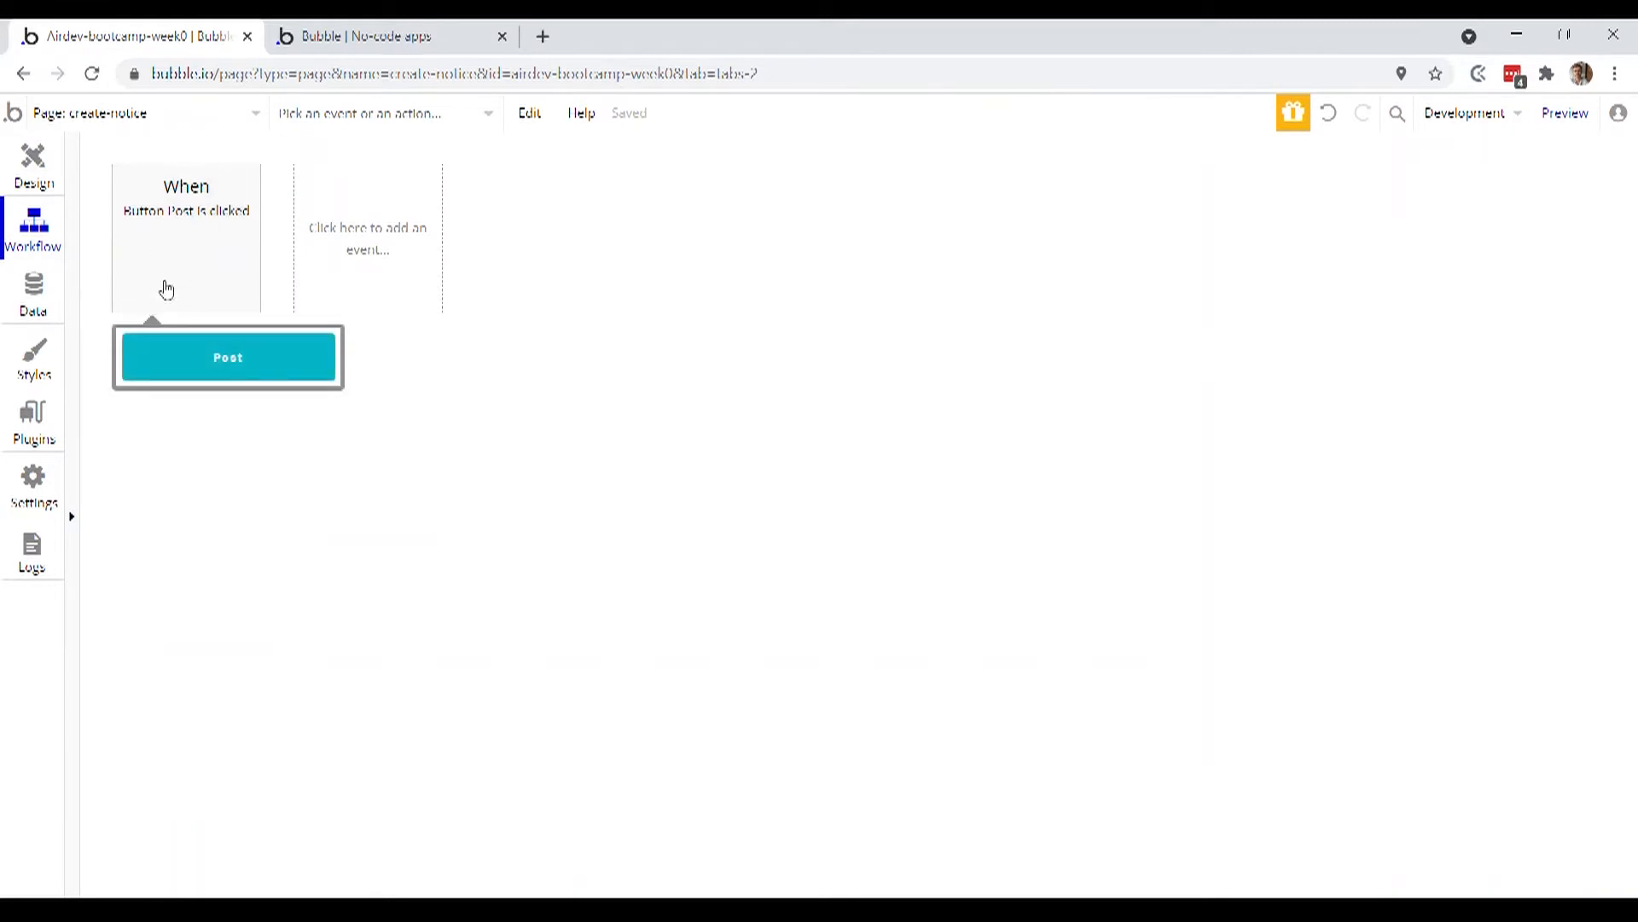
left_click(186, 198)
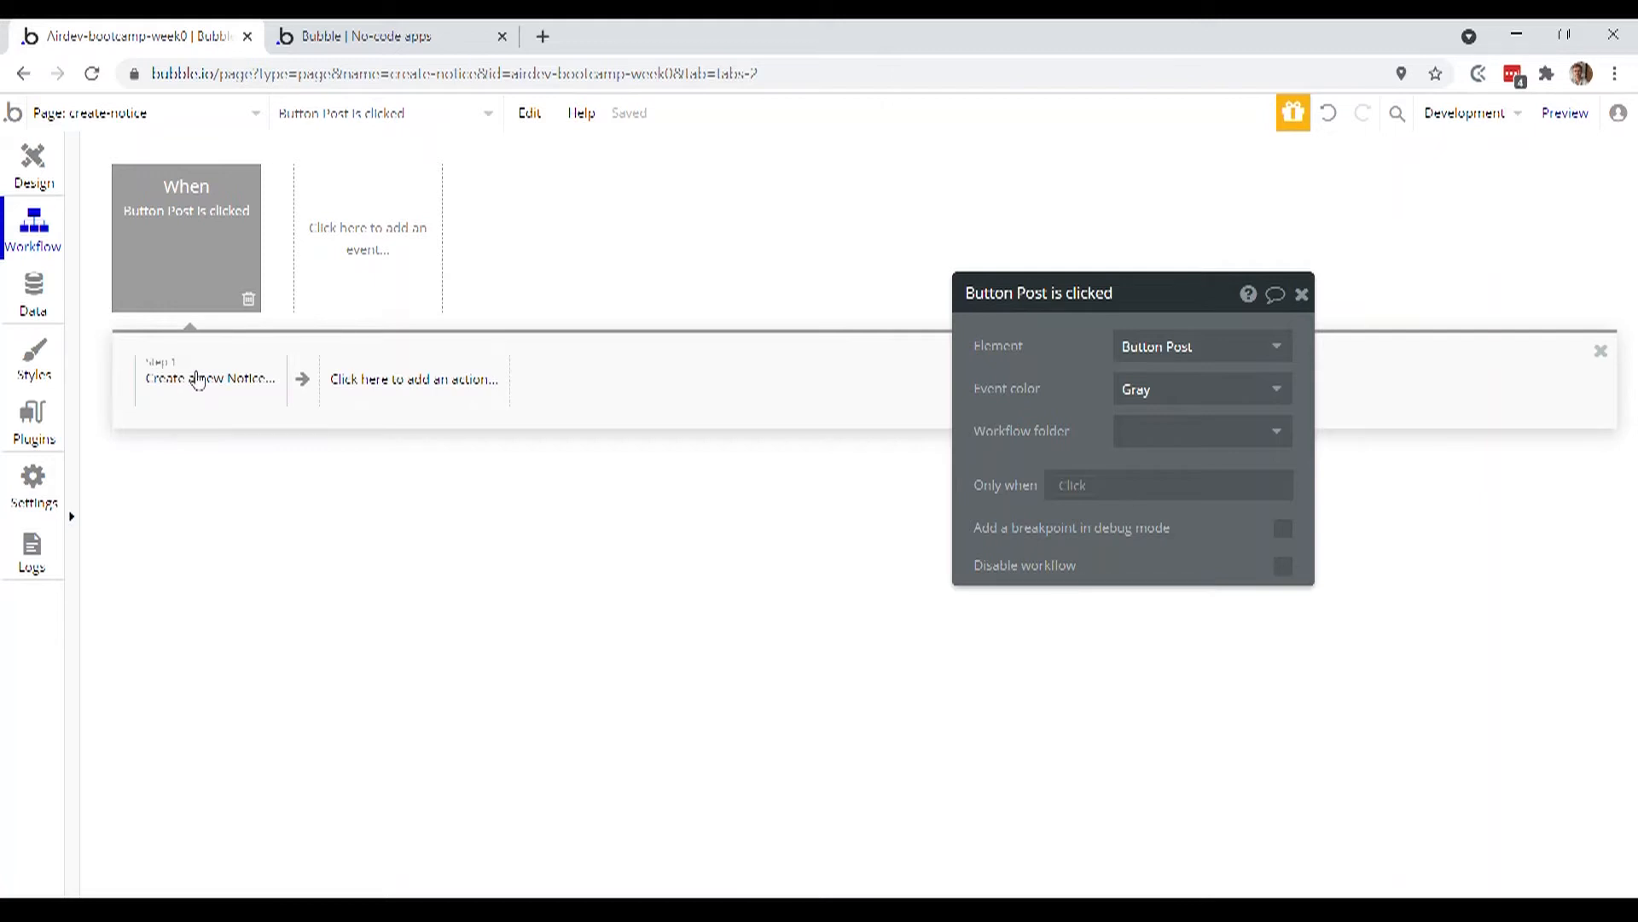
left_click(208, 378)
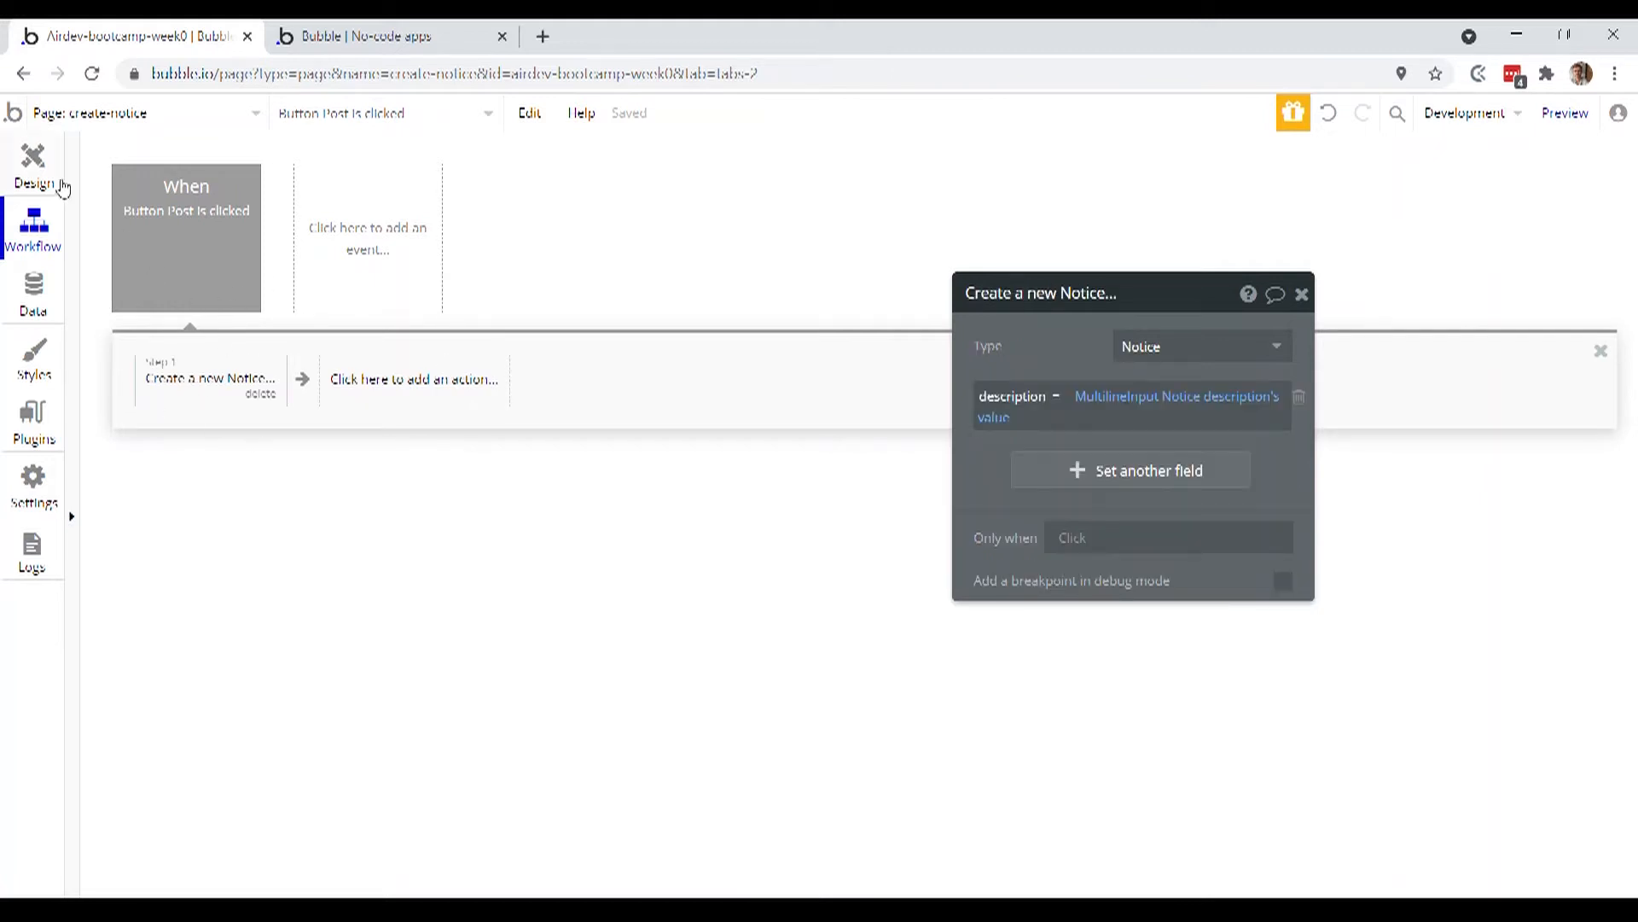
left_click(1565, 113)
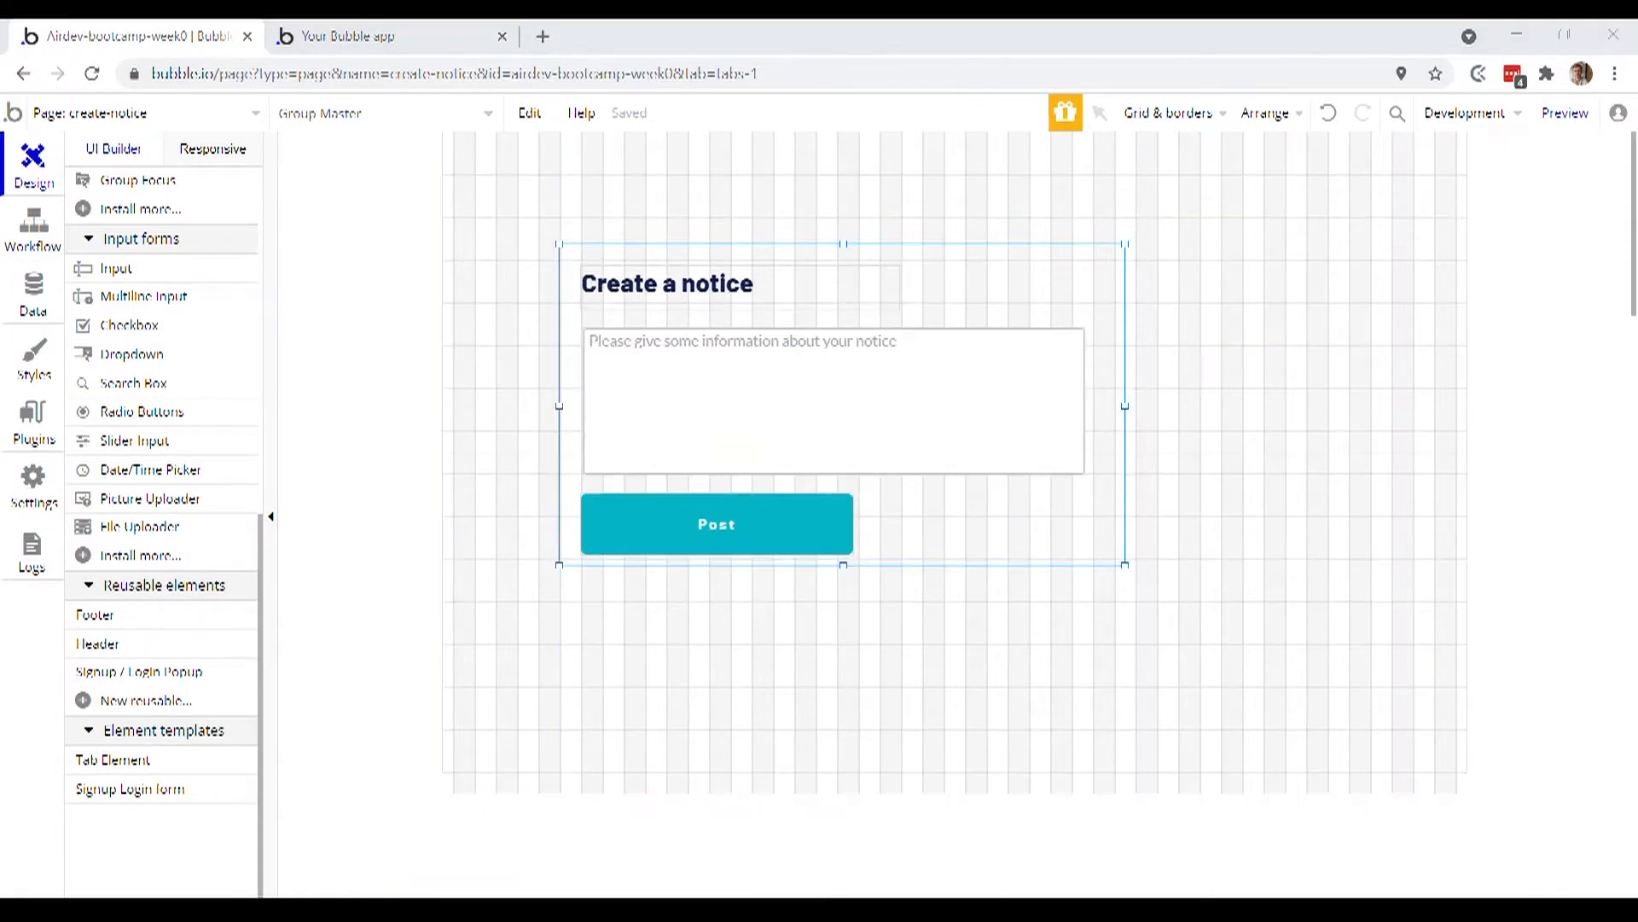
Add a header group with no preset style and a solid dark background
scroll("up", 3)
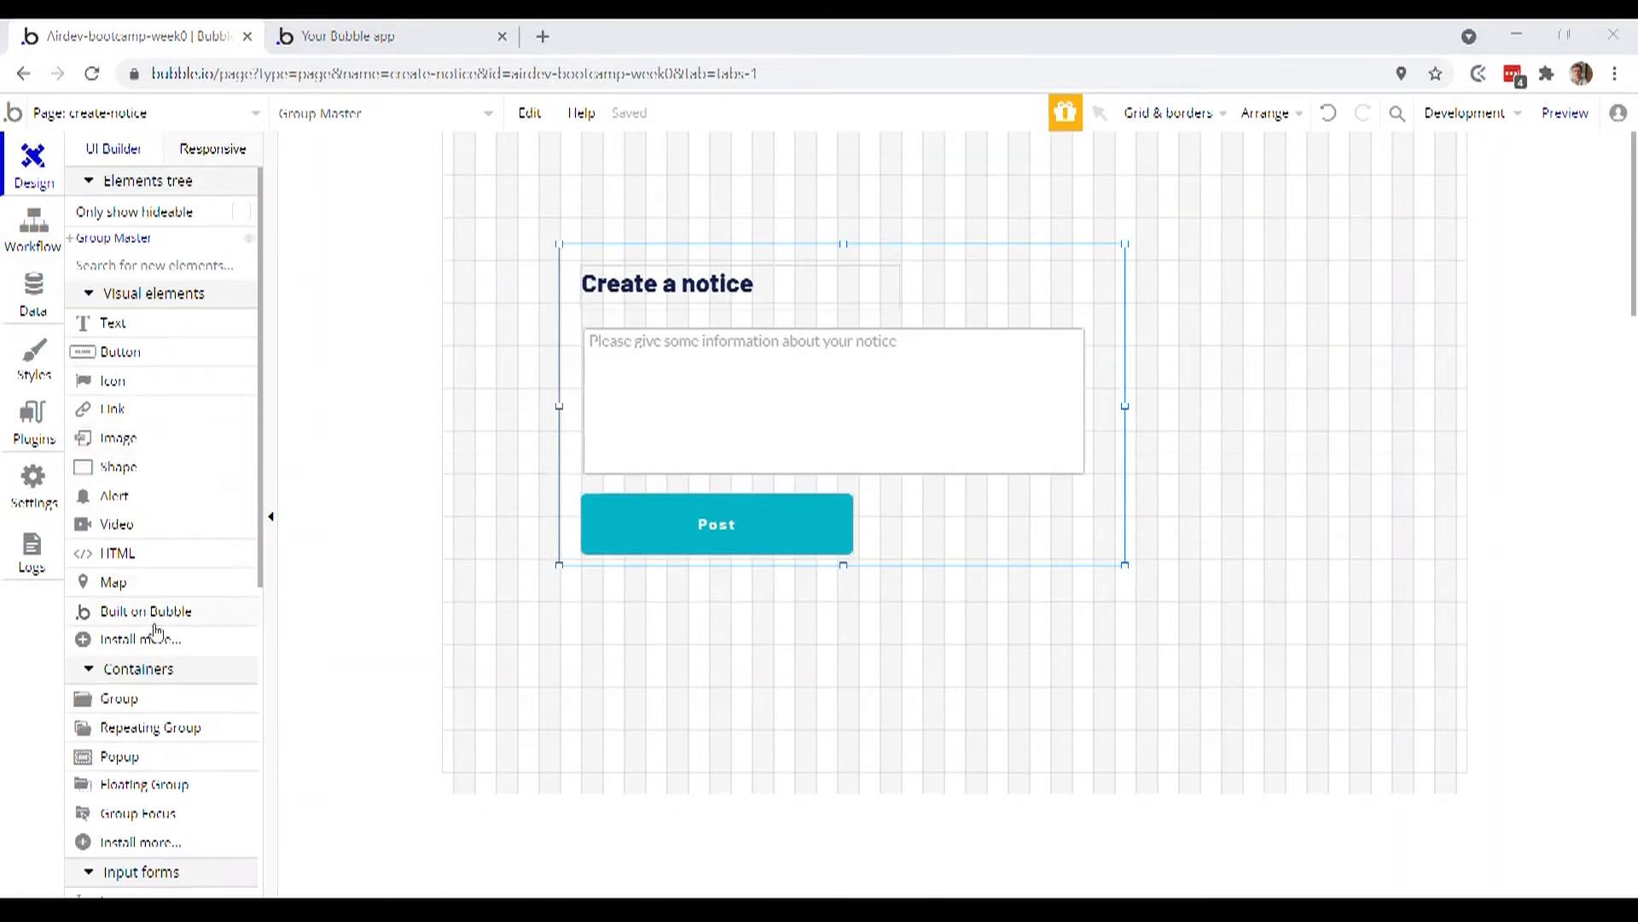
left_click(345, 546)
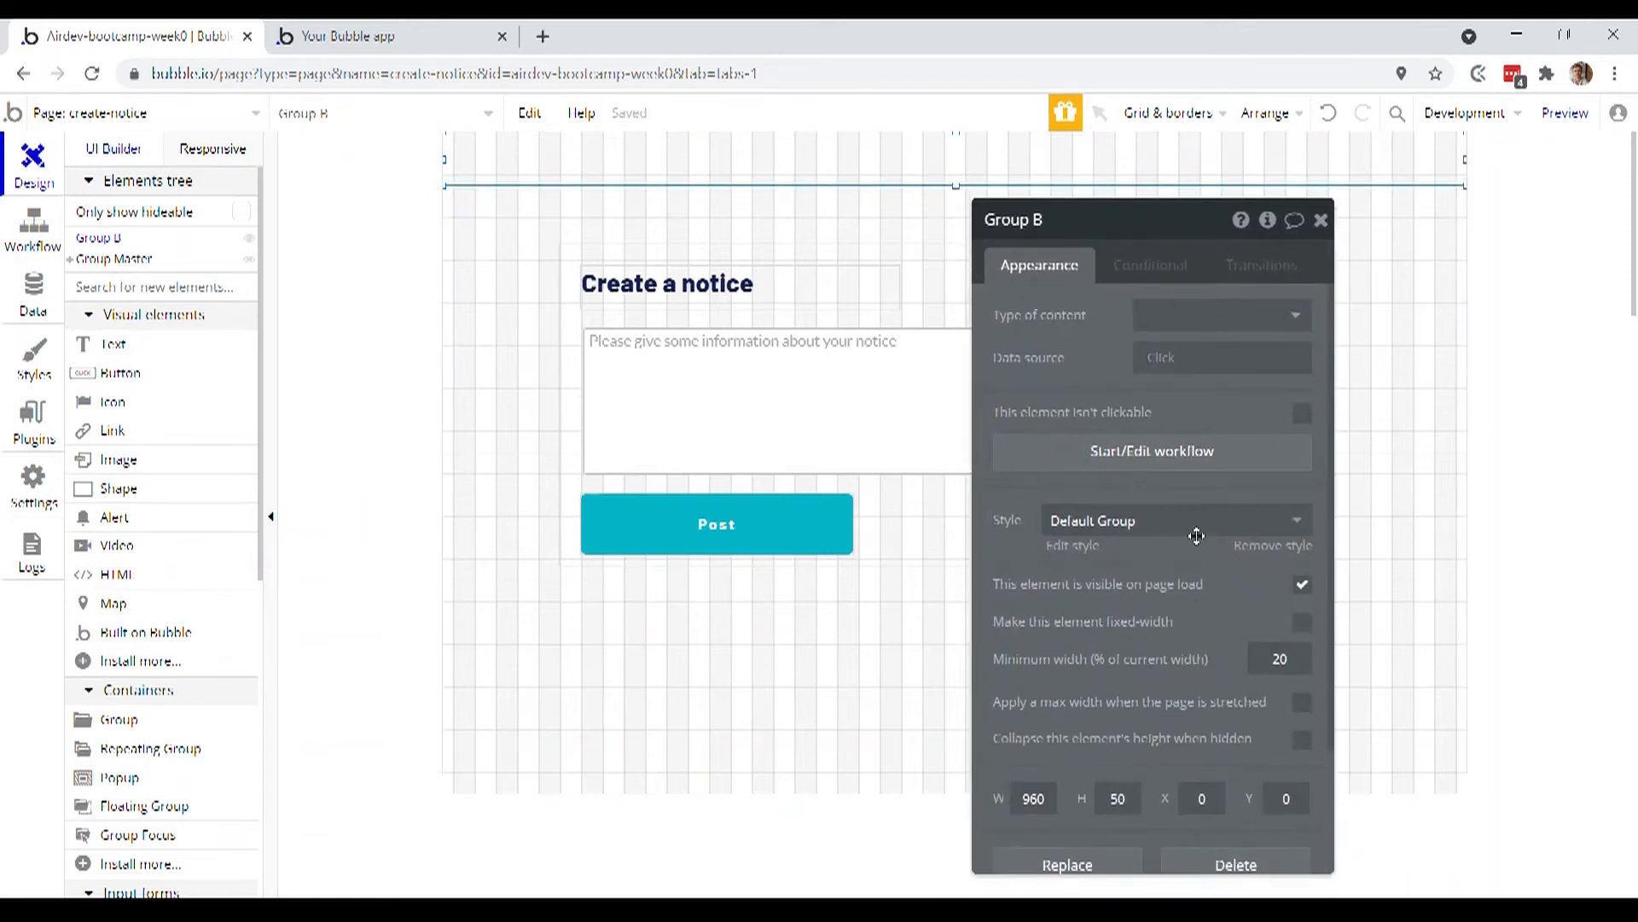
left_click(1171, 519)
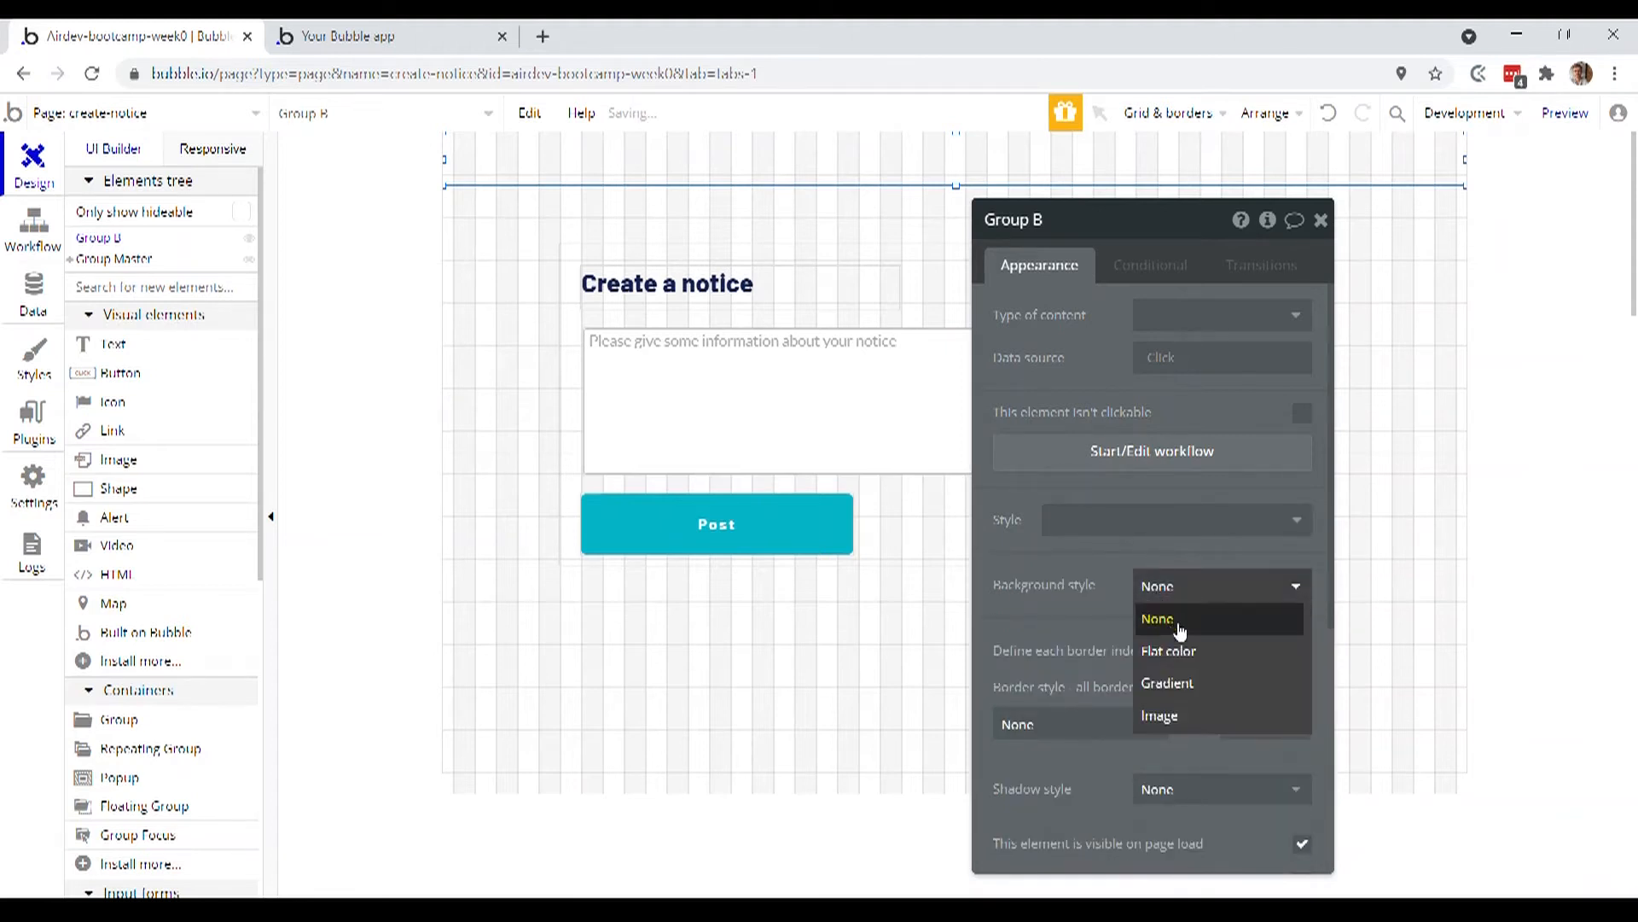
left_click(1167, 651)
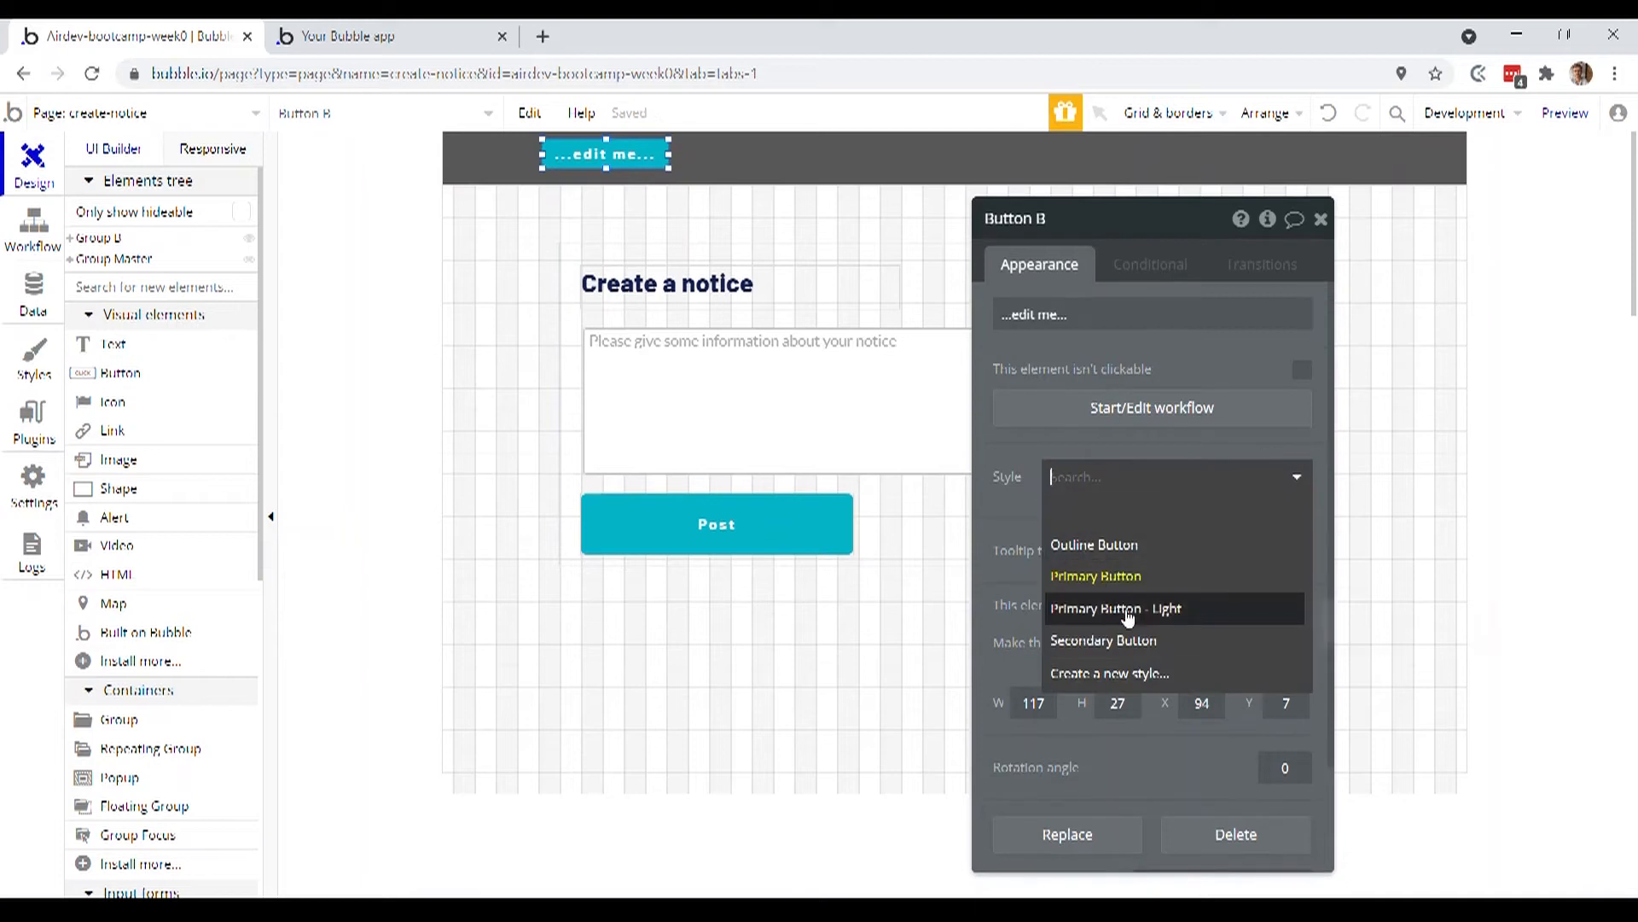
Give the header button the Primary Button - Light style and label it Home
left_click(1115, 608)
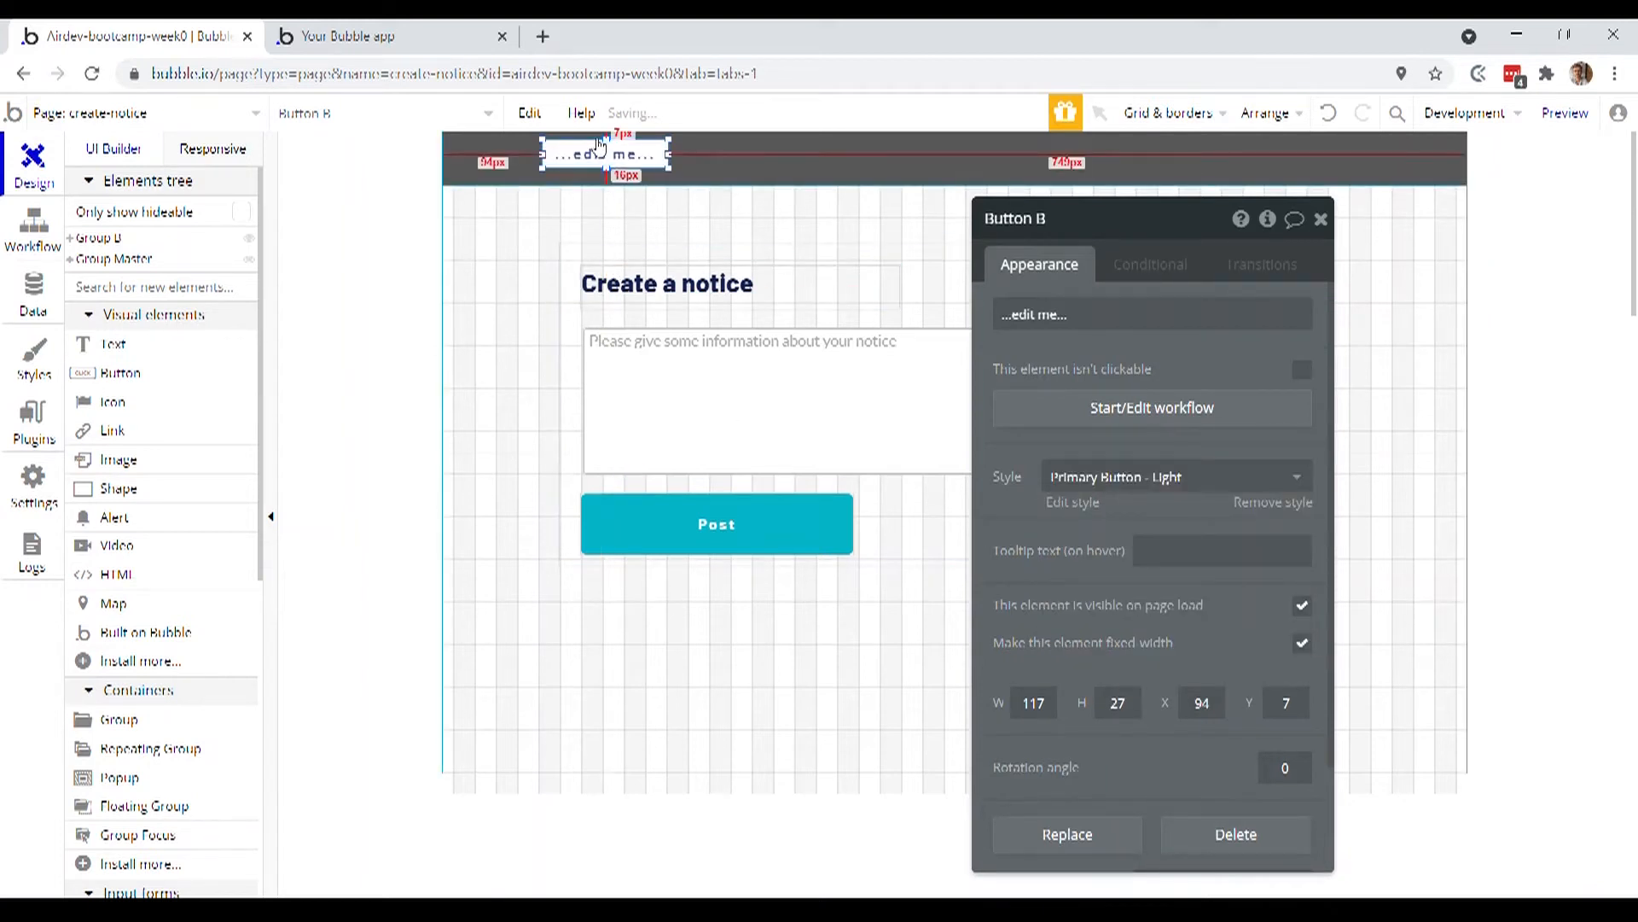
left_click(1321, 219)
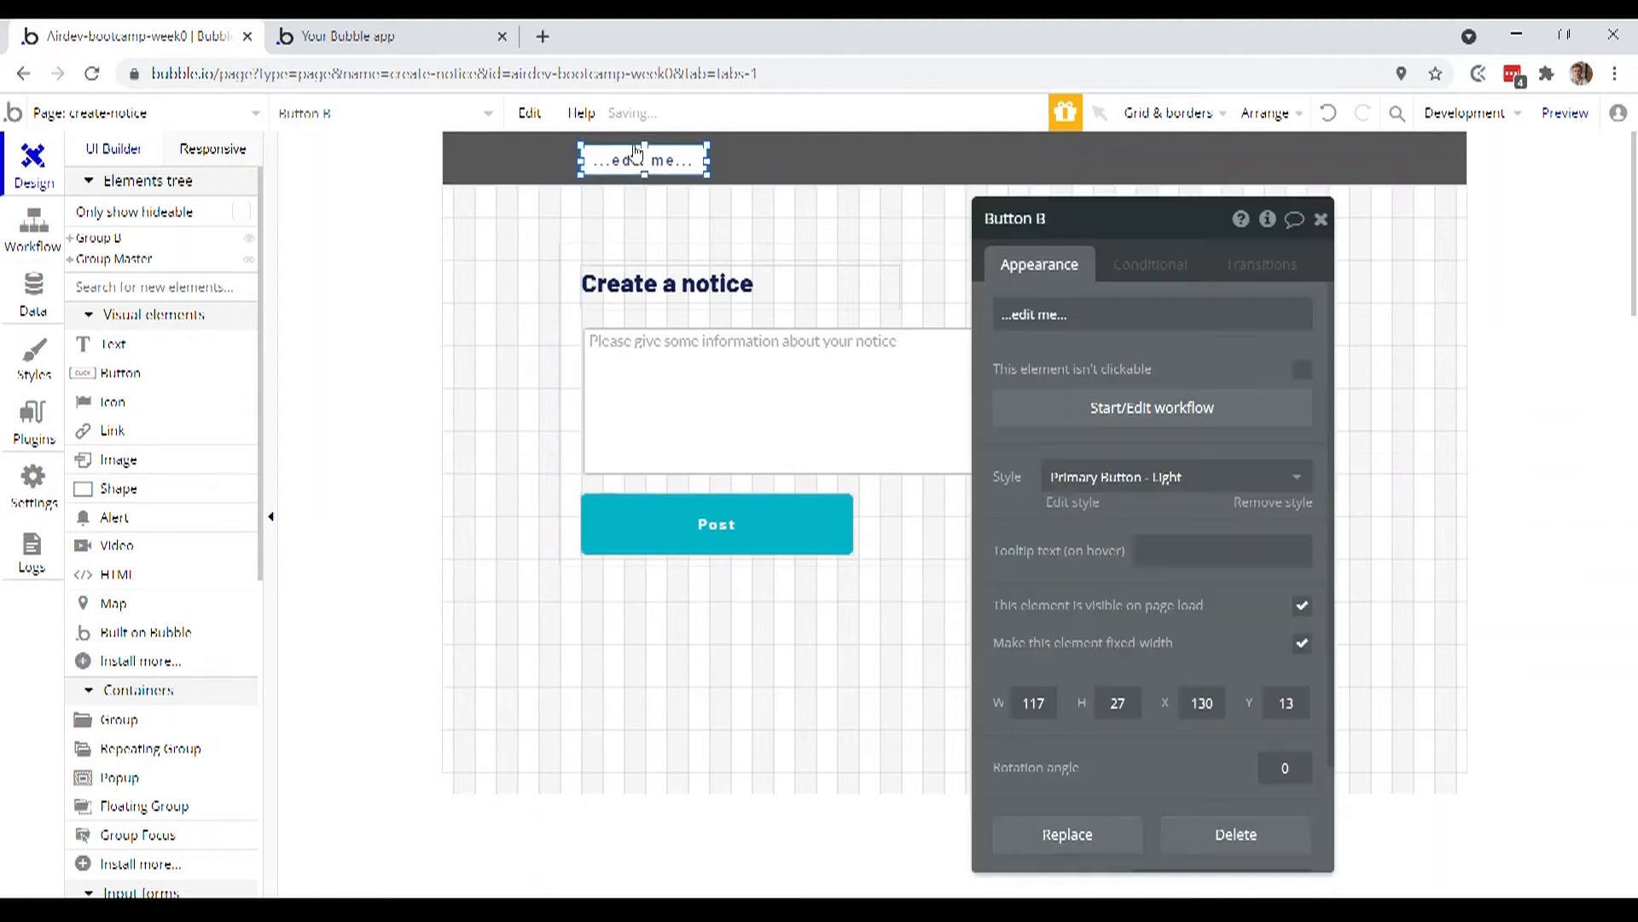
left_click(1149, 314)
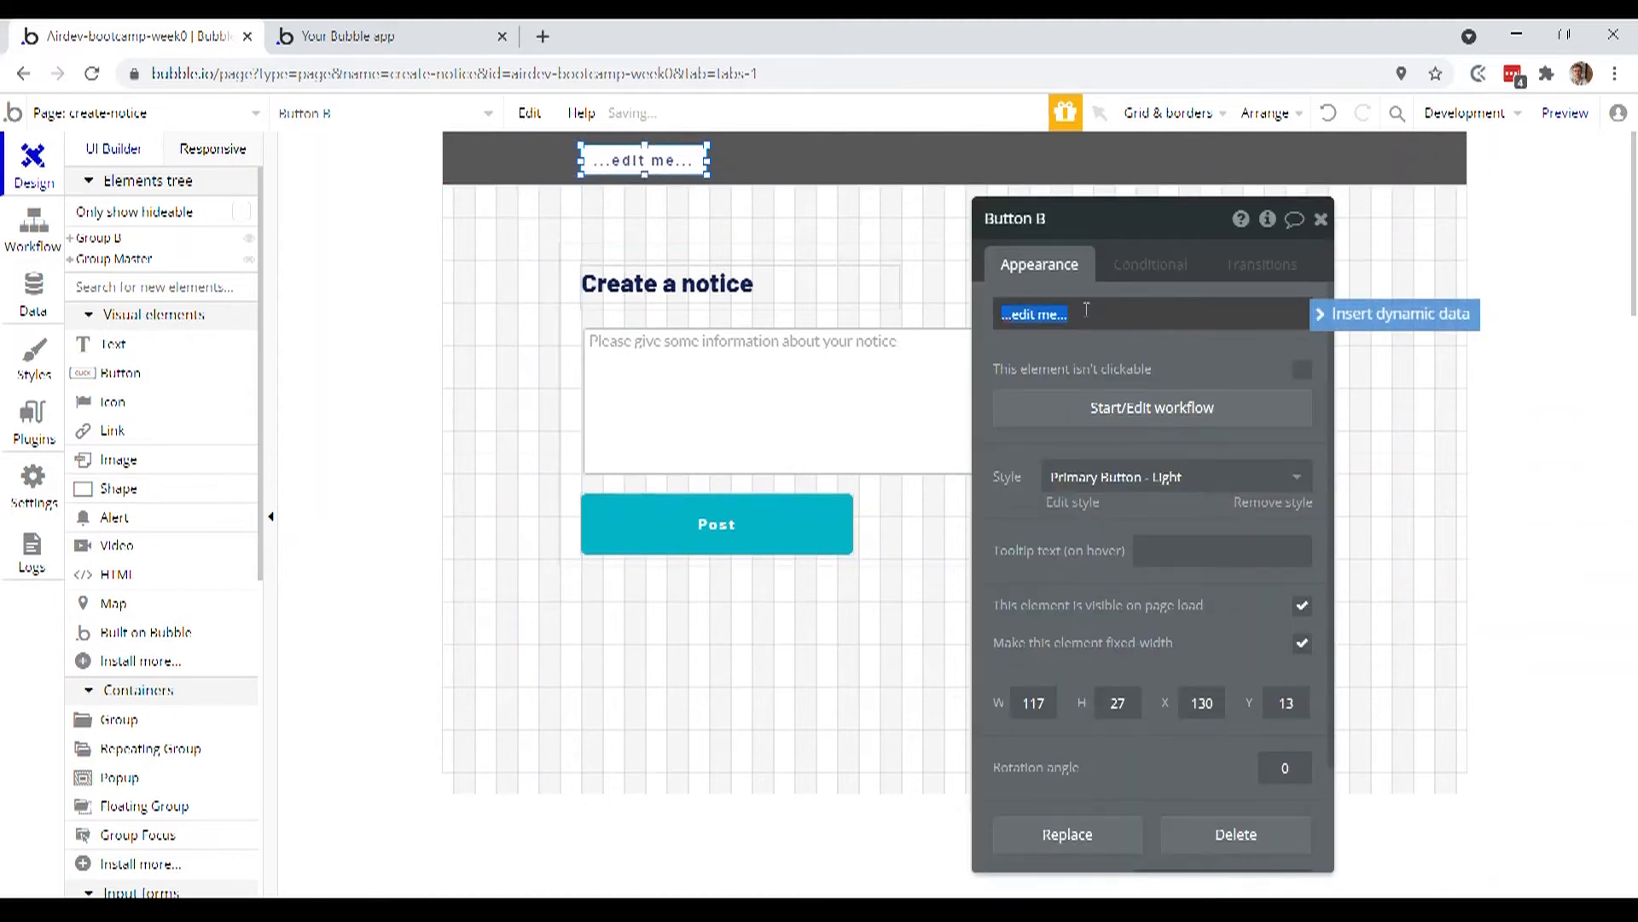
type("Home")
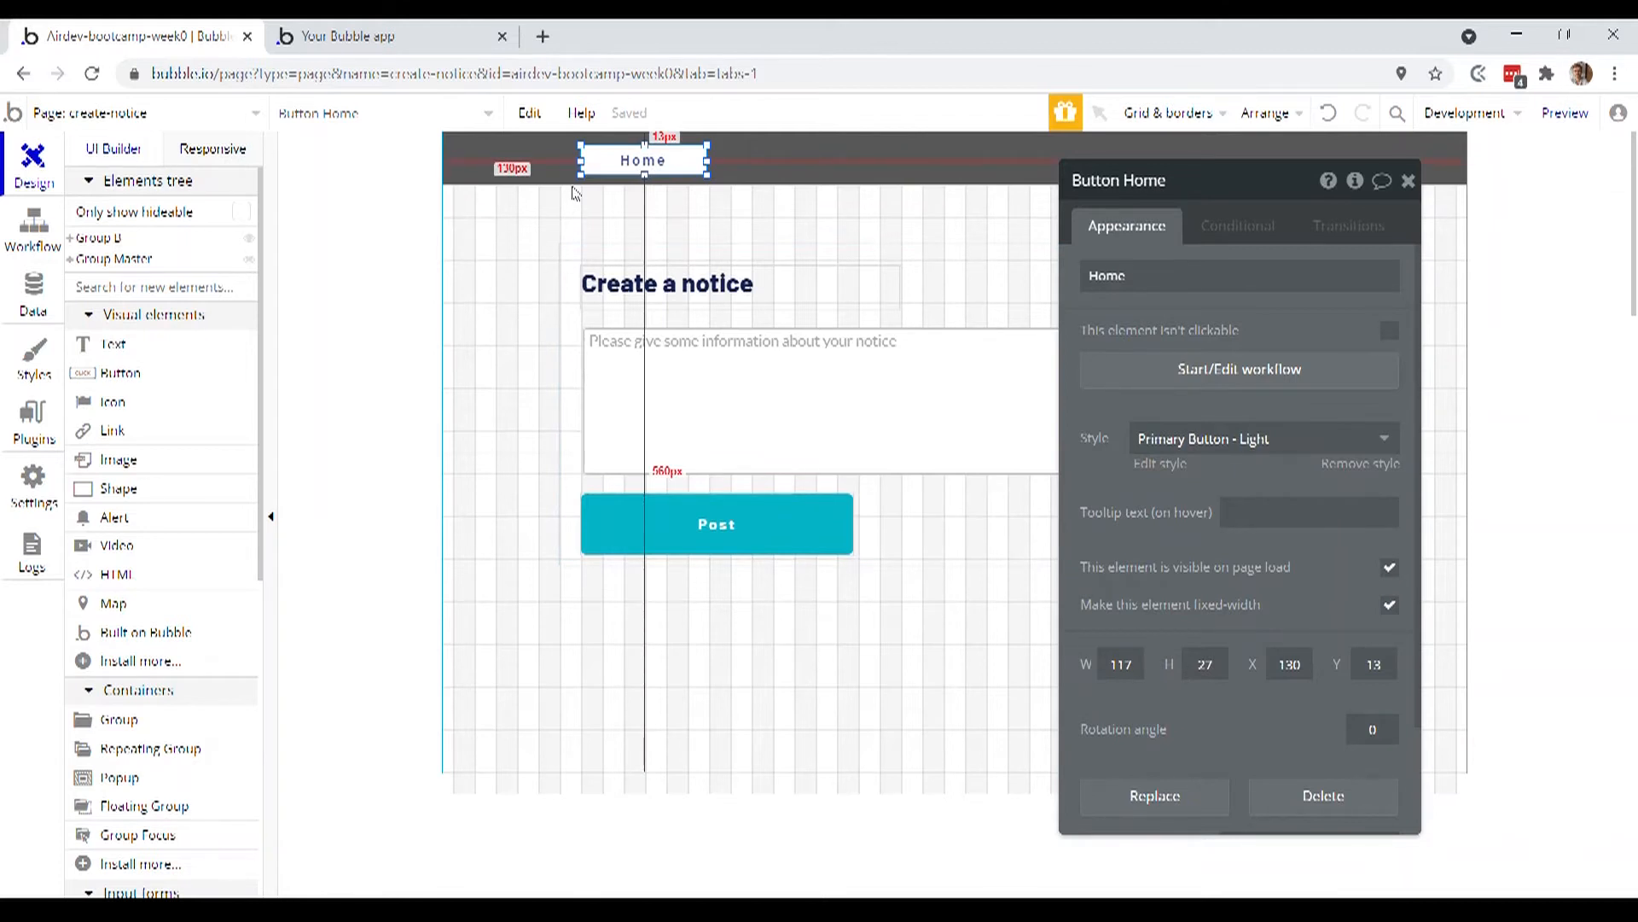
Create the Home button click event with a Go to page navigation action
left_click(1239, 369)
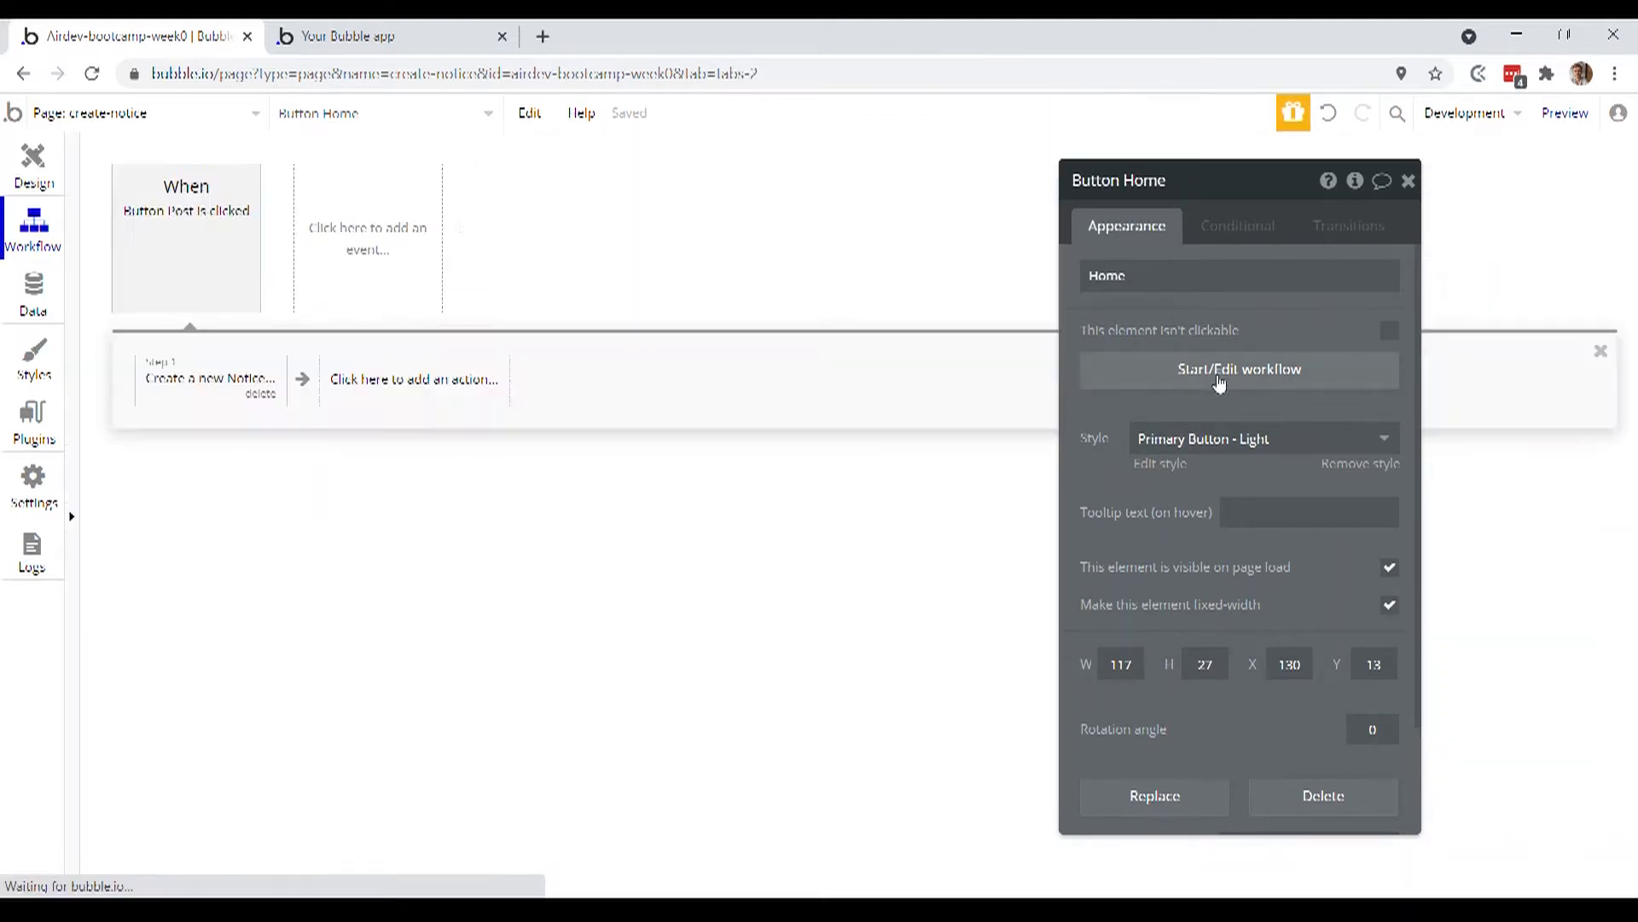
left_click(1239, 368)
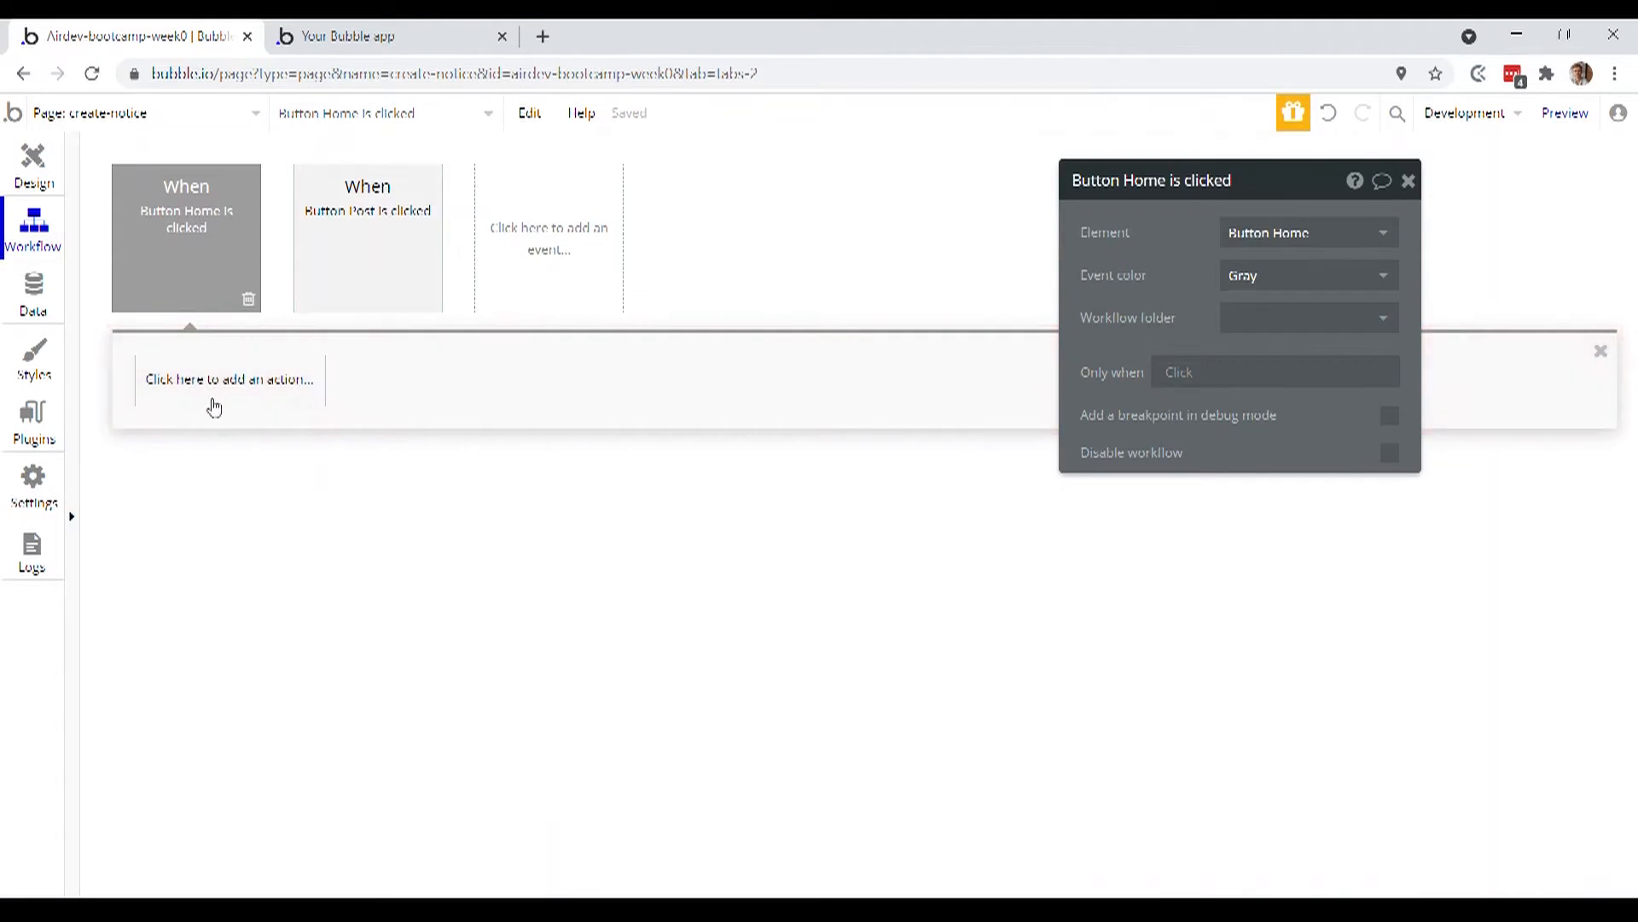
left_click(229, 379)
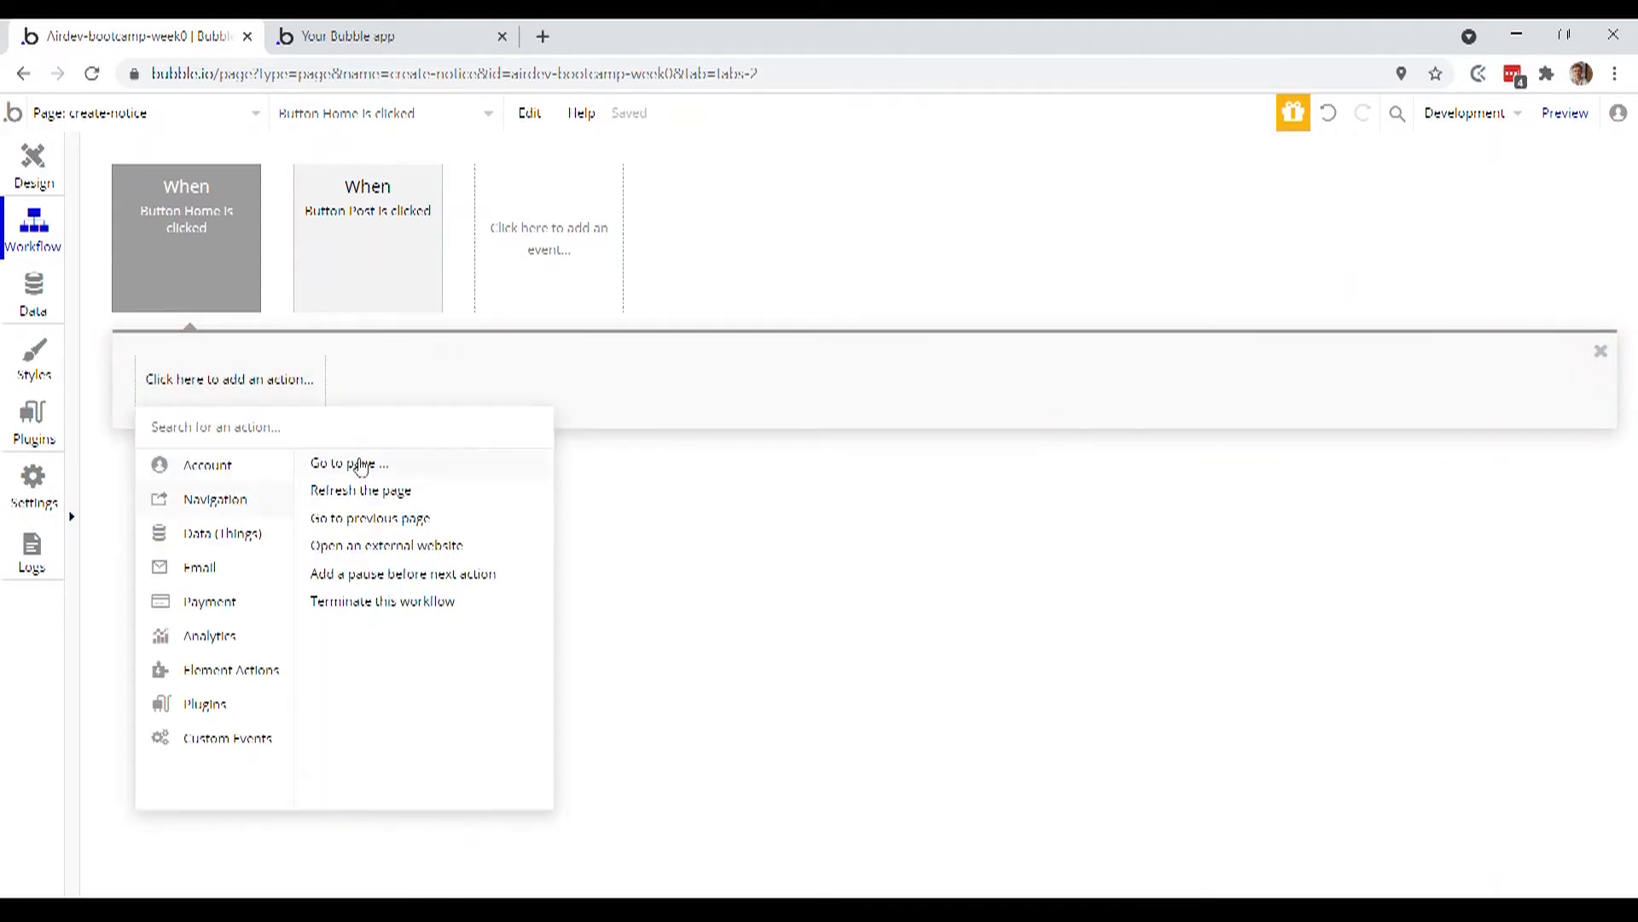
left_click(348, 463)
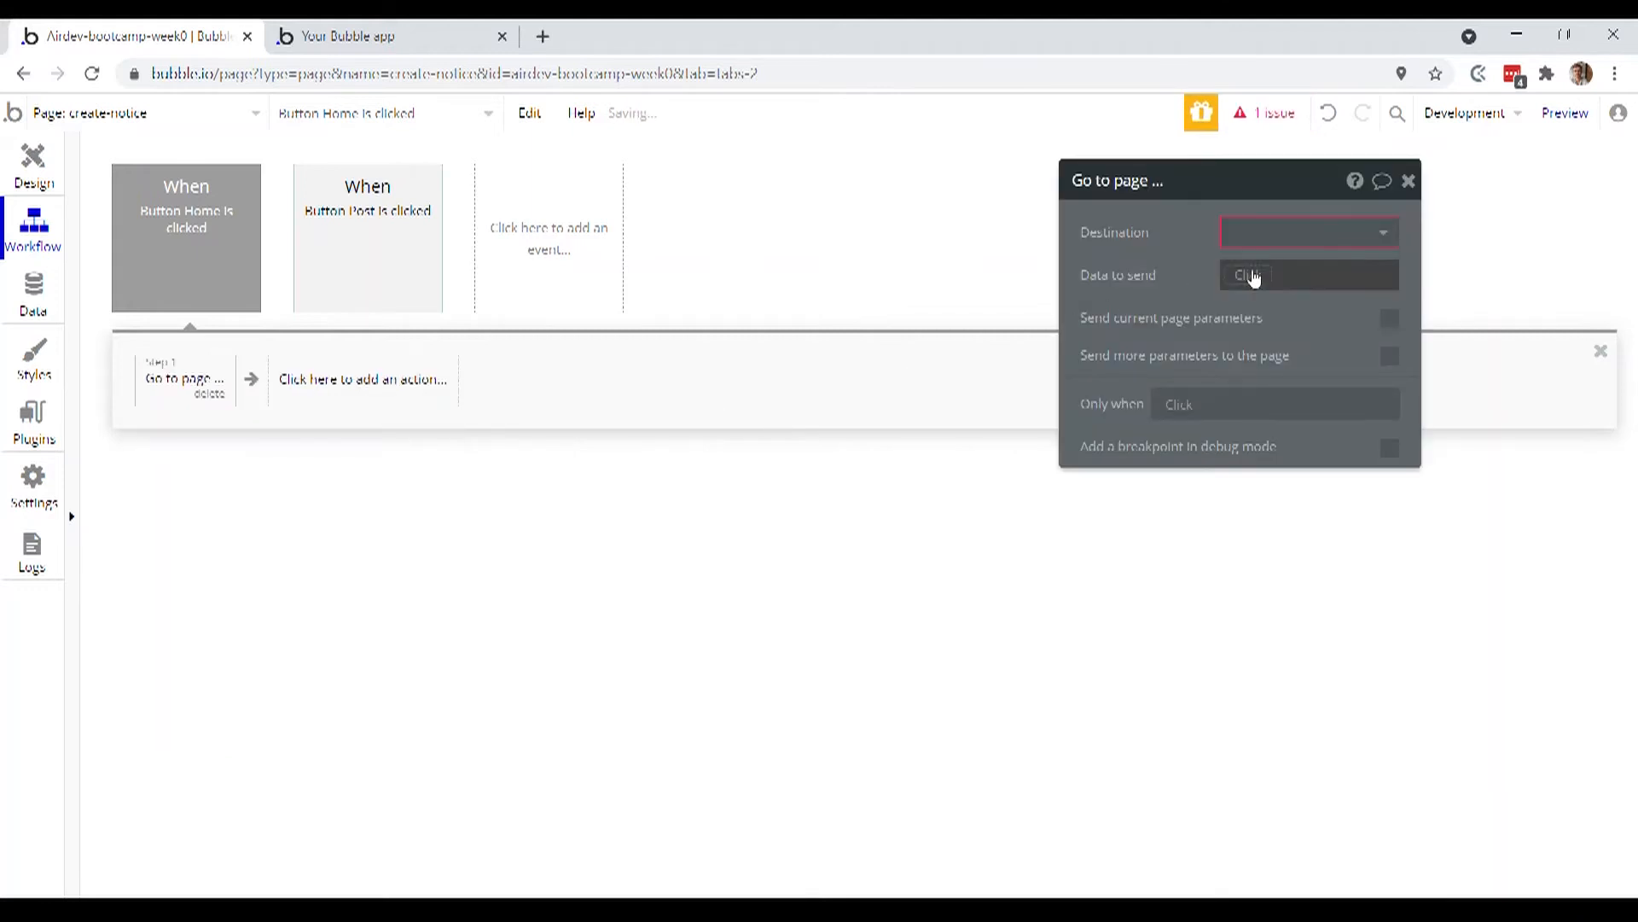
Set the action's destination to the index page and return to the design view
left_click(1309, 232)
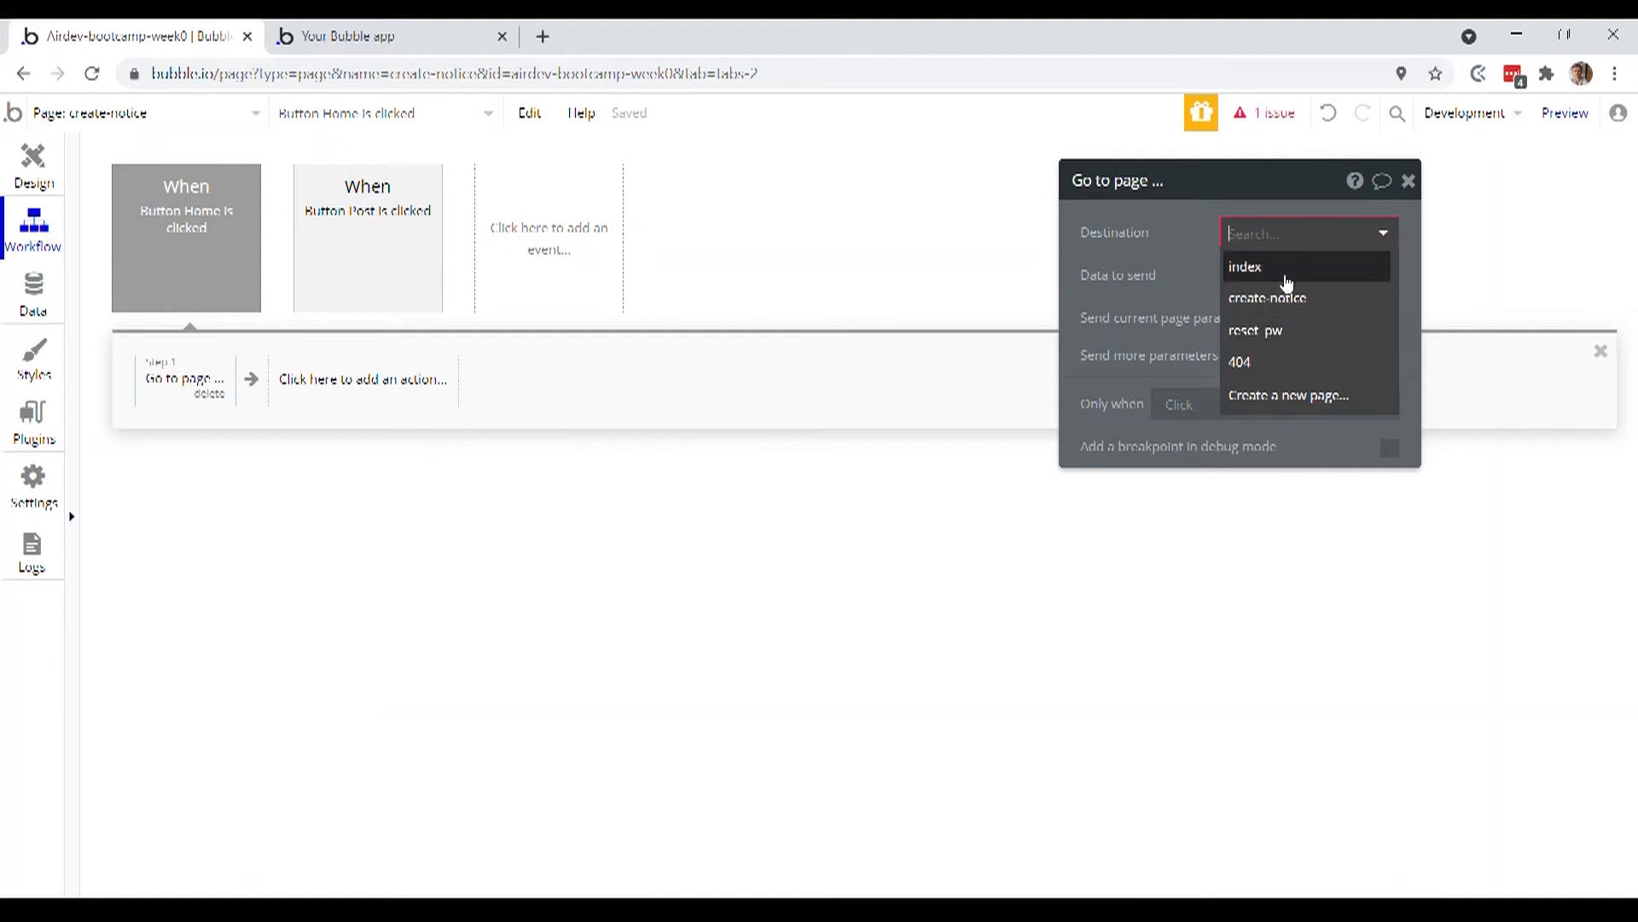
left_click(1246, 266)
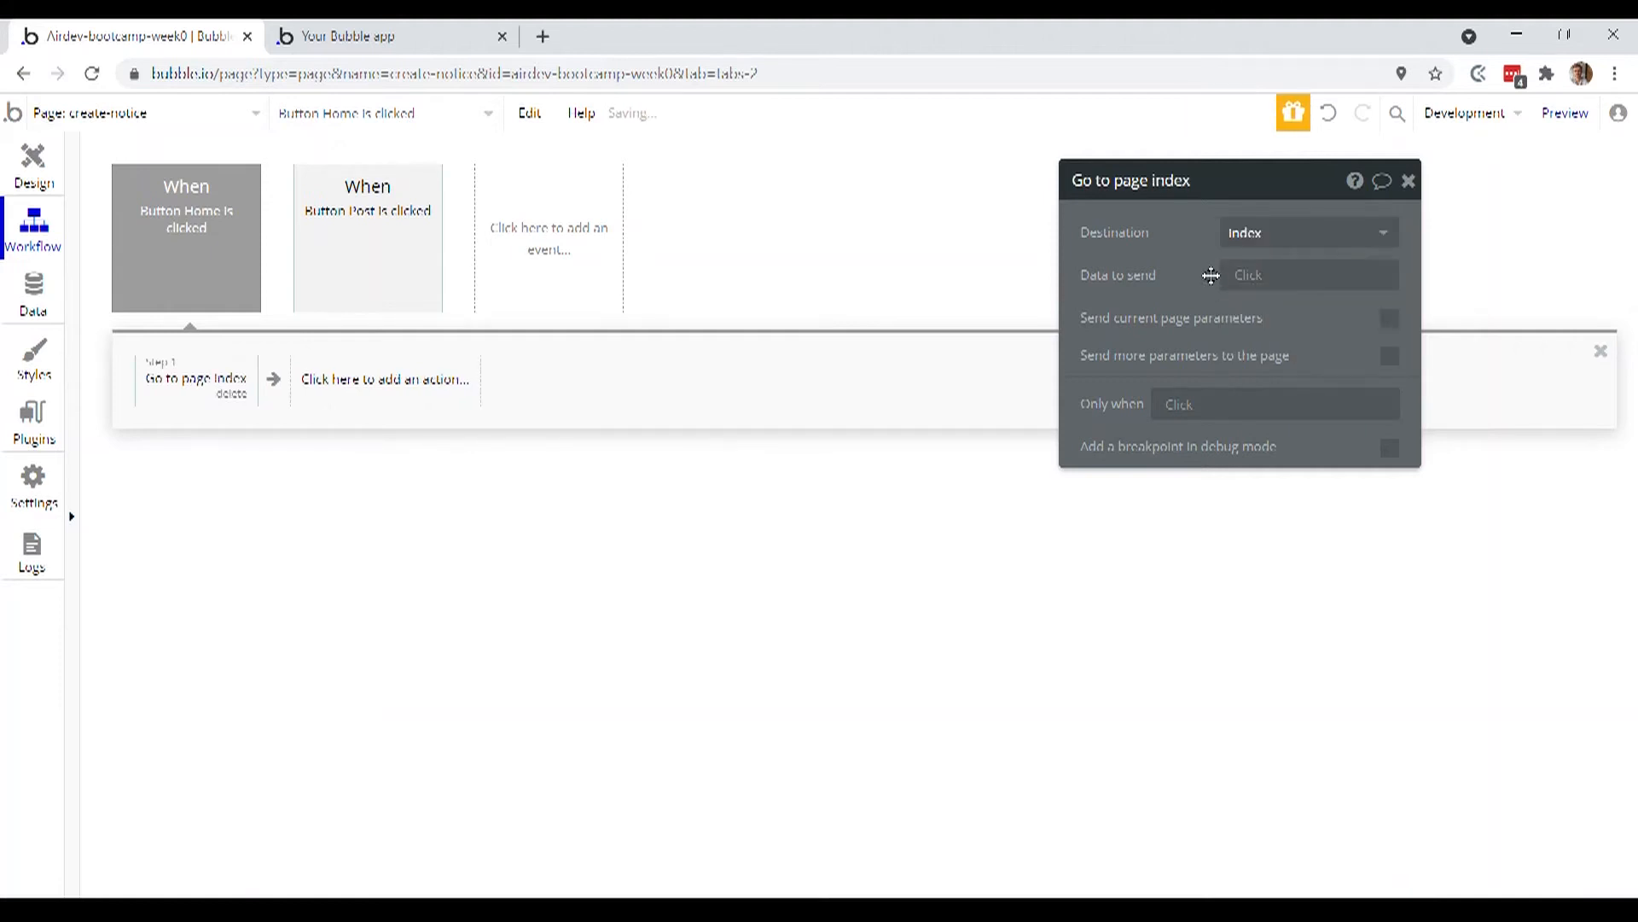
left_click_drag(1130, 179, 842, 311)
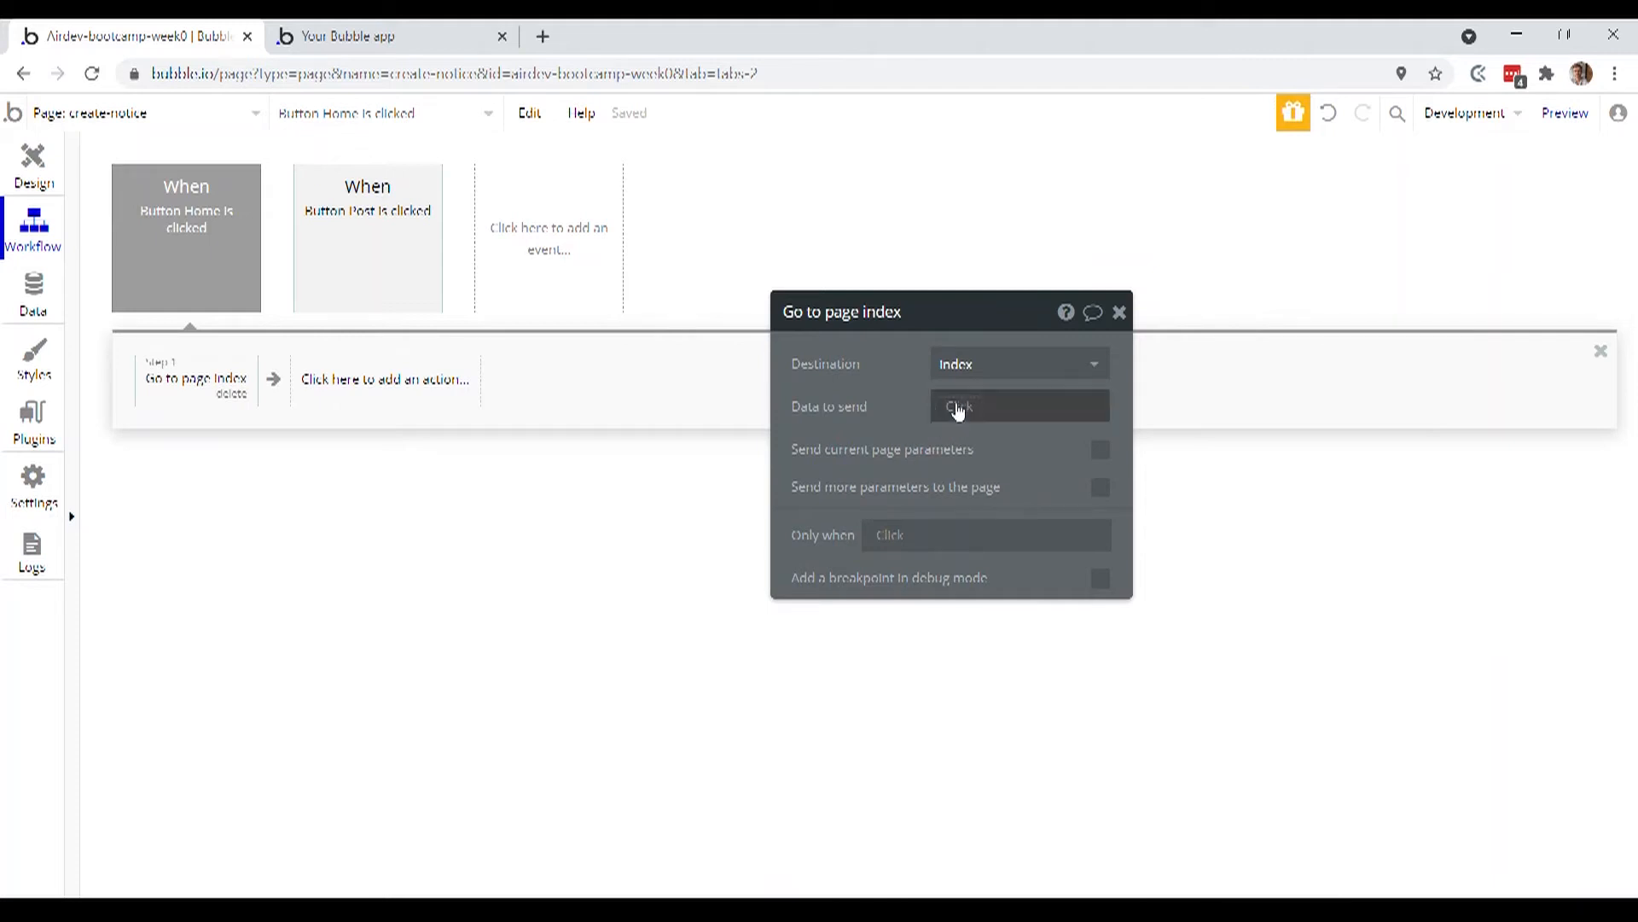
left_click(32, 166)
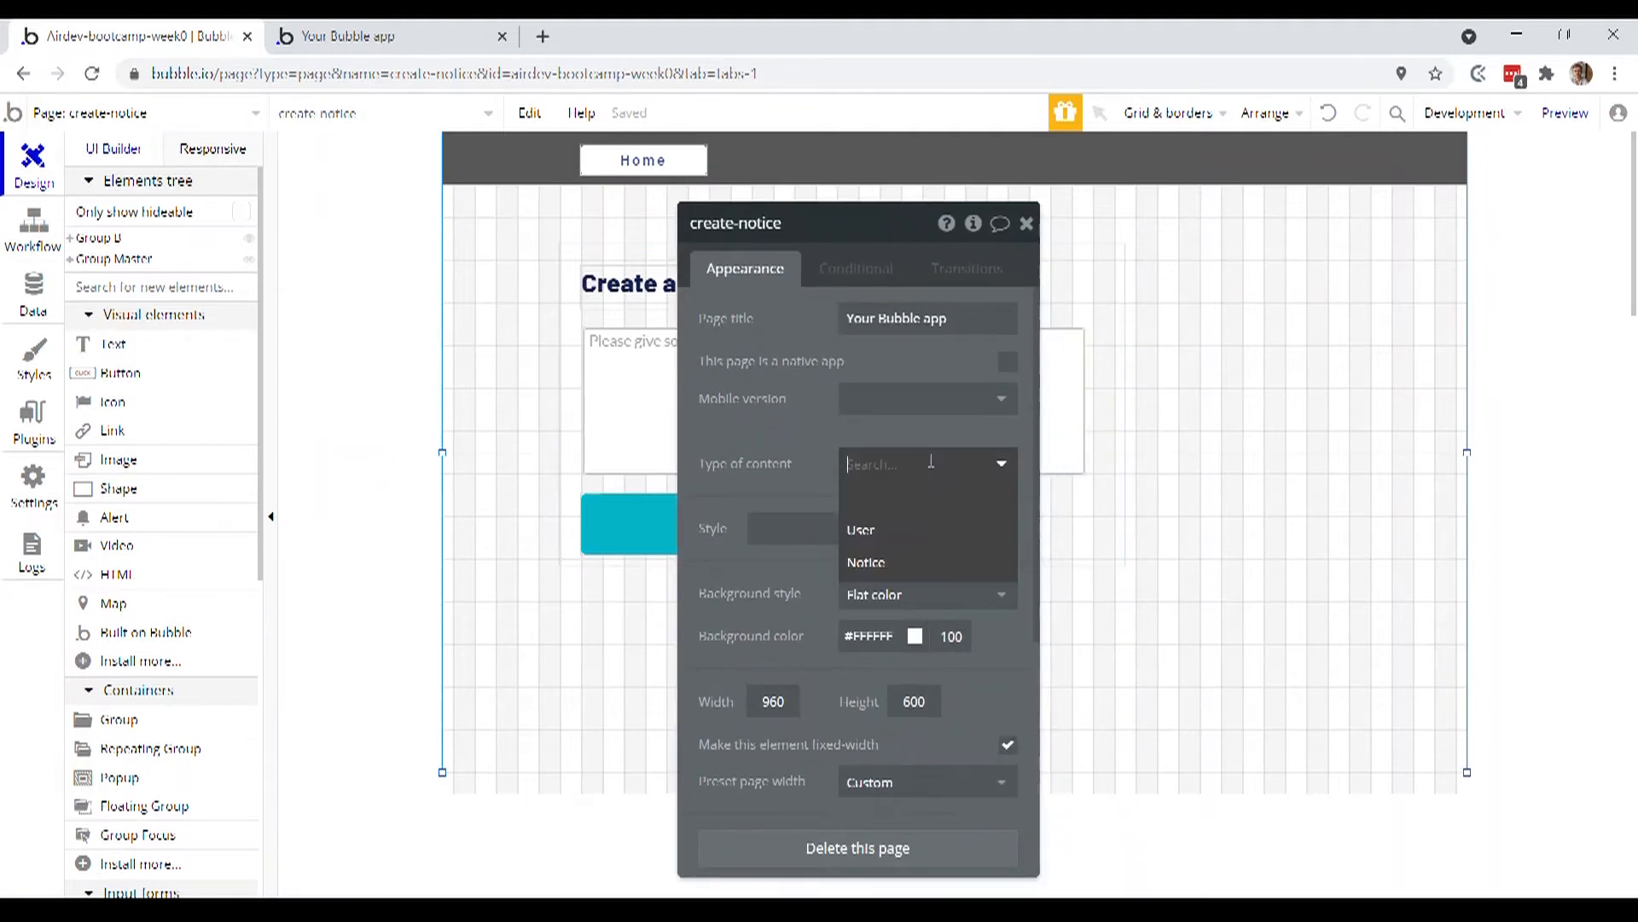
mouse_move(882, 534)
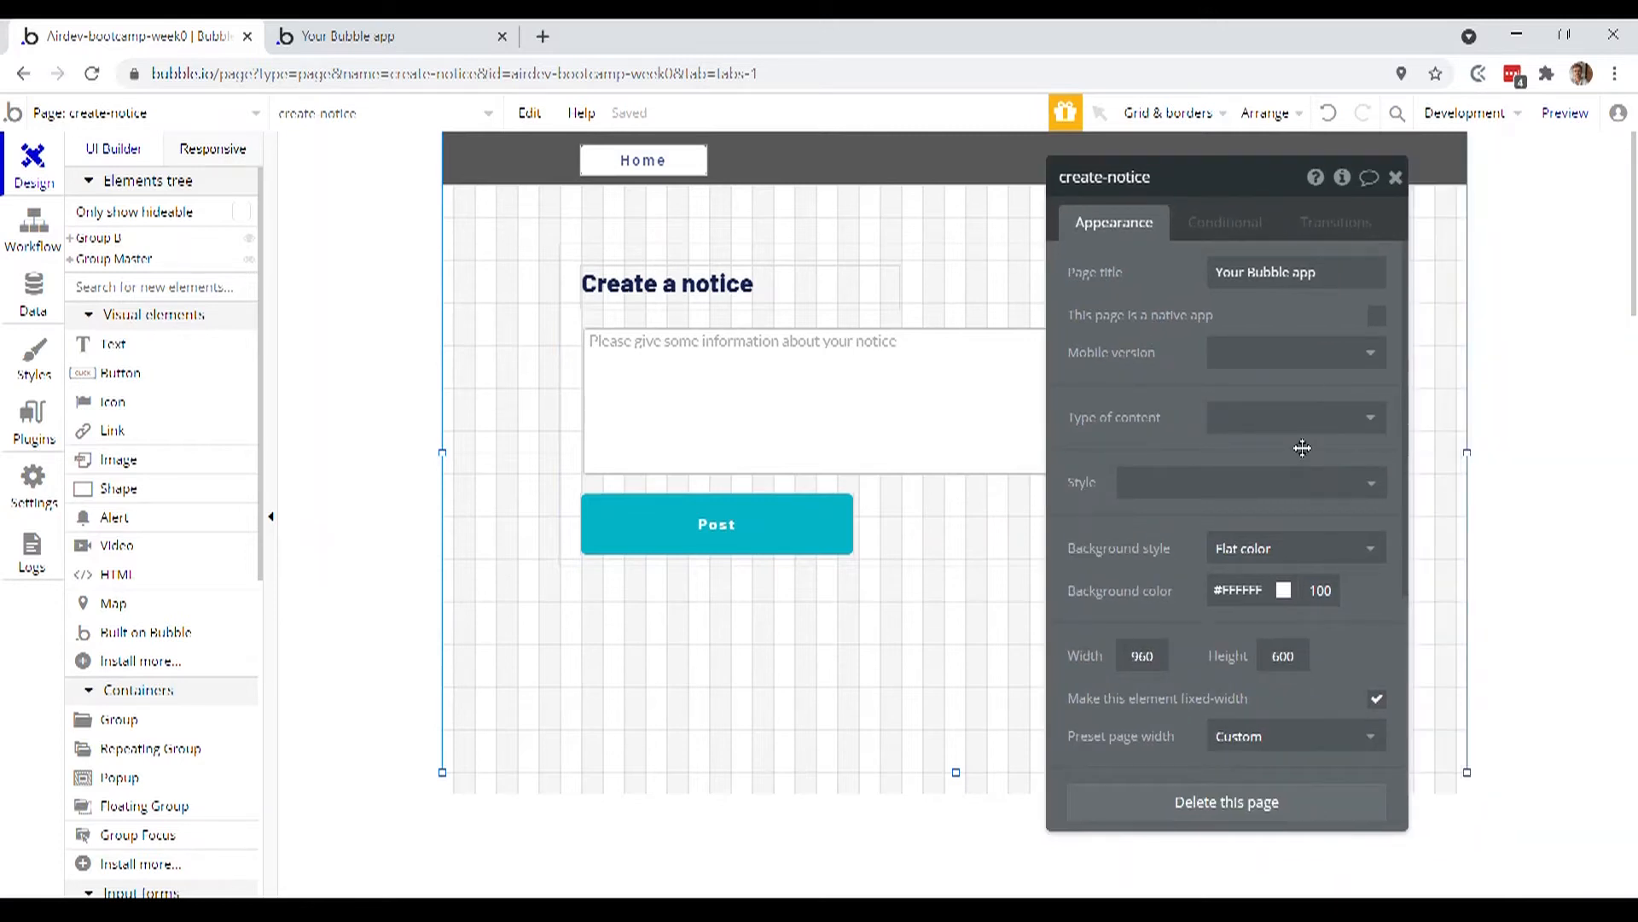
Preview the create-notice page in a new tab showing the Home header
left_click(1565, 113)
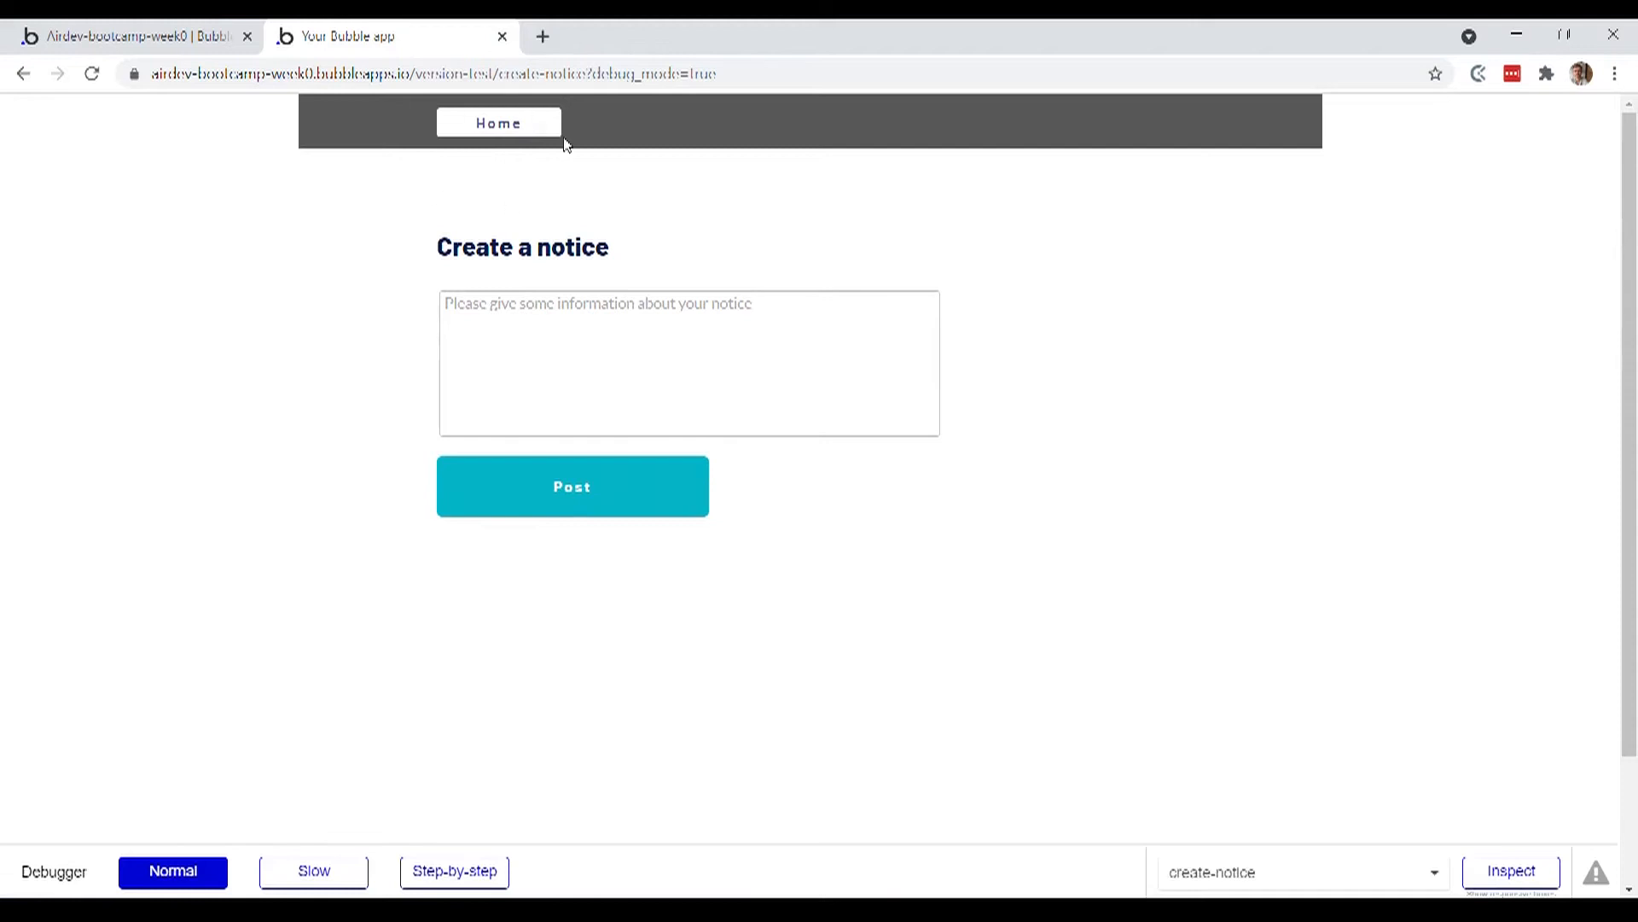
Test the Home button in the preview so it loads the index page
left_click(498, 123)
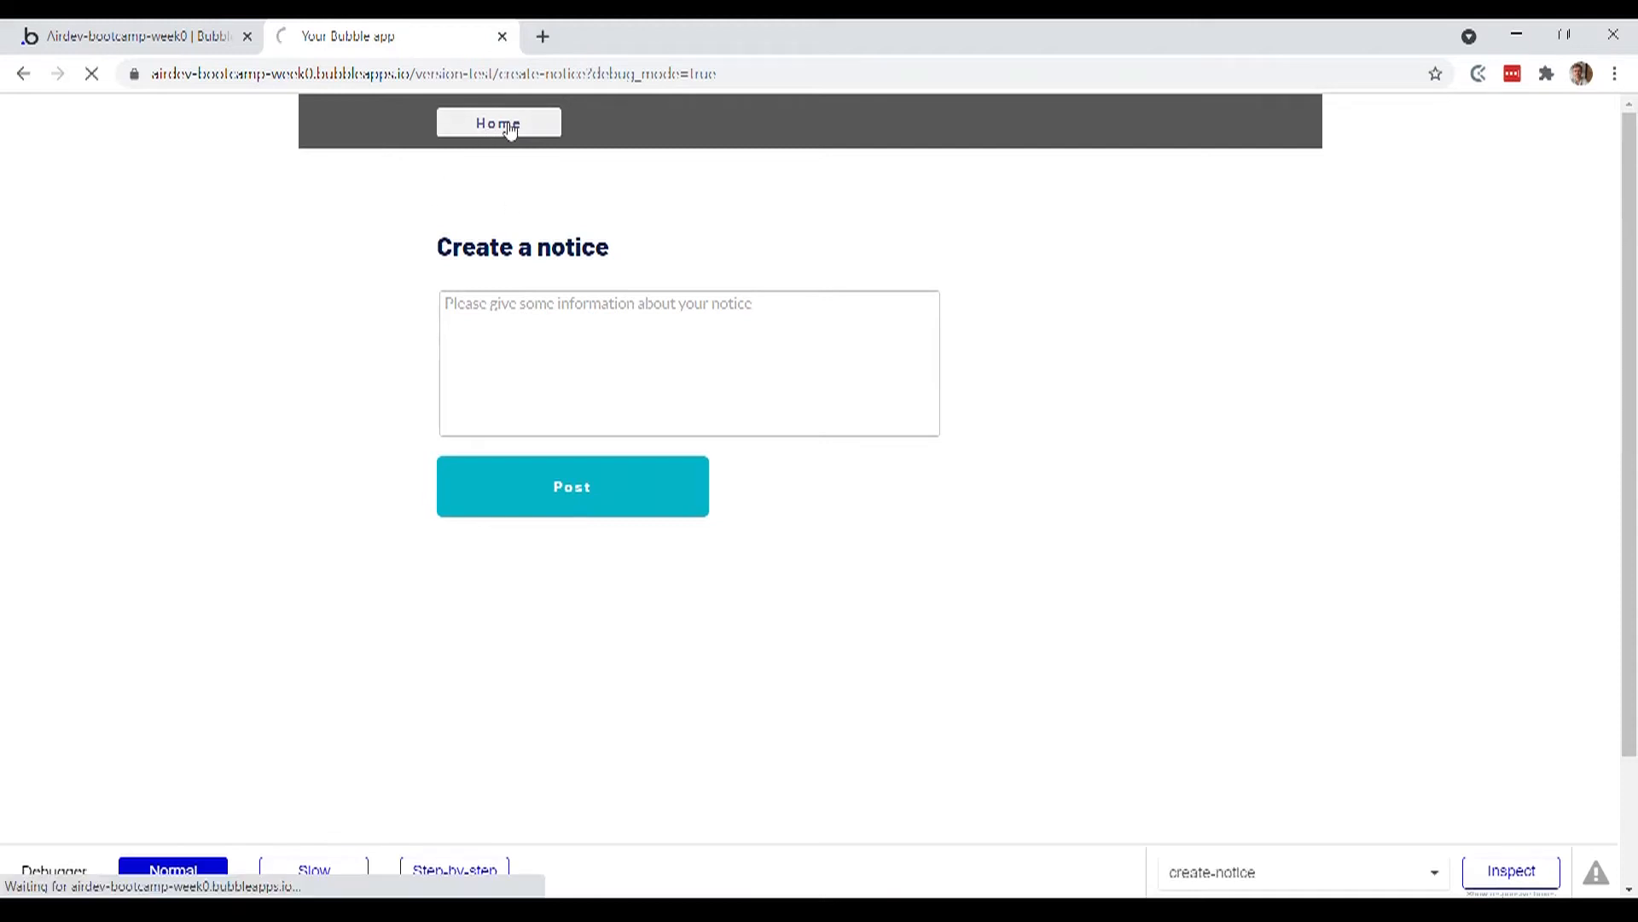
left_click(498, 123)
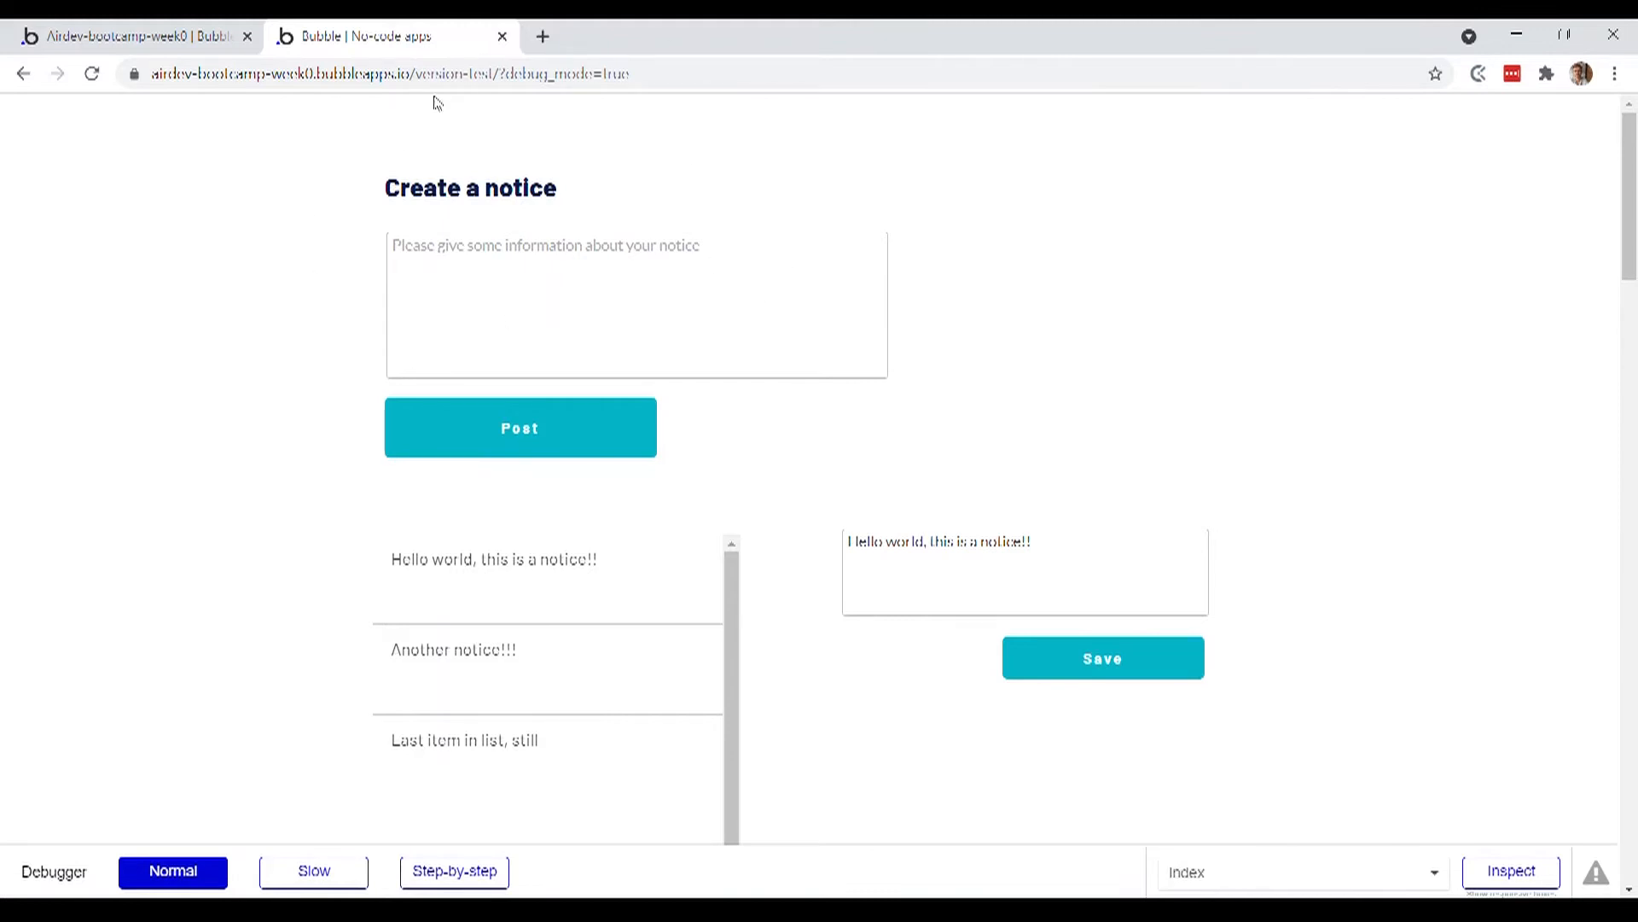
mouse_move(61, 208)
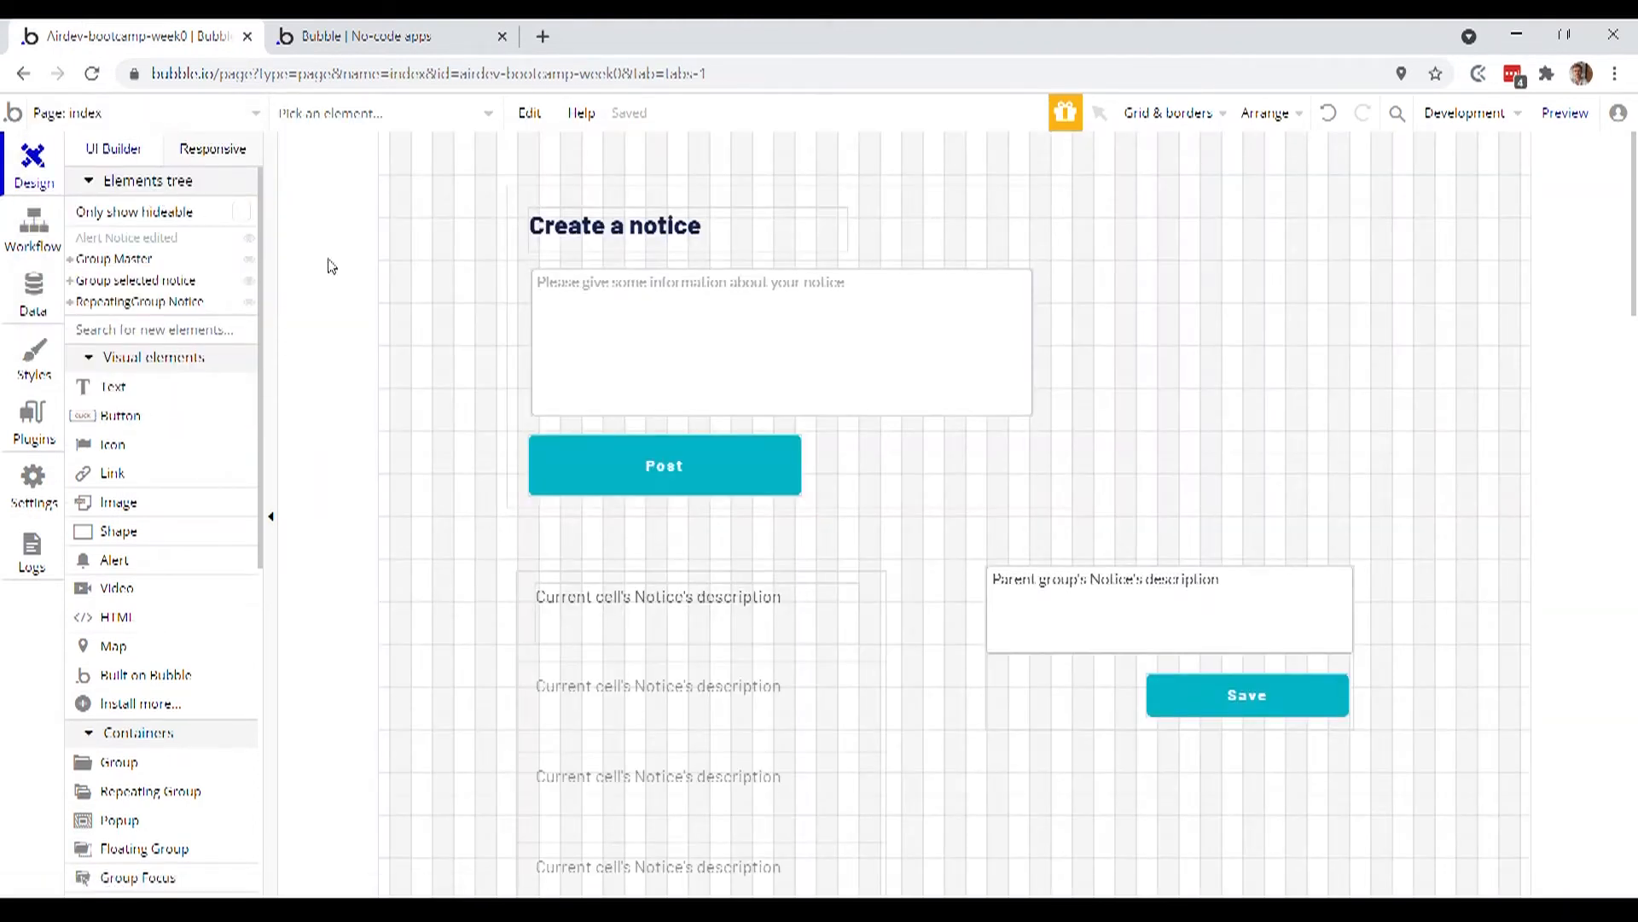
Replace the Create a notice form on index with the header and set page height 800
left_click(928, 491)
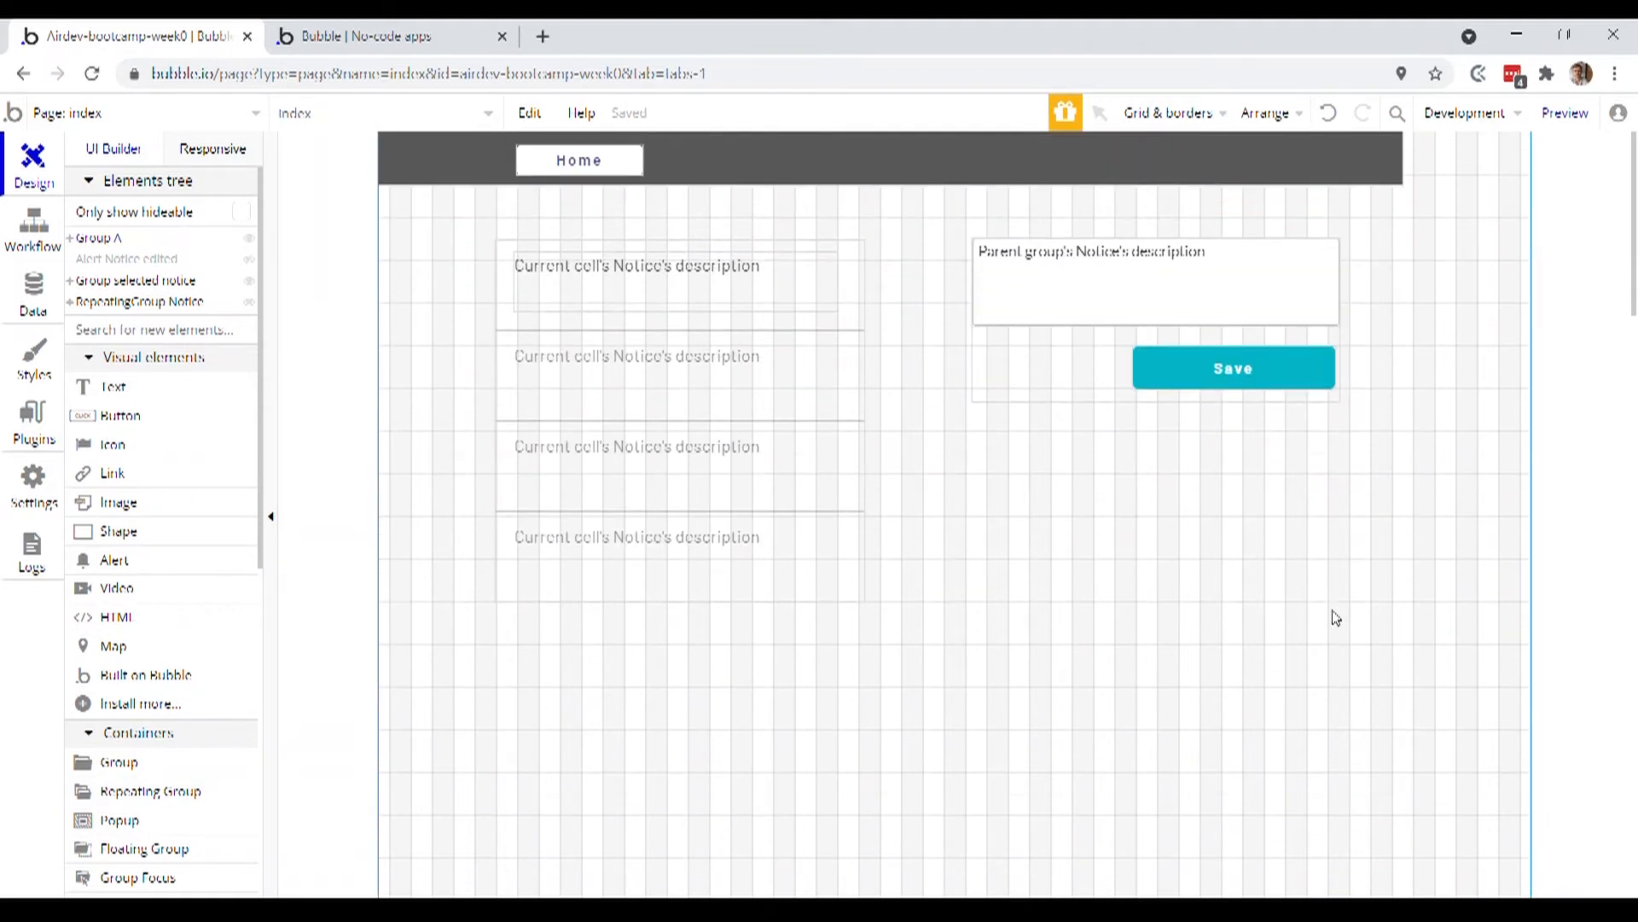
mouse_move(1053, 612)
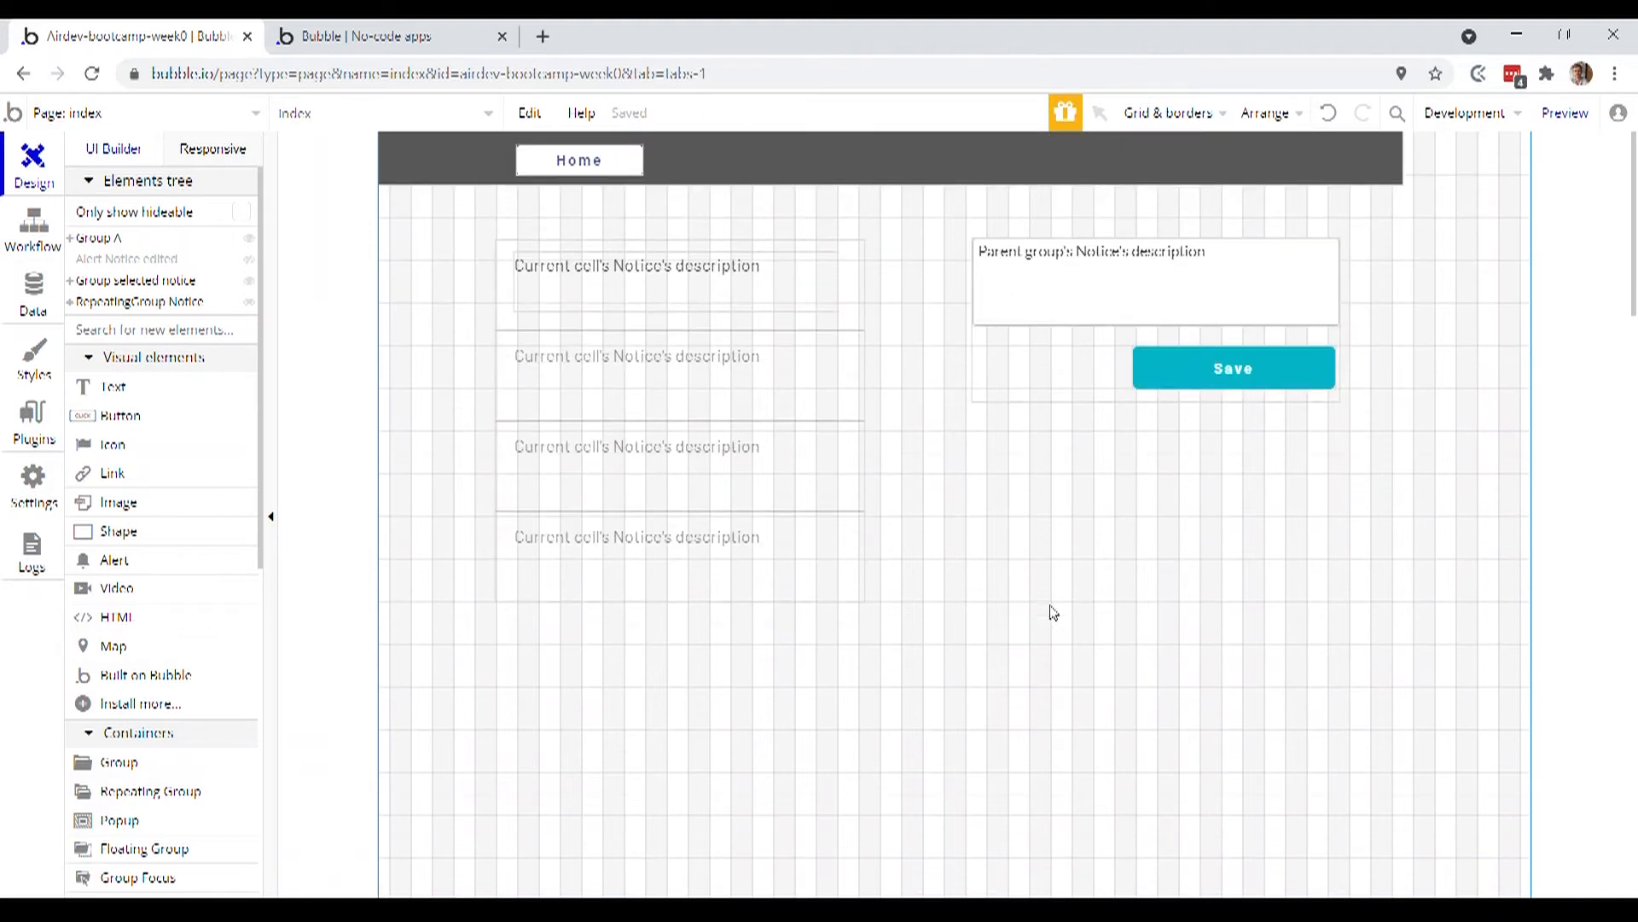
mouse_move(1156, 612)
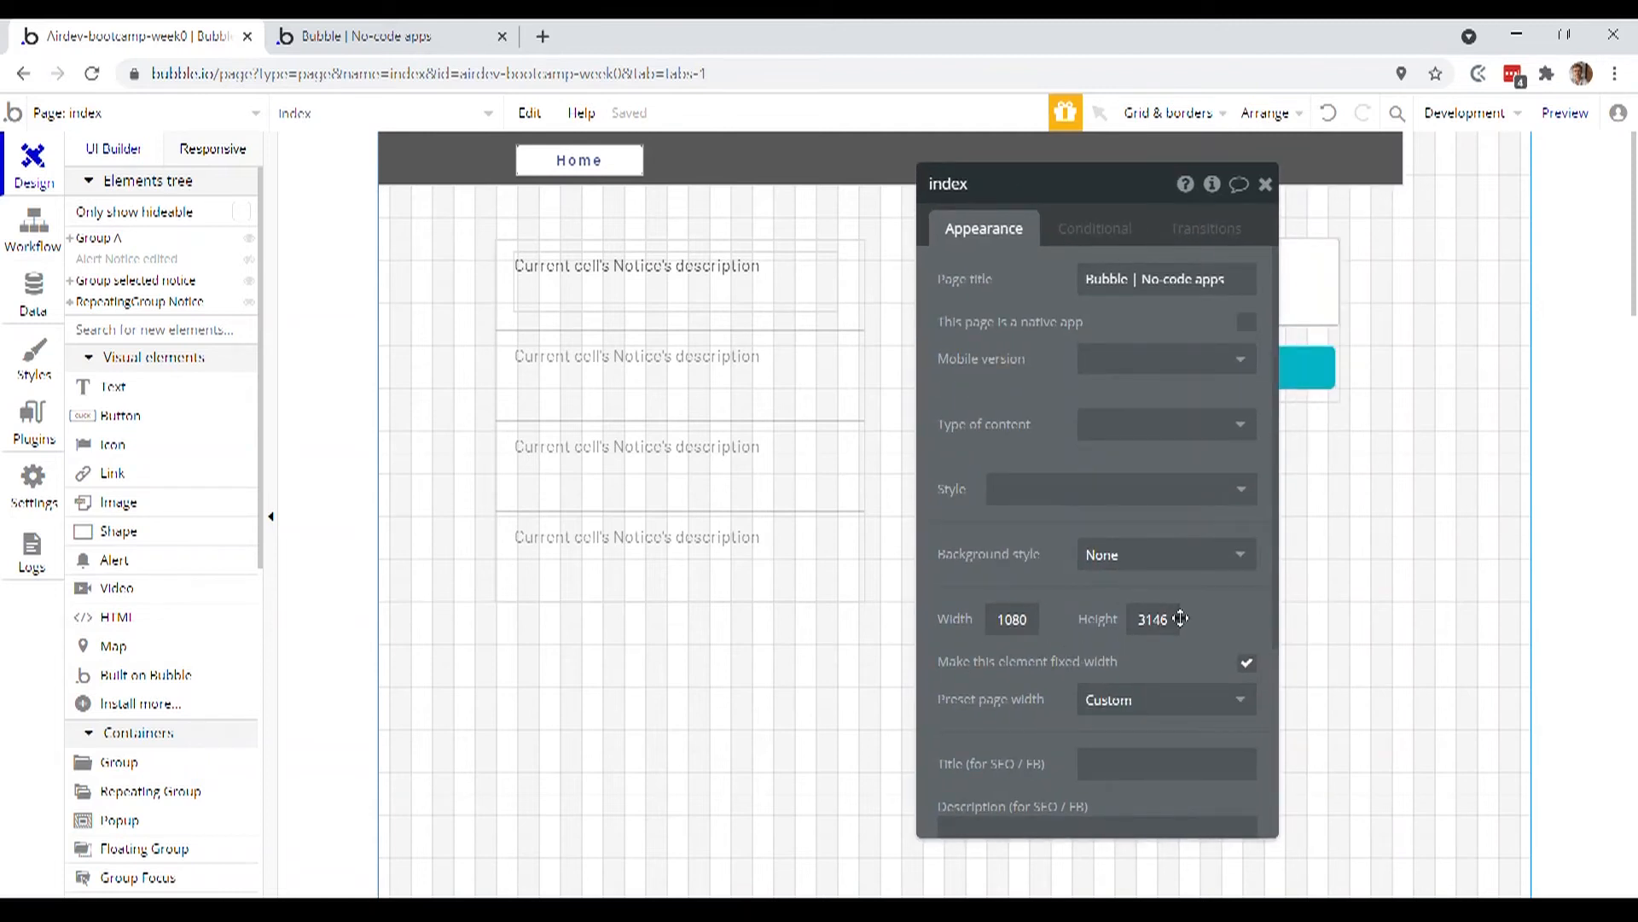
triple_click(1152, 618)
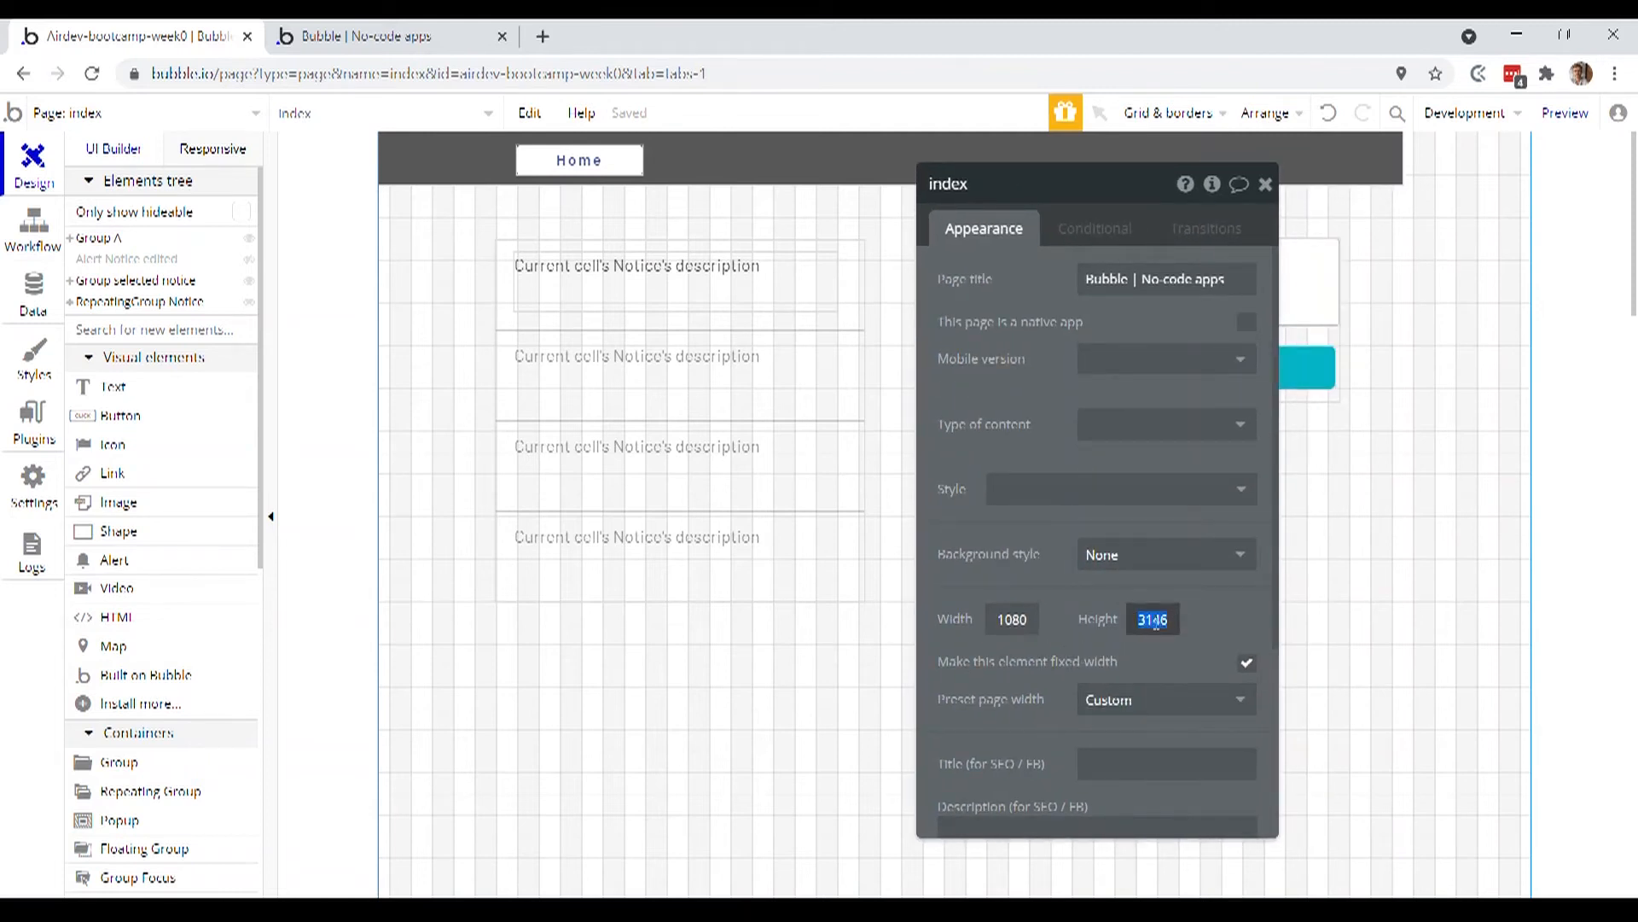
type("2000")
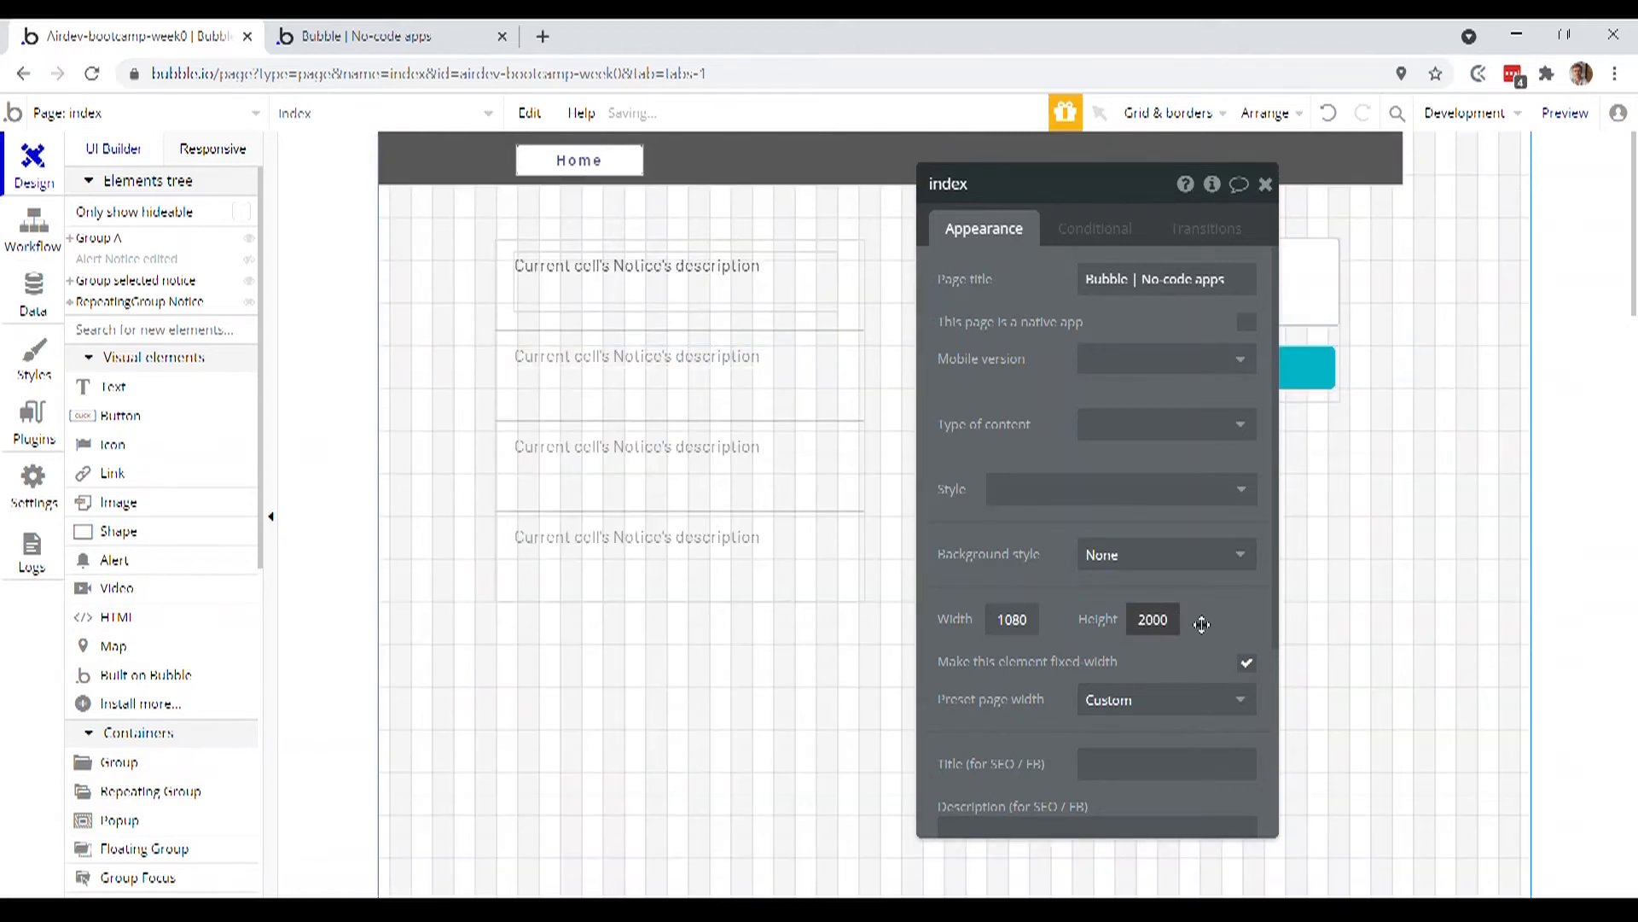
triple_click(1152, 617)
type("800")
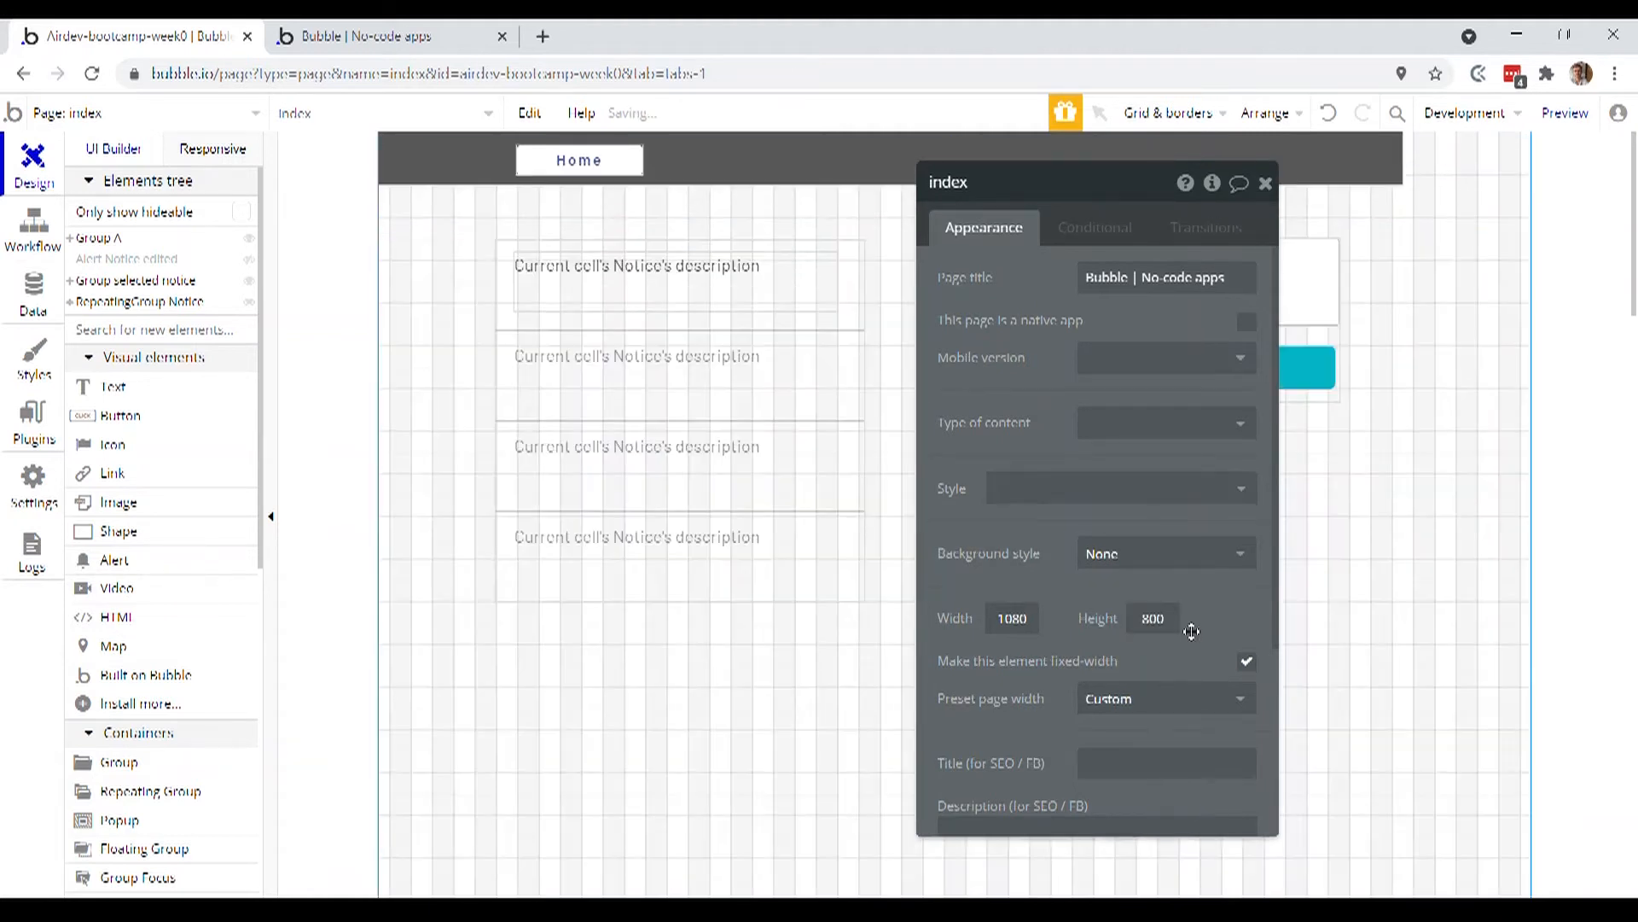
left_click(1265, 182)
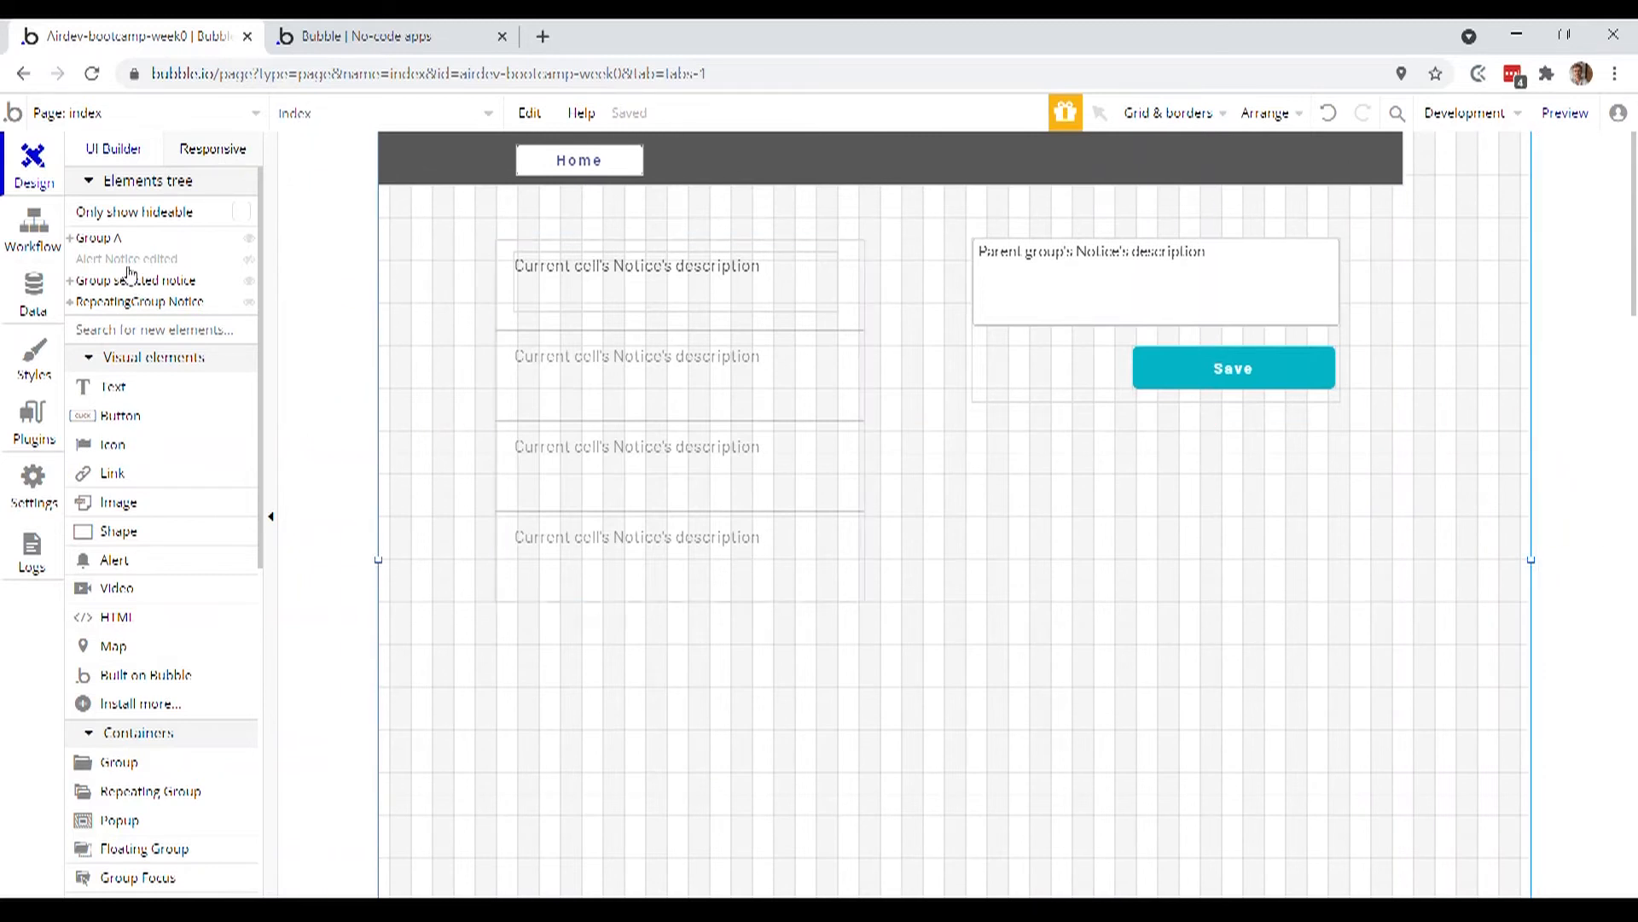
Narrow the index page width to match create-notice with the header spanning it
left_click(126, 257)
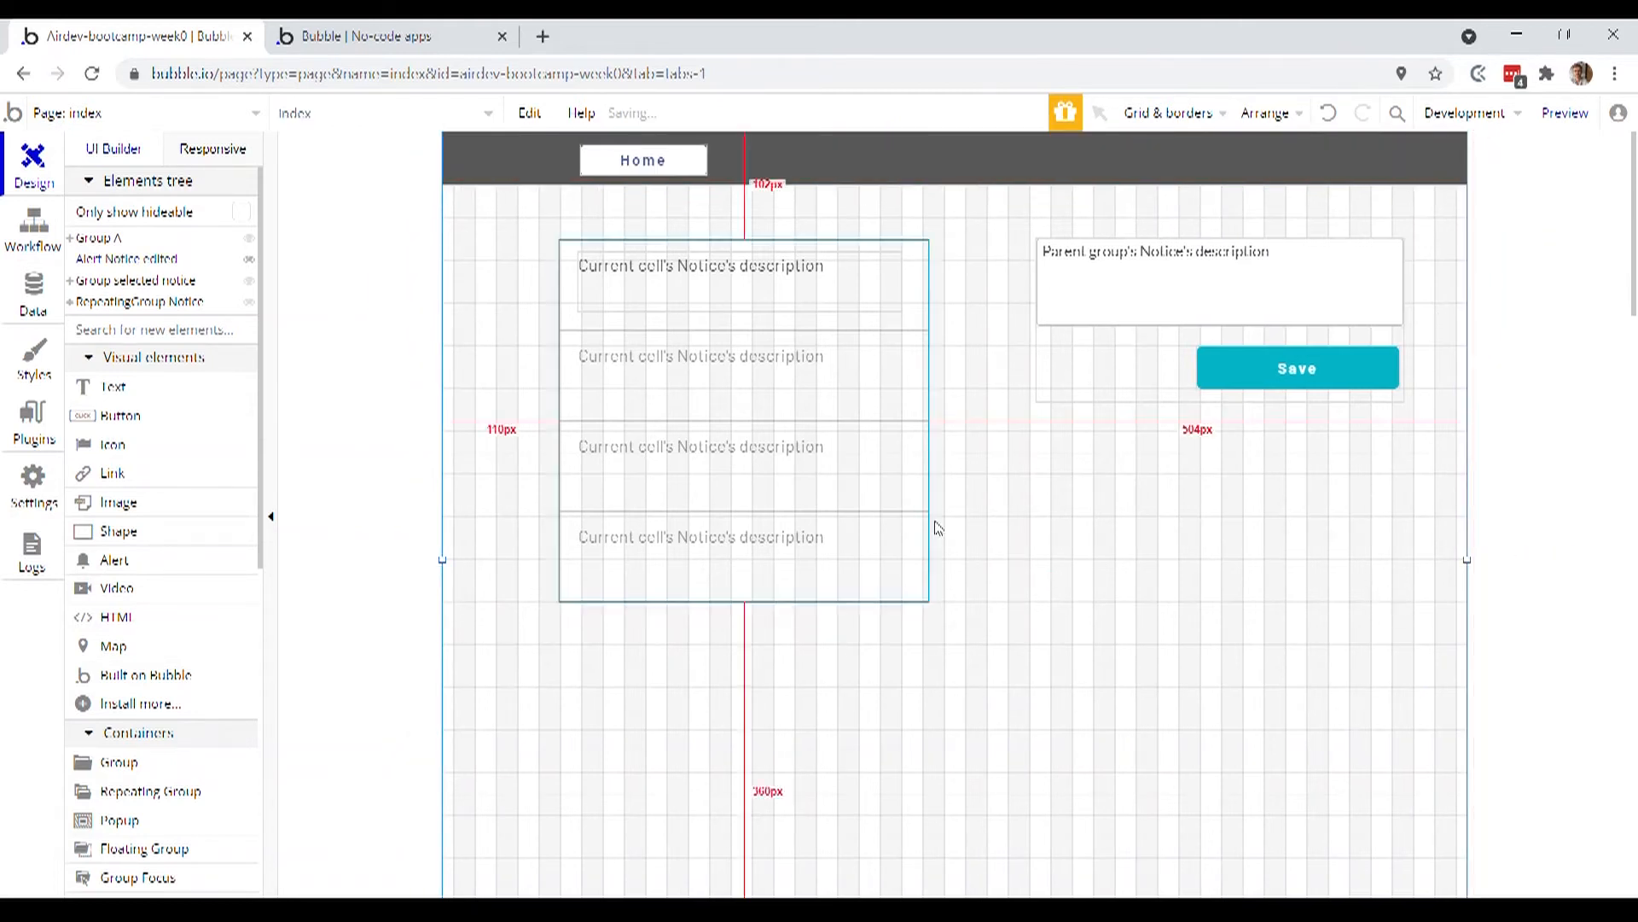
left_click(699, 267)
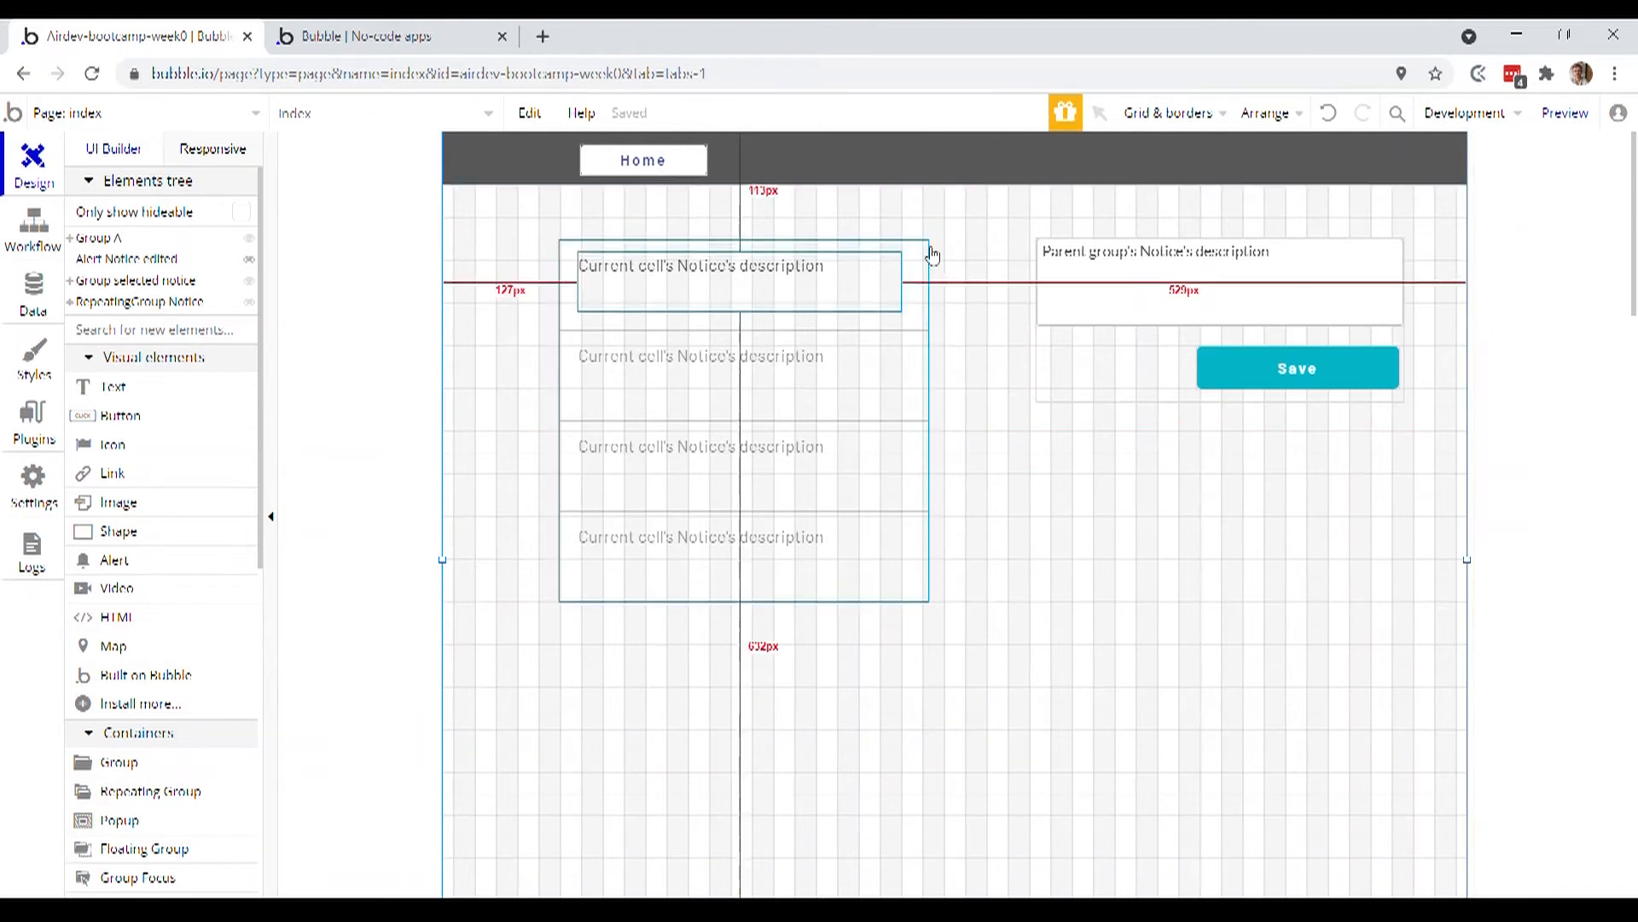
left_click(966, 194)
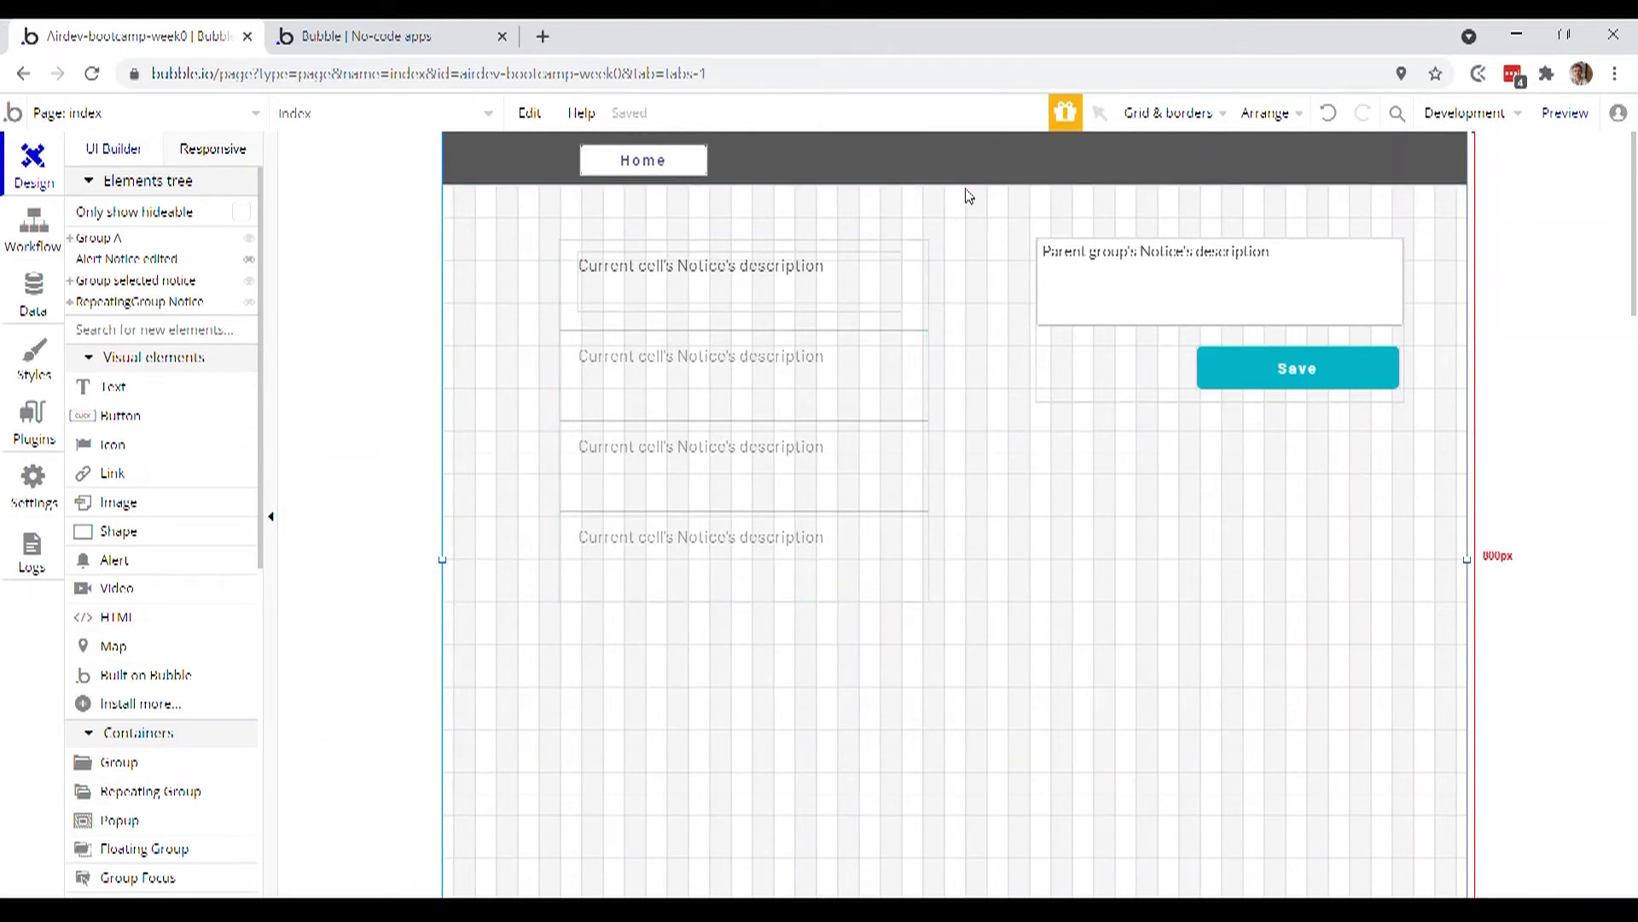
mouse_move(855, 162)
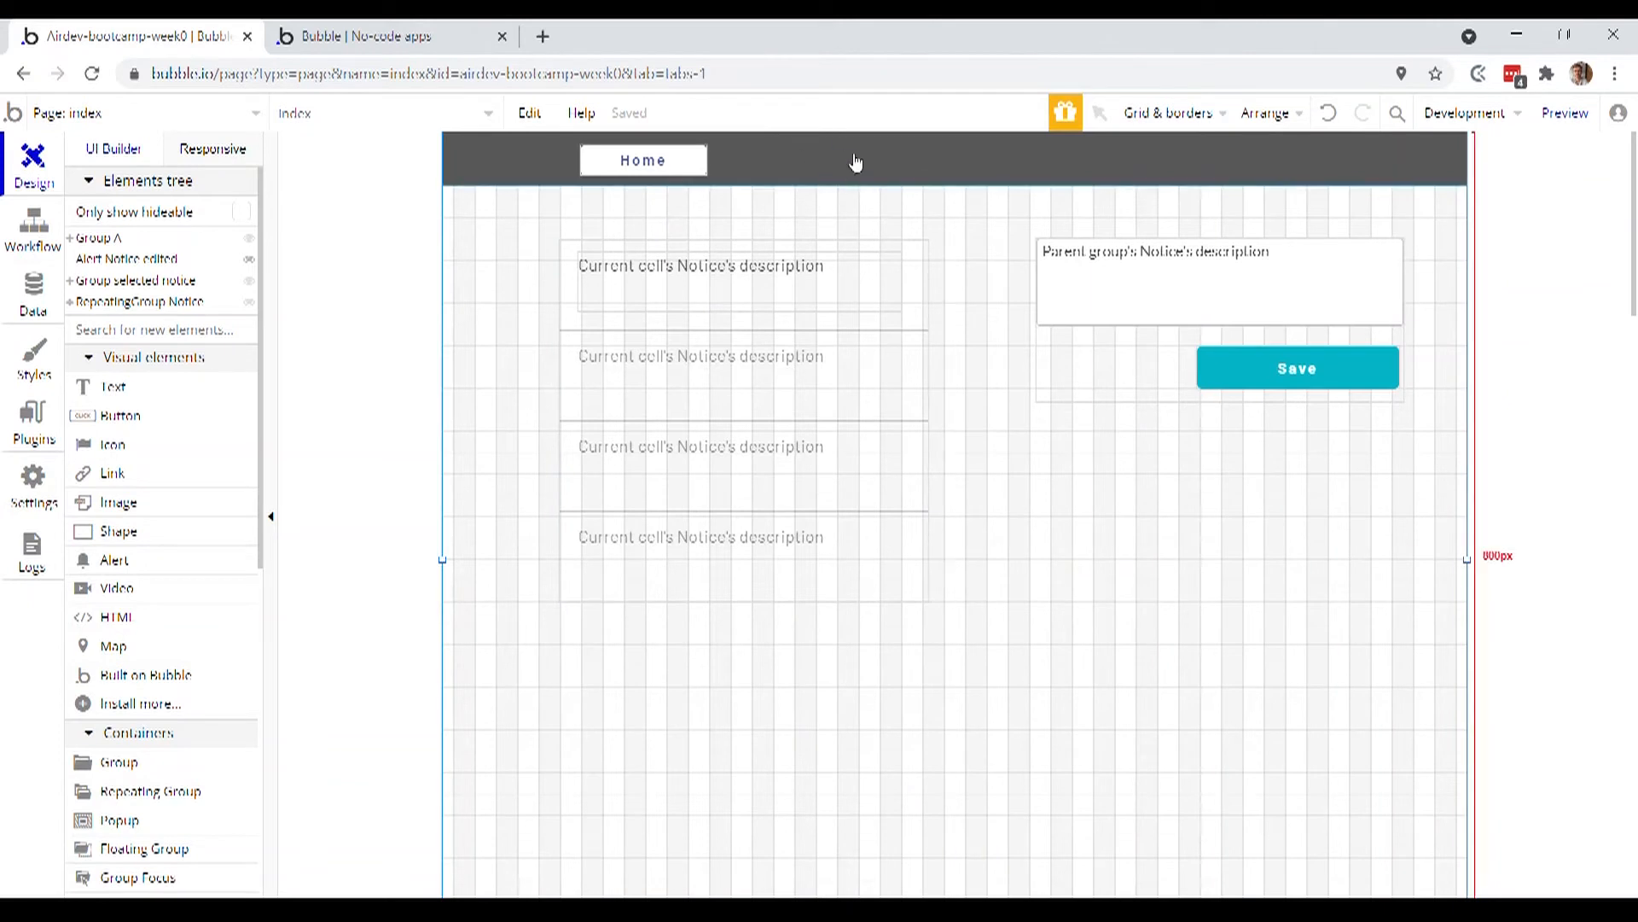
left_click(142, 113)
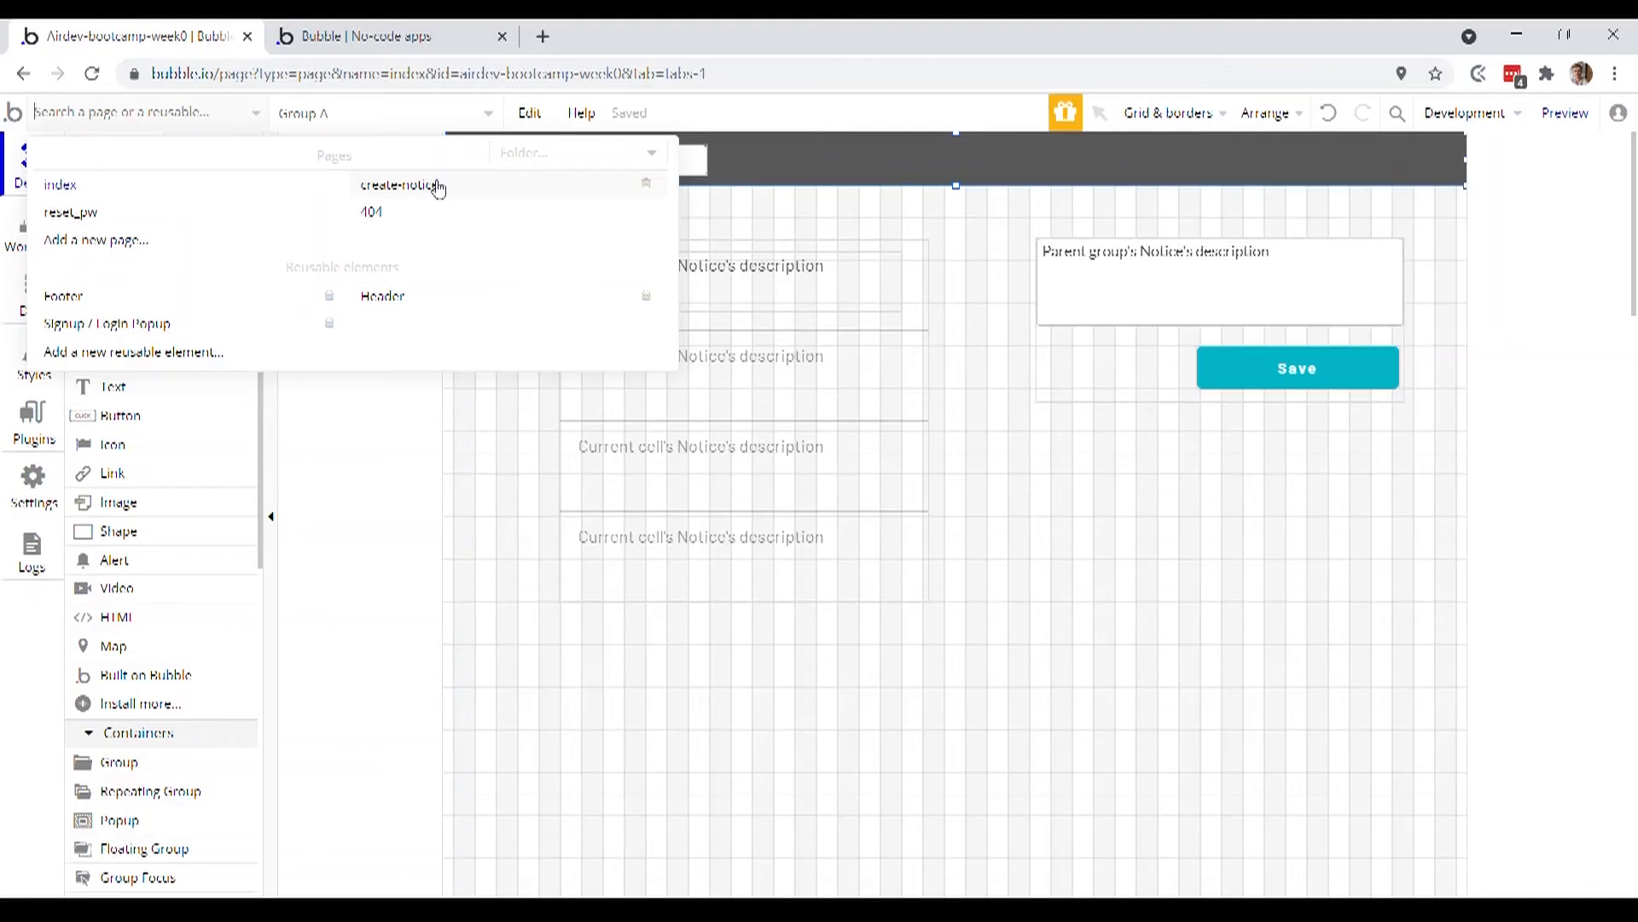
Add a second header button on create-notice labelled Account beside Home
left_click(401, 186)
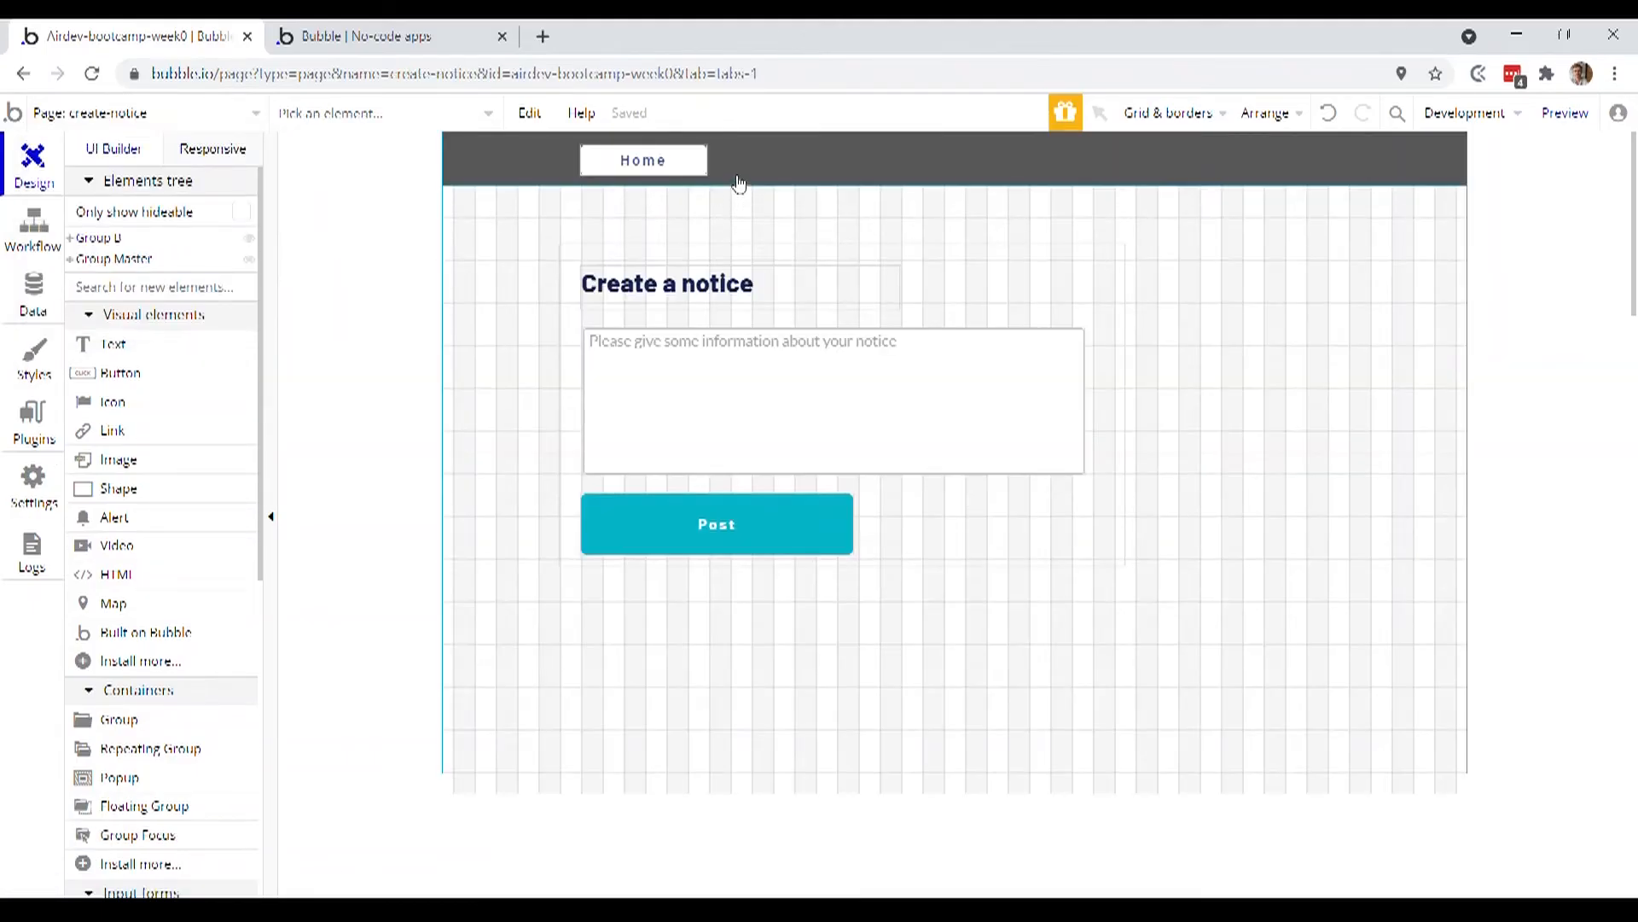
left_click(643, 161)
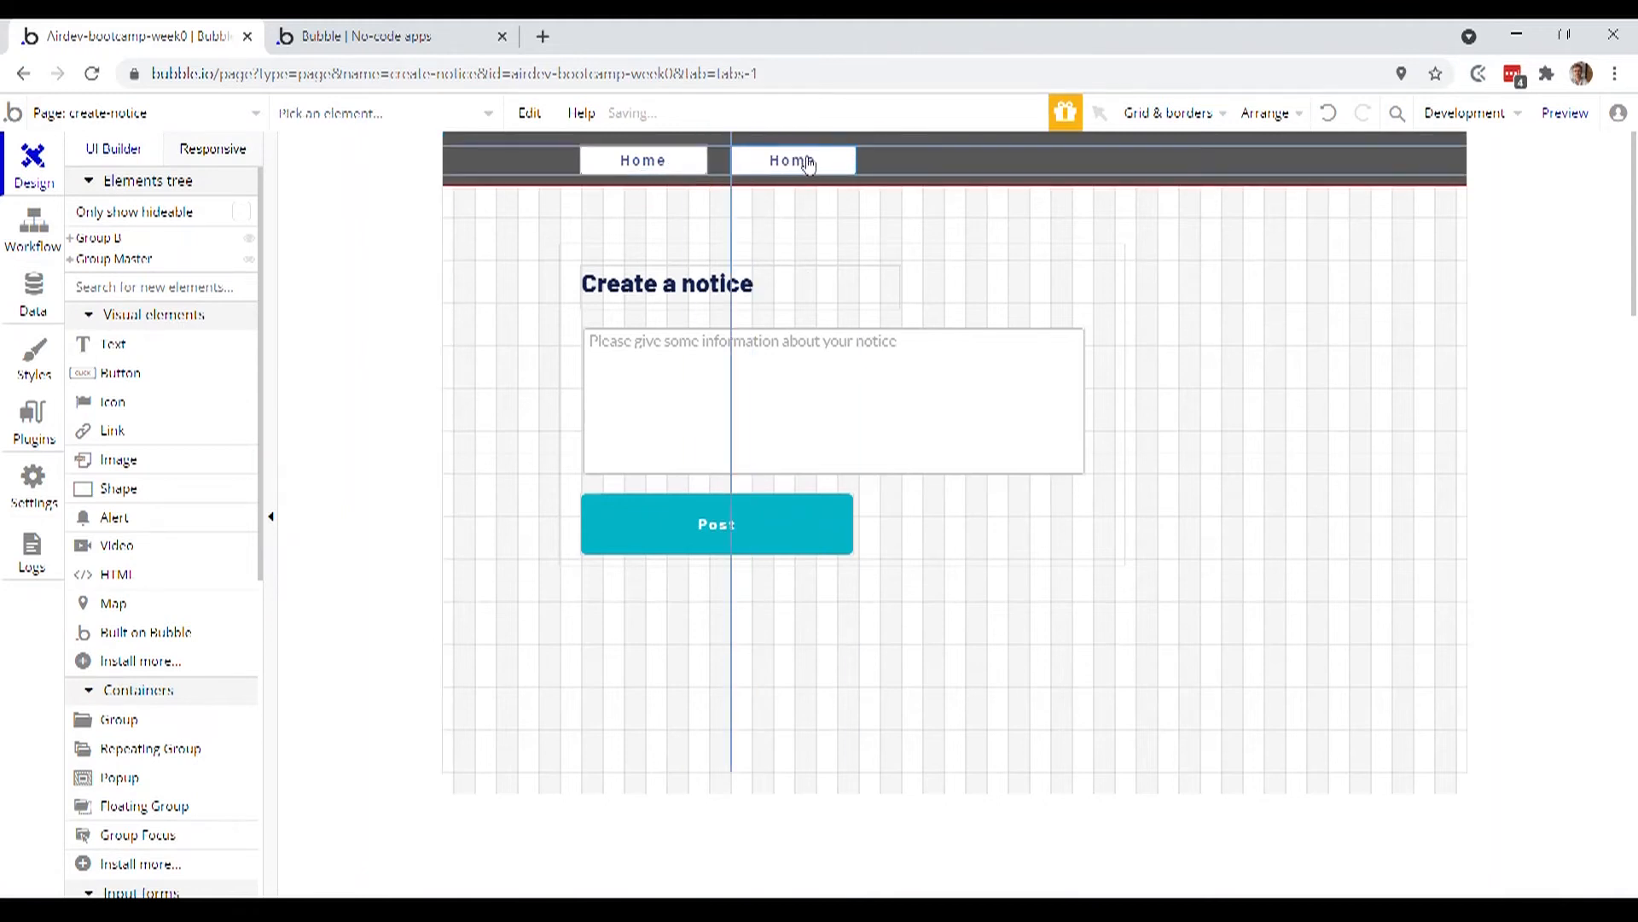
left_click(792, 161)
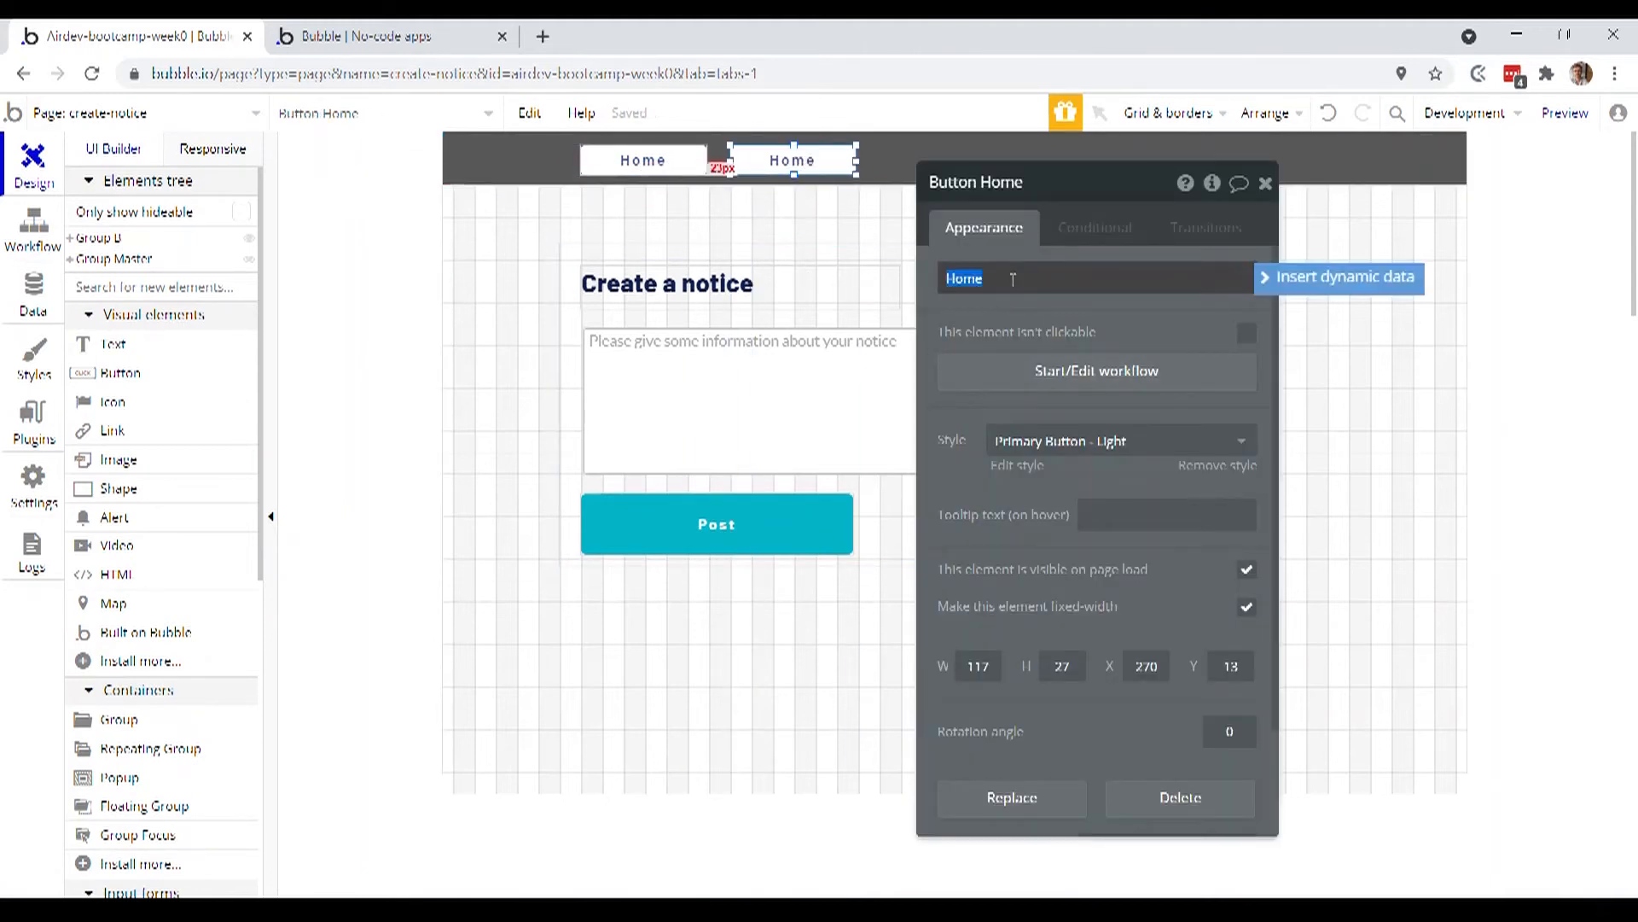
type("Account")
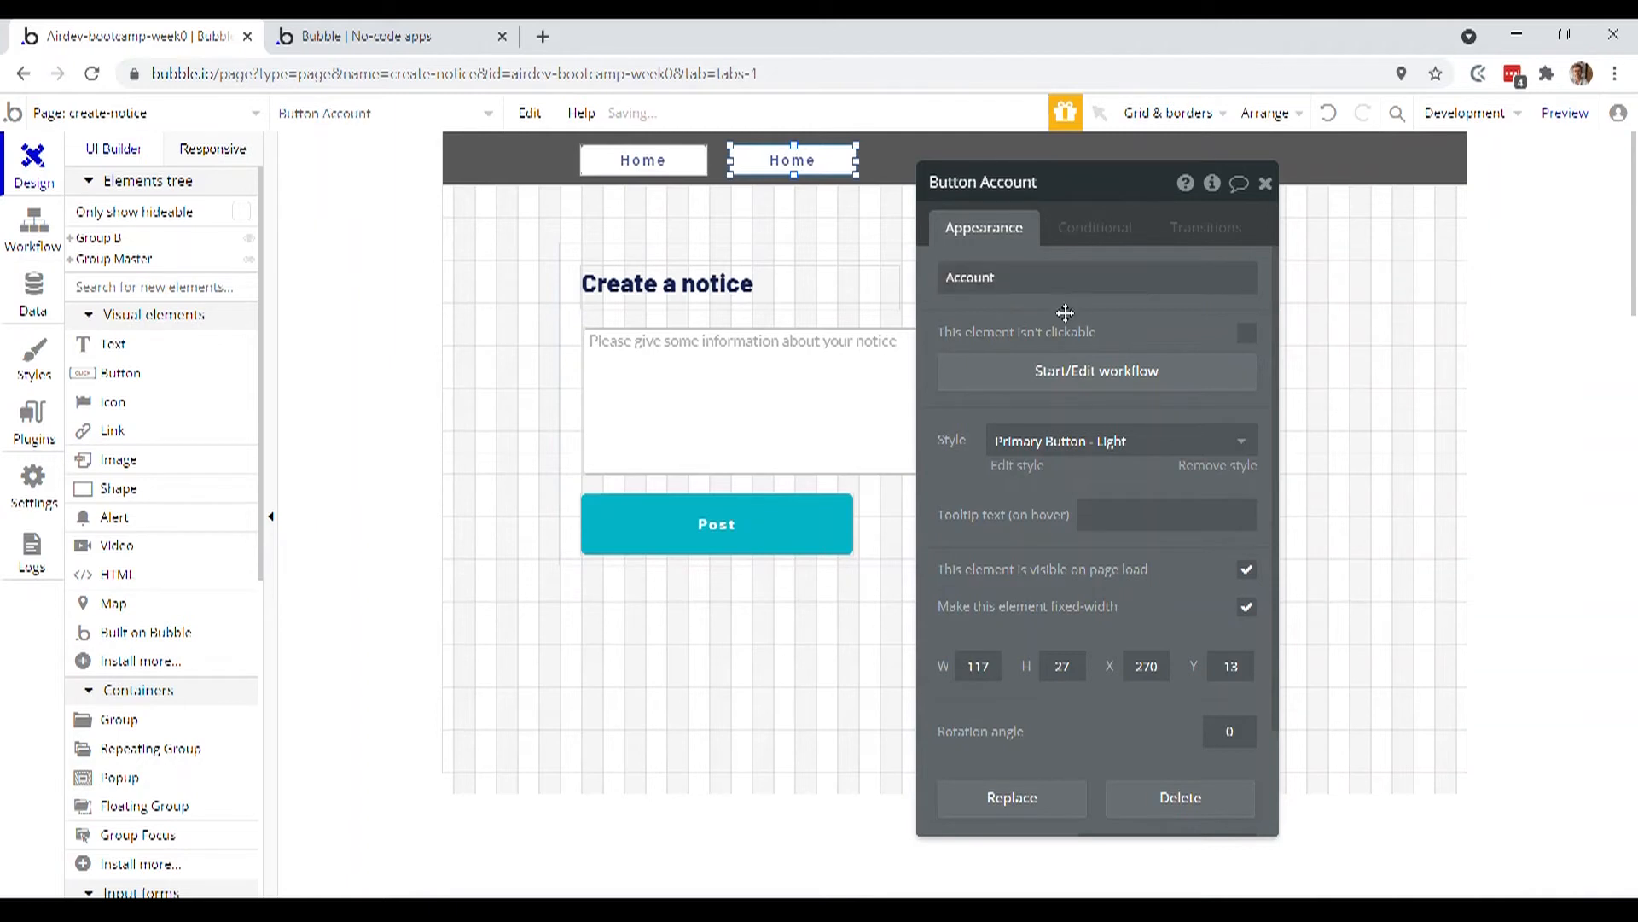
Switch to the index page and select its dark header bar
left_click(137, 113)
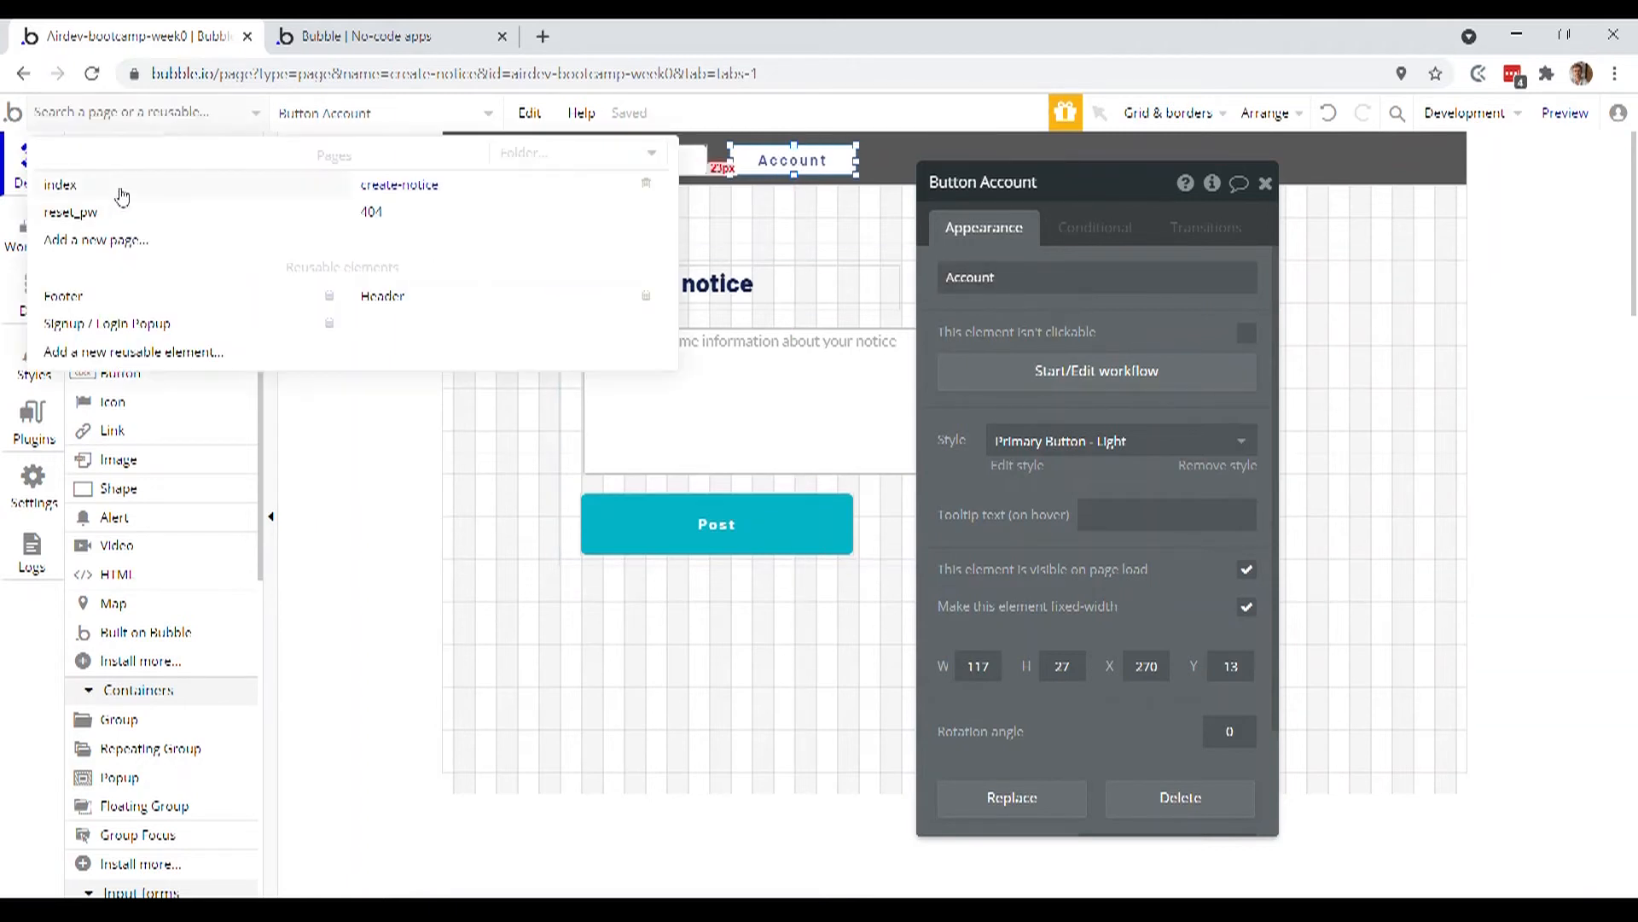
left_click(61, 184)
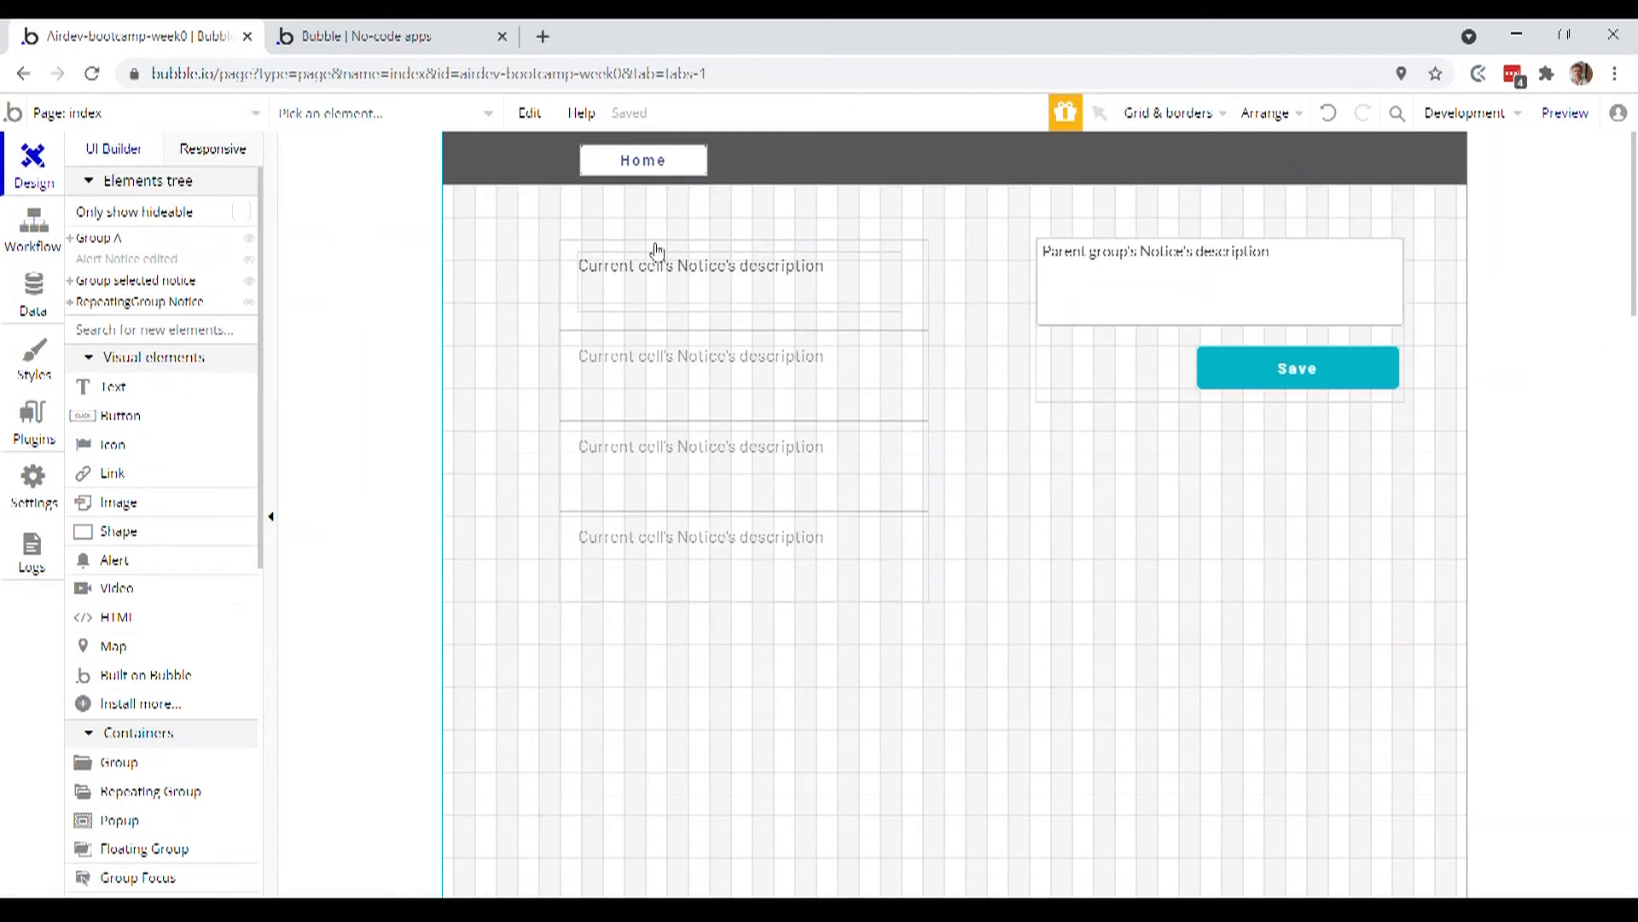
mouse_move(851, 159)
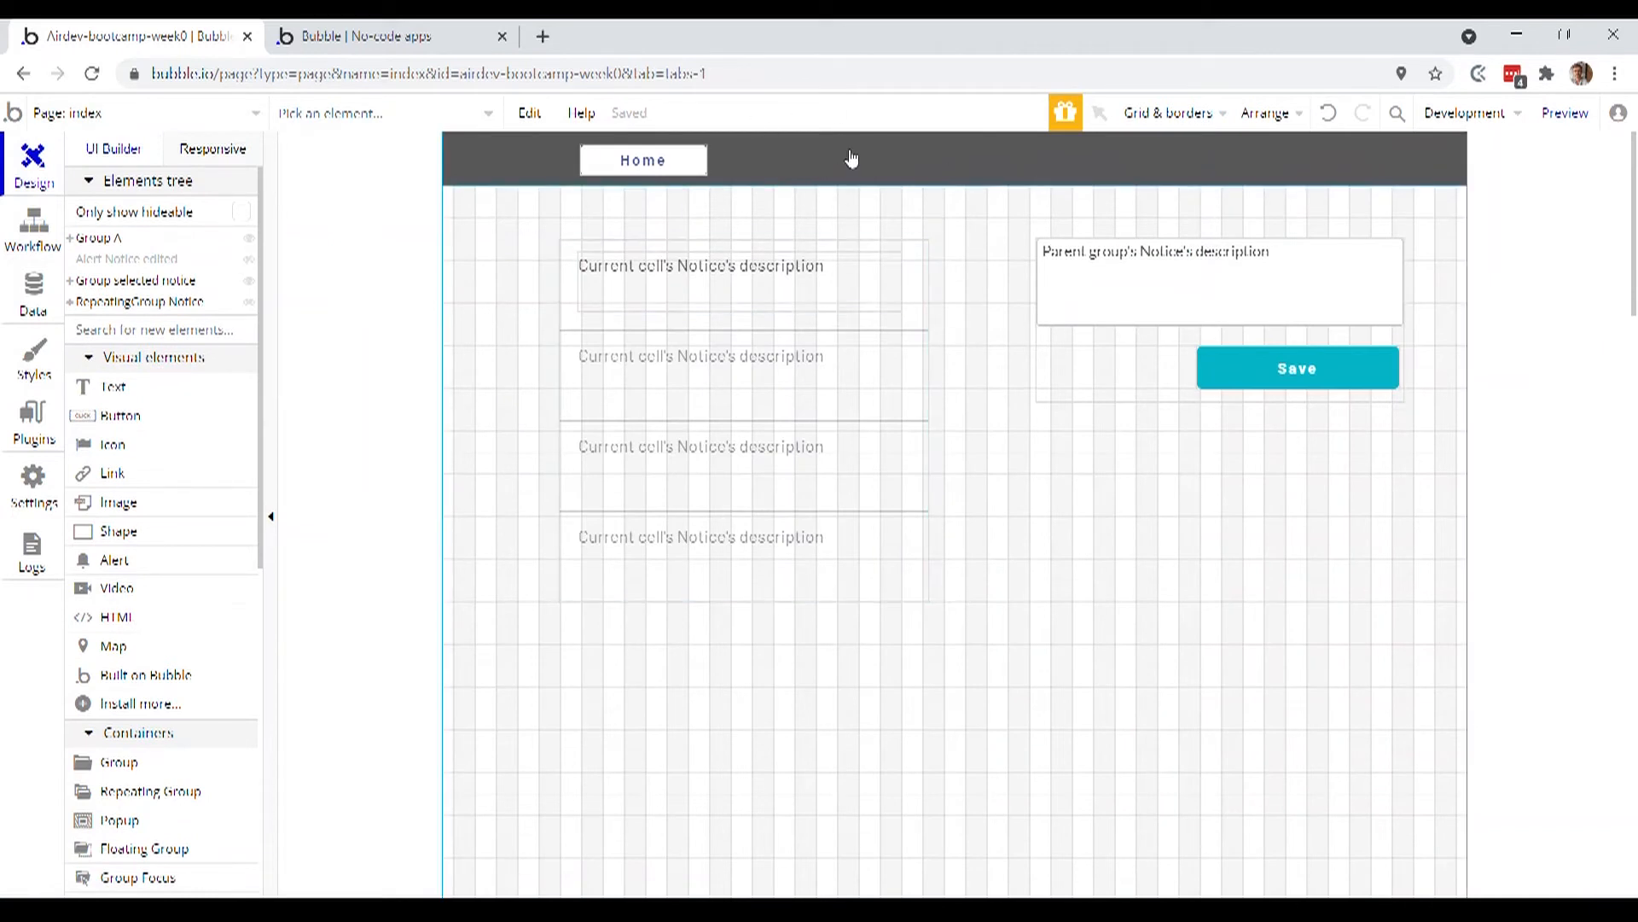
left_click(842, 158)
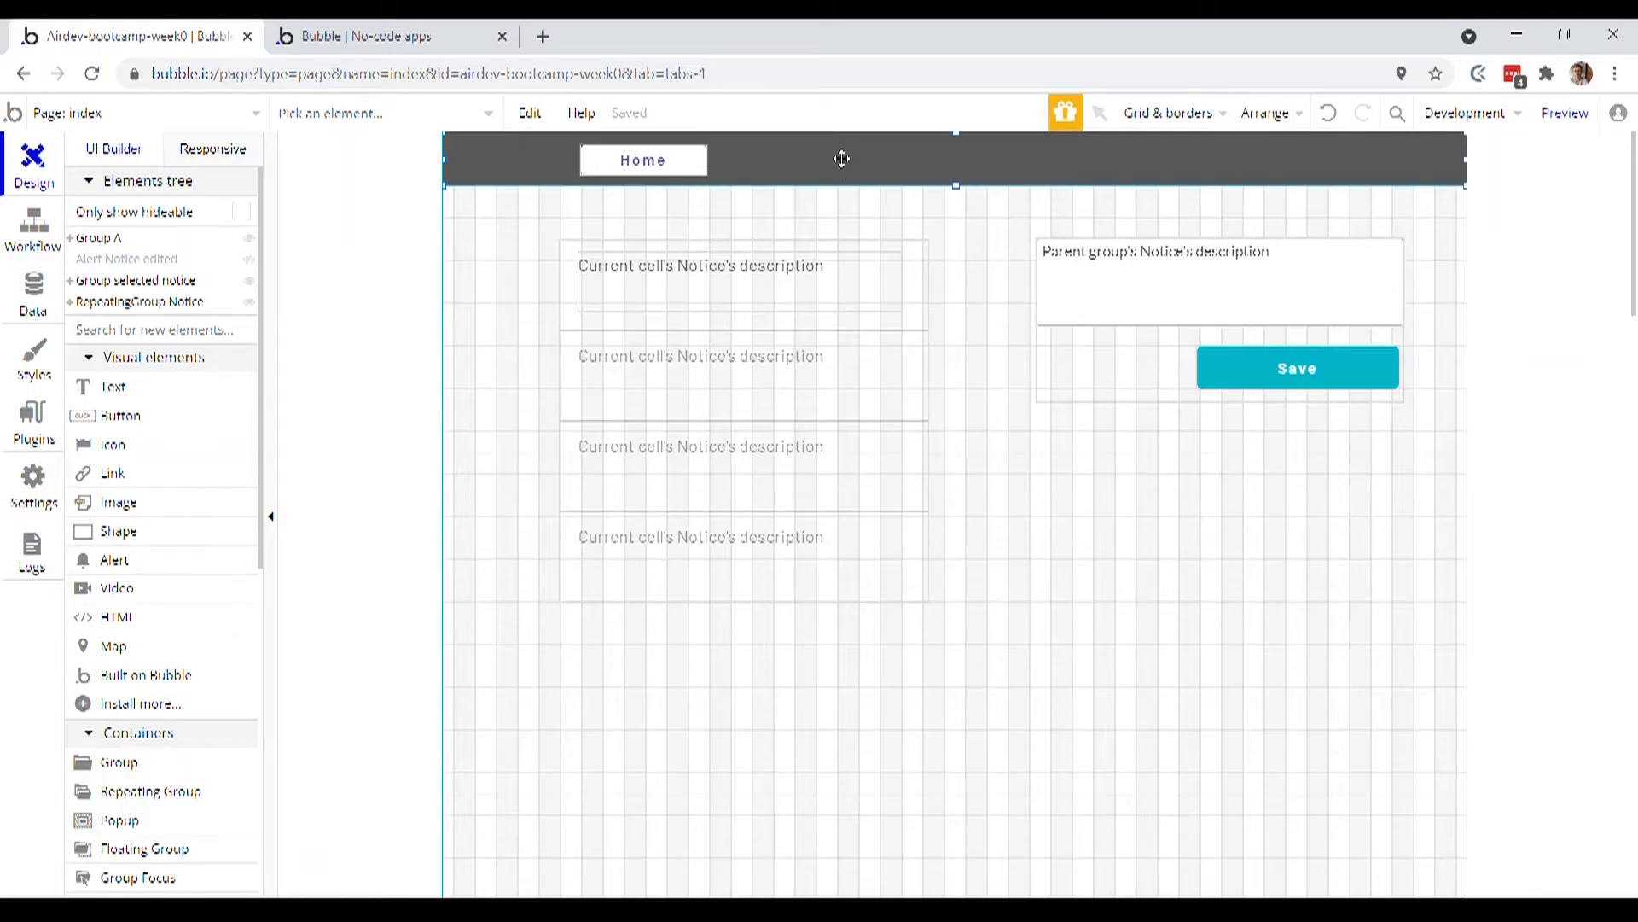
Convert the index page's header group into a reusable element named new-header
left_click(837, 161)
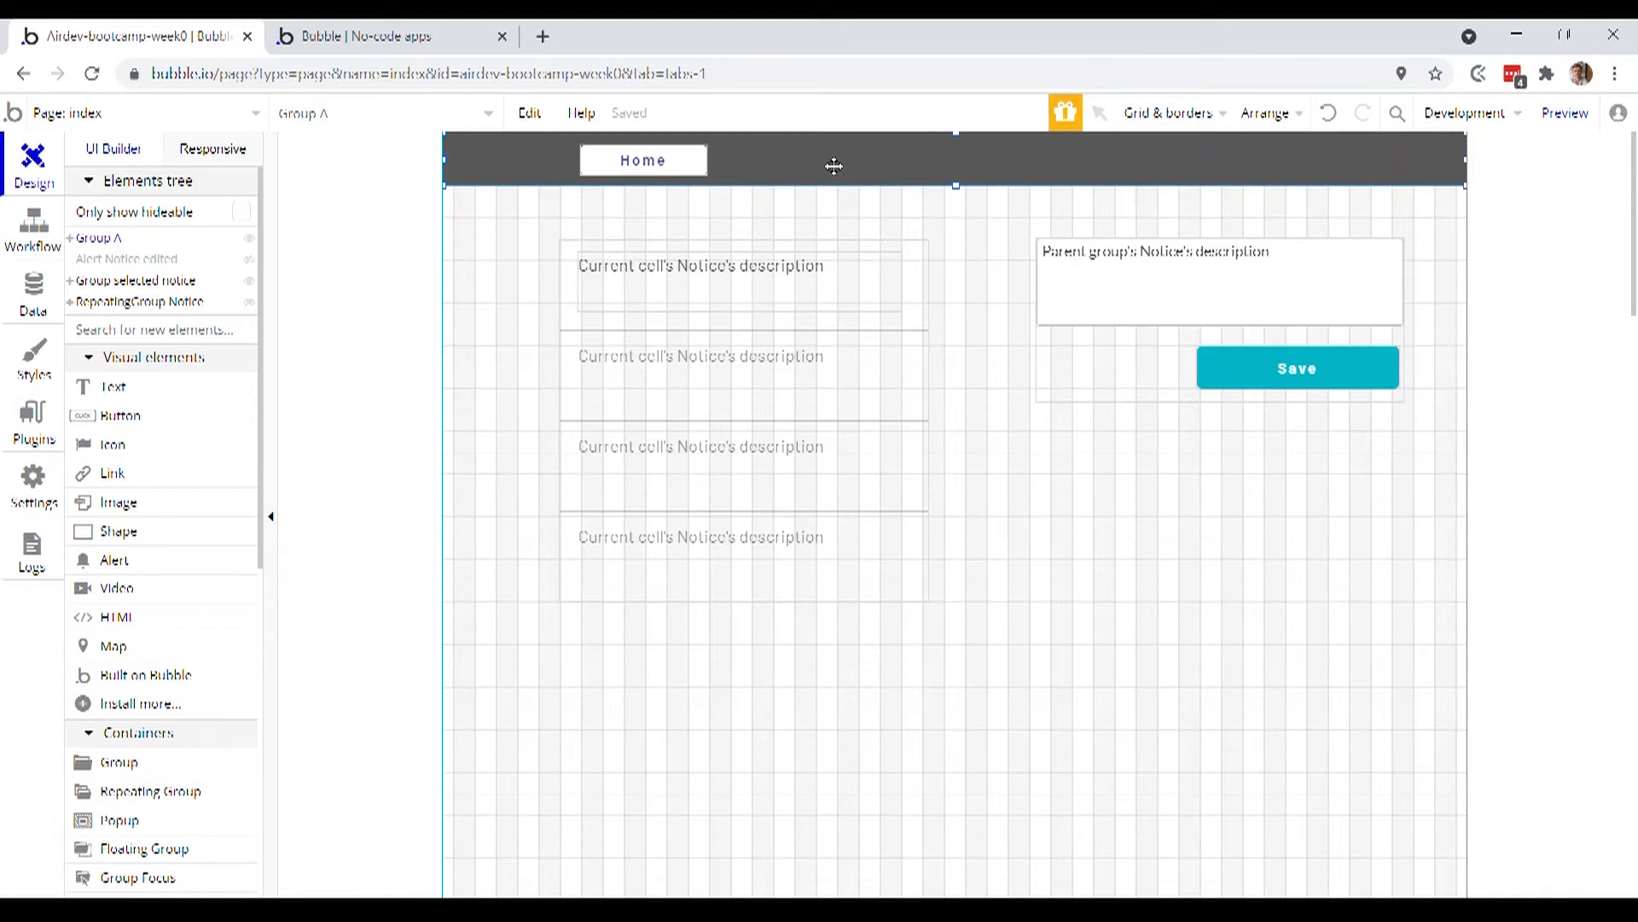
right_click(834, 166)
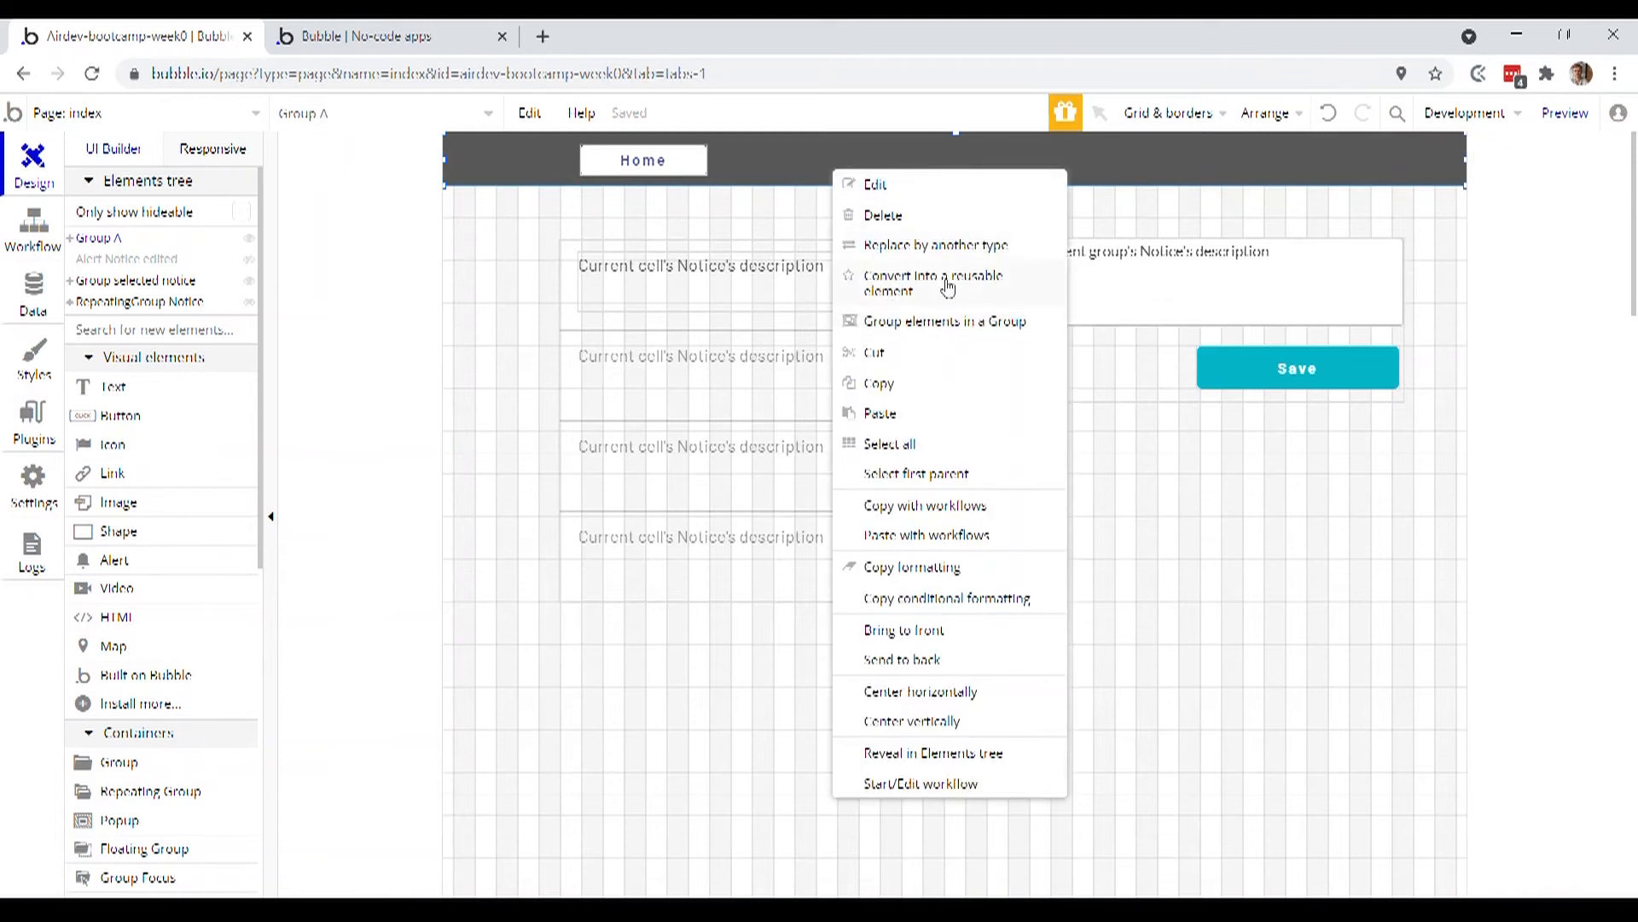
left_click(932, 281)
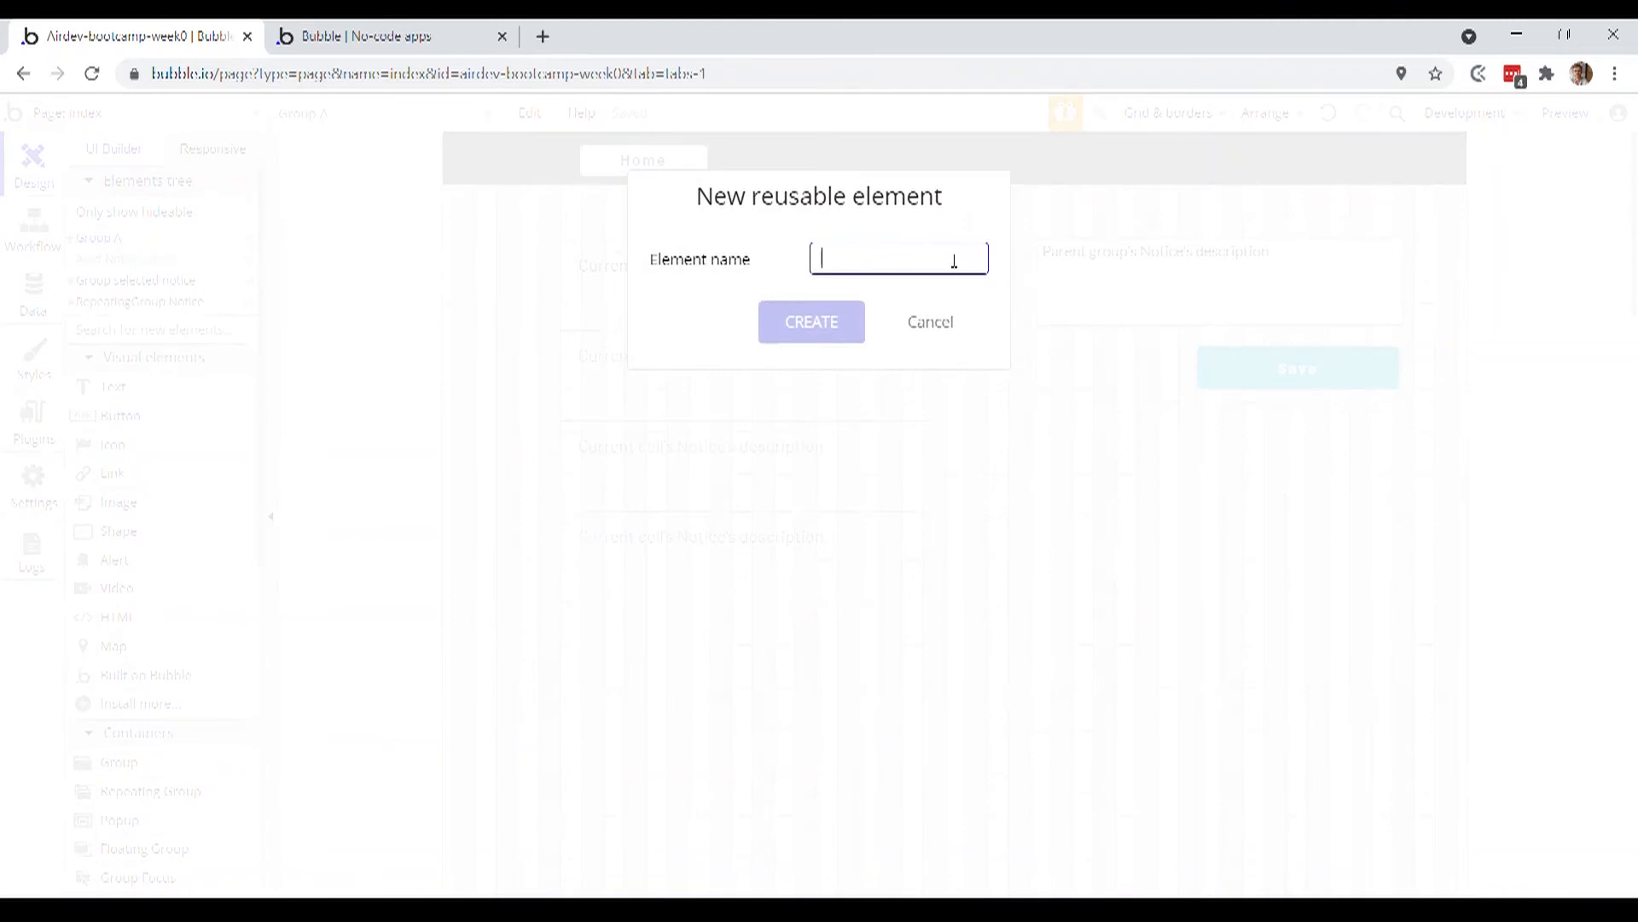
type("no")
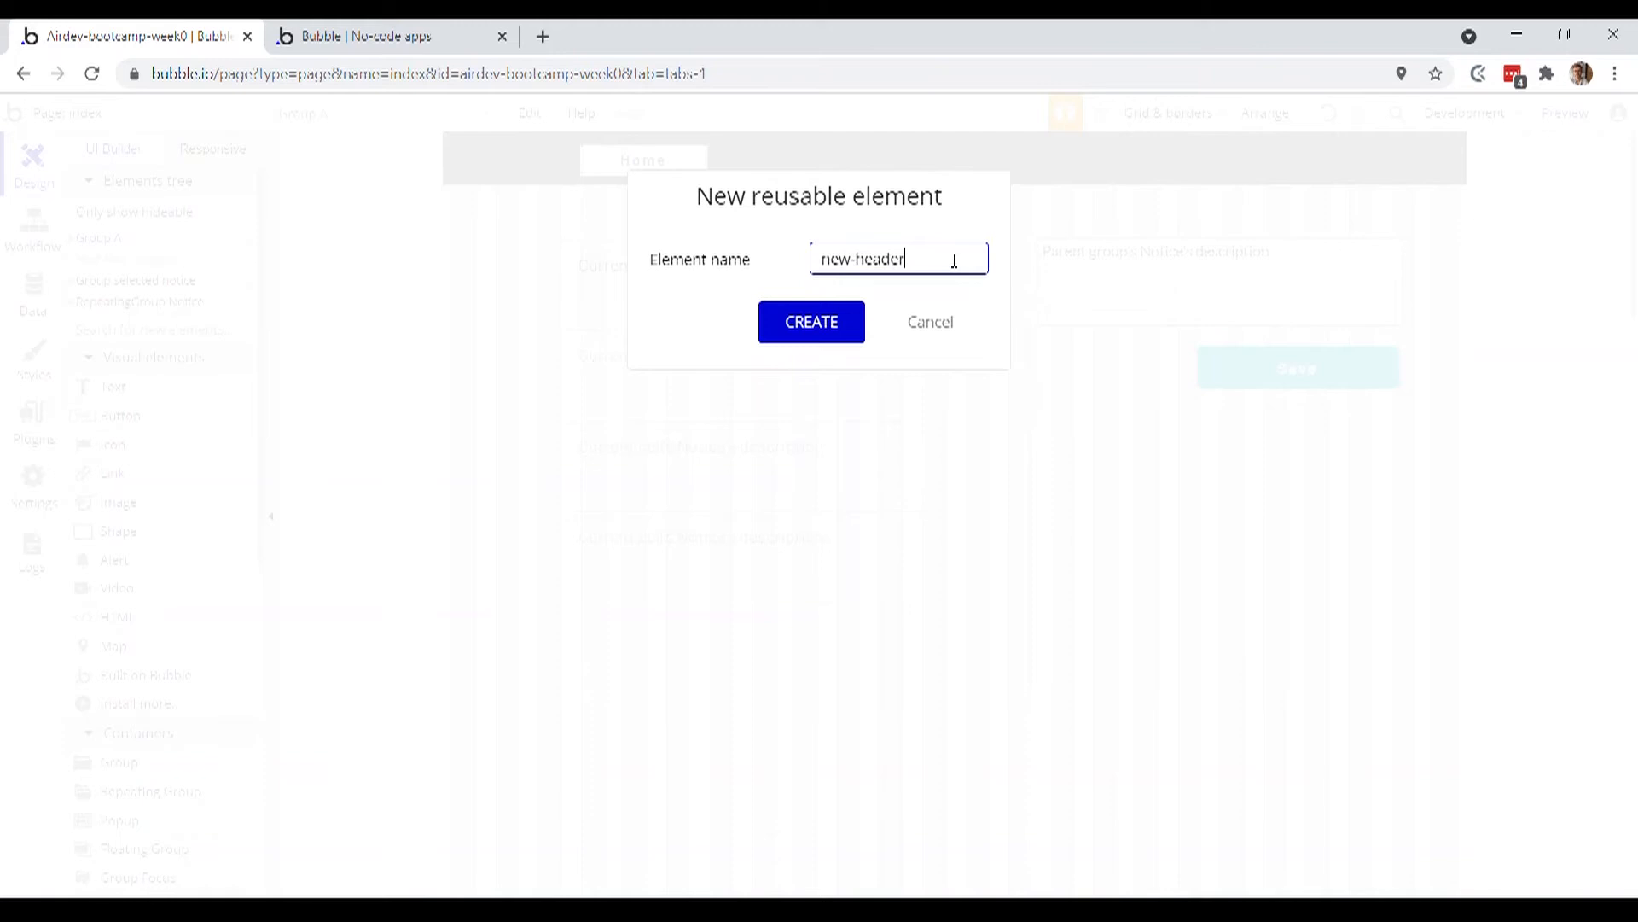
left_click(811, 321)
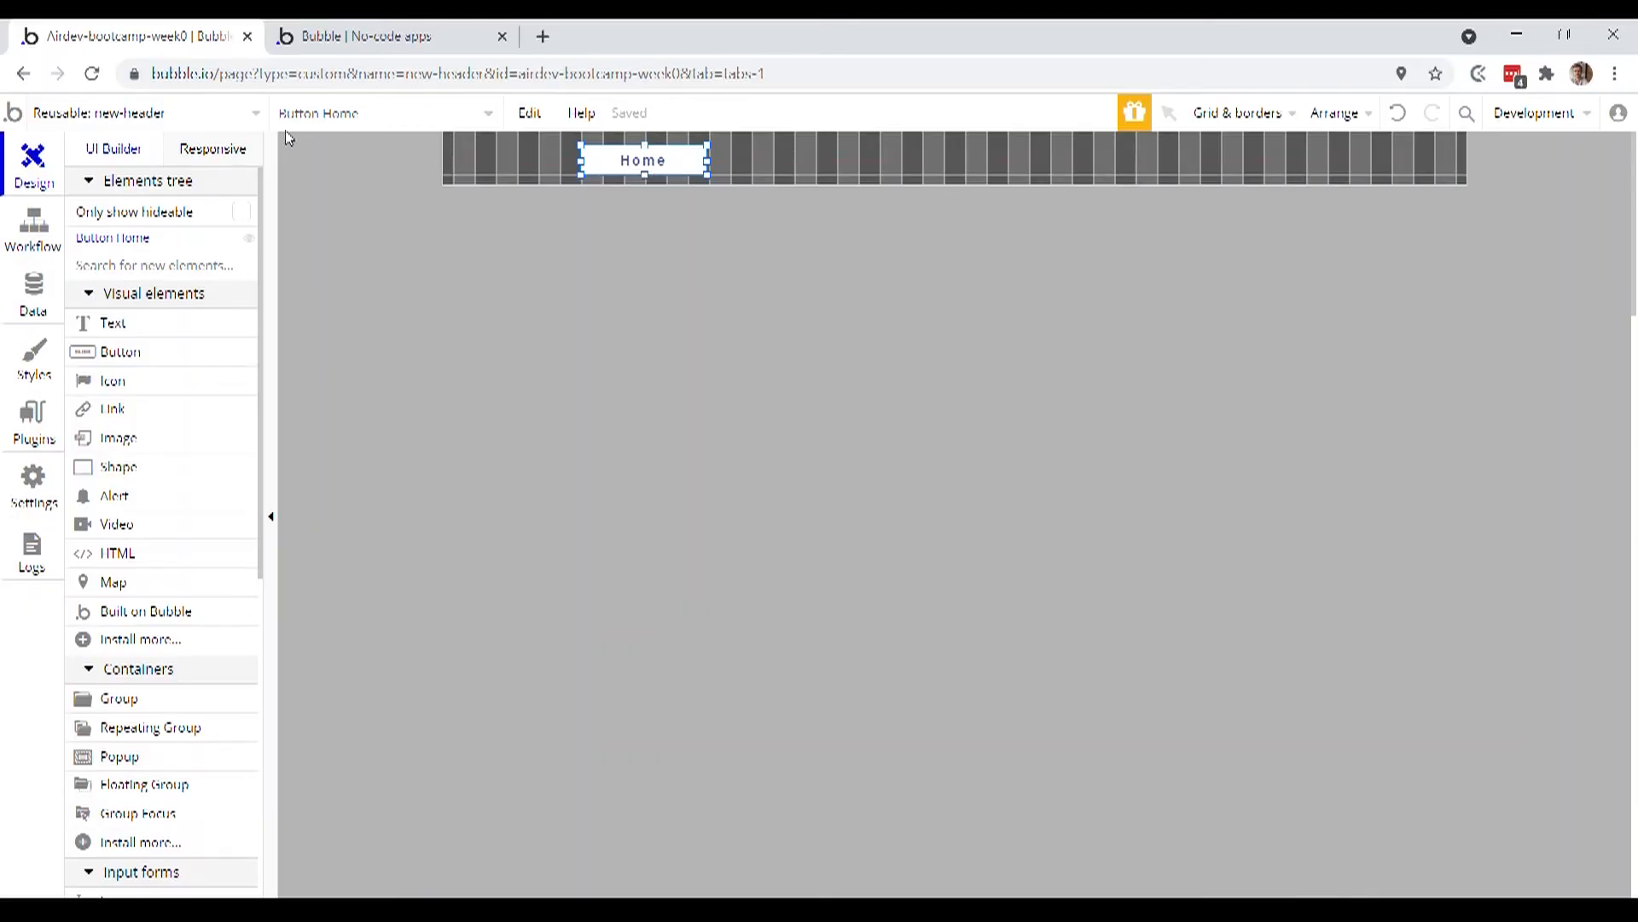
Browse the pages and reusables list, confirming new-header sits beside footer and Header
left_click(142, 113)
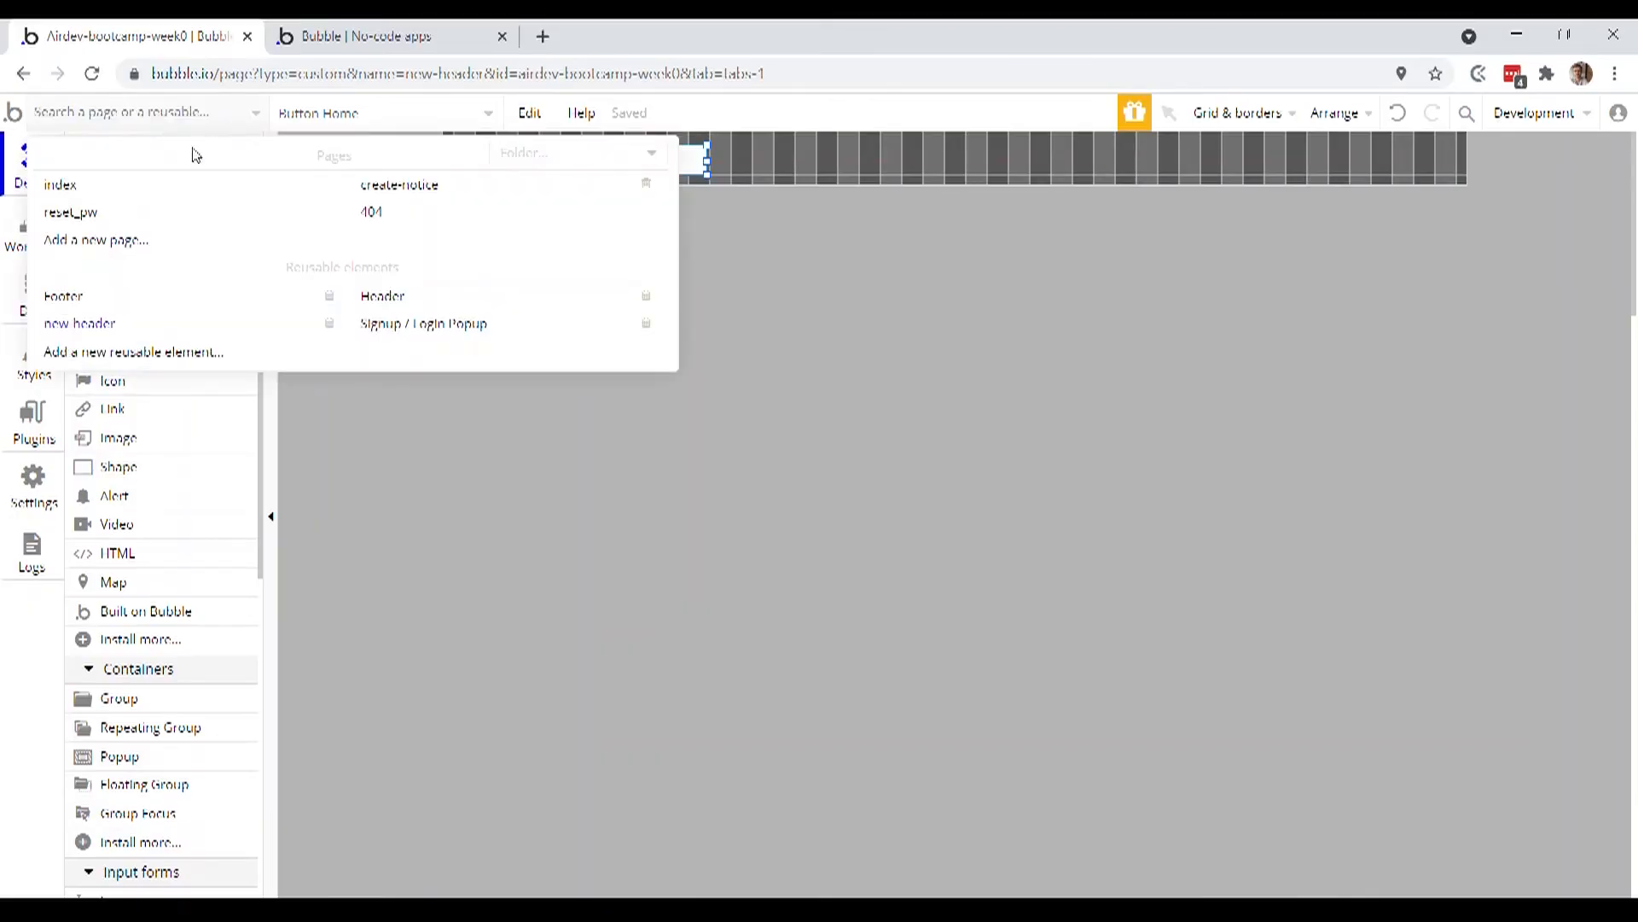
mouse_move(227, 326)
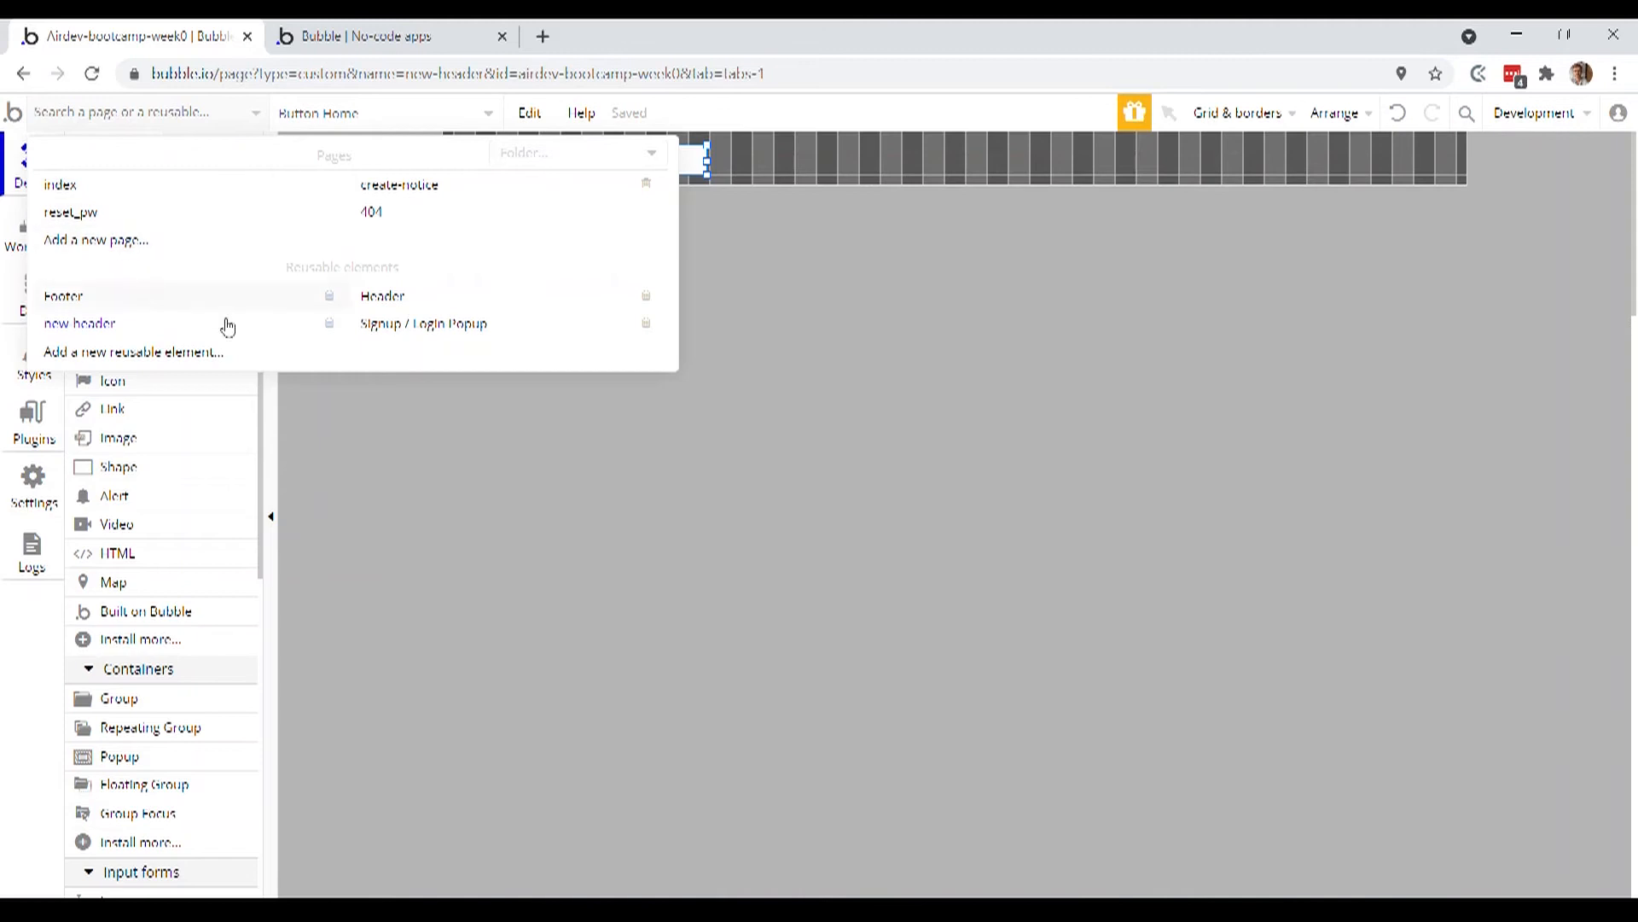
mouse_move(156, 359)
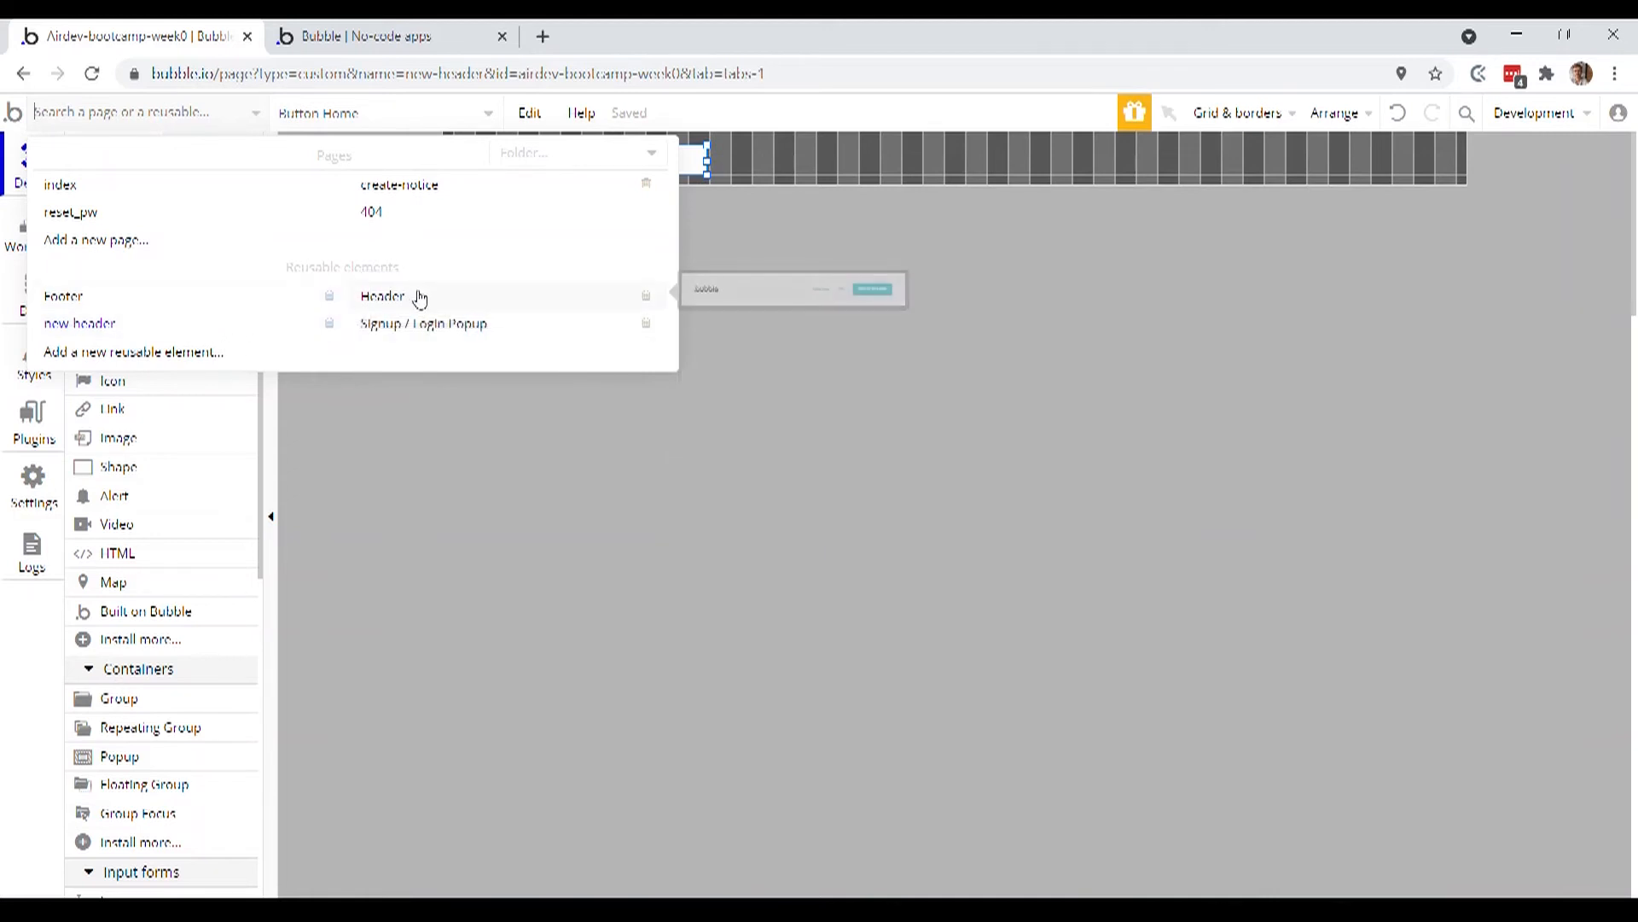
mouse_move(276, 322)
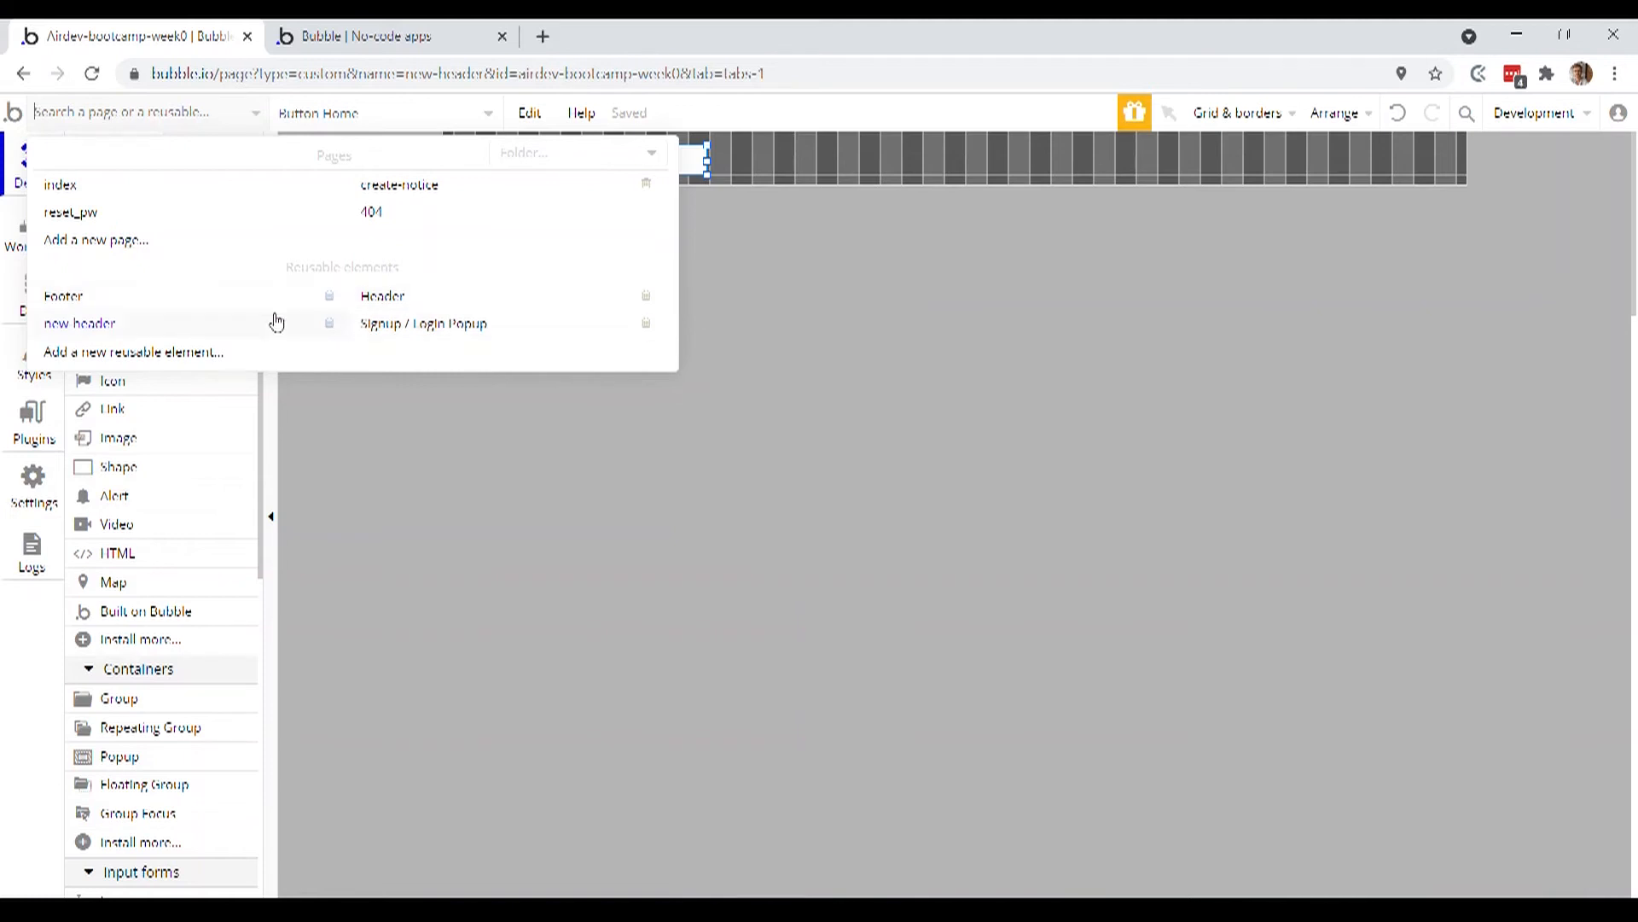
mouse_move(263, 358)
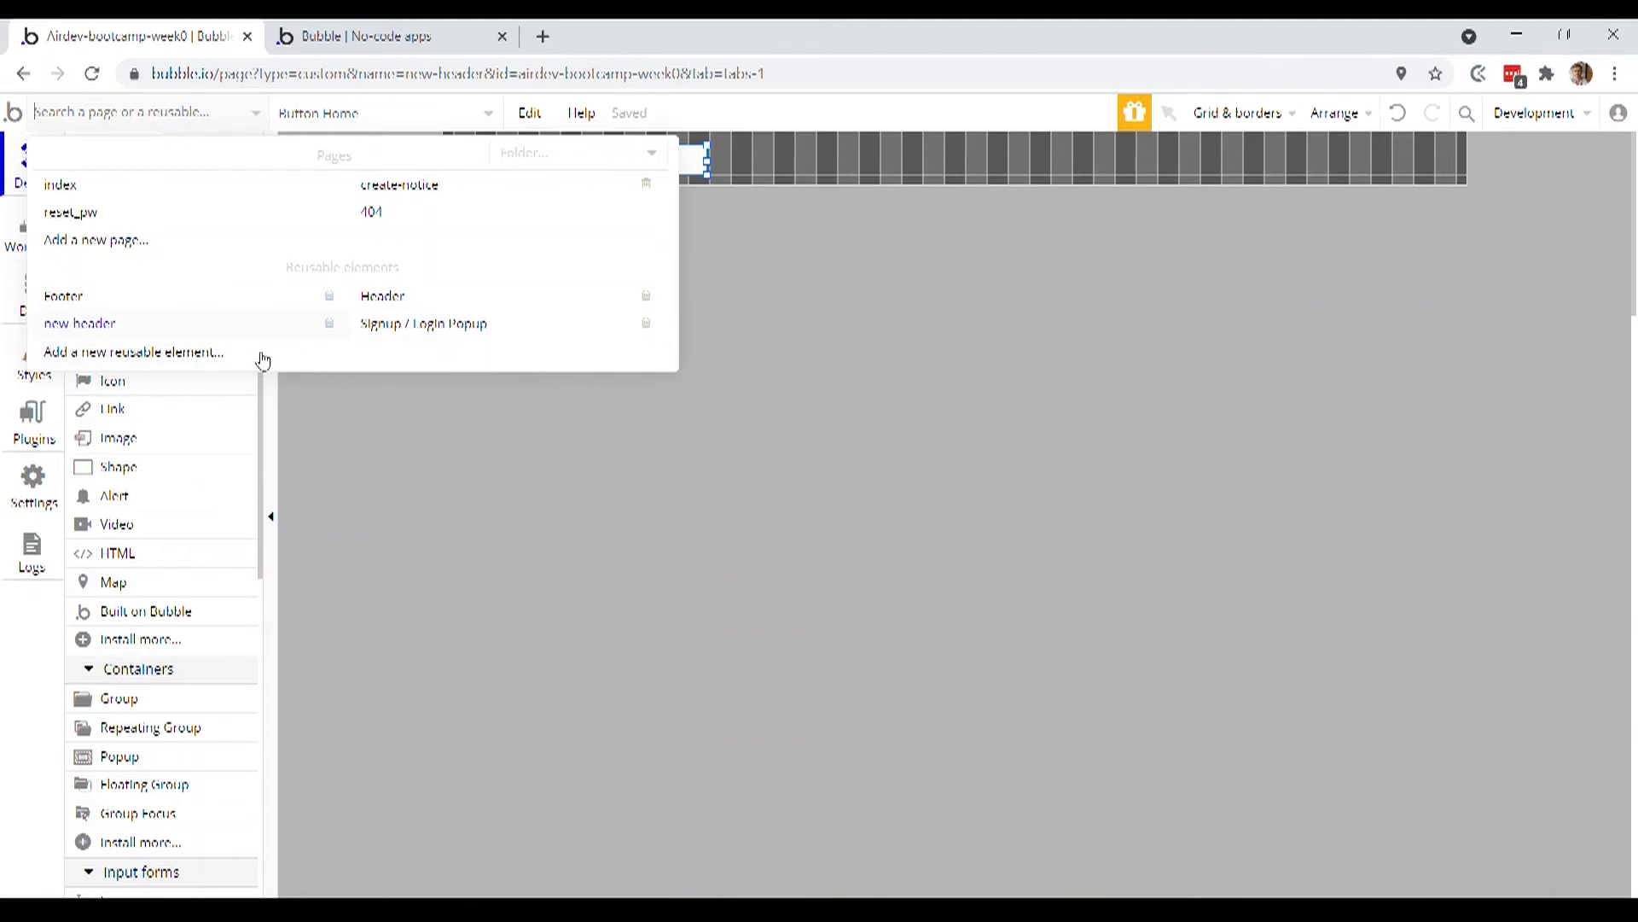
left_click(80, 322)
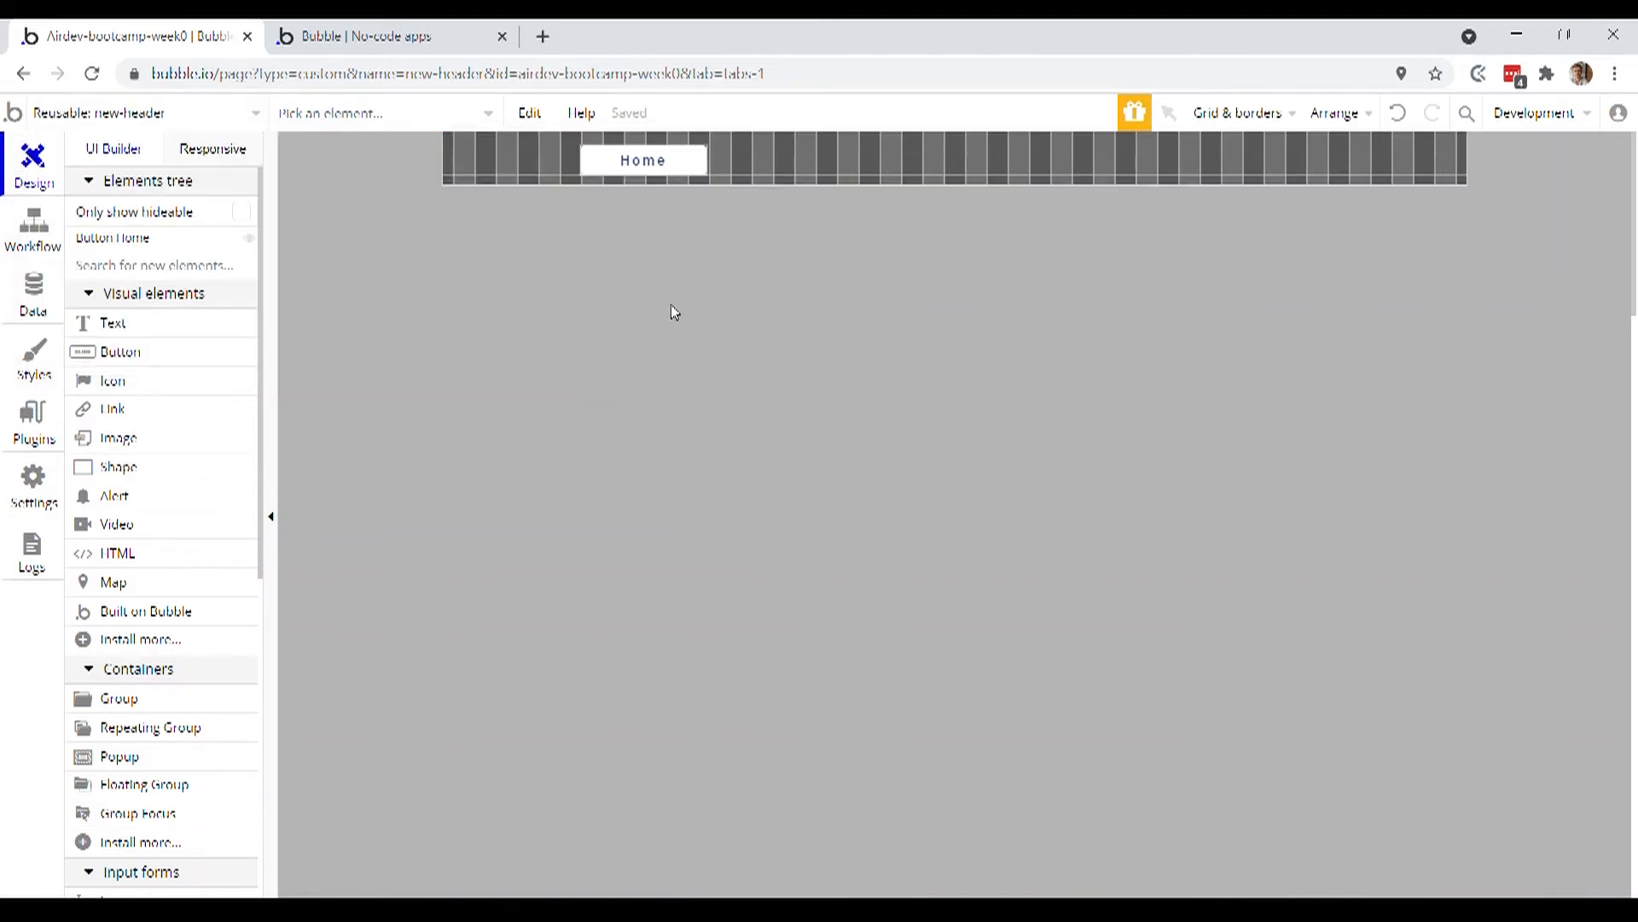
mouse_move(146, 113)
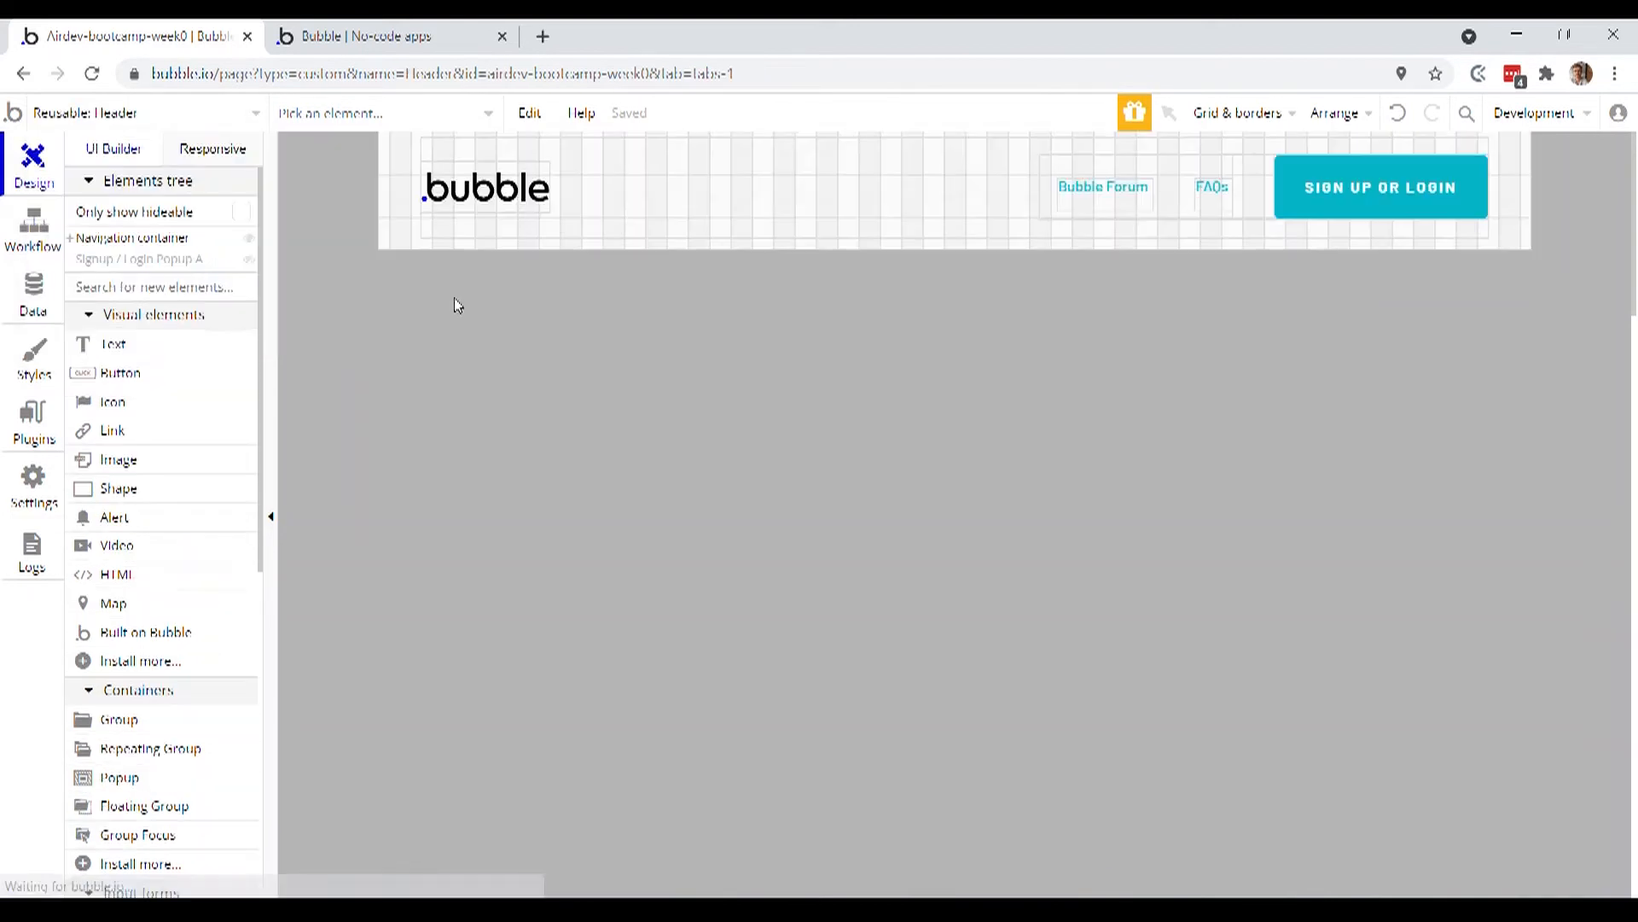
mouse_move(863, 471)
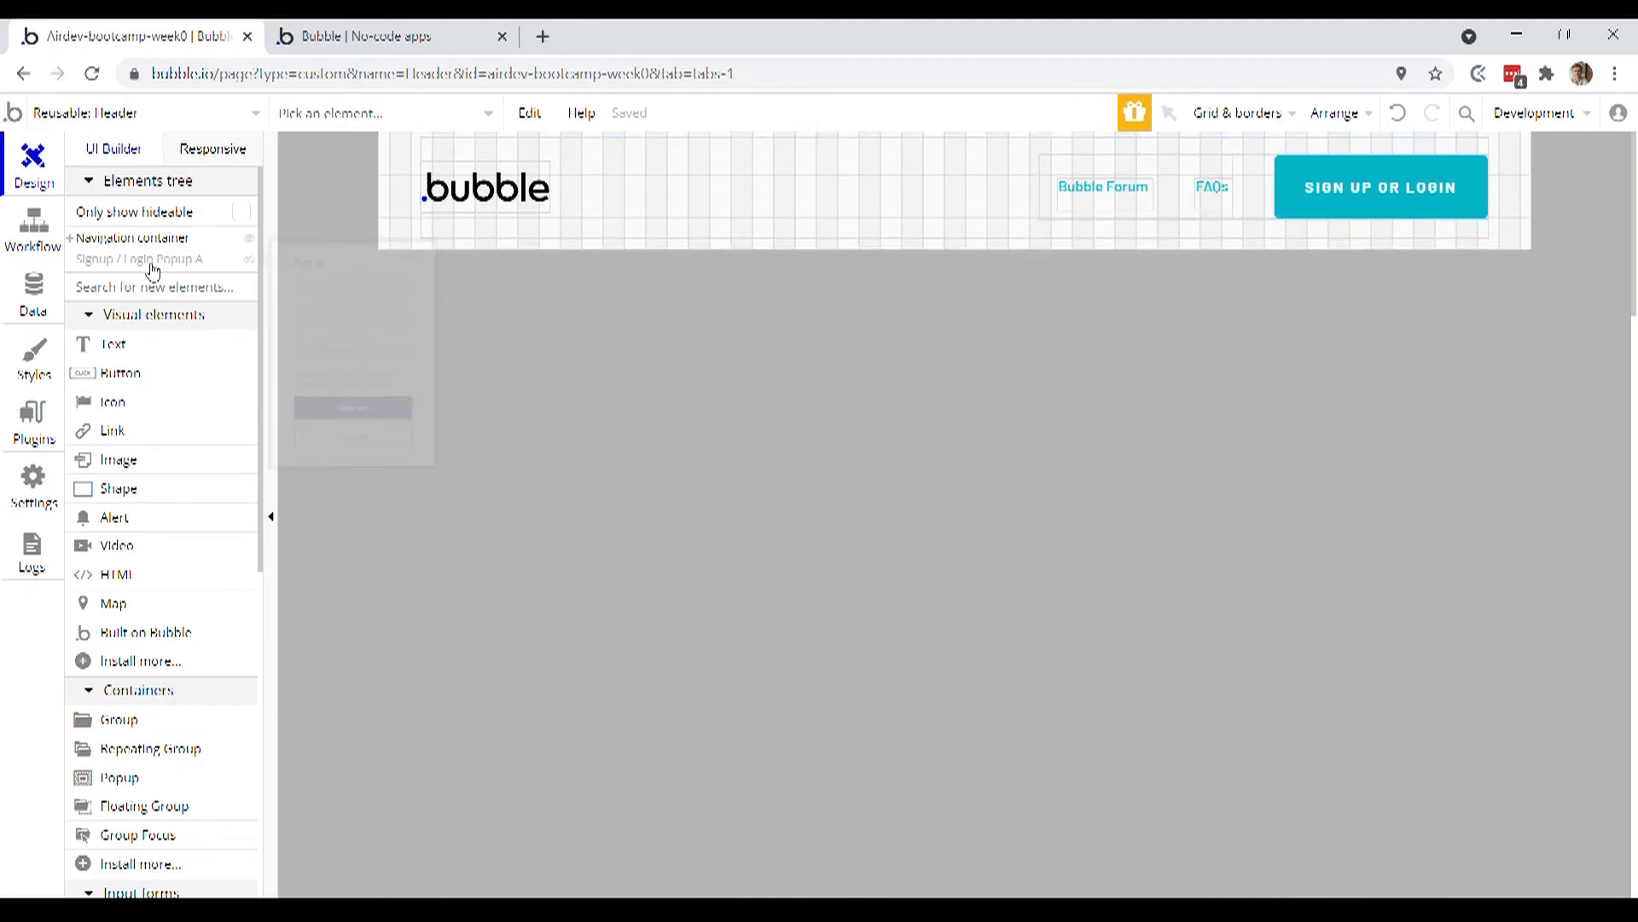
Reveal Signup / Login Popup A inside Header, then return to the index page
left_click(138, 258)
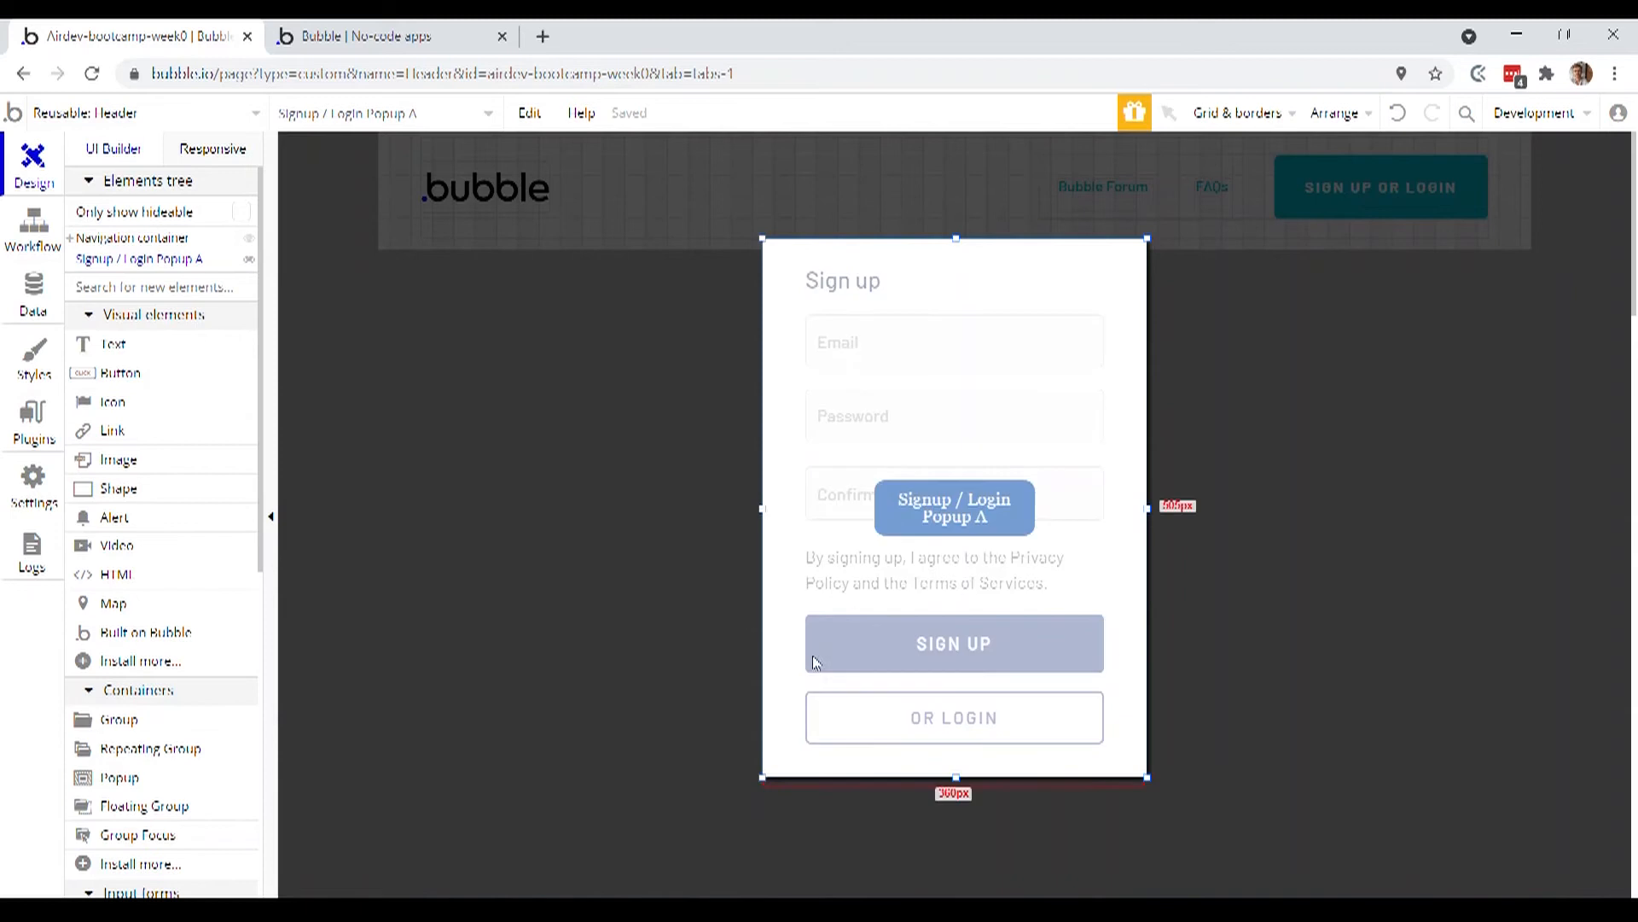
mouse_move(954, 531)
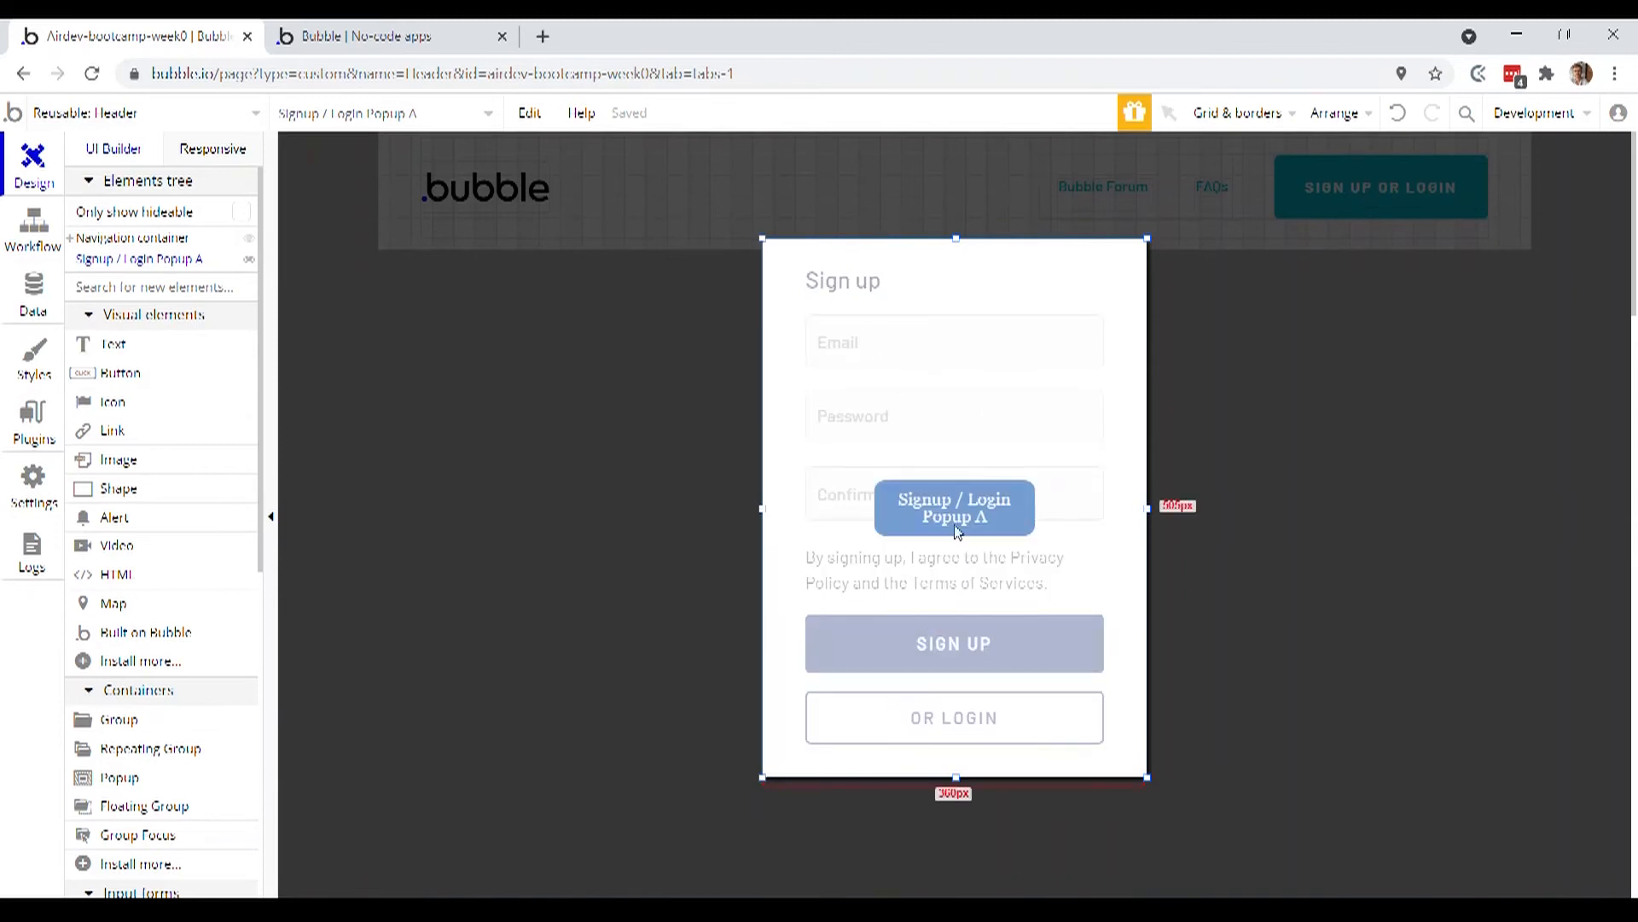
mouse_move(954, 423)
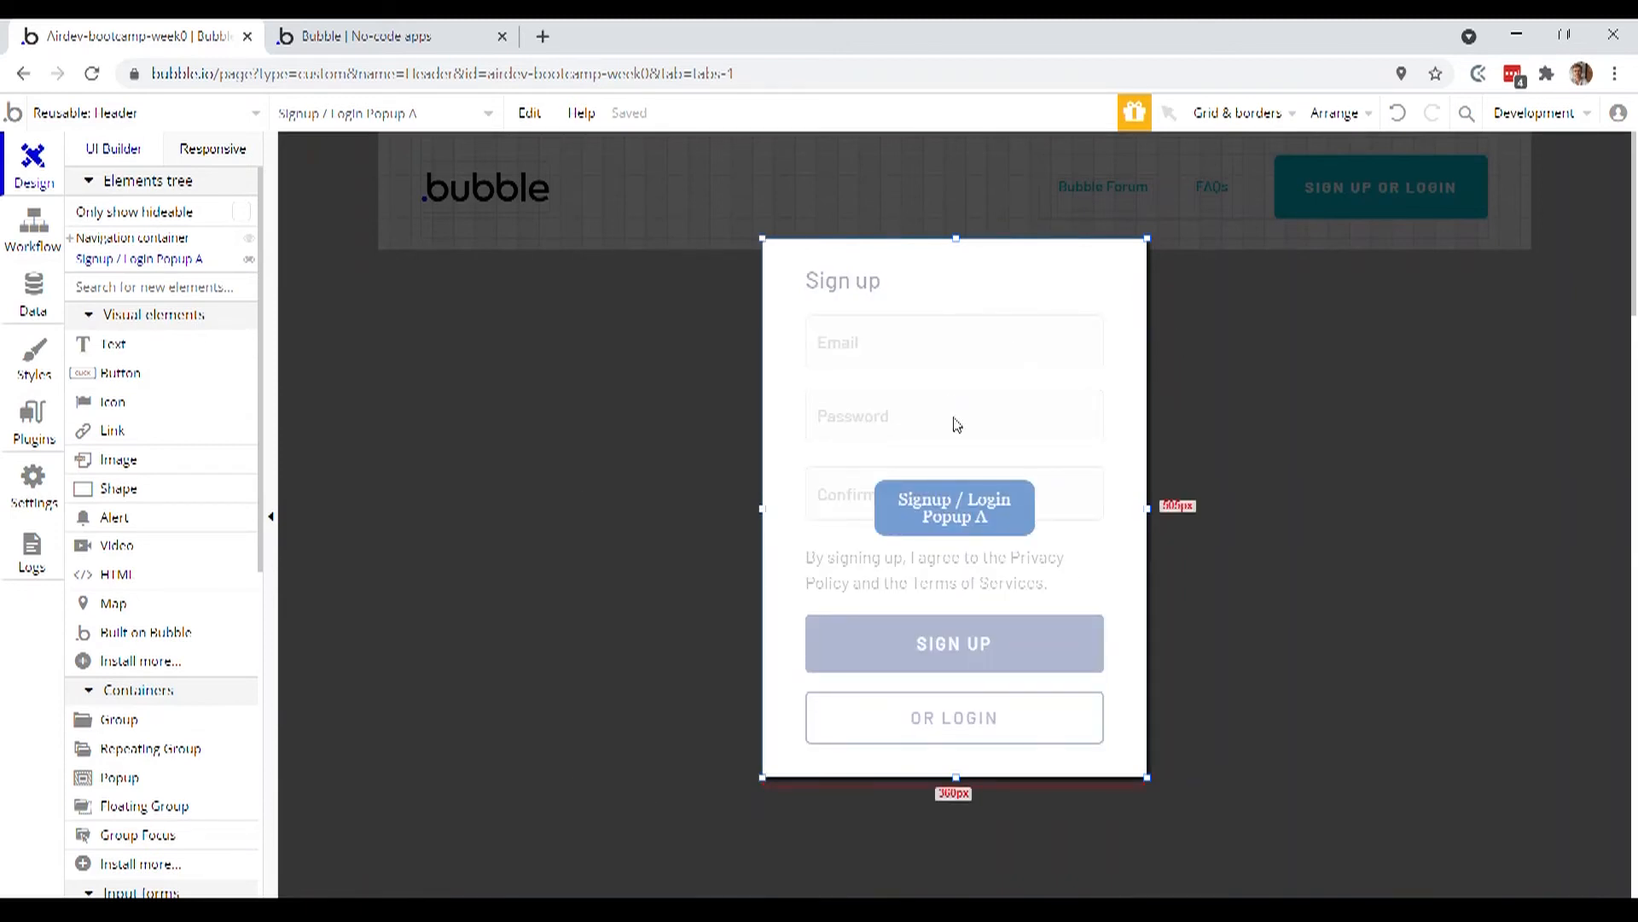
mouse_move(961, 465)
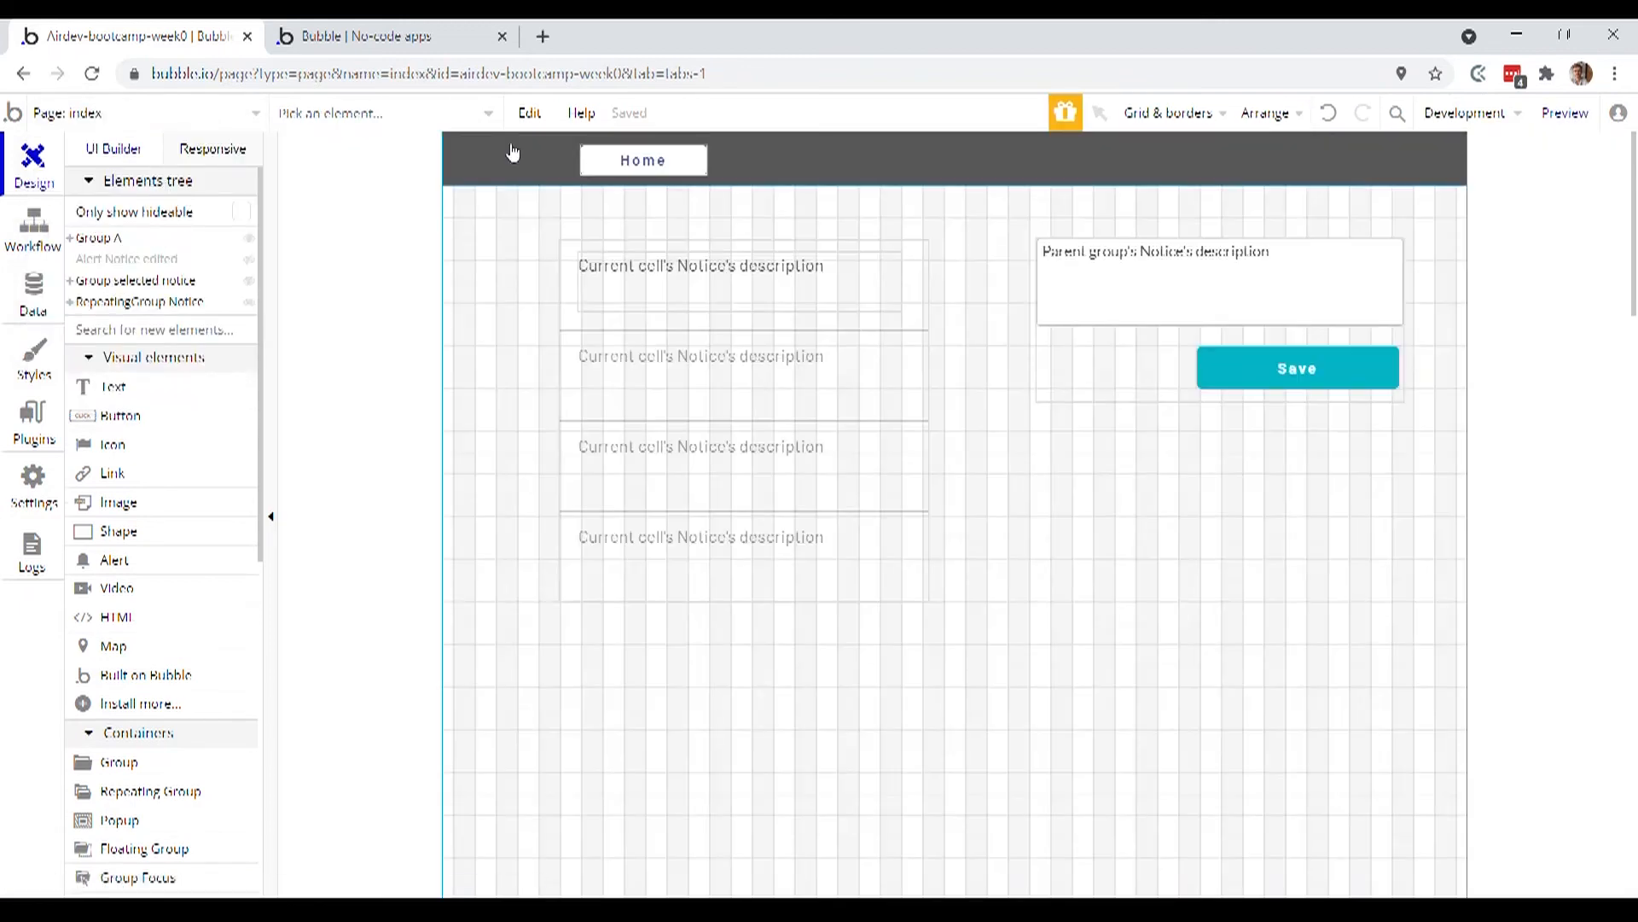
scroll("down", 3)
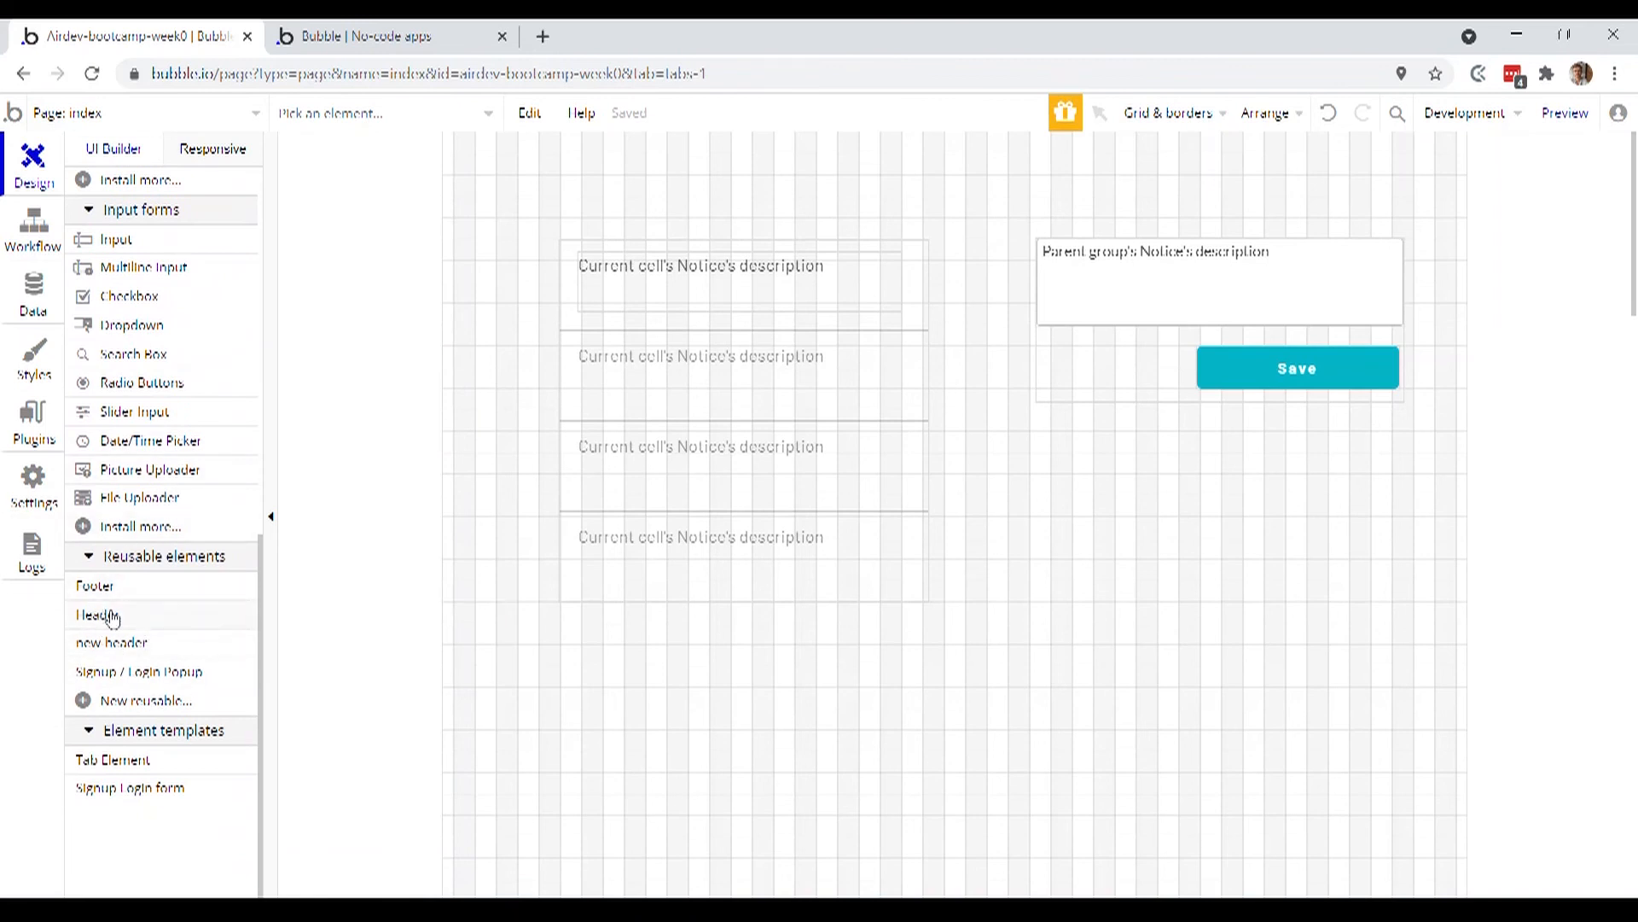
Place the Header reusable, with logo, forum and FAQs links, across the top of index
scroll("up", 3)
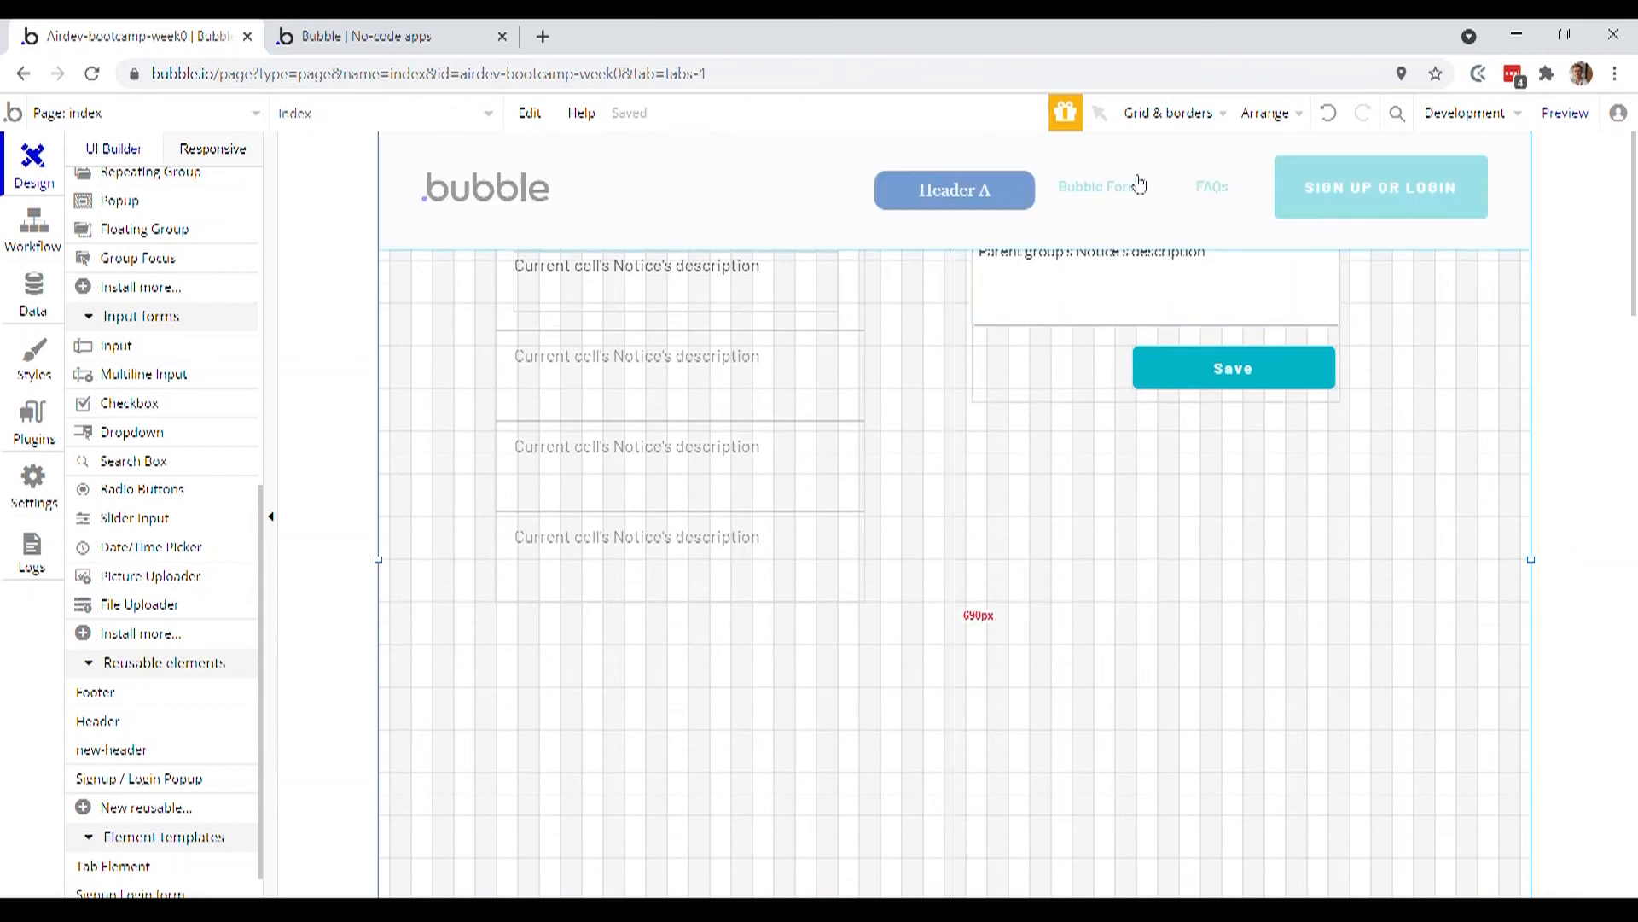
left_click(142, 112)
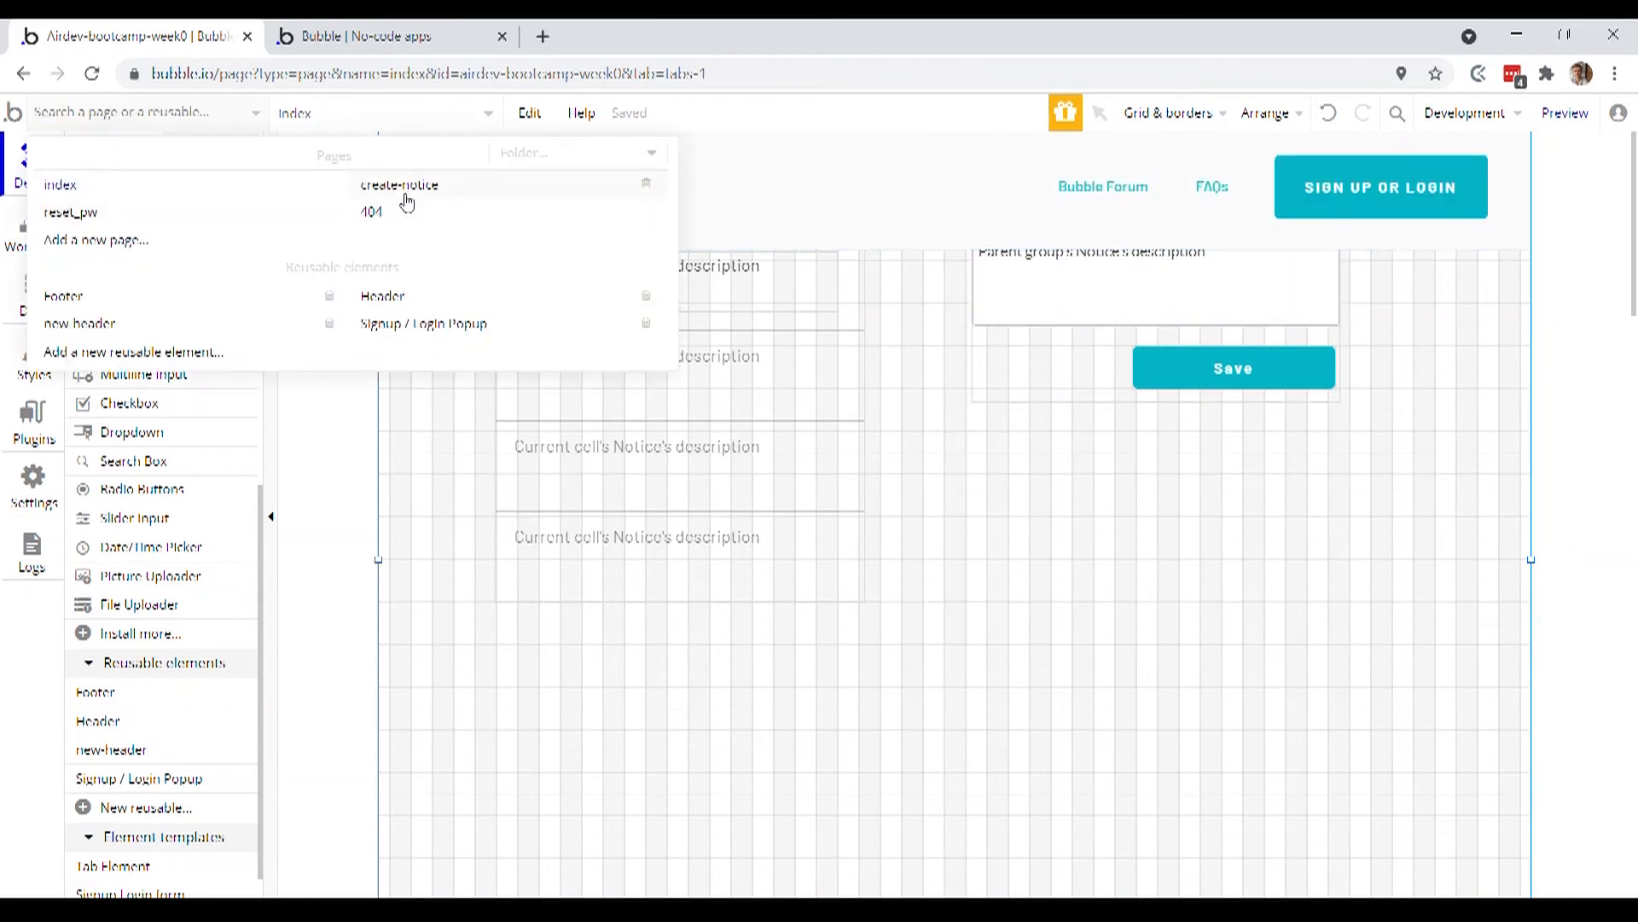
Add the Header reusable to the create-notice page and open it for editing
left_click(399, 184)
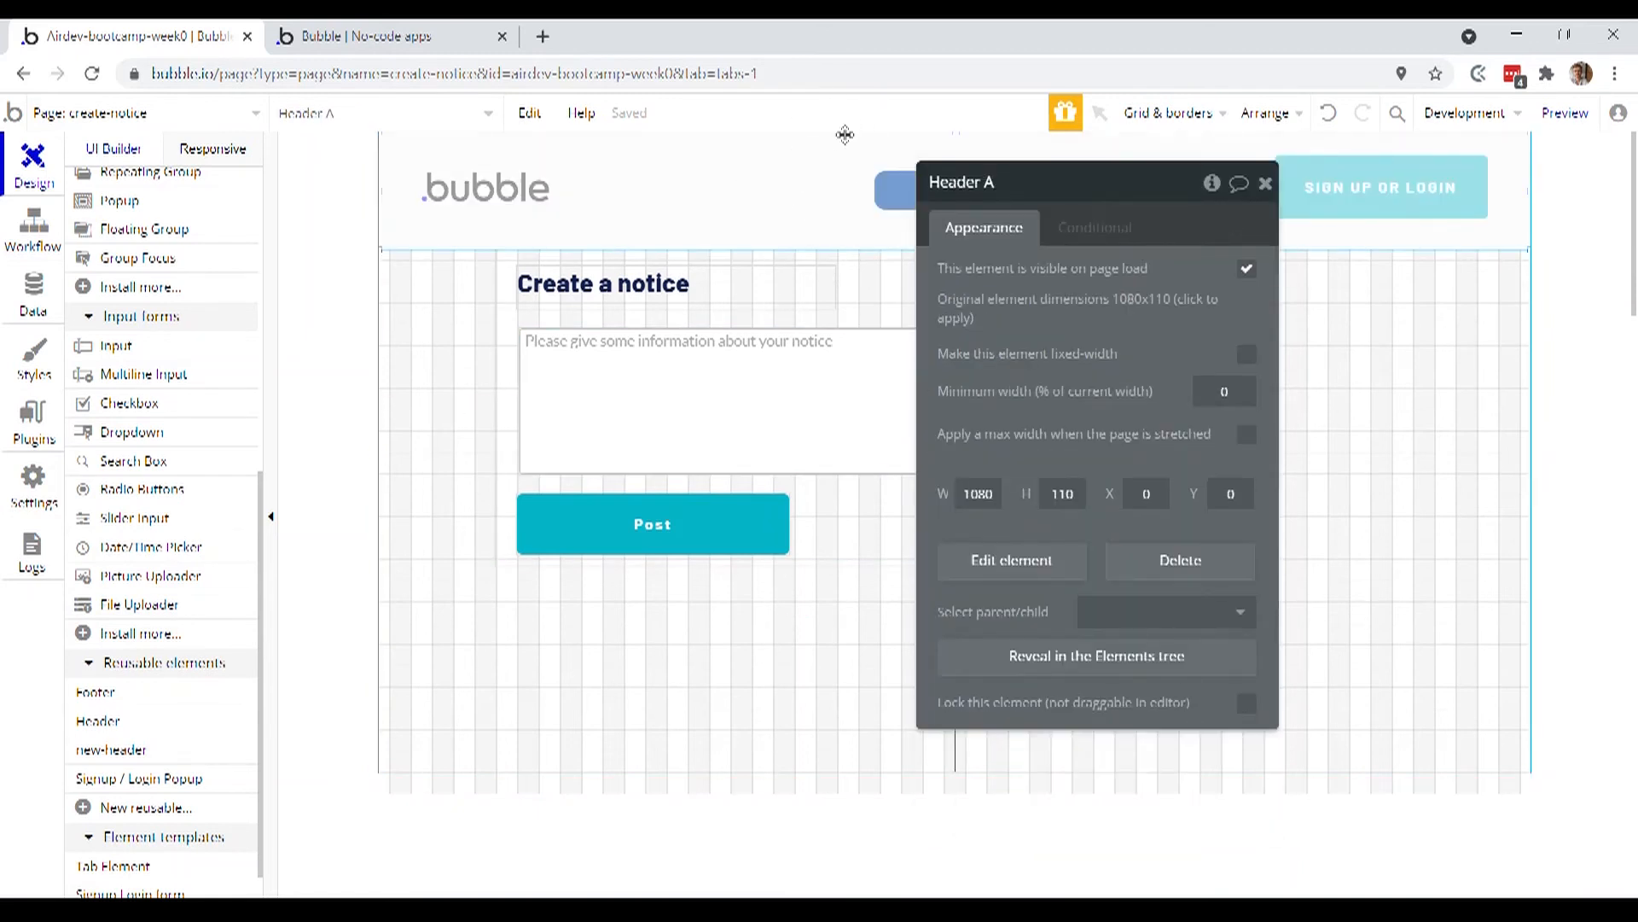
left_click(136, 112)
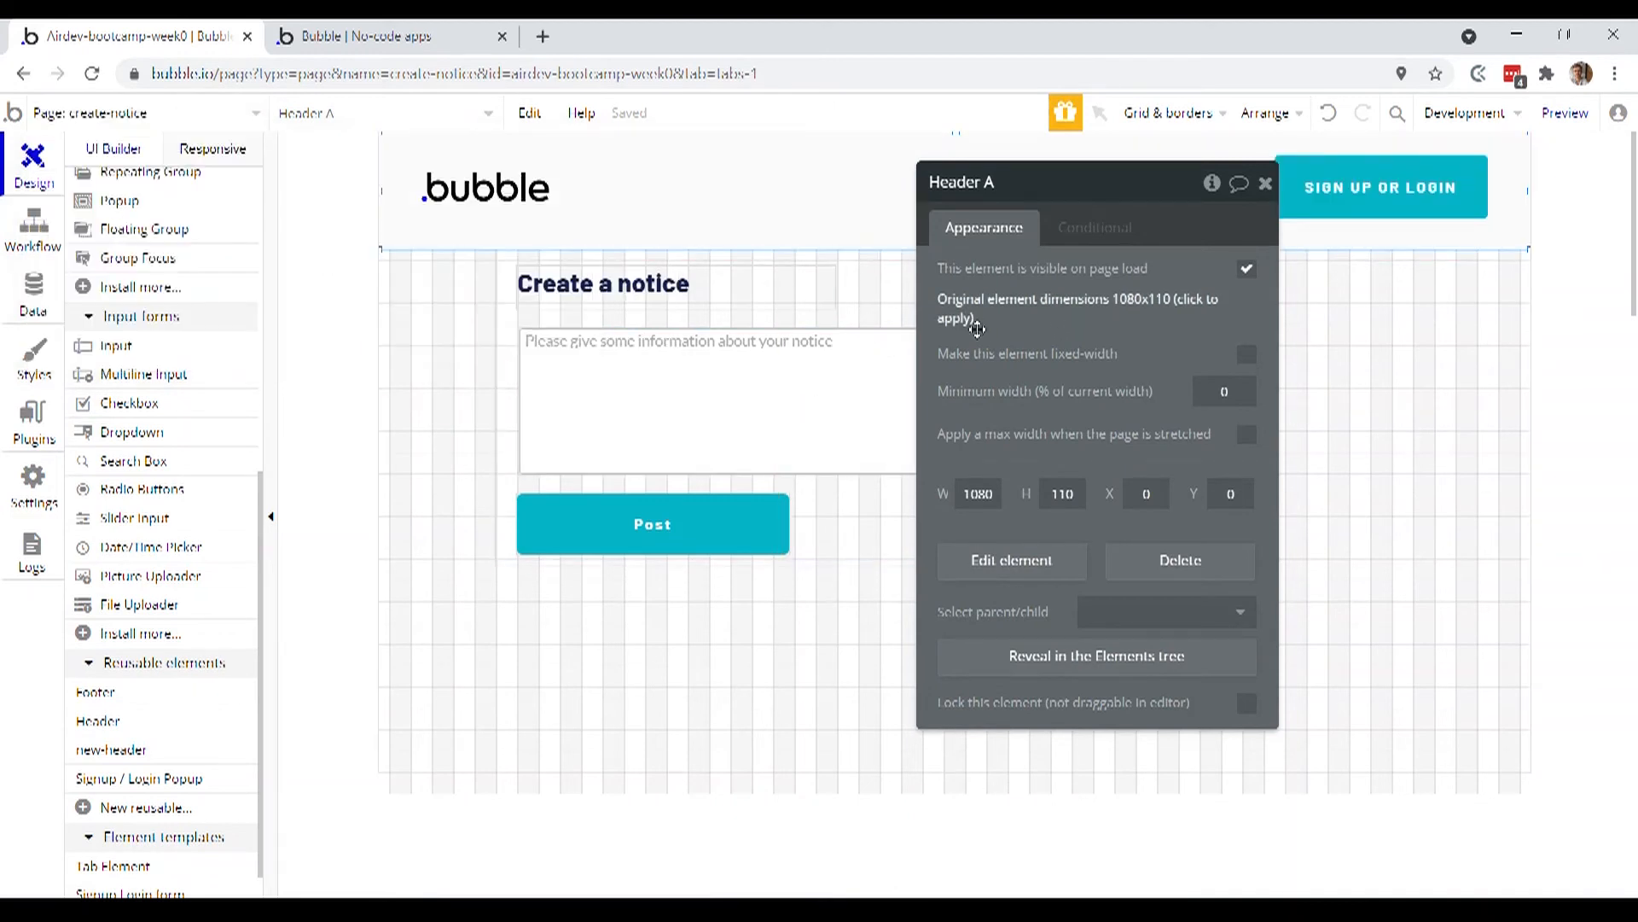
left_click(1010, 560)
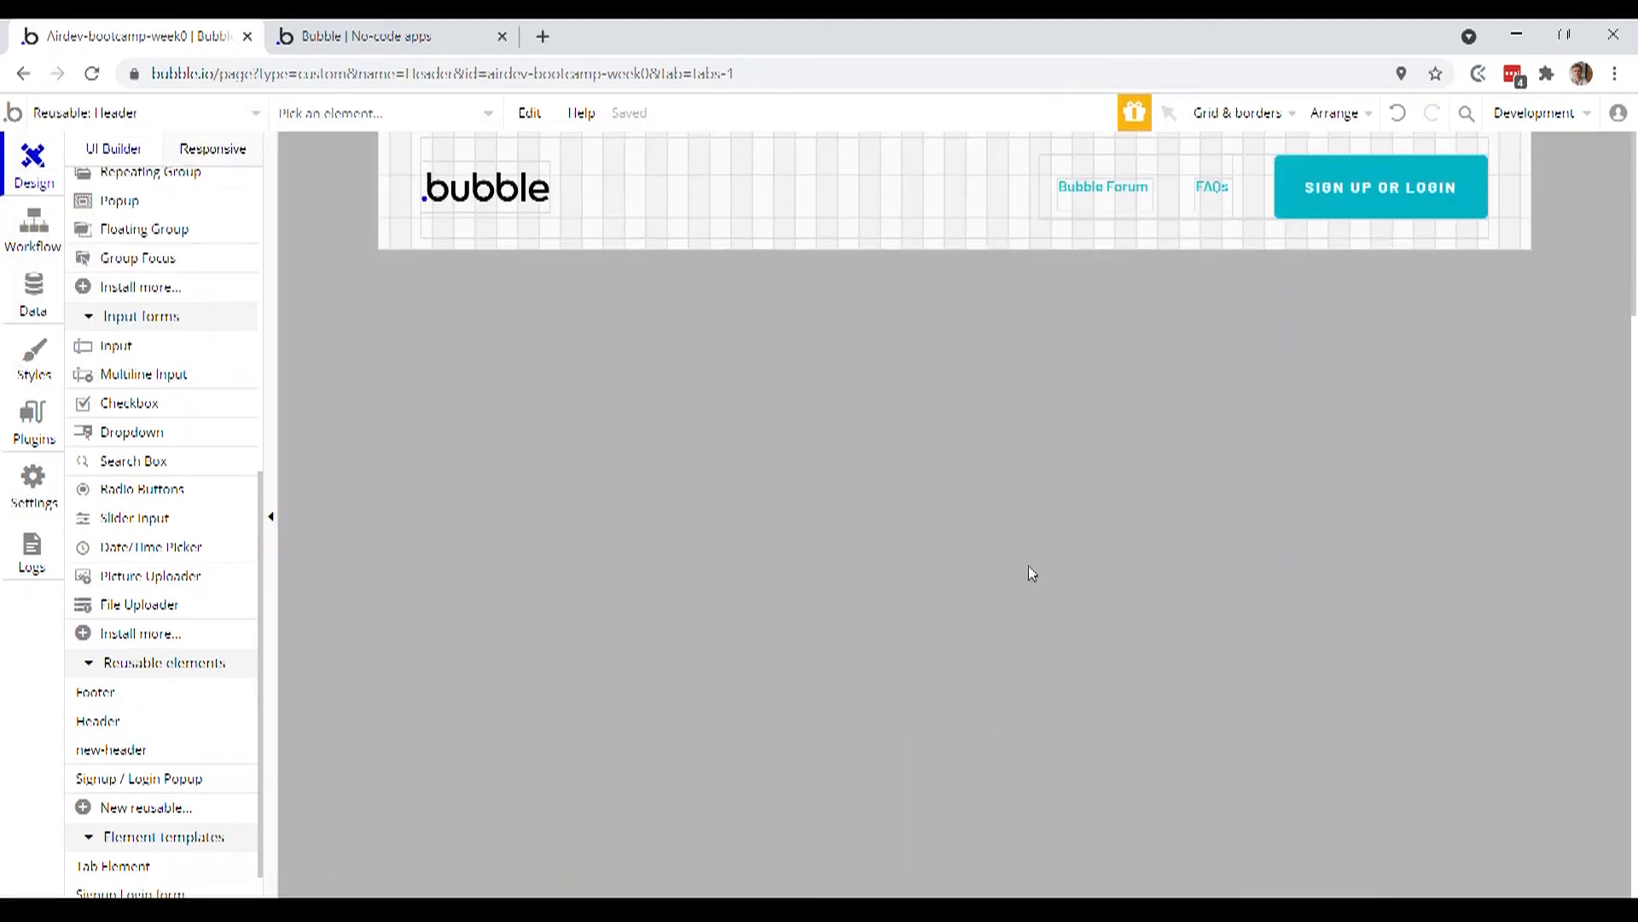
Point the Home link to the internal index page
left_click(488, 167)
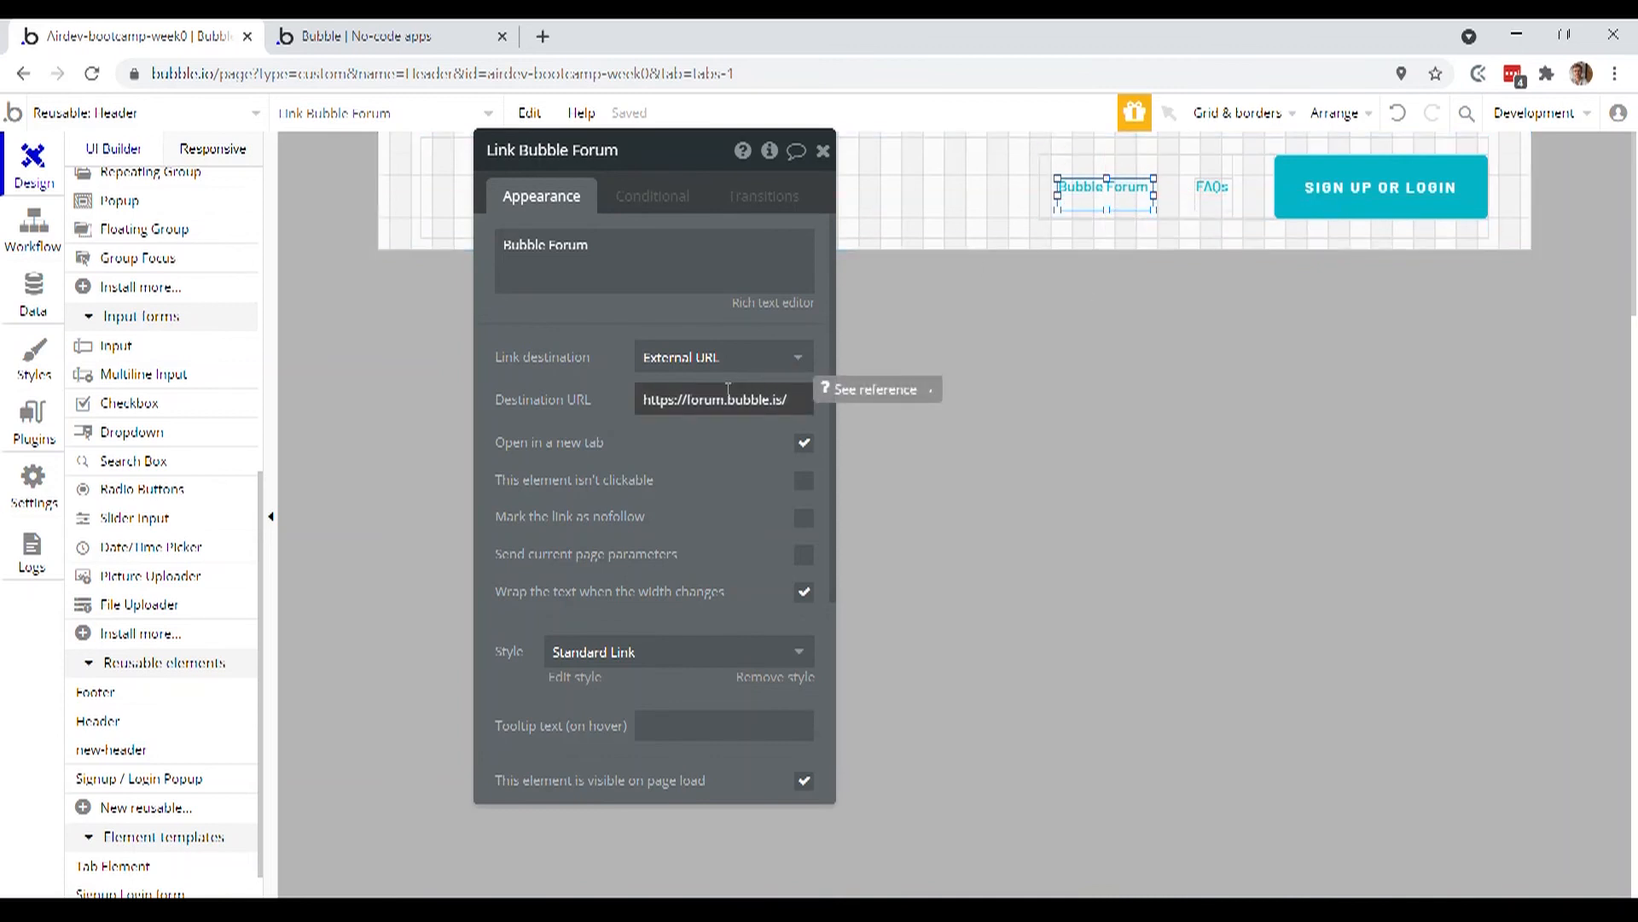
mouse_move(608, 389)
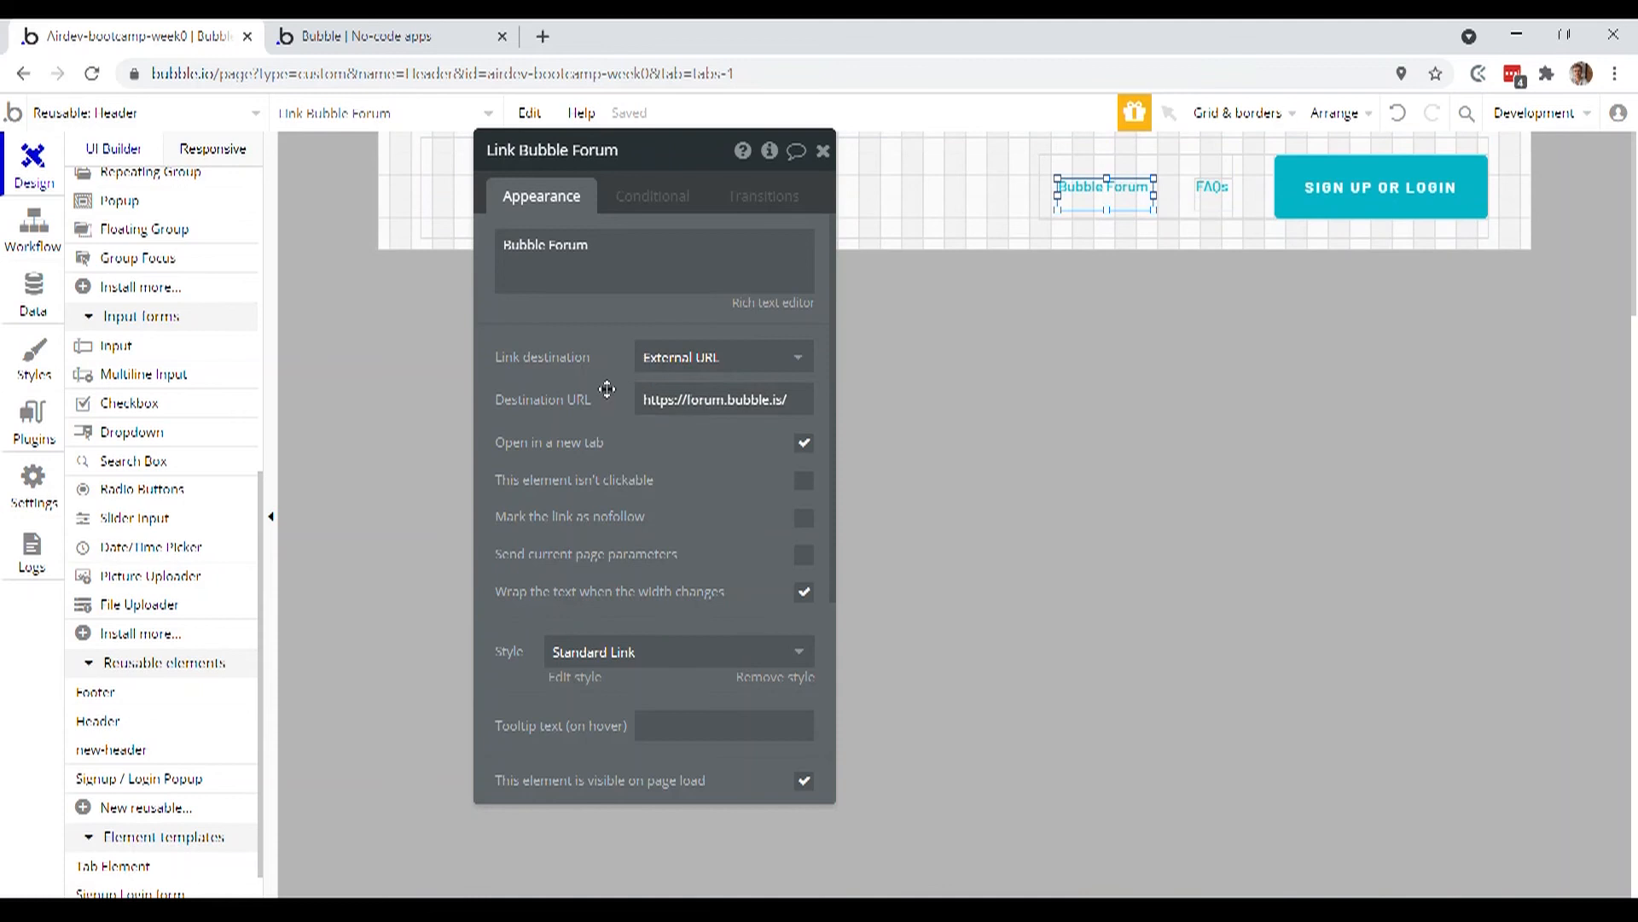
mouse_move(660, 345)
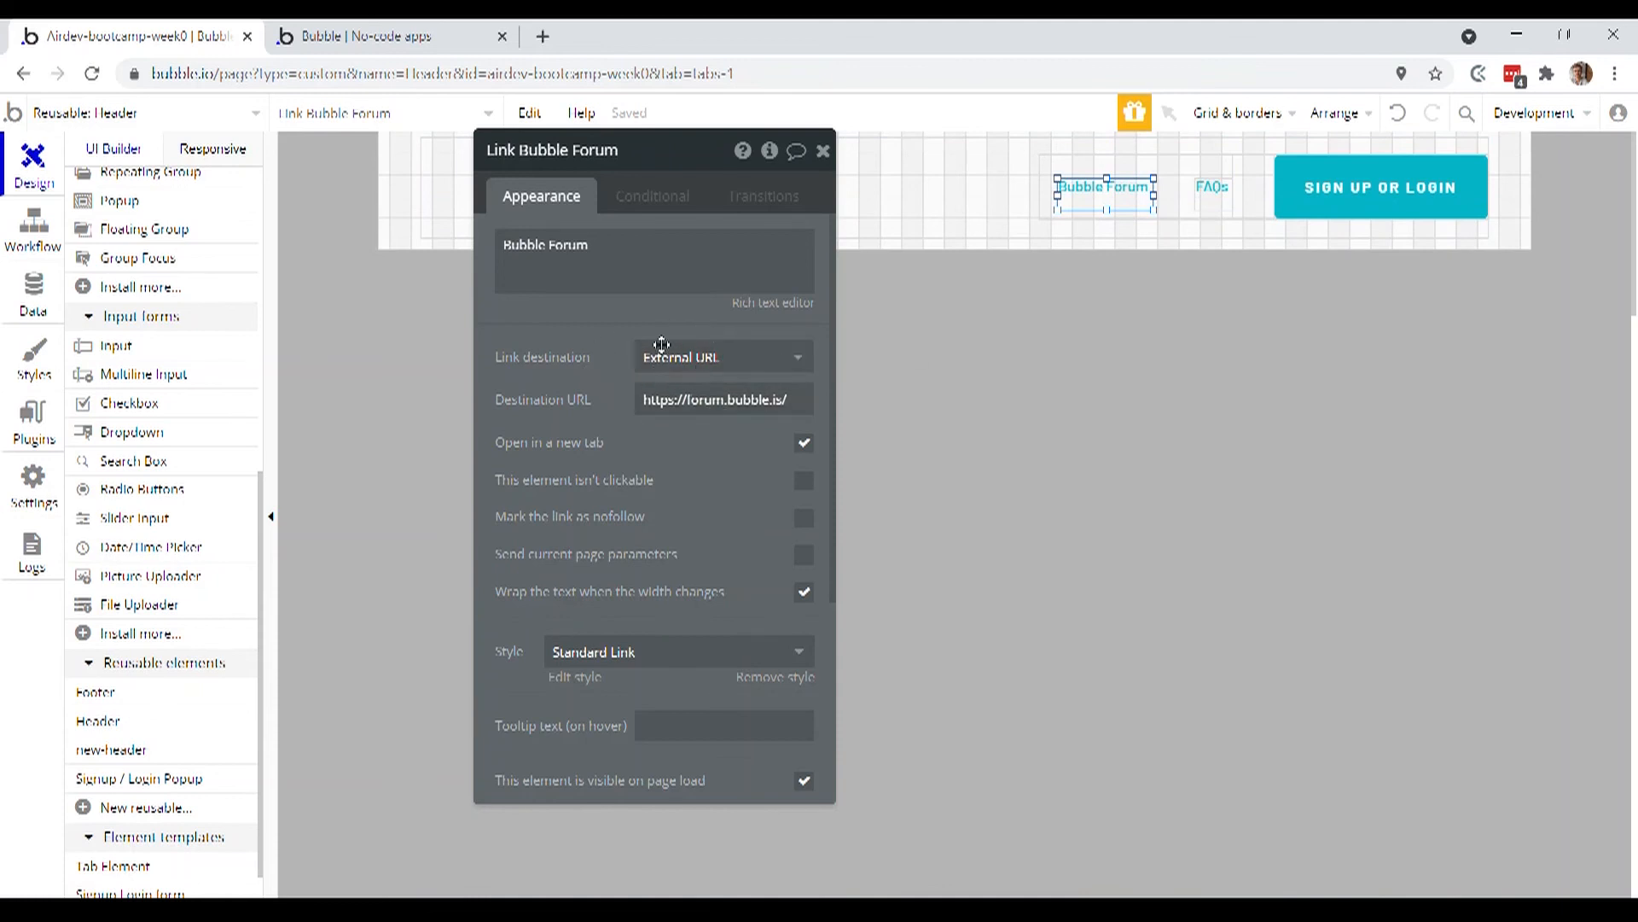
mouse_move(720, 356)
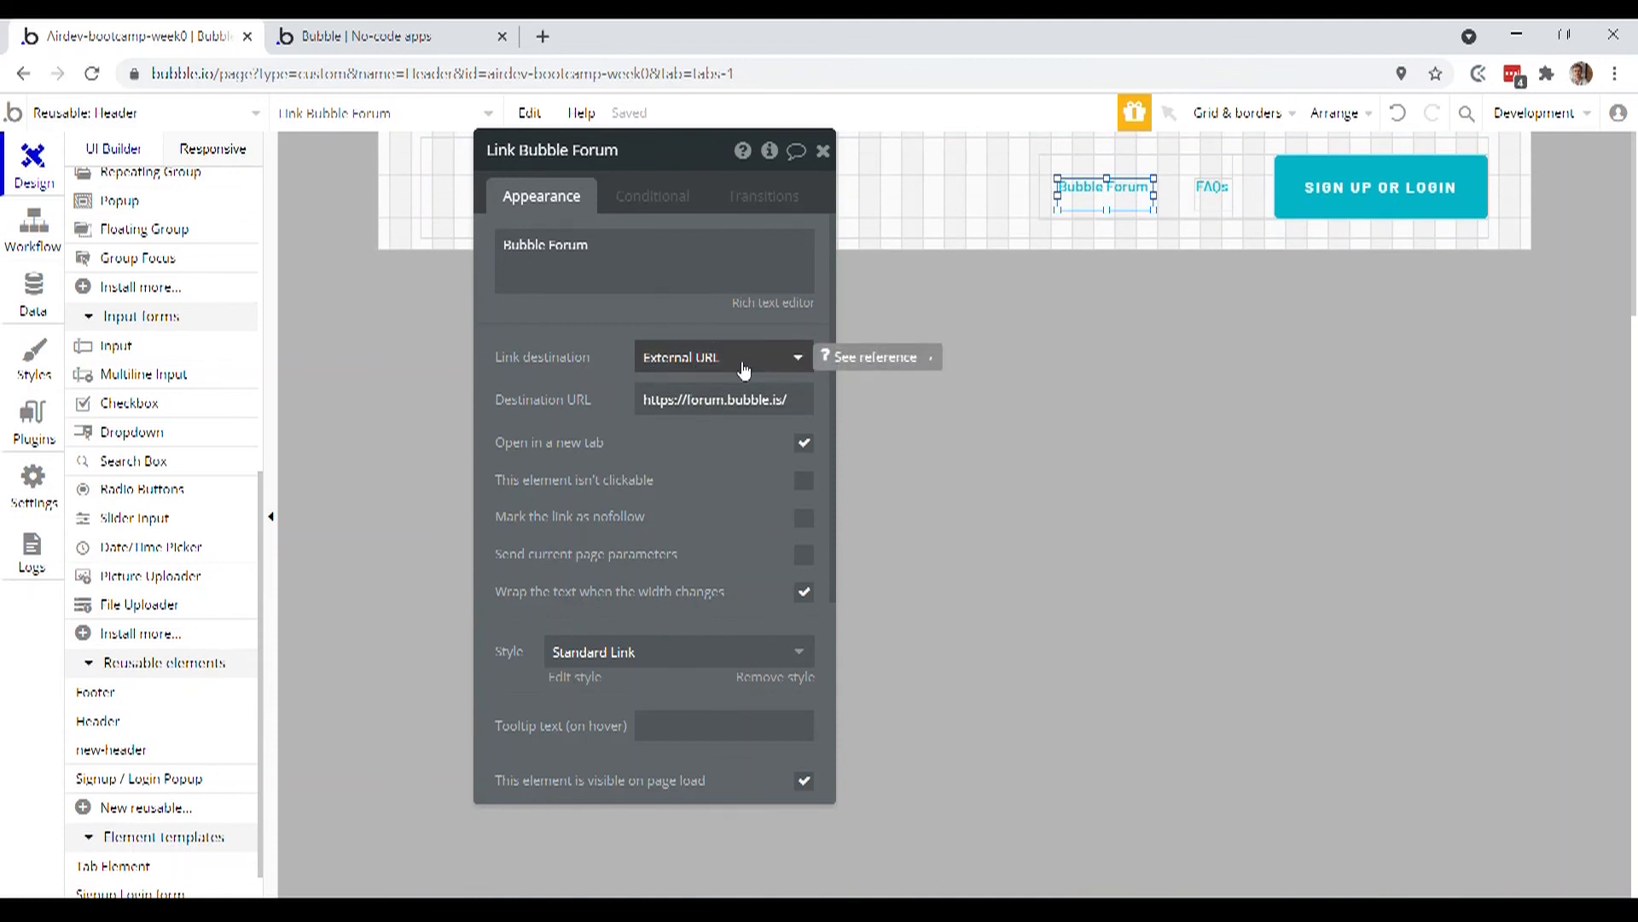
mouse_move(700, 349)
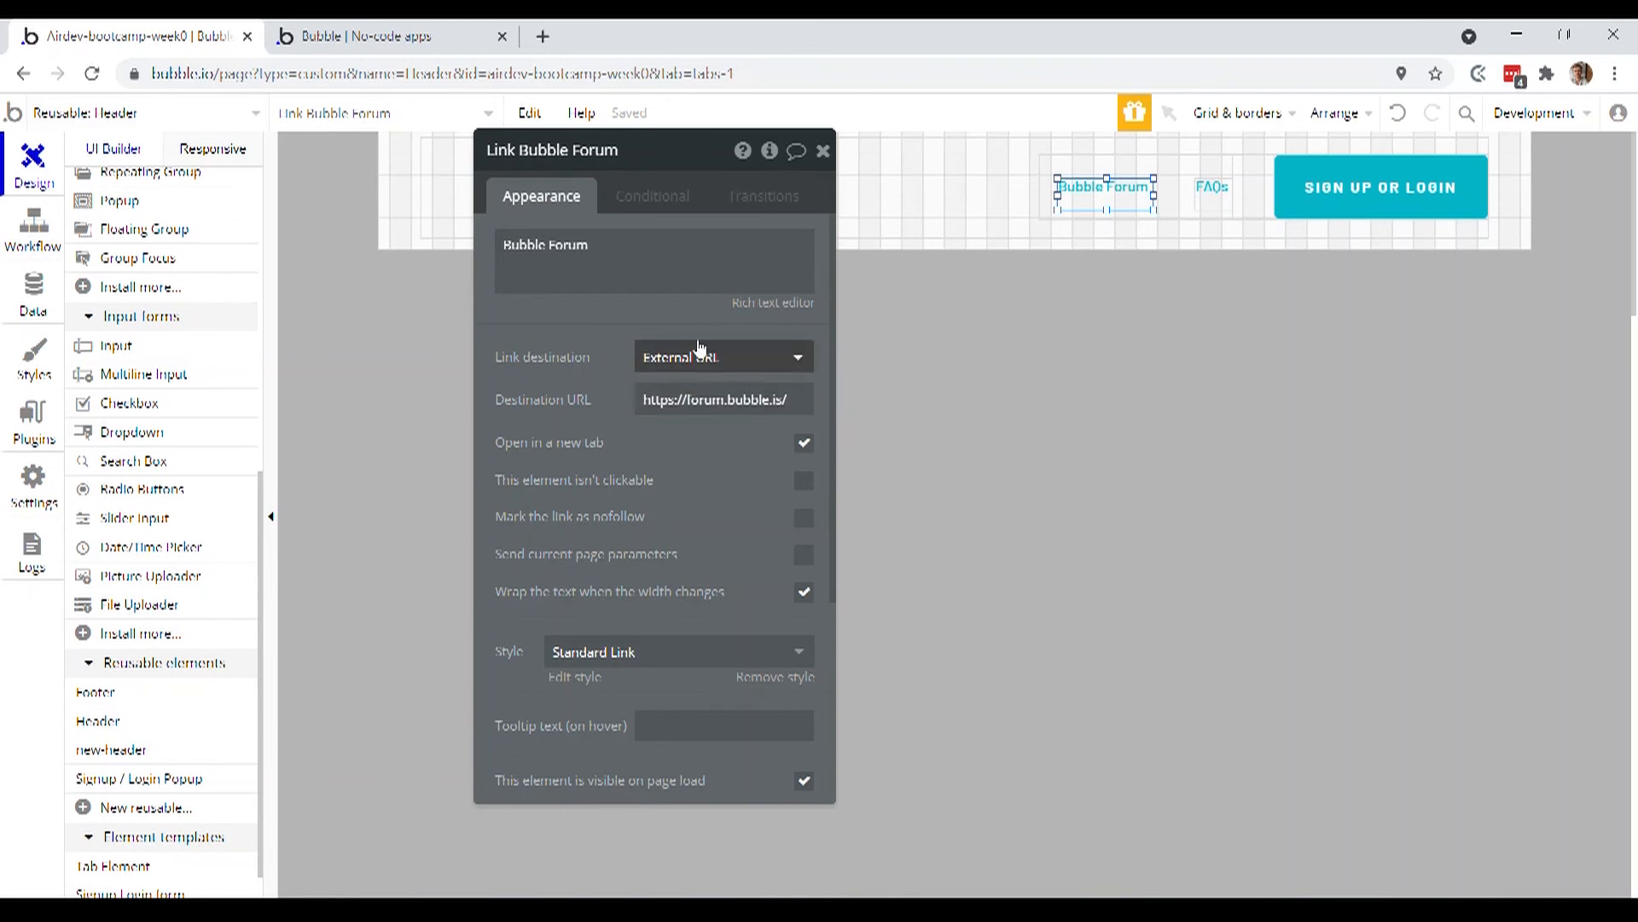
left_click(720, 357)
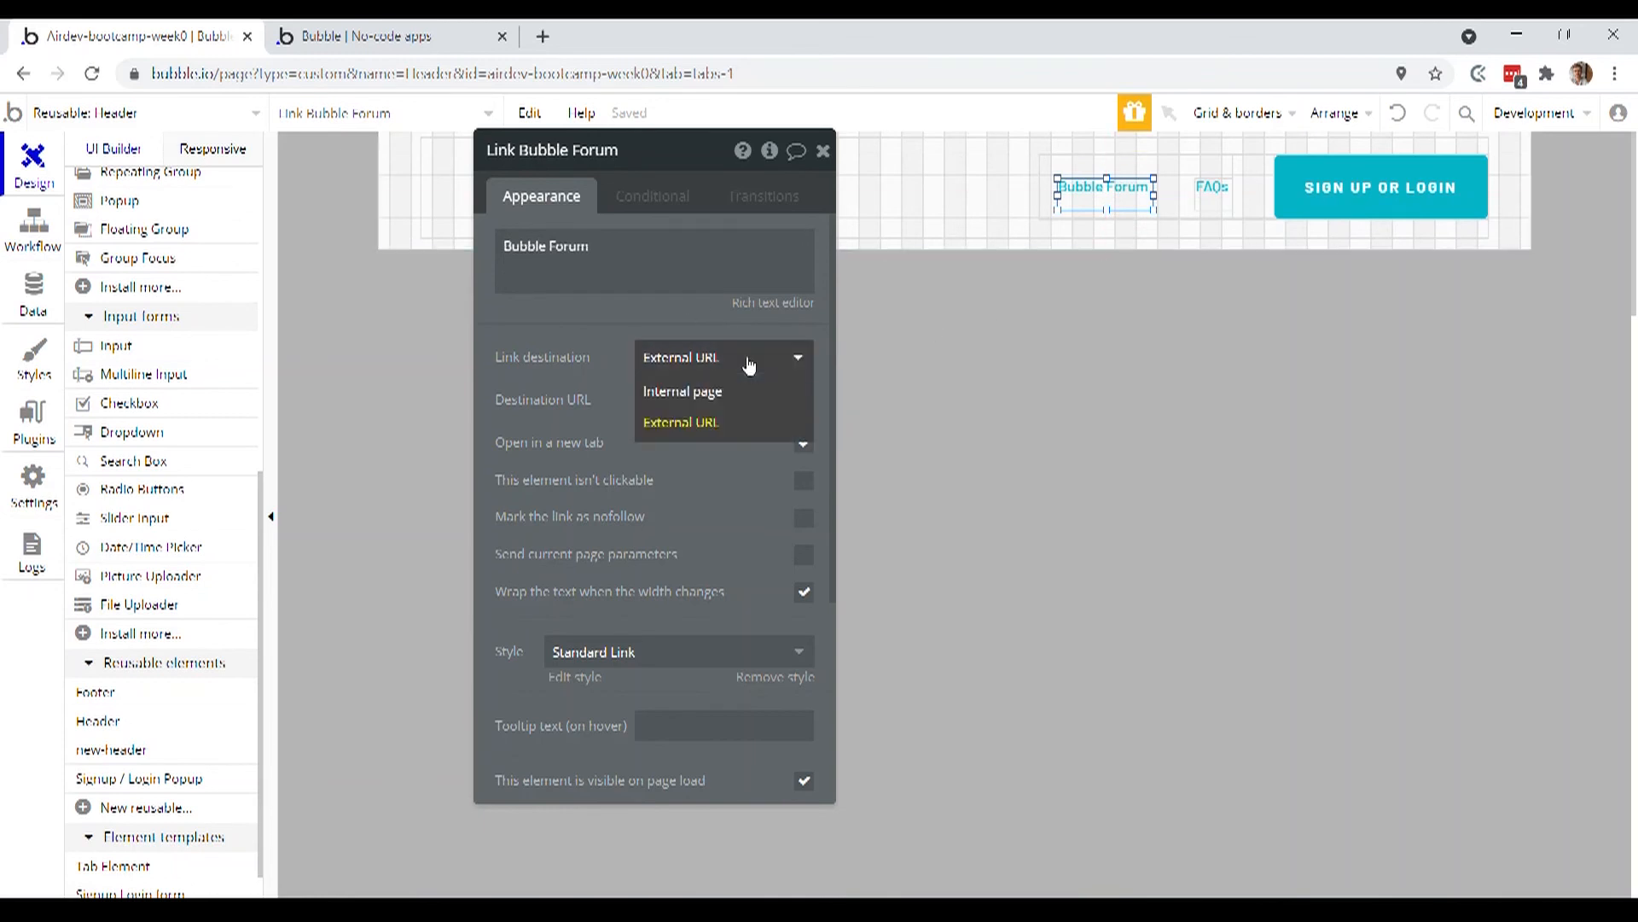
left_click(681, 391)
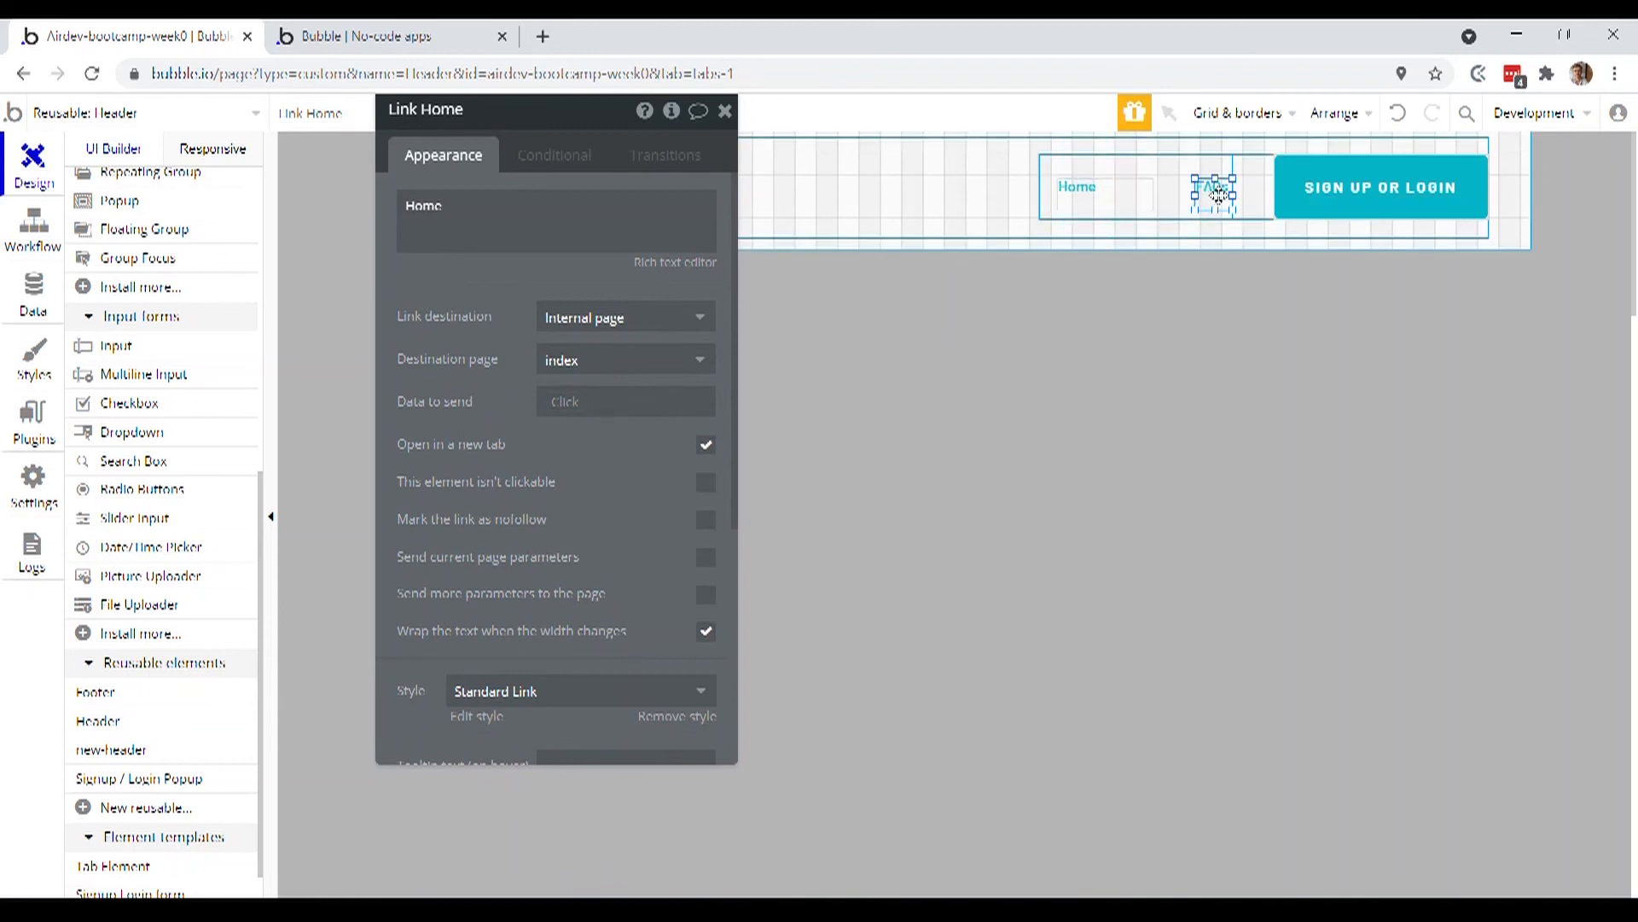
Rename the FAQs link to Create notice, point it to the internal create-notice page, and preview
left_click(1213, 191)
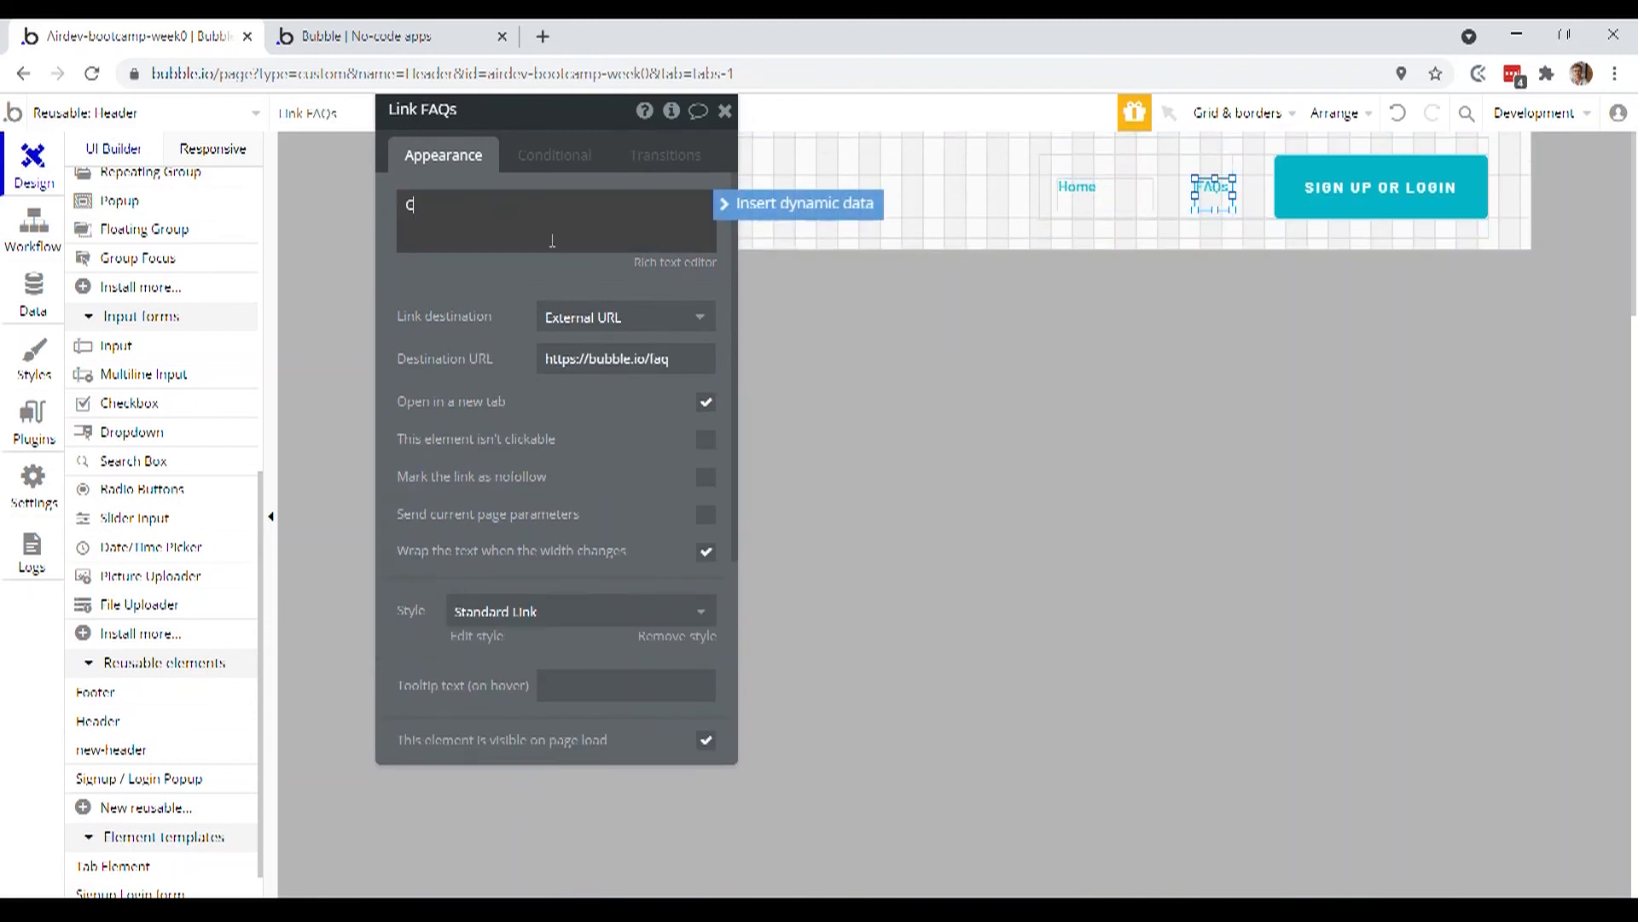
type("Create not")
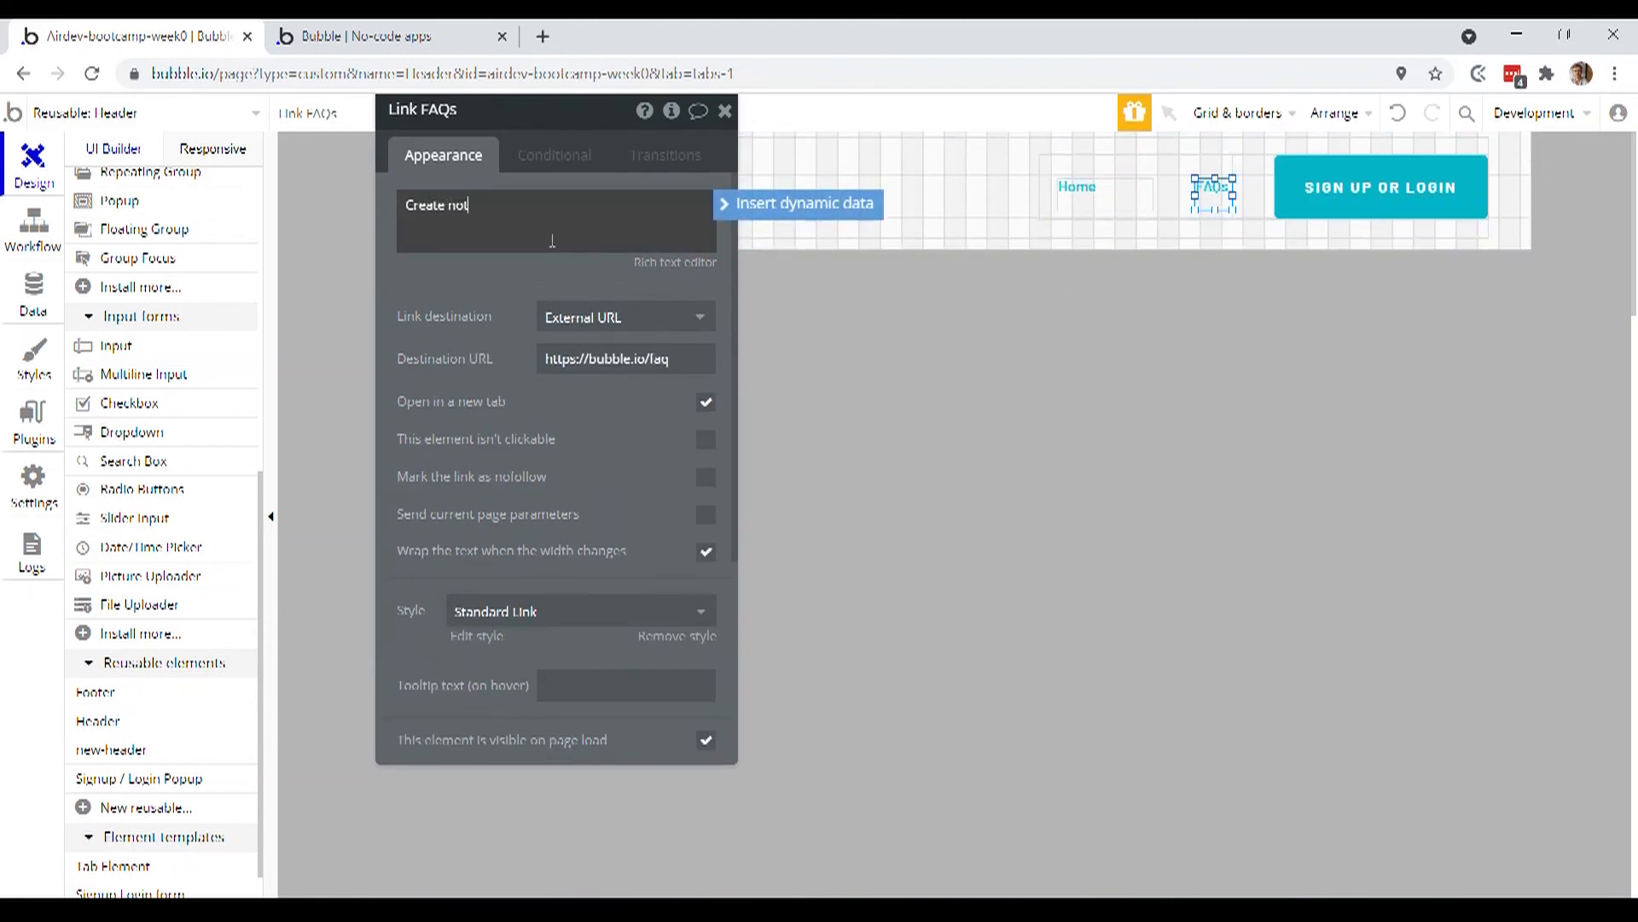
type("ice")
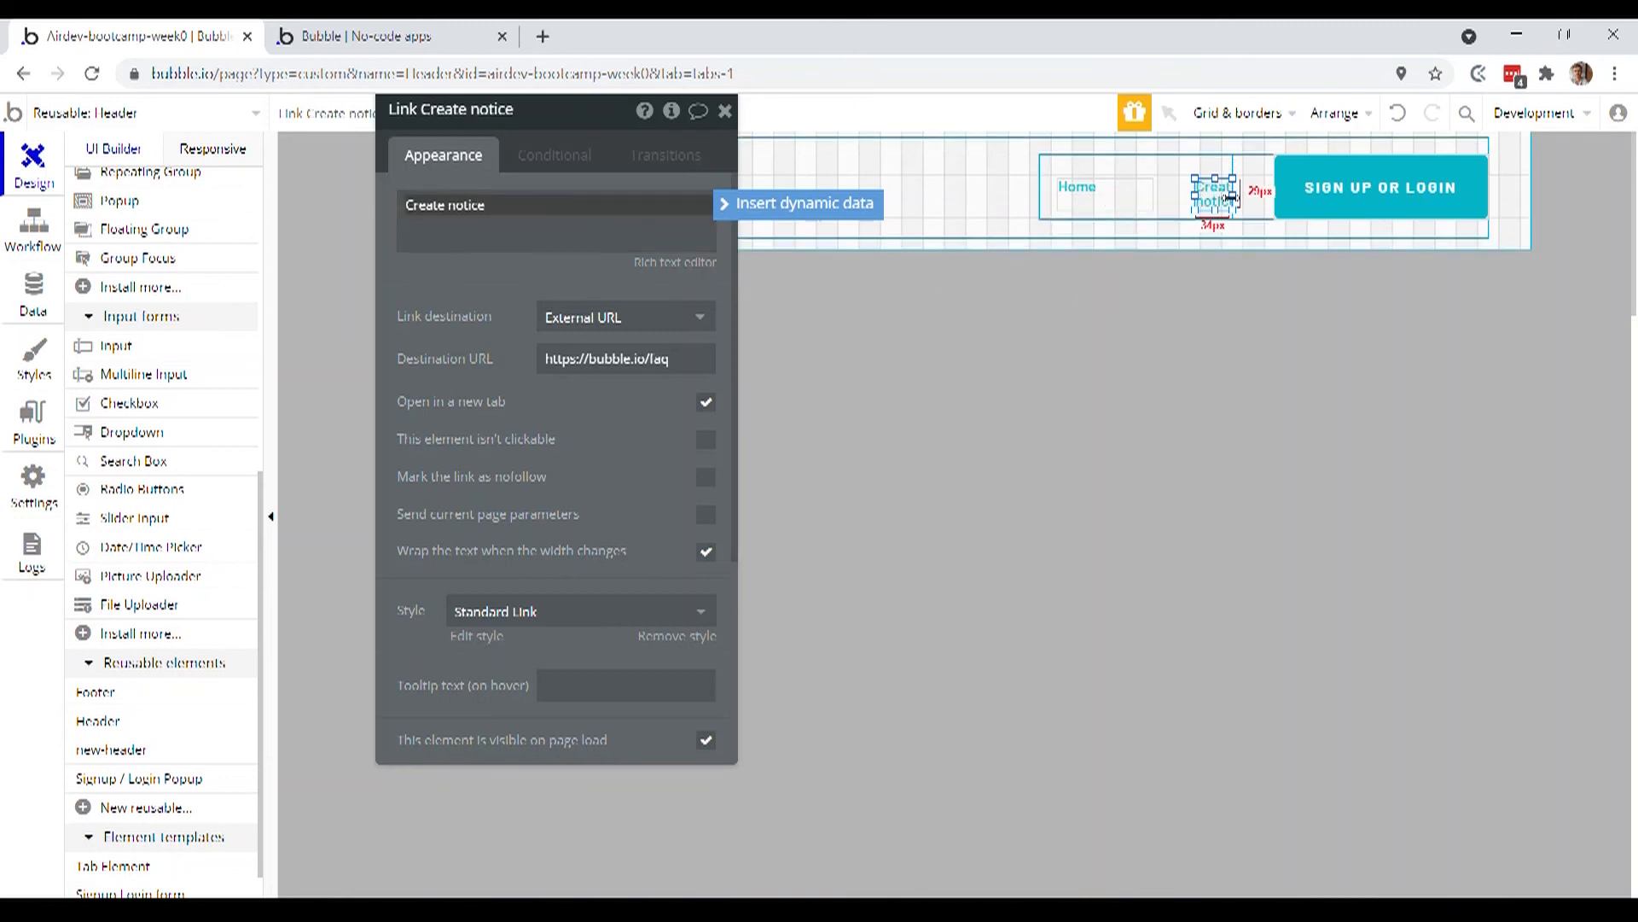
left_click(726, 111)
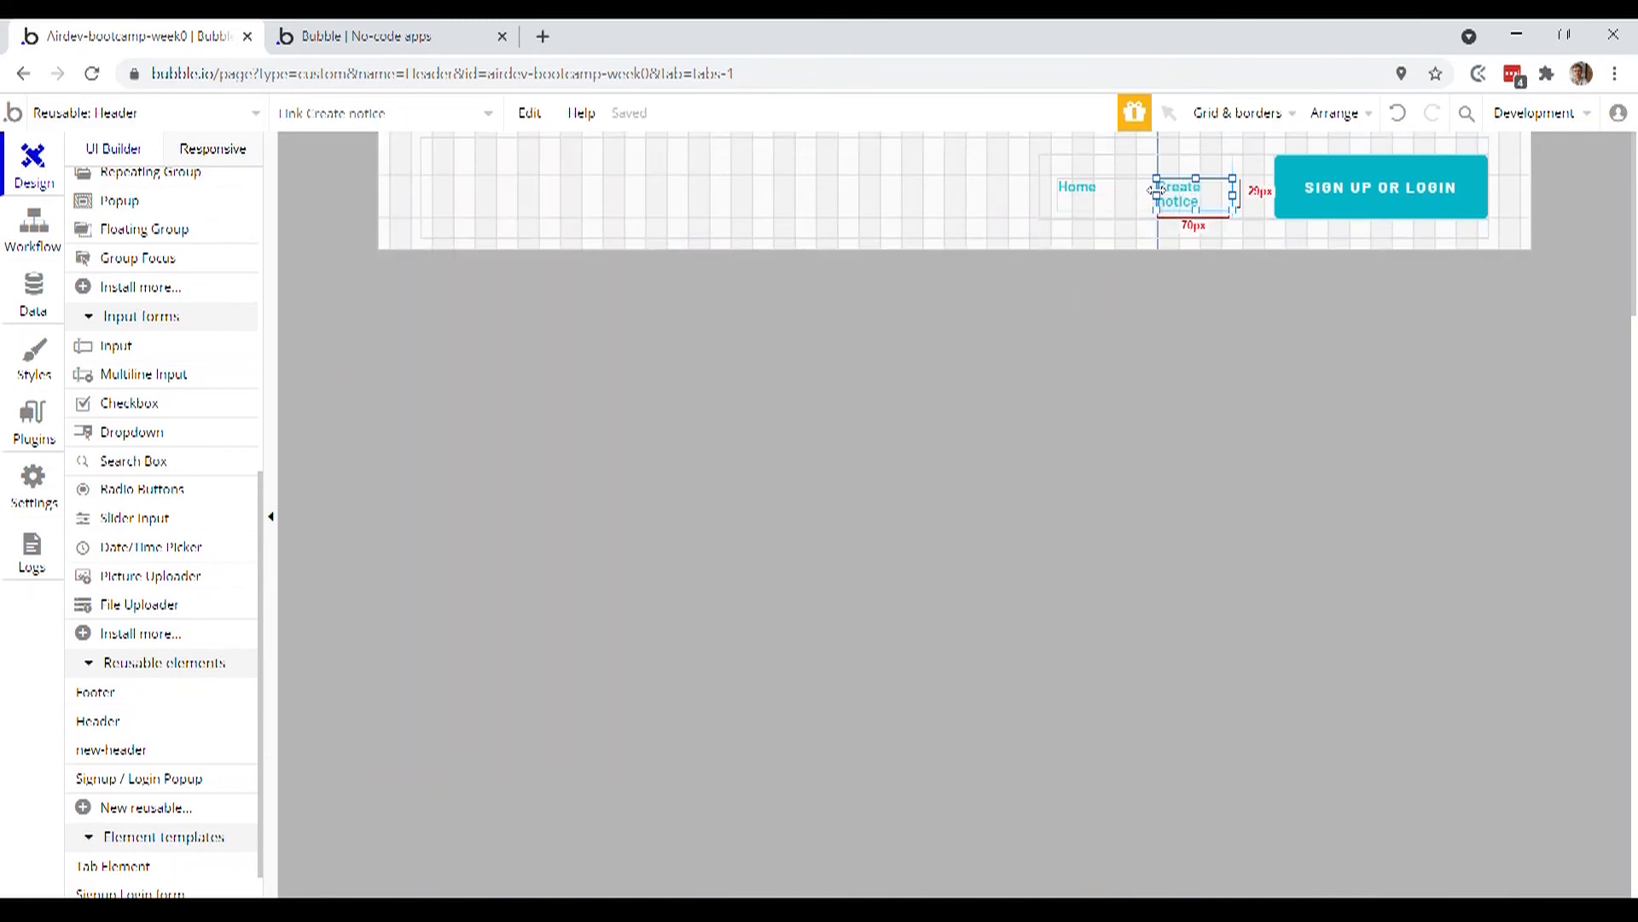
left_click(622, 314)
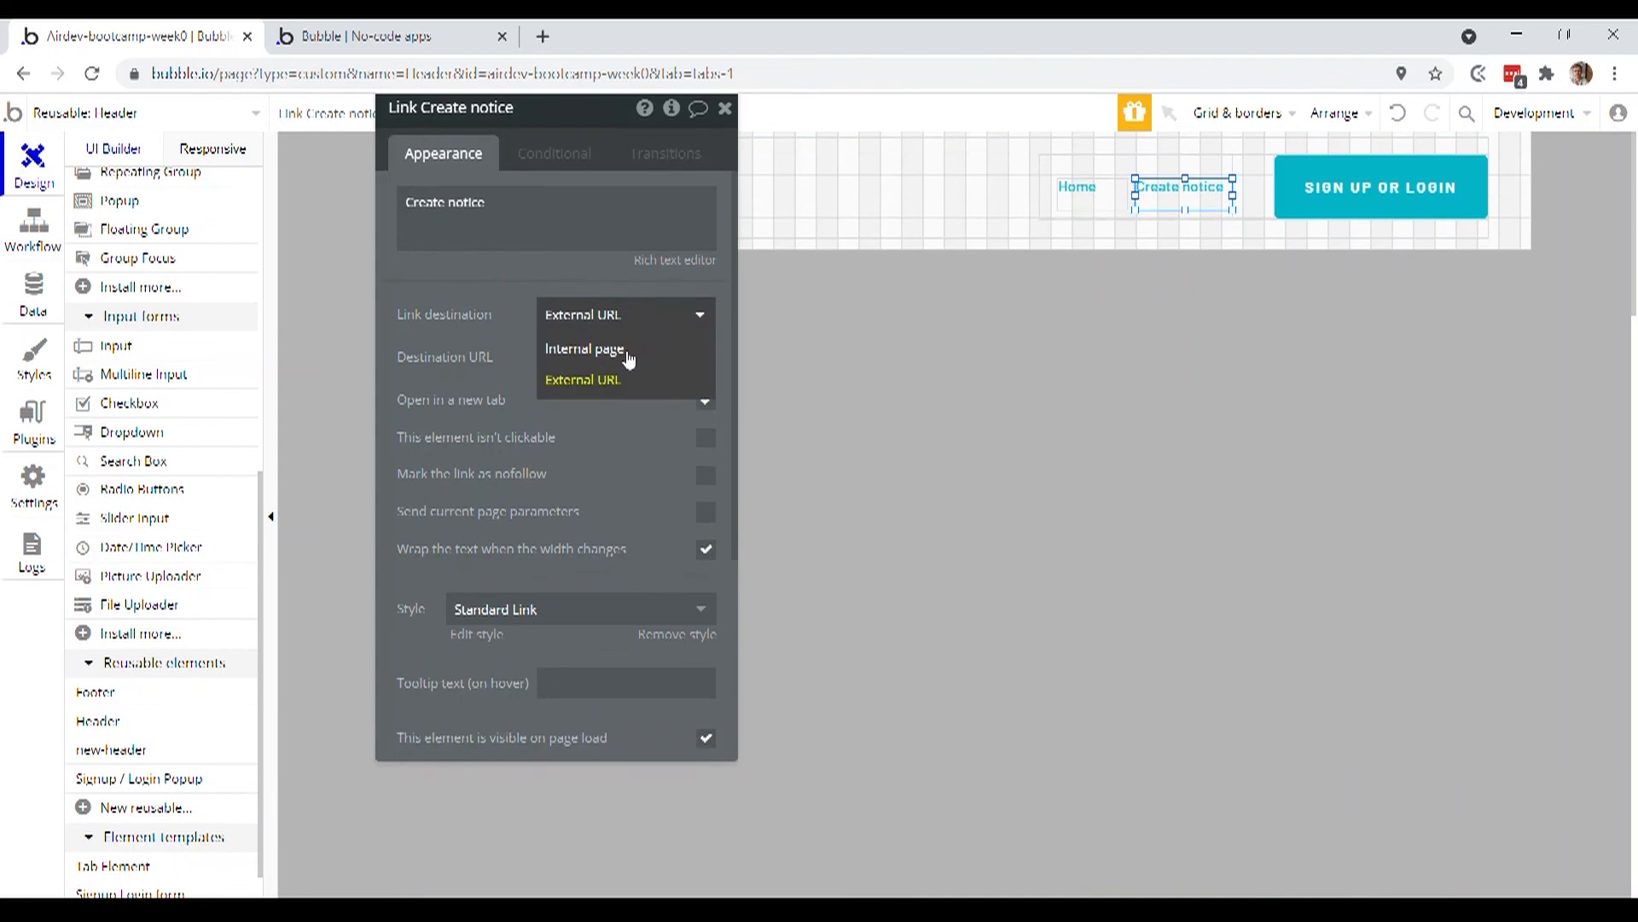
left_click(584, 348)
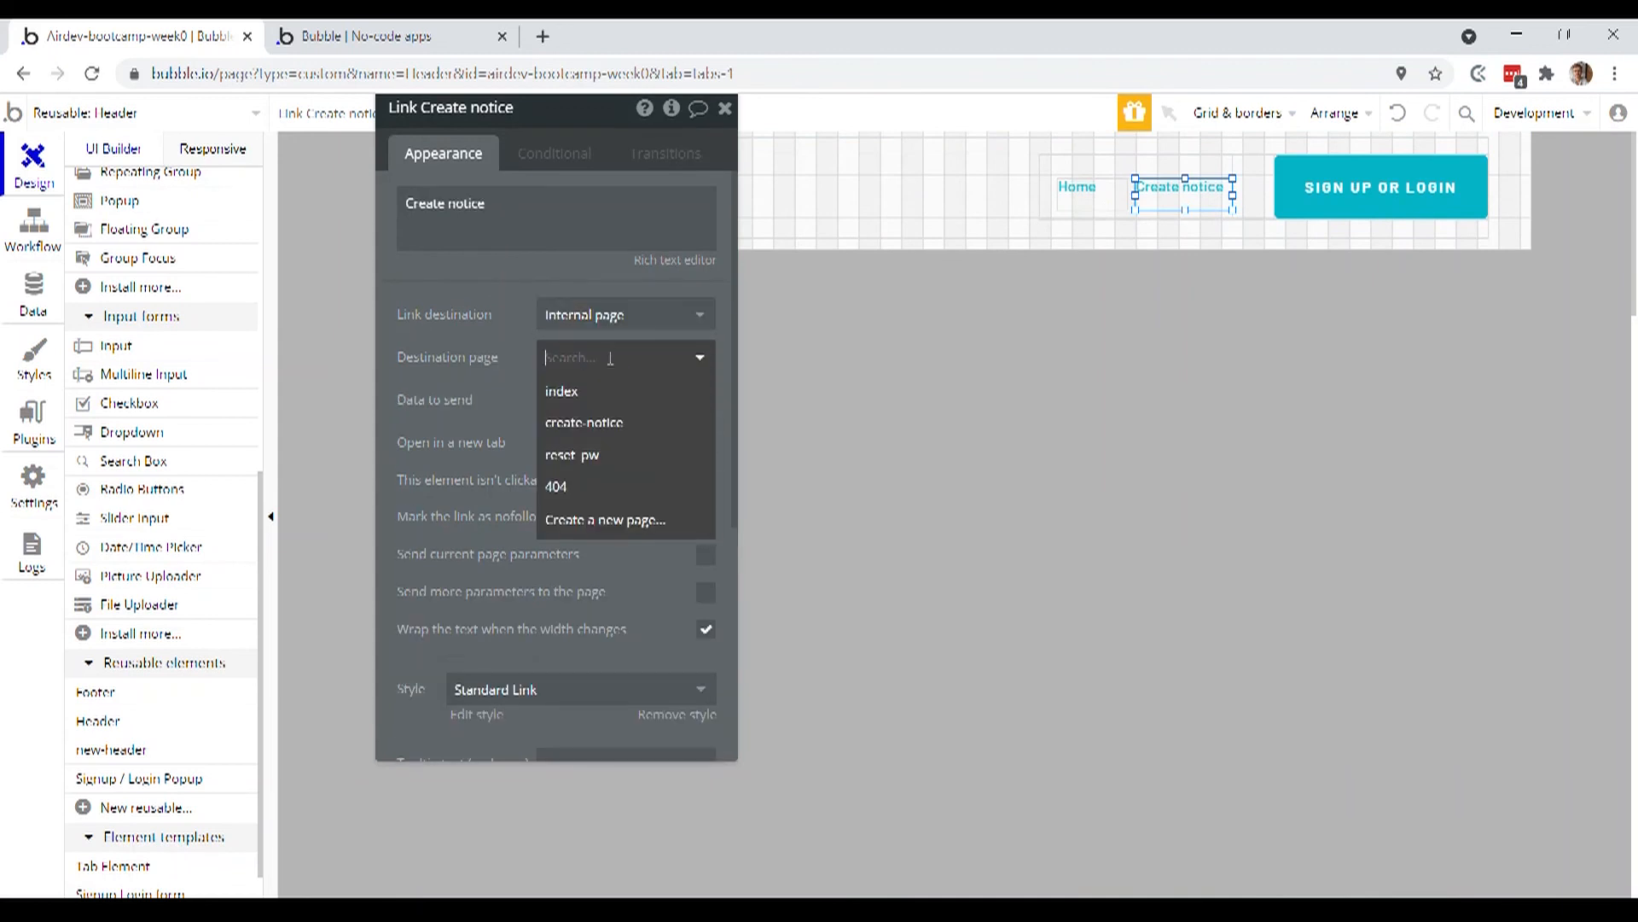
left_click(583, 422)
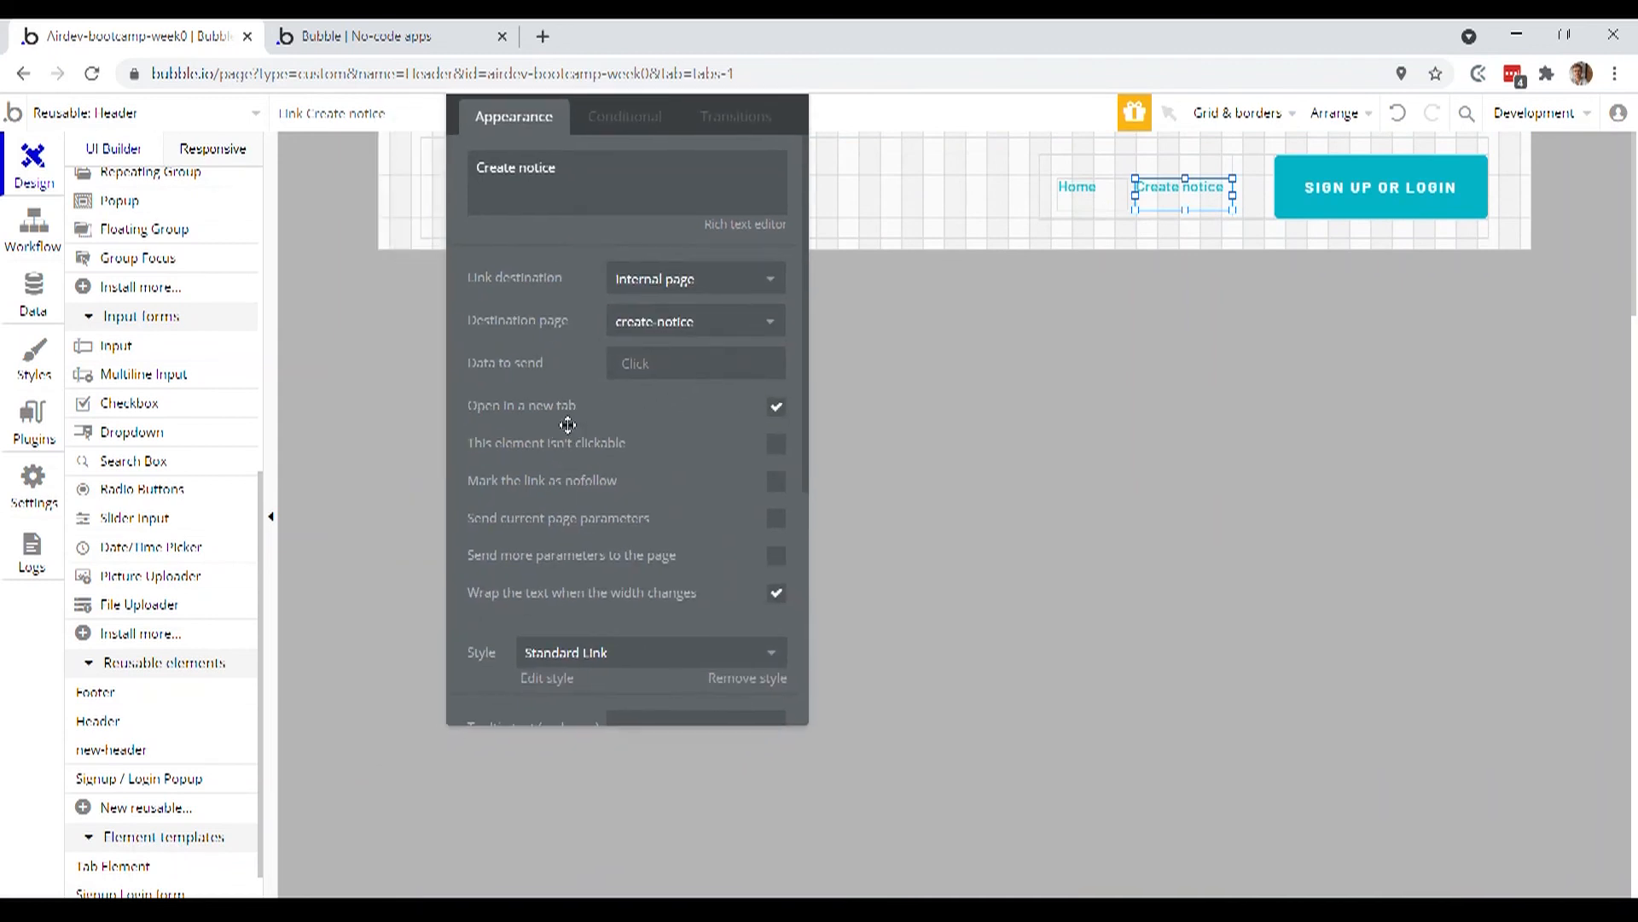
left_click(393, 36)
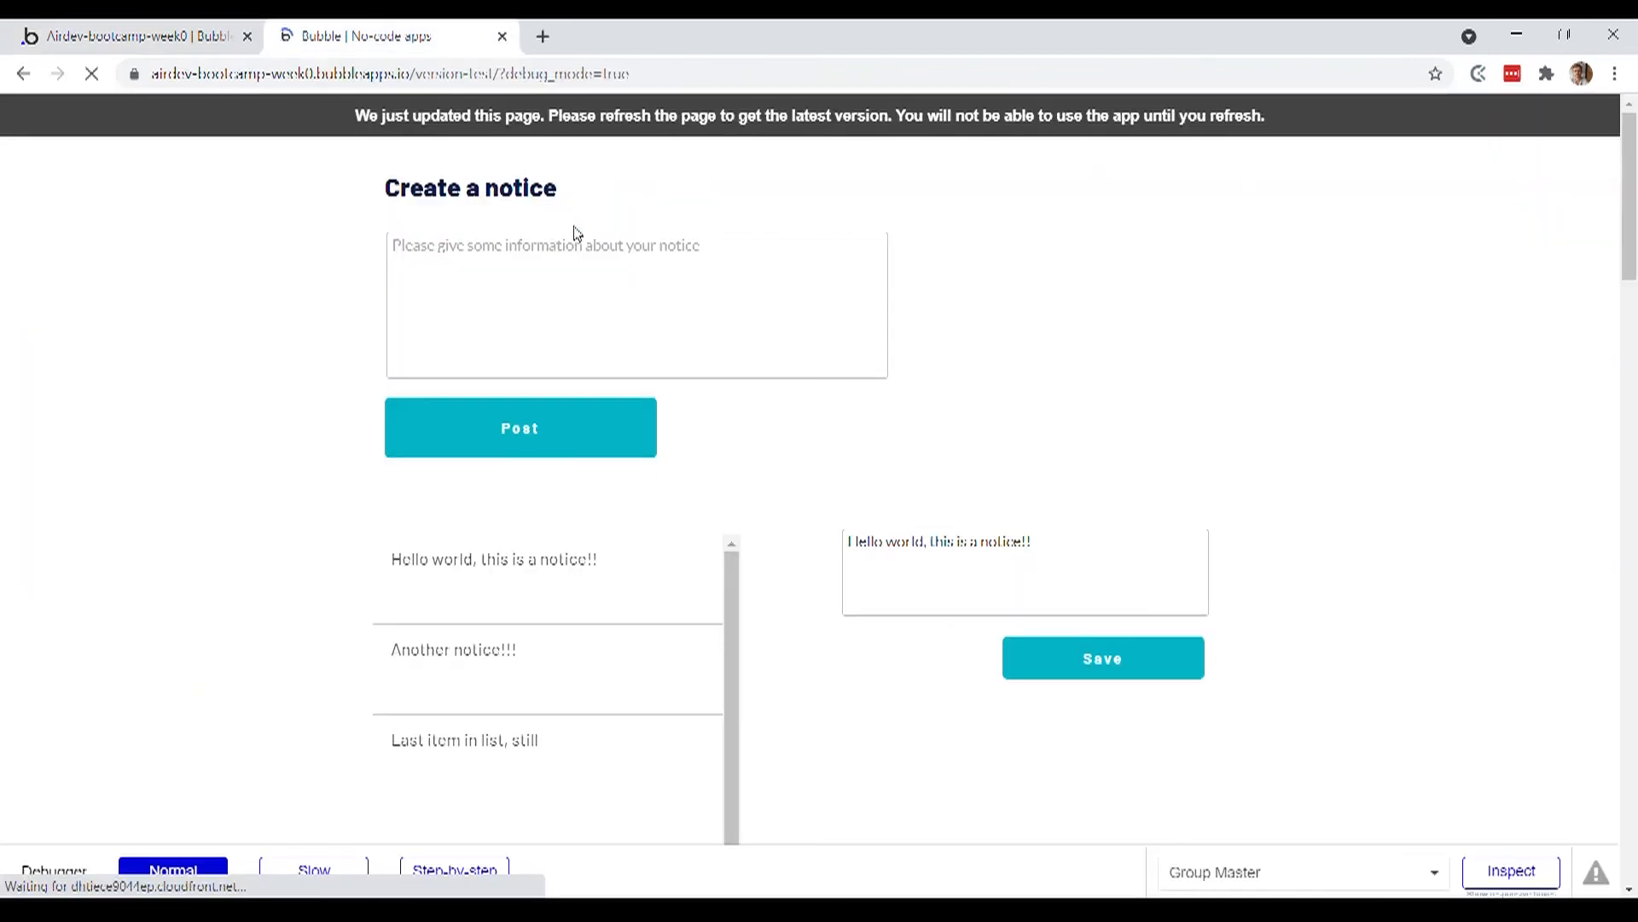
Return to the editor with the pages and reusables list open
left_click(90, 74)
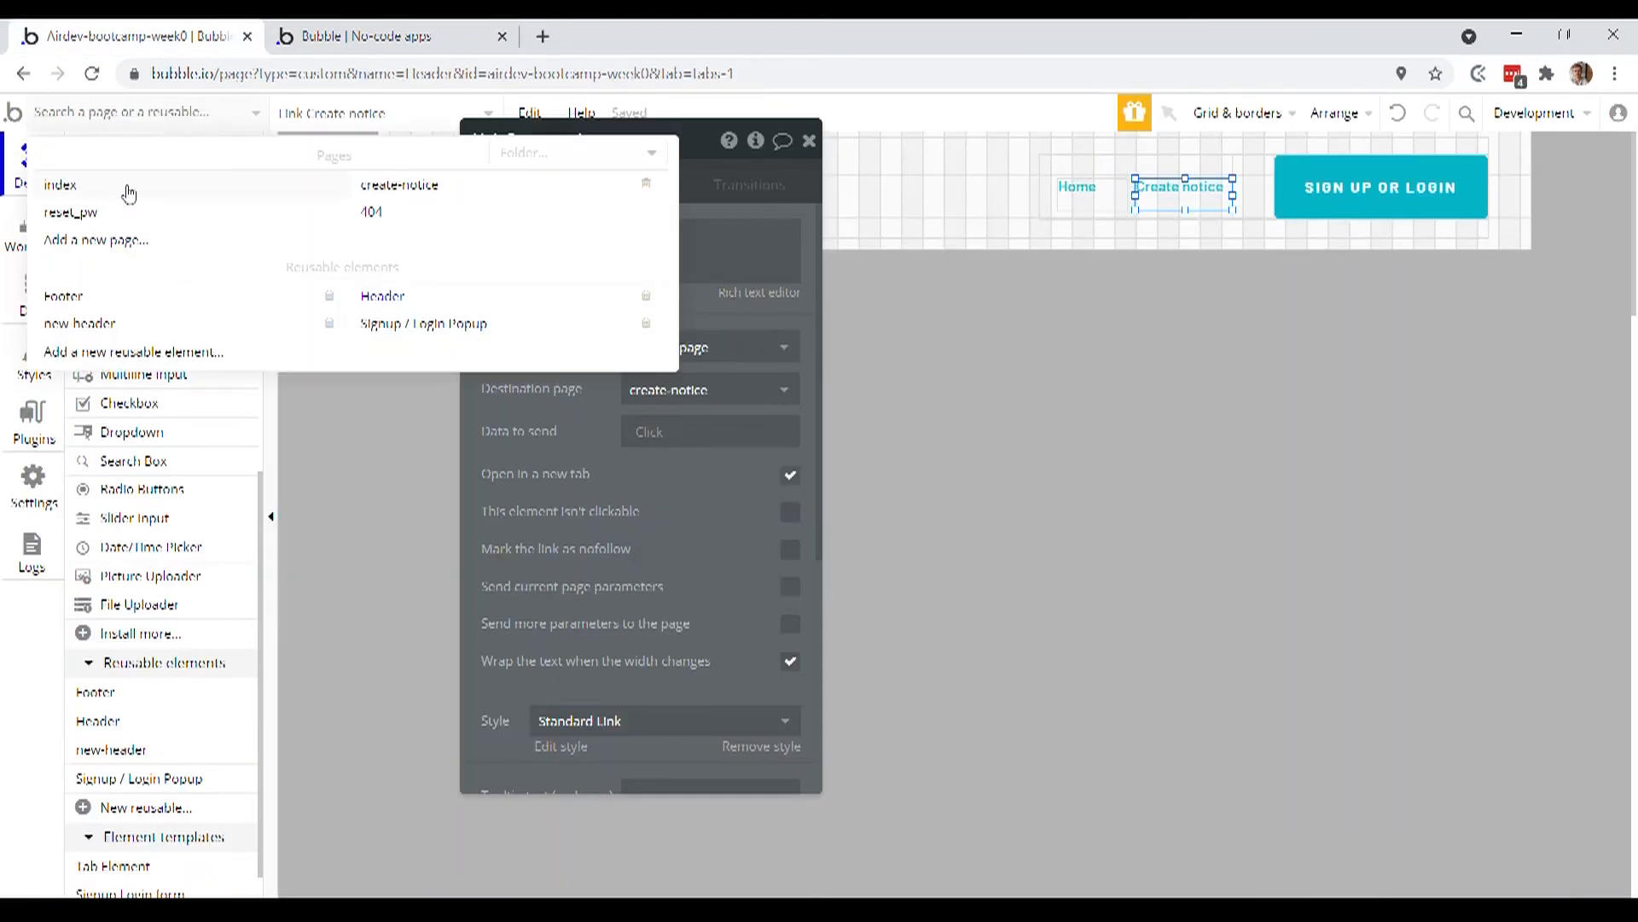
Inspect the RepeatingGroup Notice on the index page, then preview the app
left_click(61, 184)
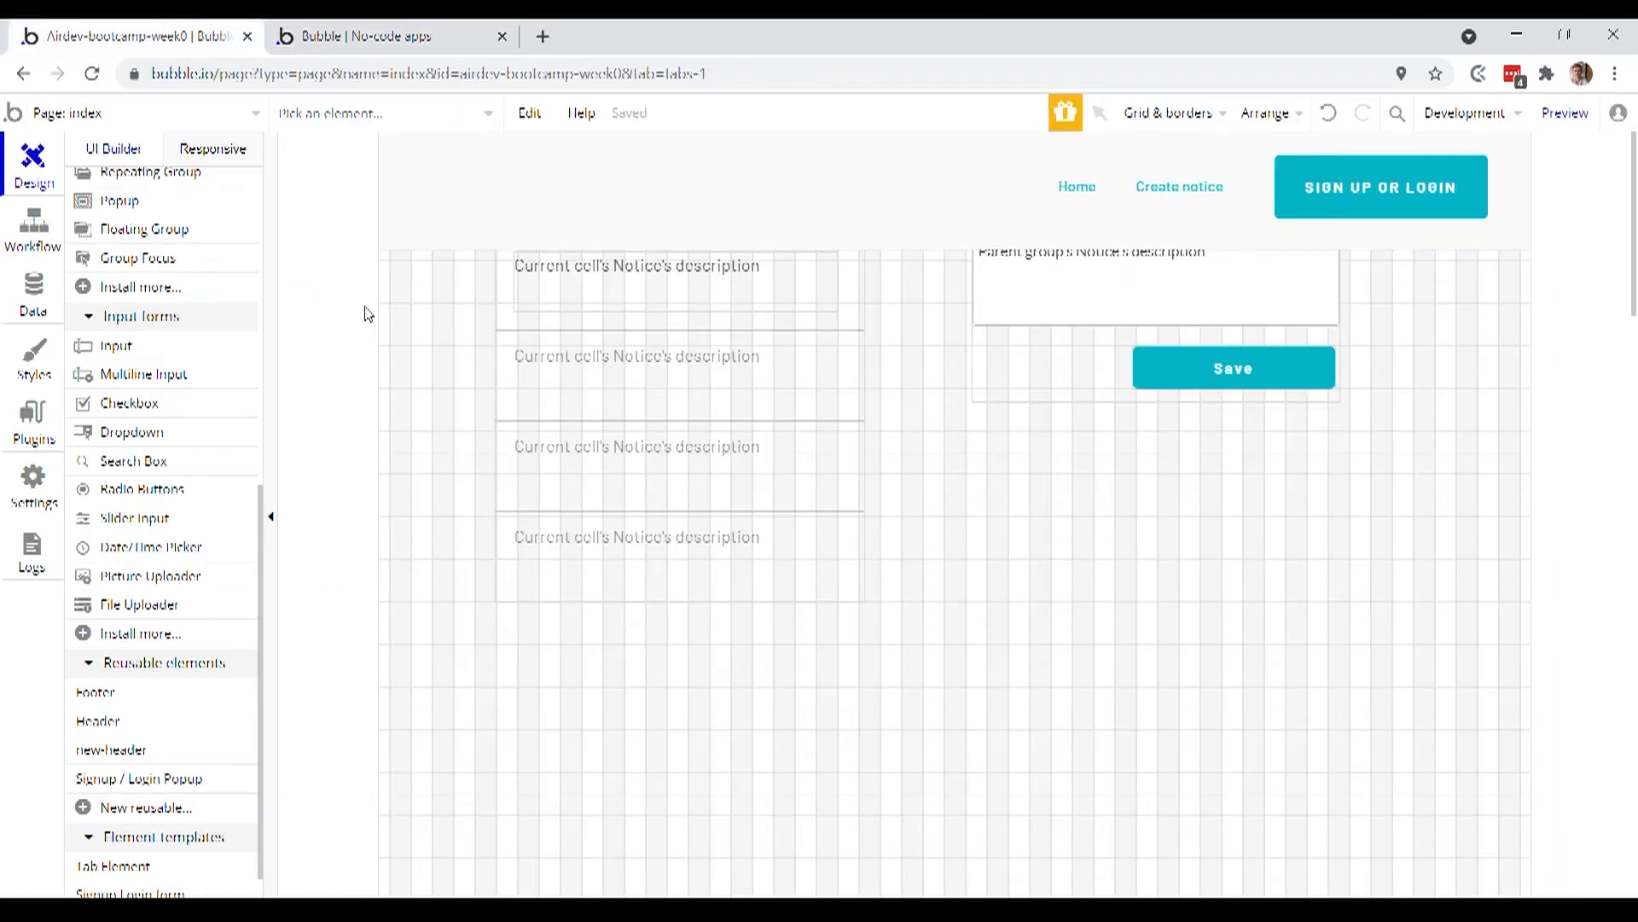
left_click(679, 471)
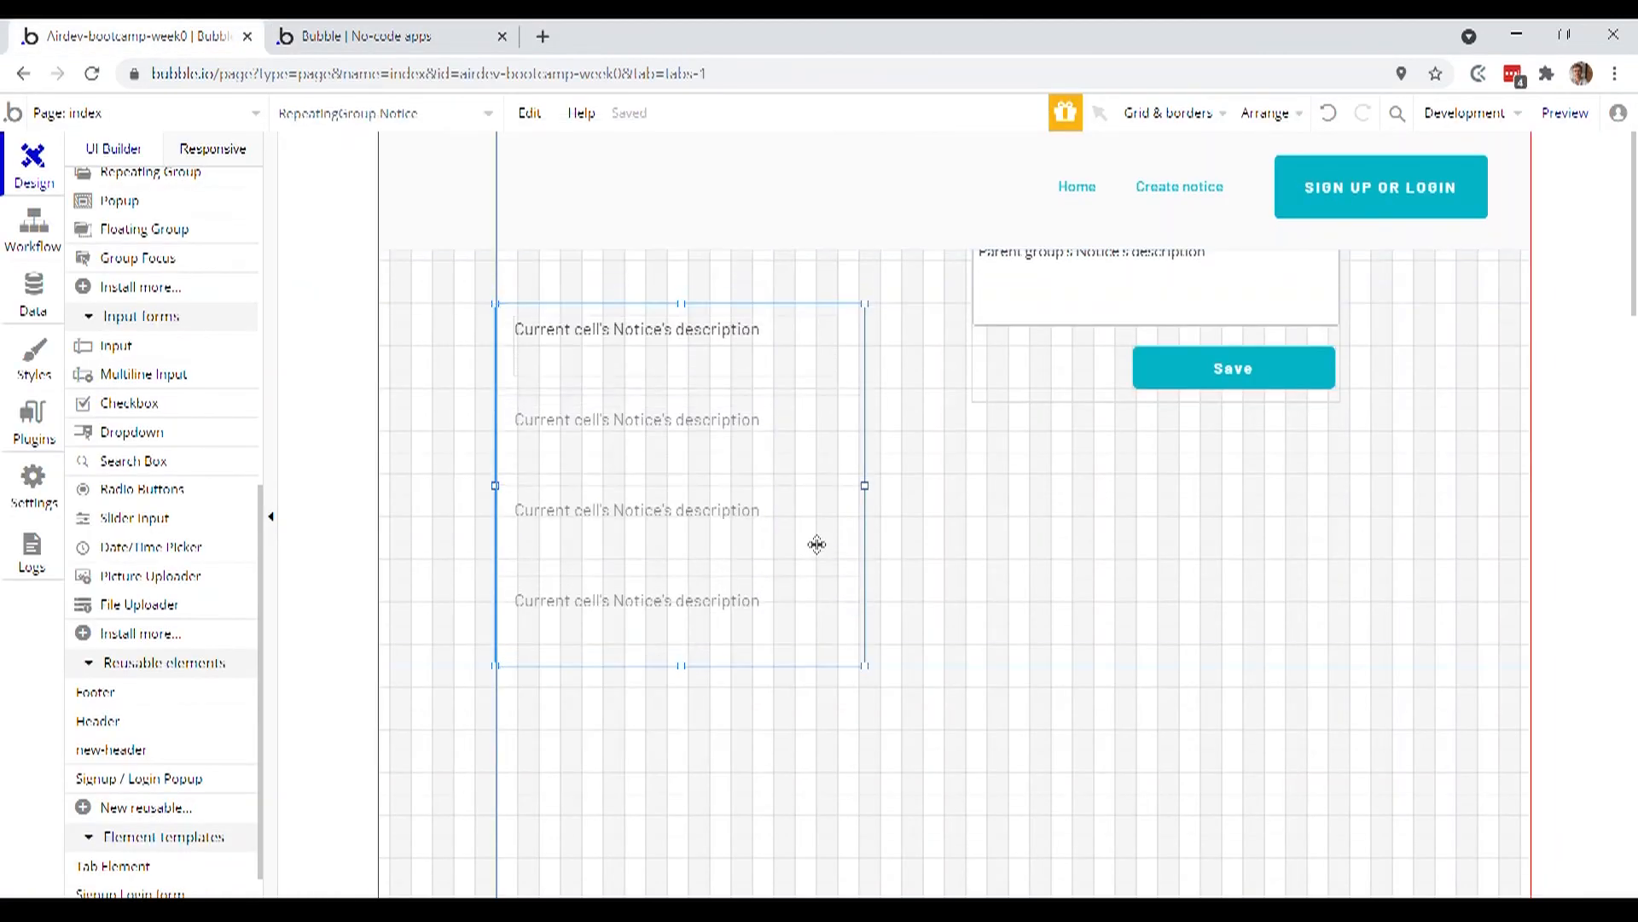
double_click(679, 486)
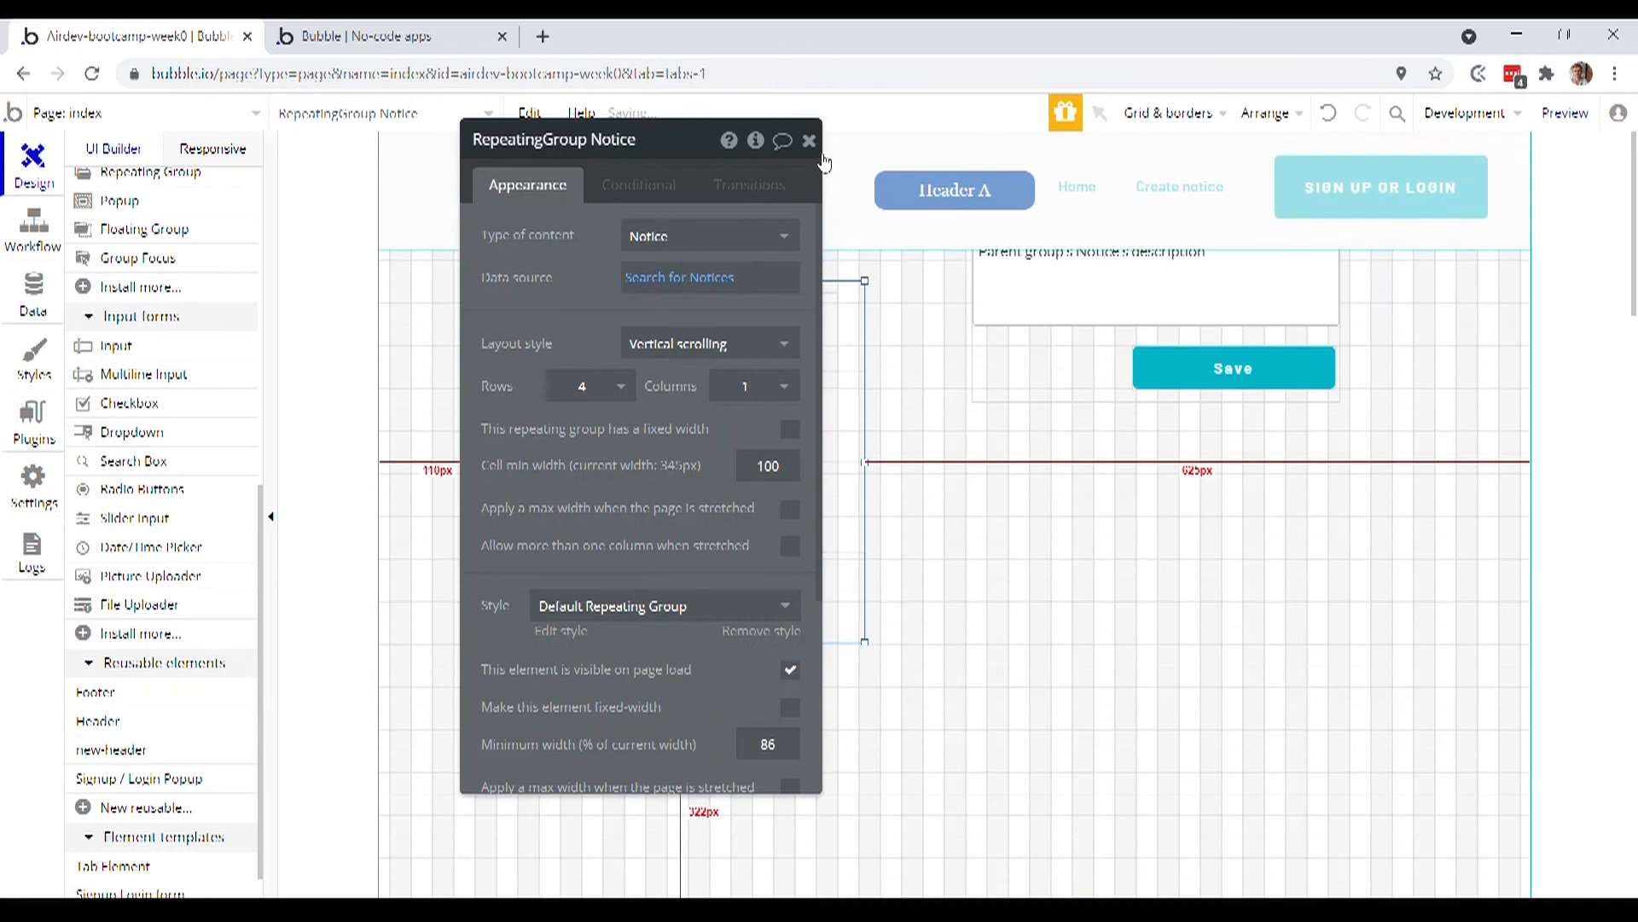
left_click(809, 140)
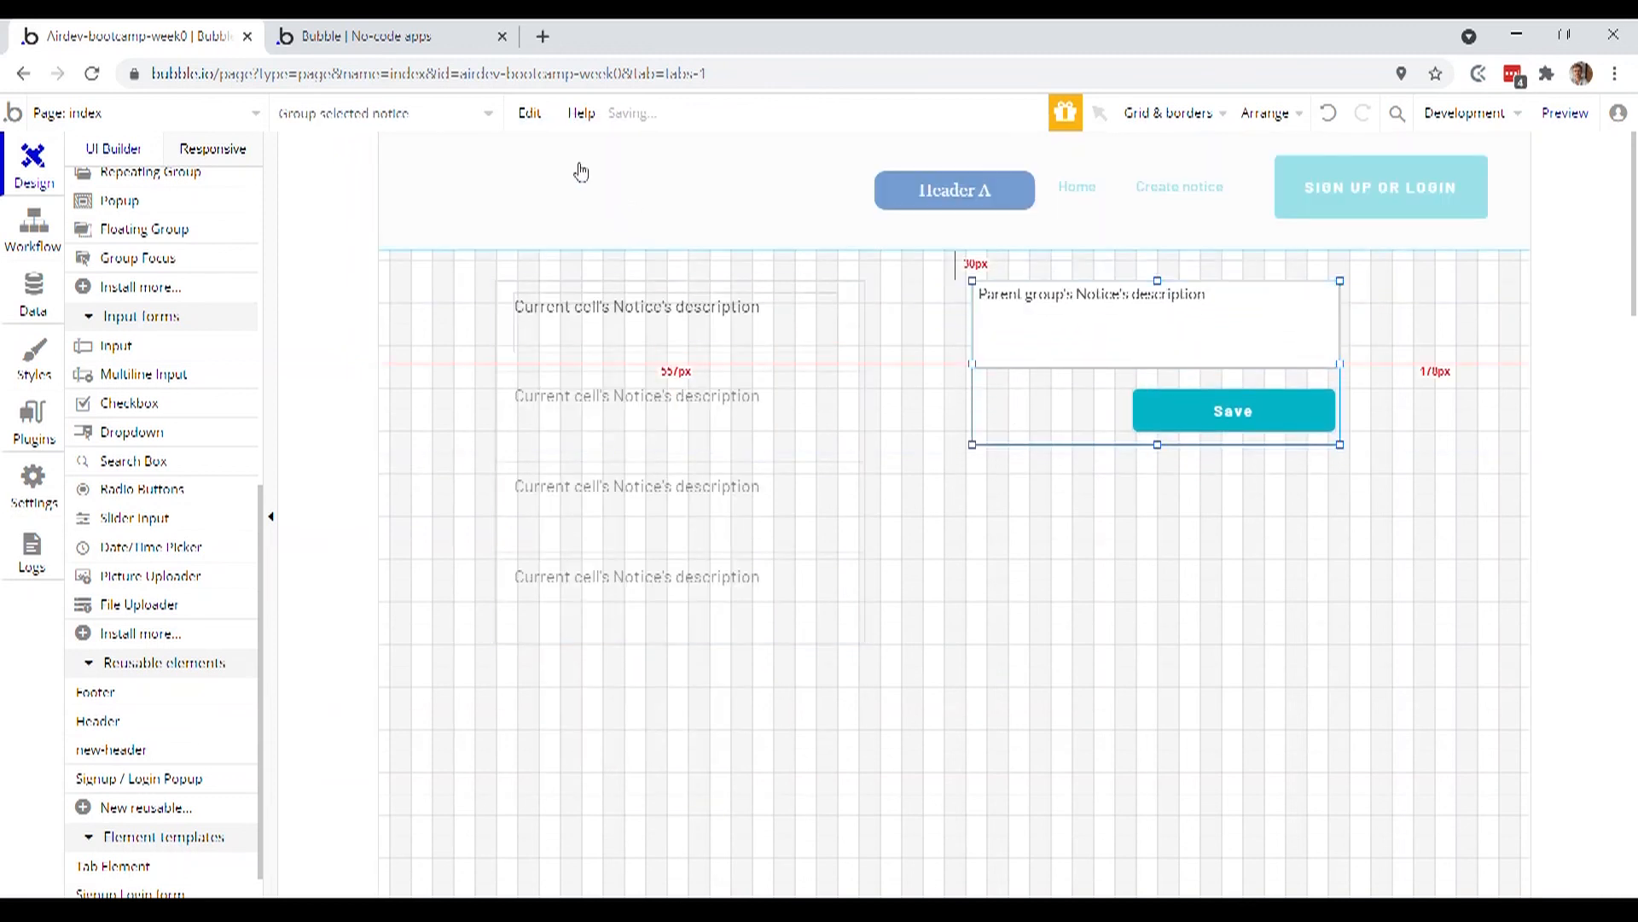
left_click(1565, 113)
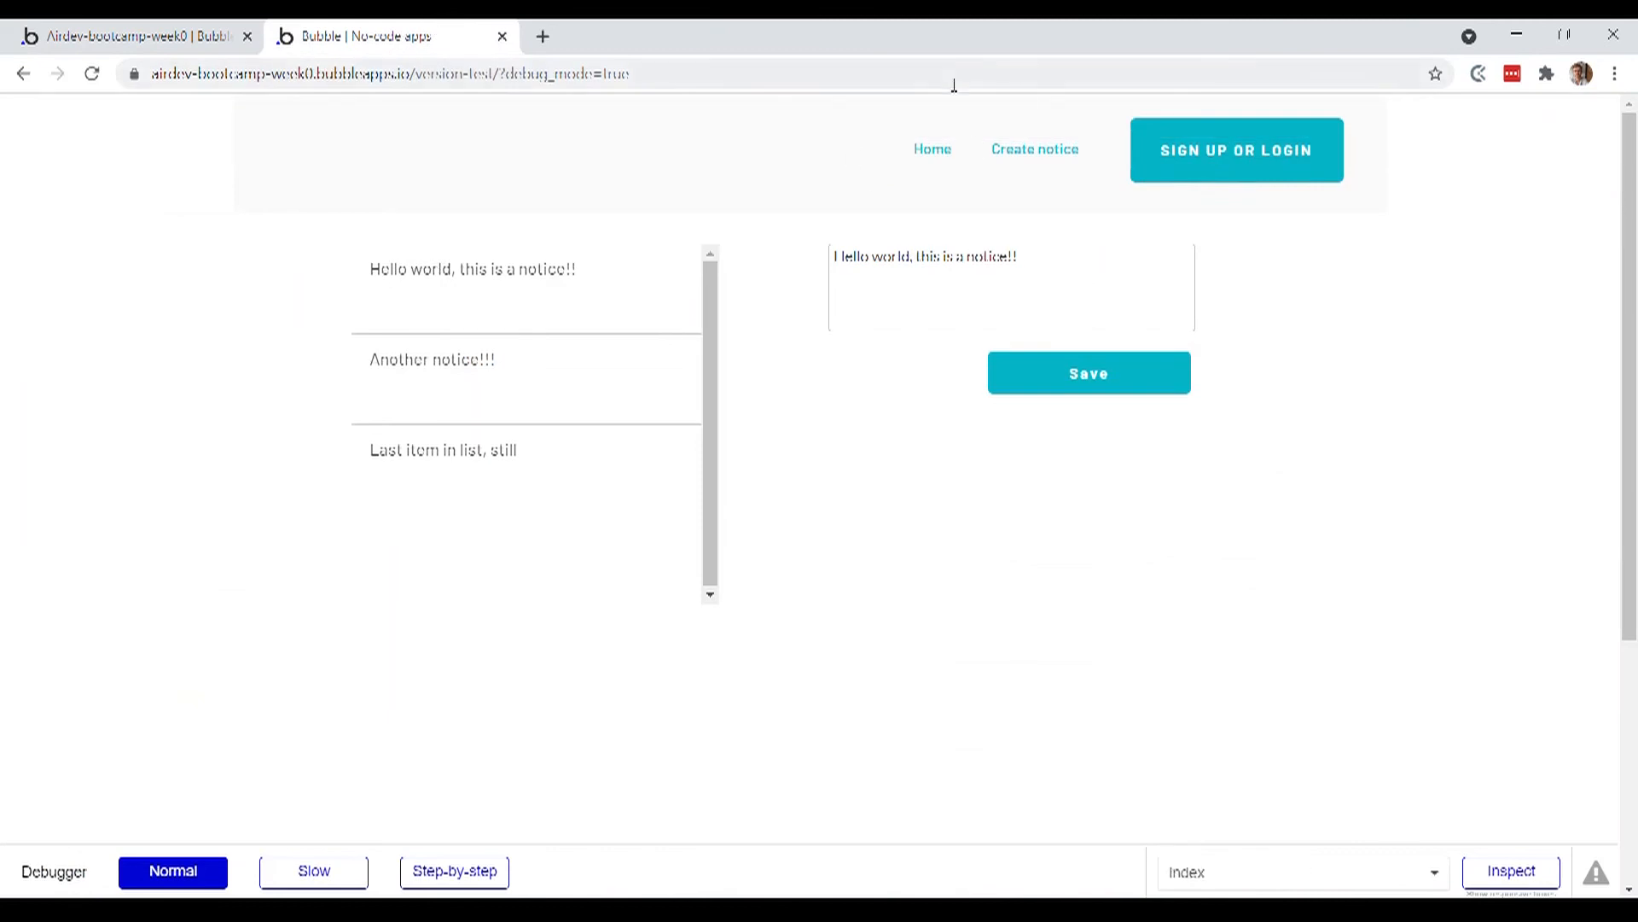
mouse_move(1035, 149)
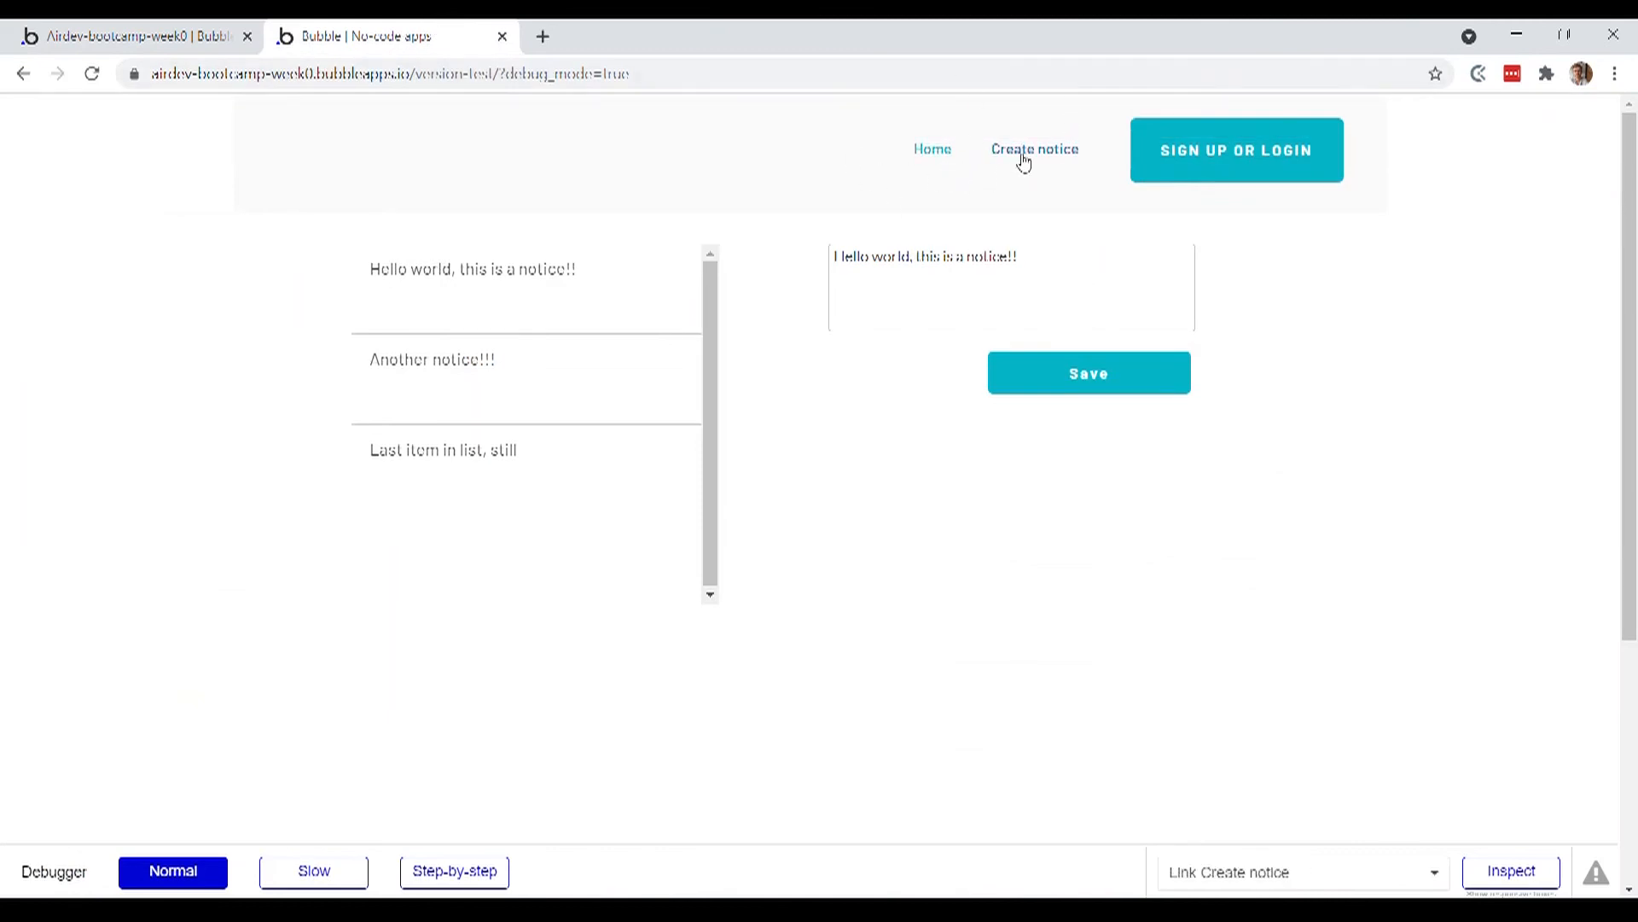
Follow the Create notice link in the preview, then return to the editor
left_click(1034, 150)
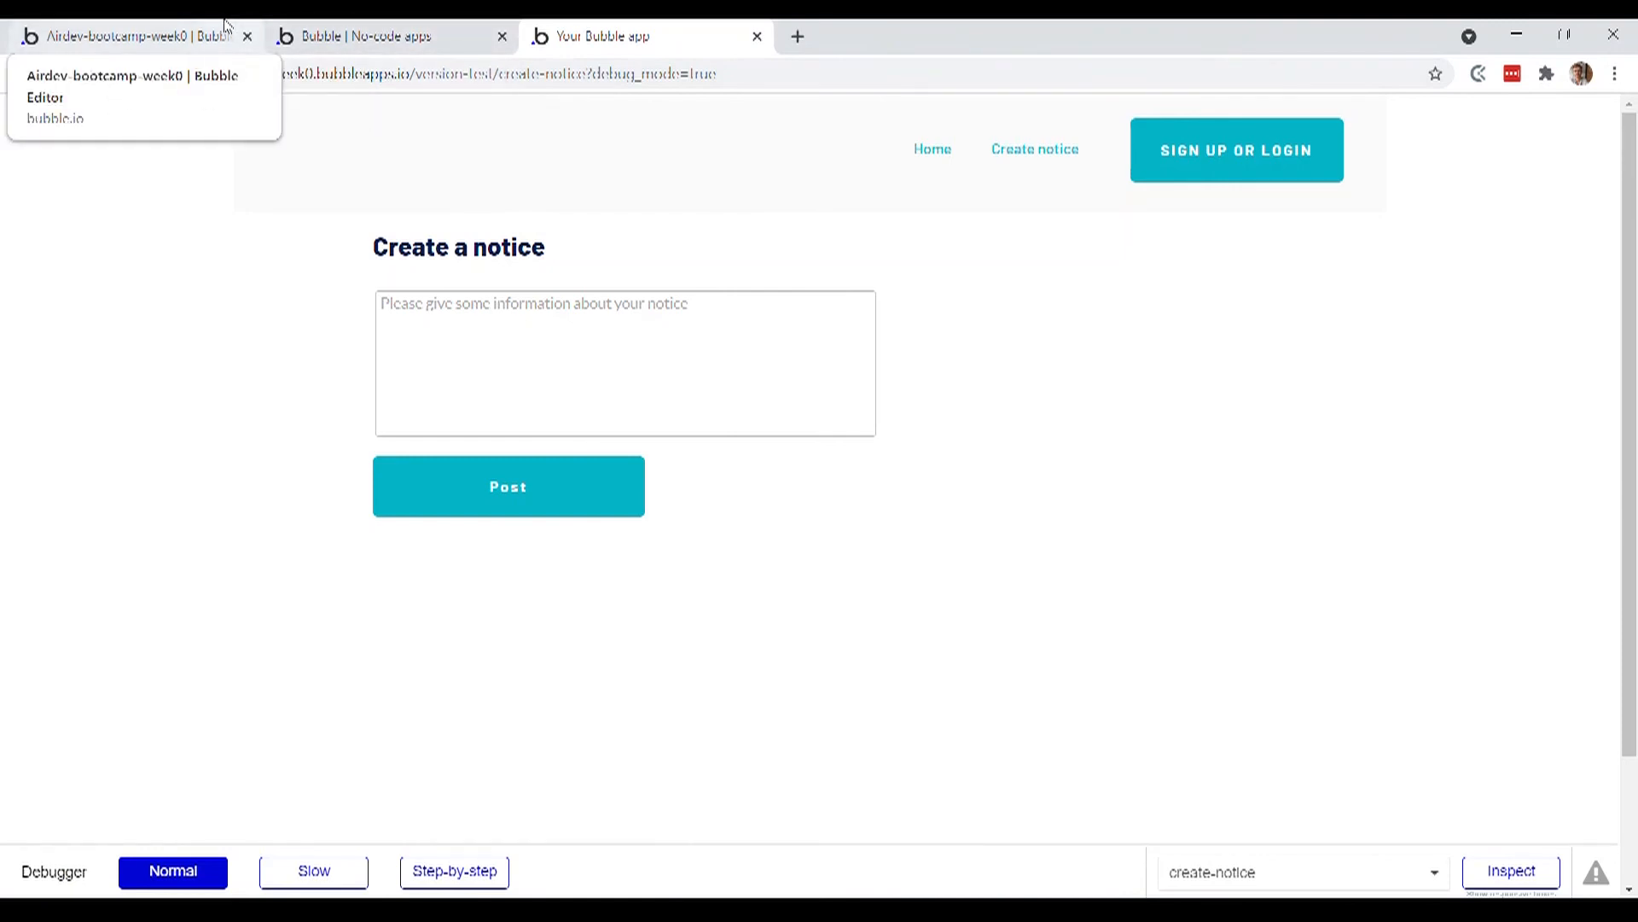
left_click(125, 36)
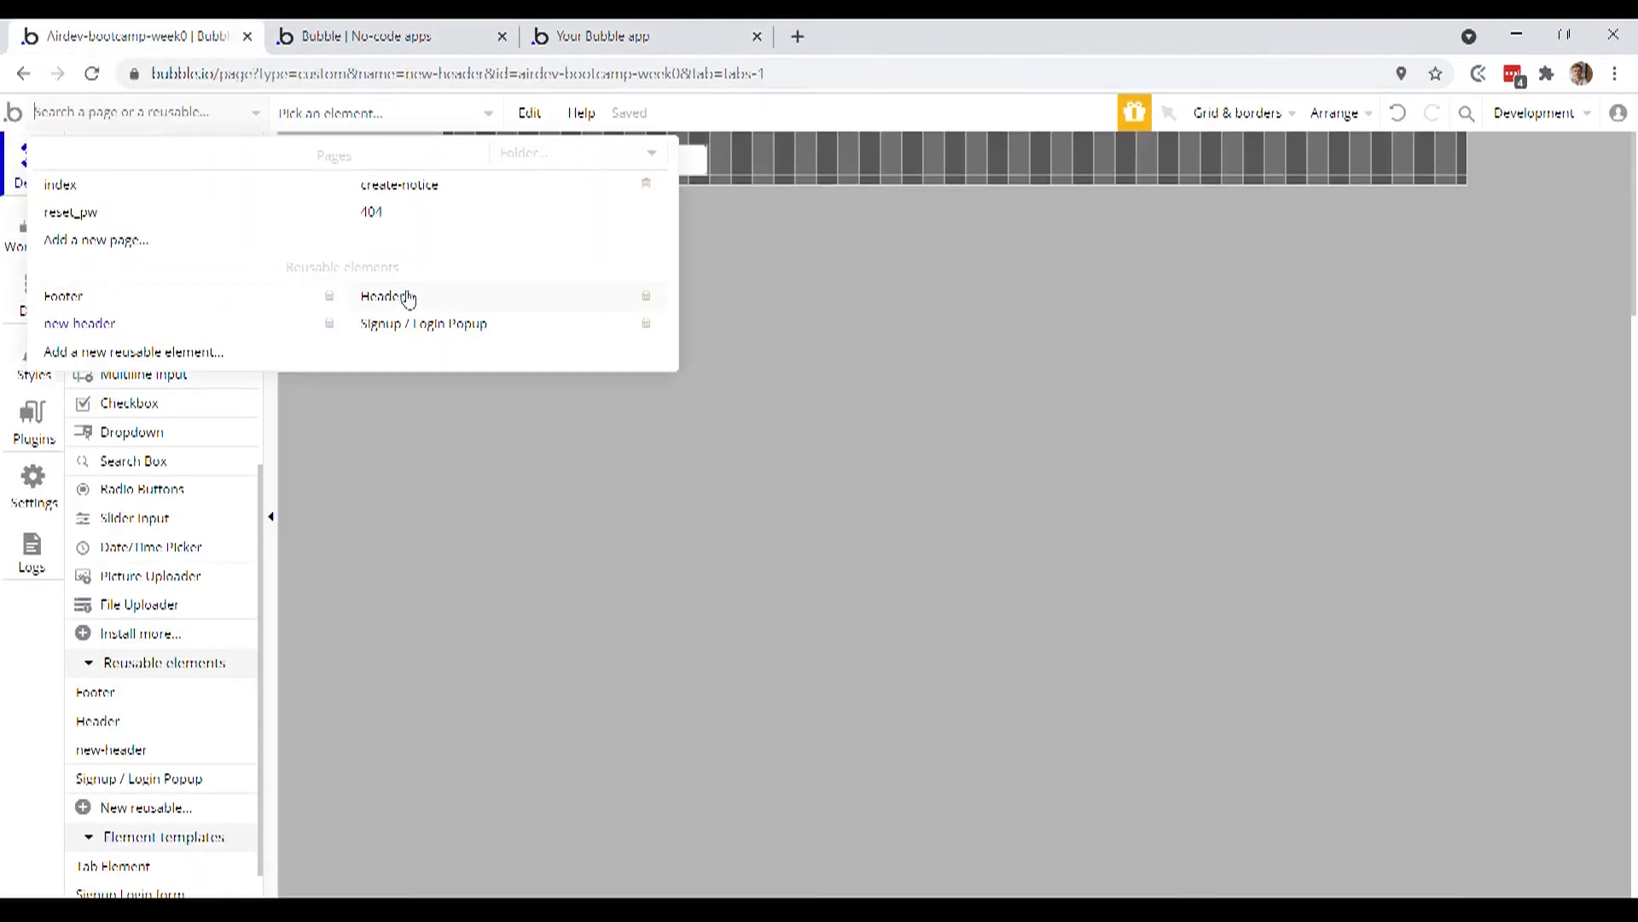
Untick 'Open in a new tab' for both the Create notice and Home links in Header
left_click(388, 295)
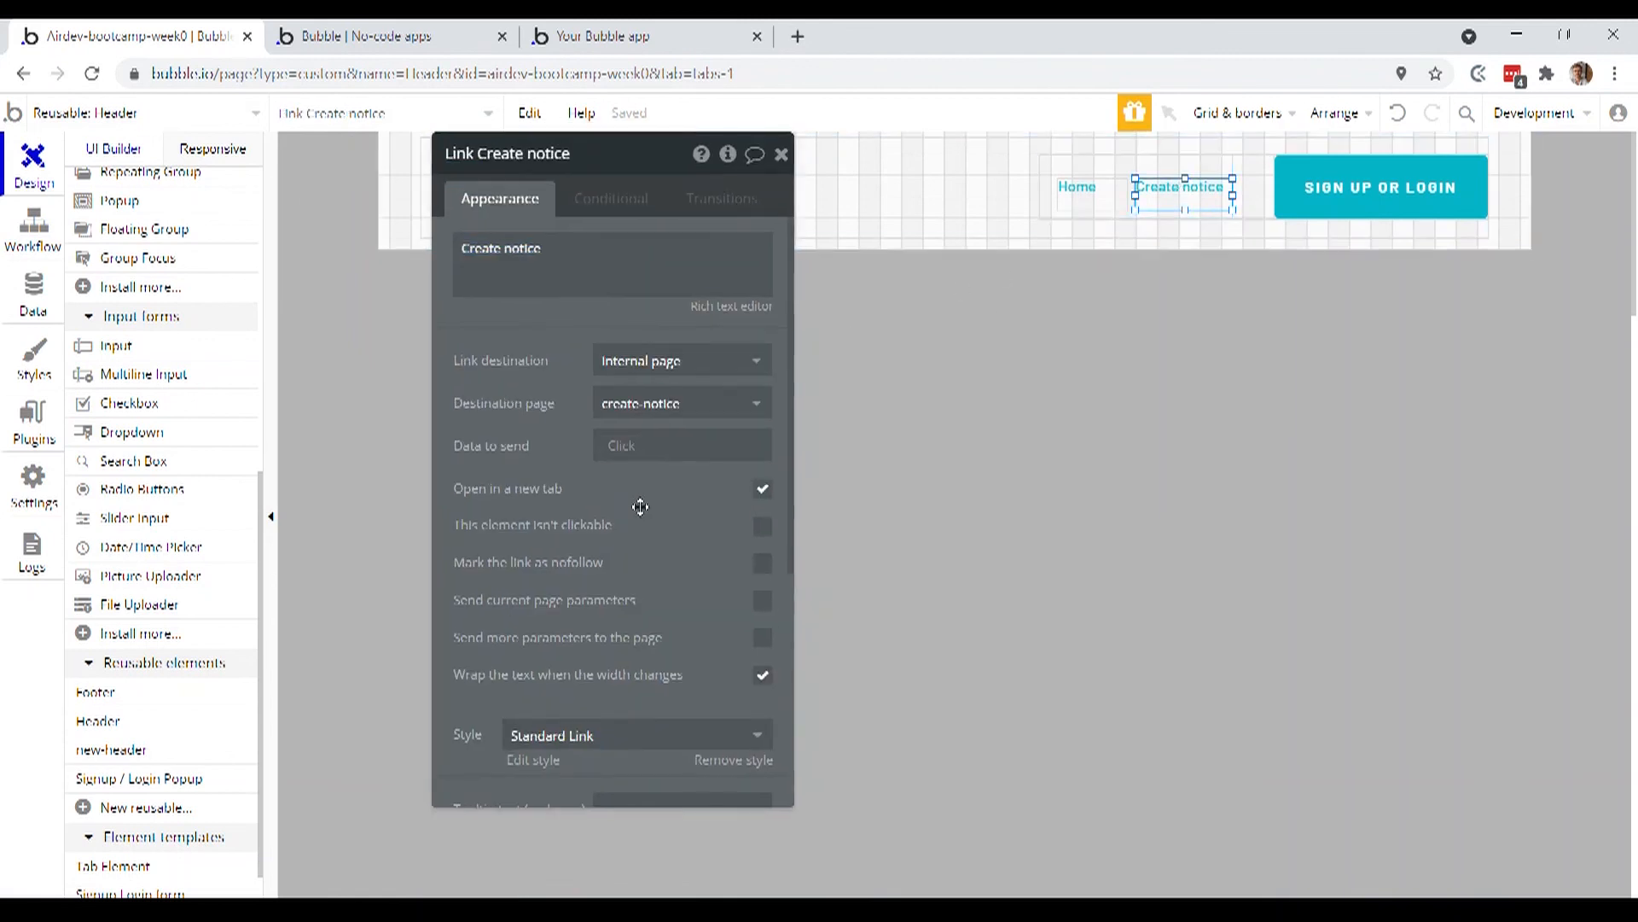
left_click(761, 488)
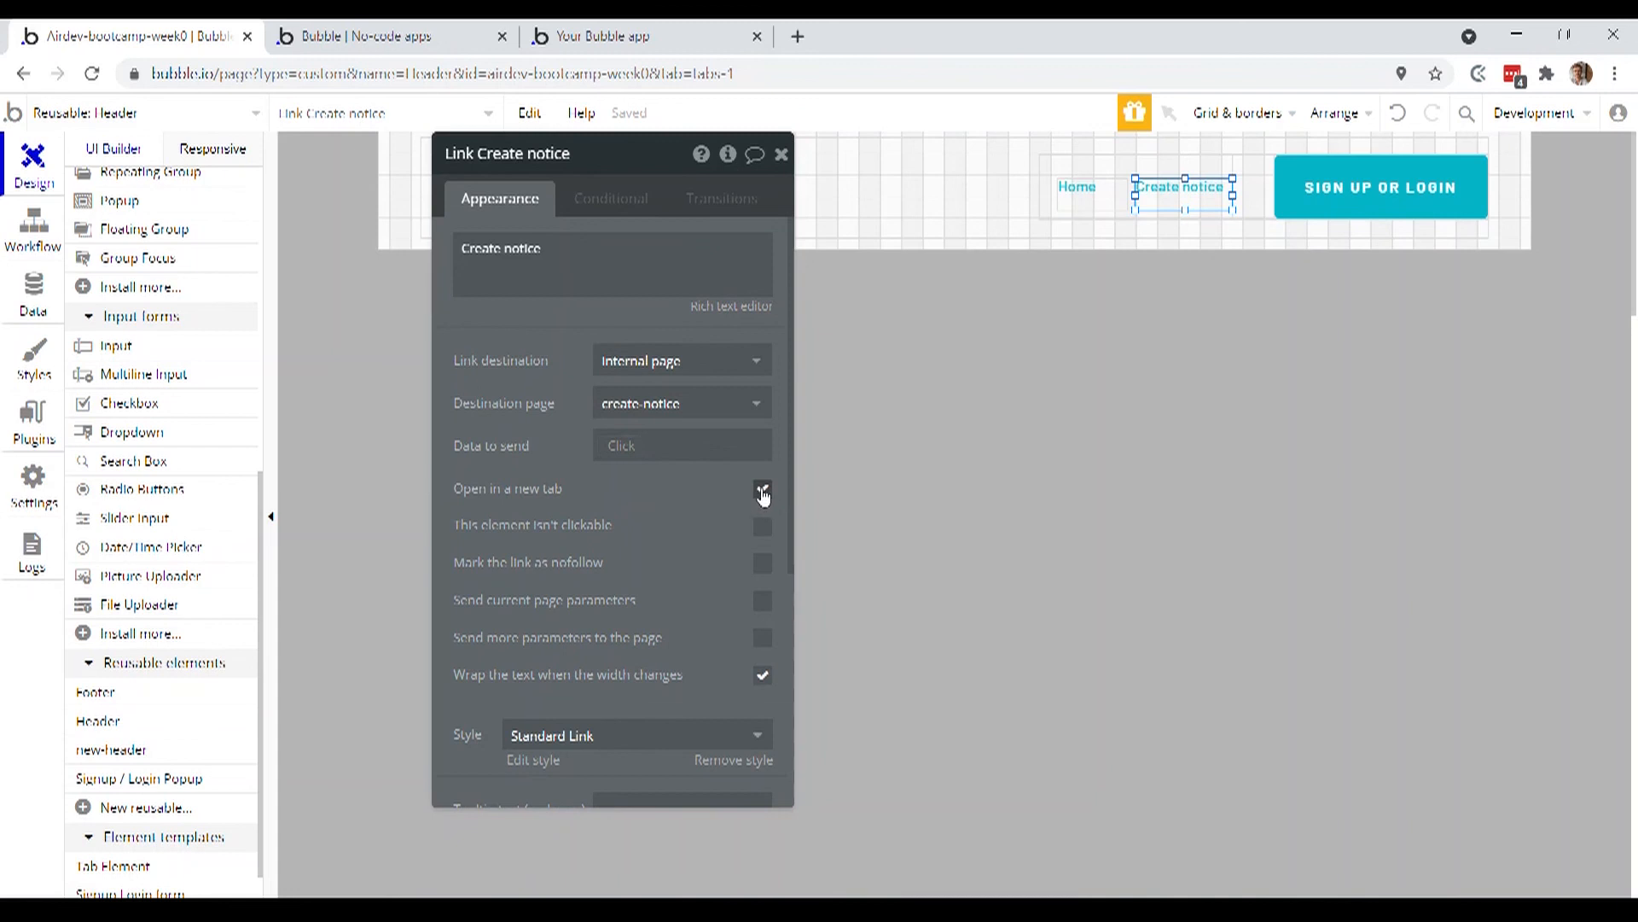
left_click(763, 494)
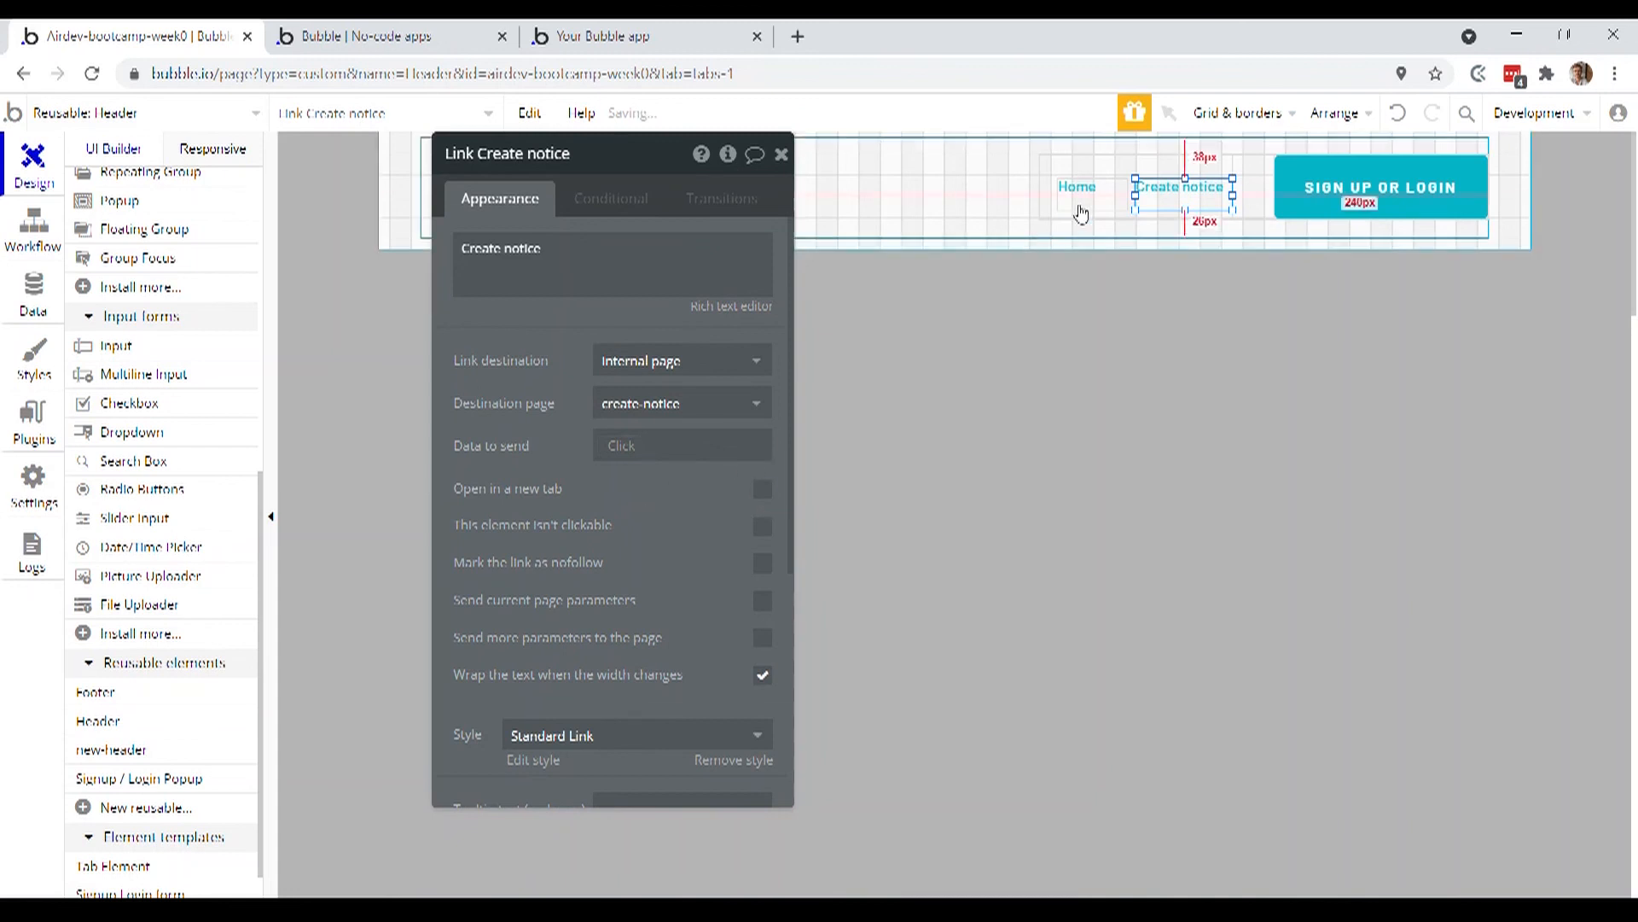
left_click(1076, 188)
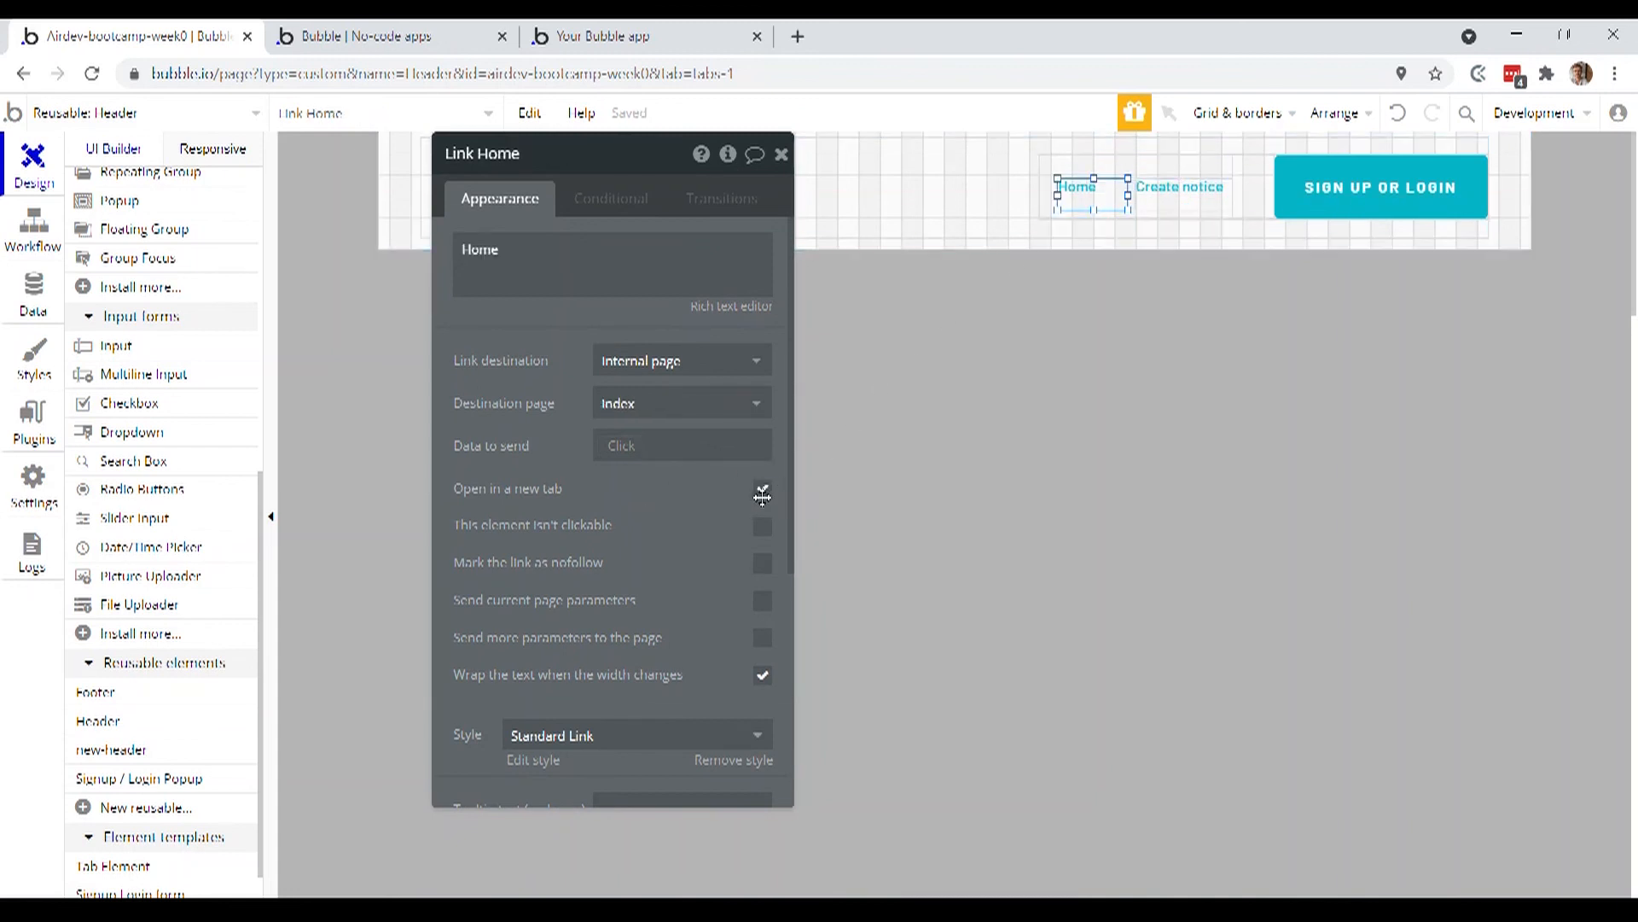
left_click(761, 495)
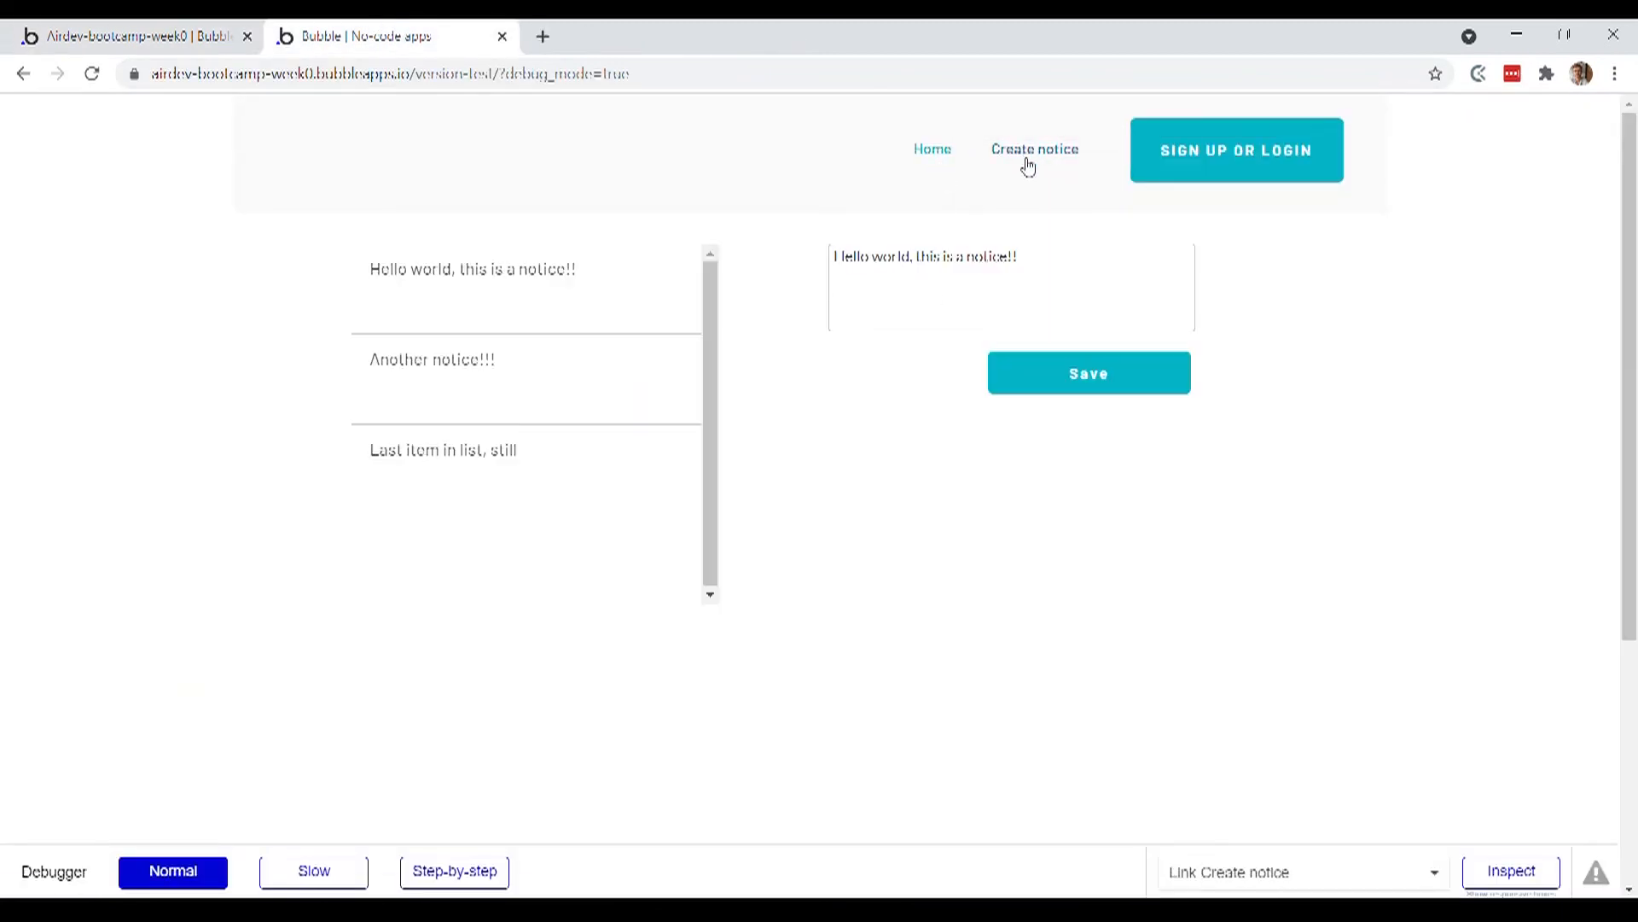
Follow the header's Create notice link in preview, then bring up the Sign up or login popup
left_click(1034, 148)
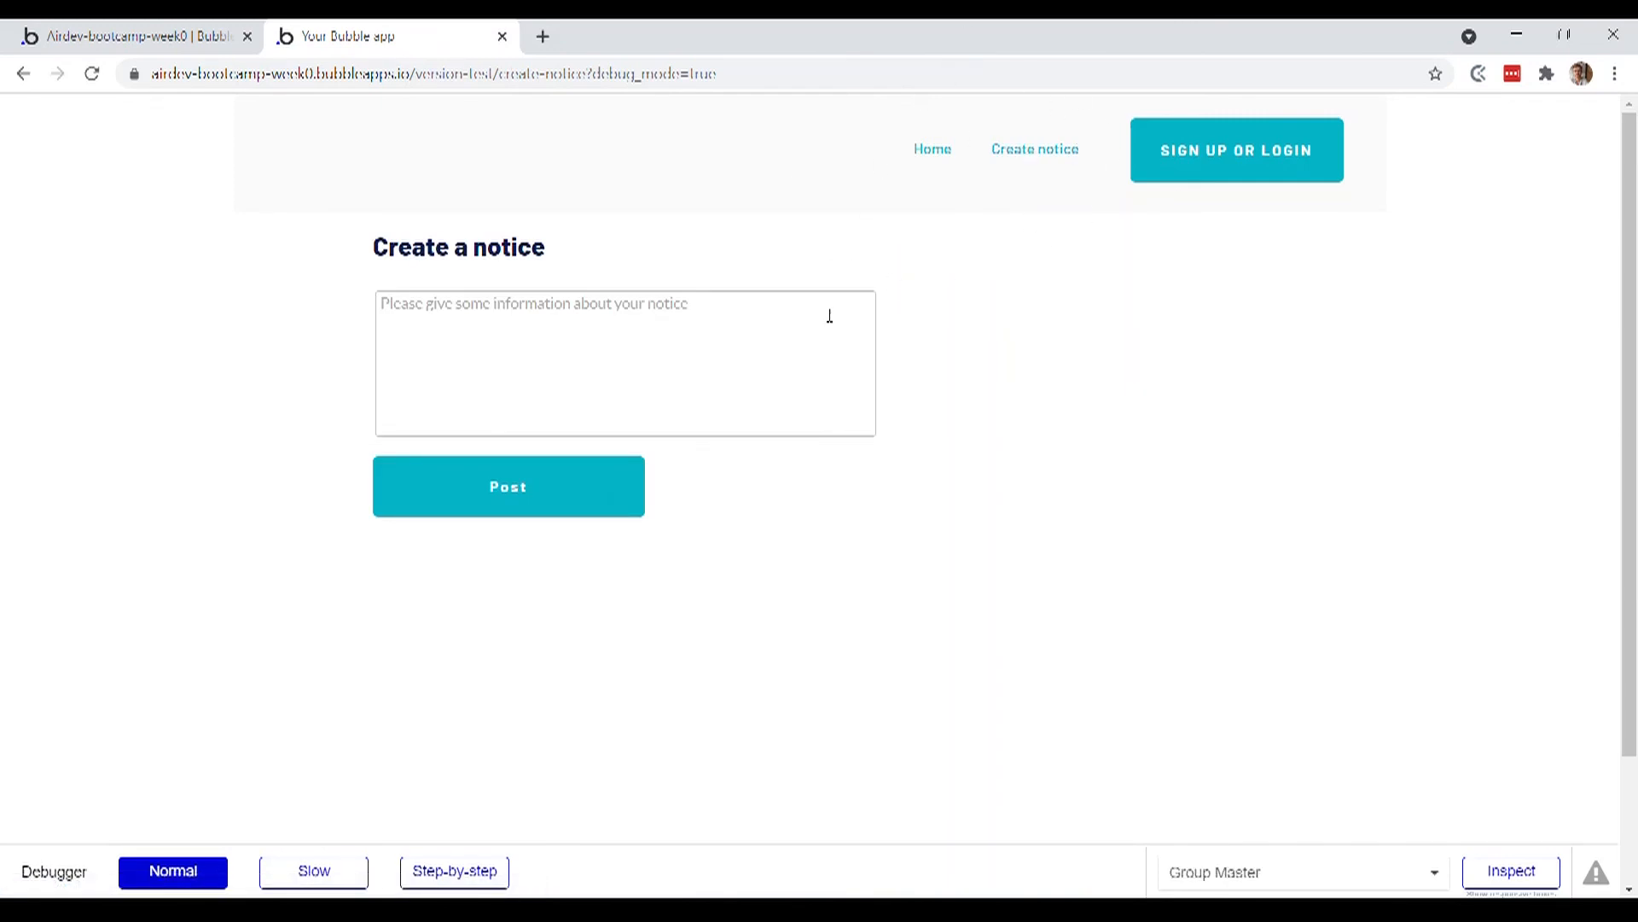
mouse_move(625, 232)
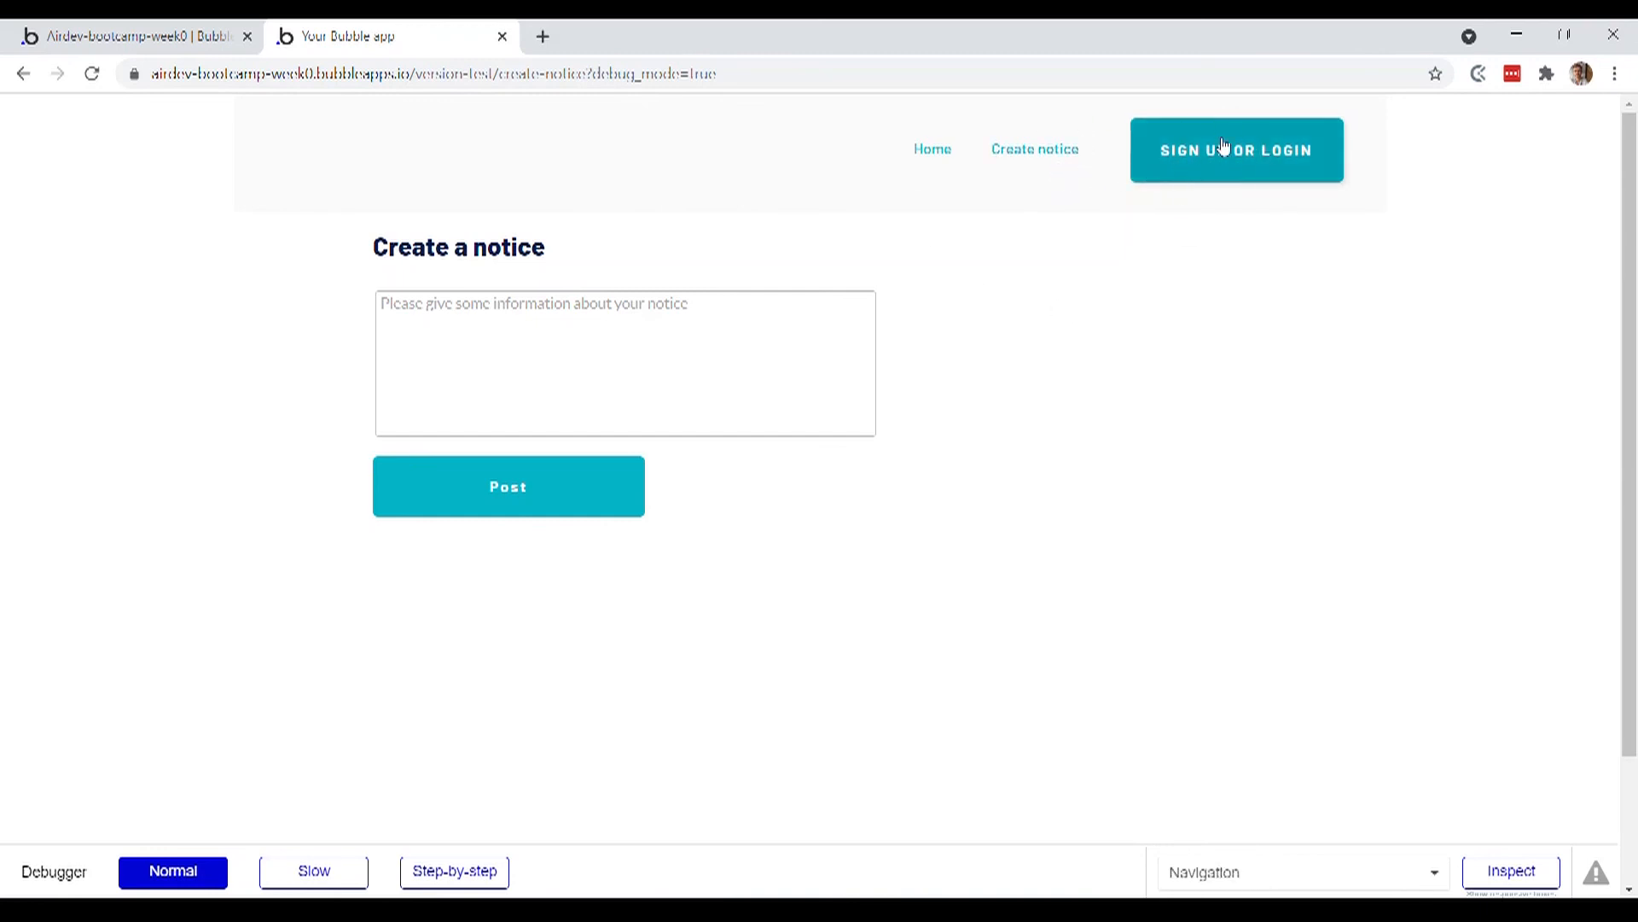
left_click(1236, 150)
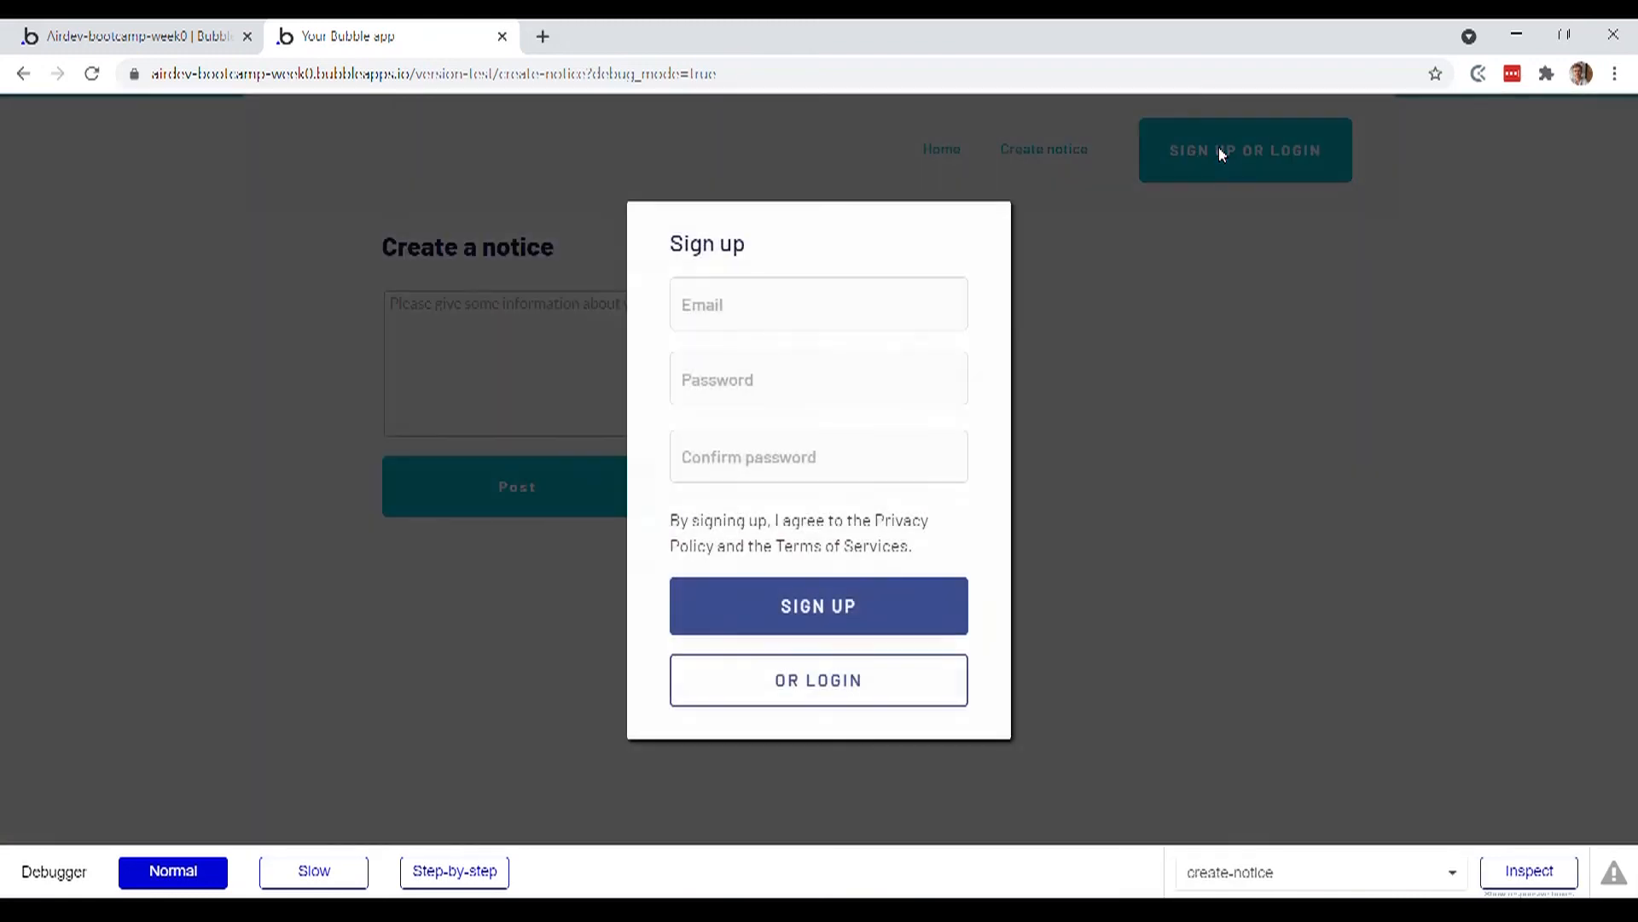
left_click(818, 303)
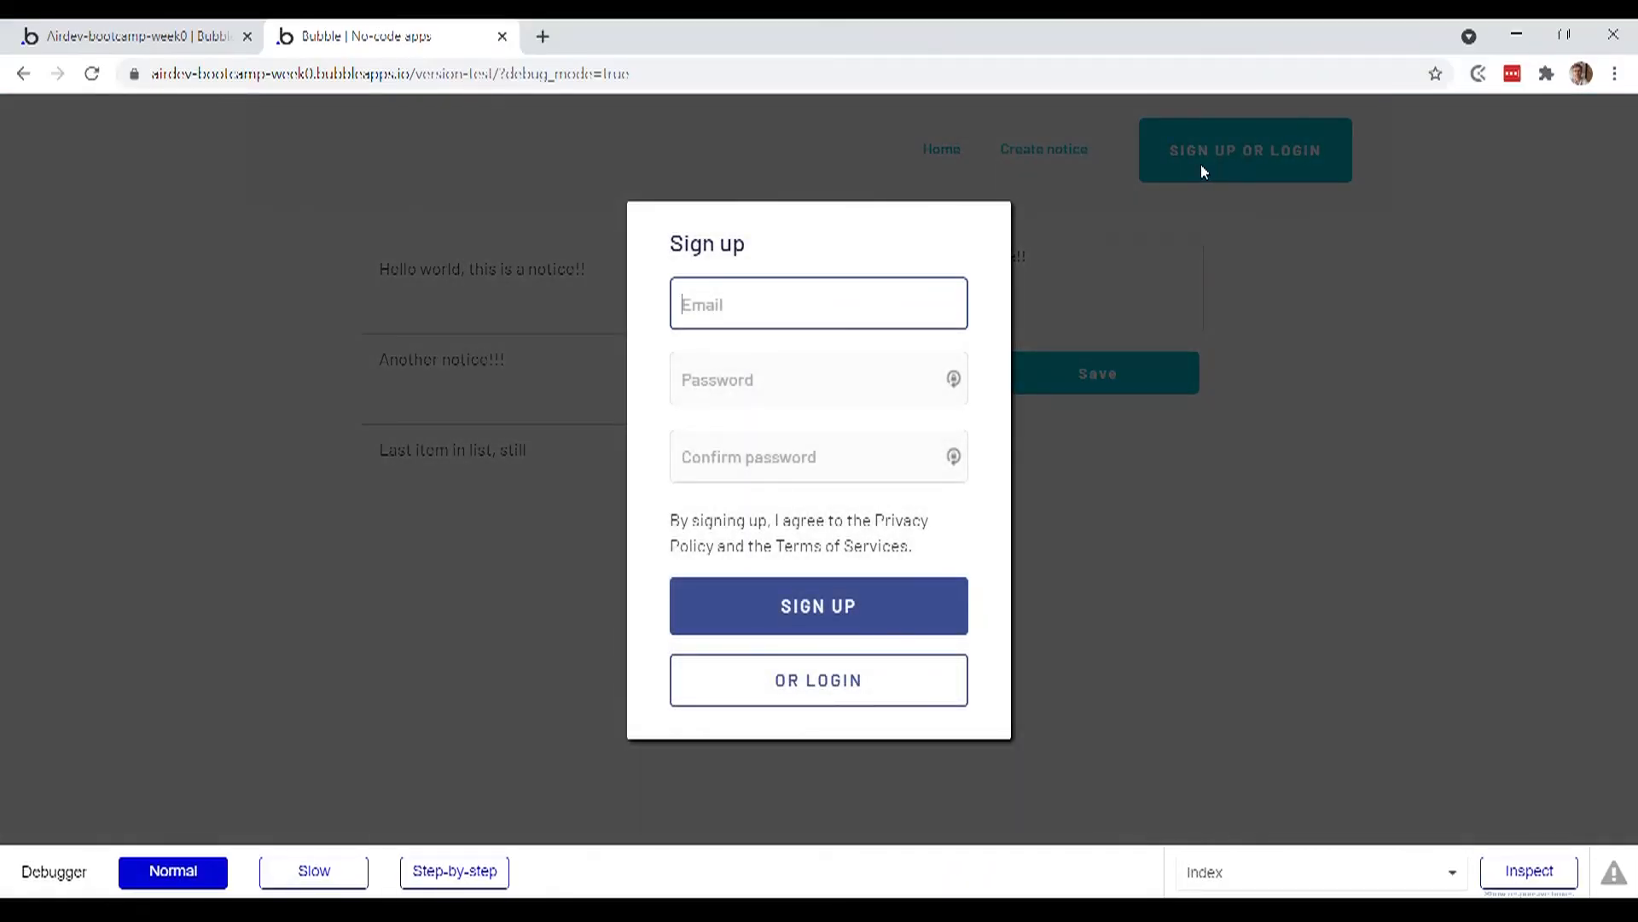
mouse_move(1155, 492)
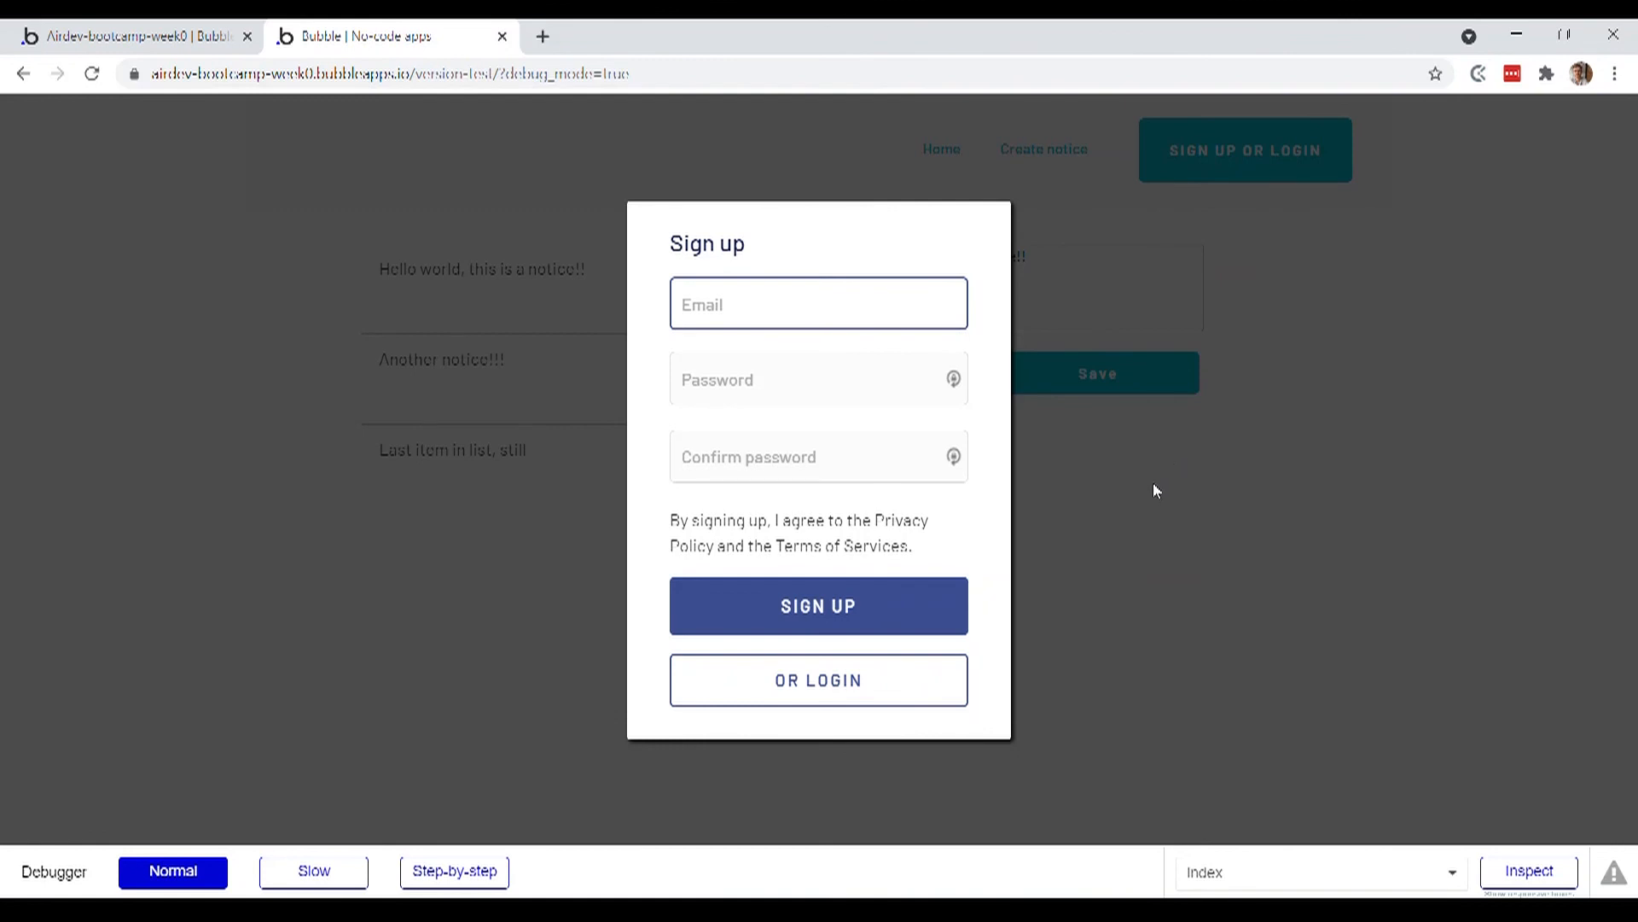